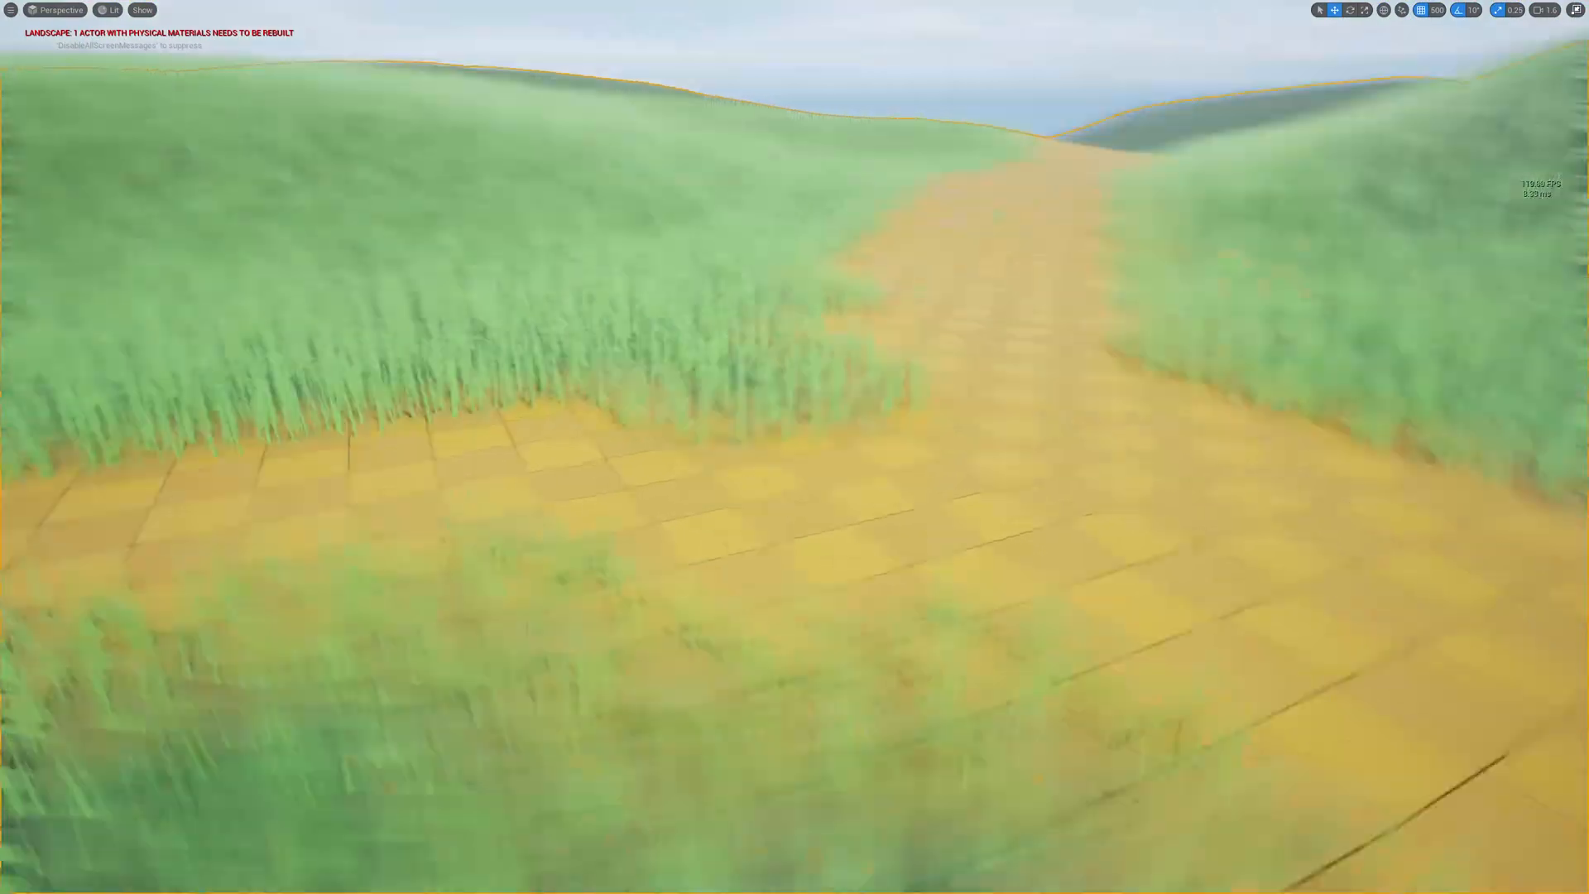
Step: Enter Landscape mode, brush the Grass layer over the terrain and select the grass system
right_click(1190, 382)
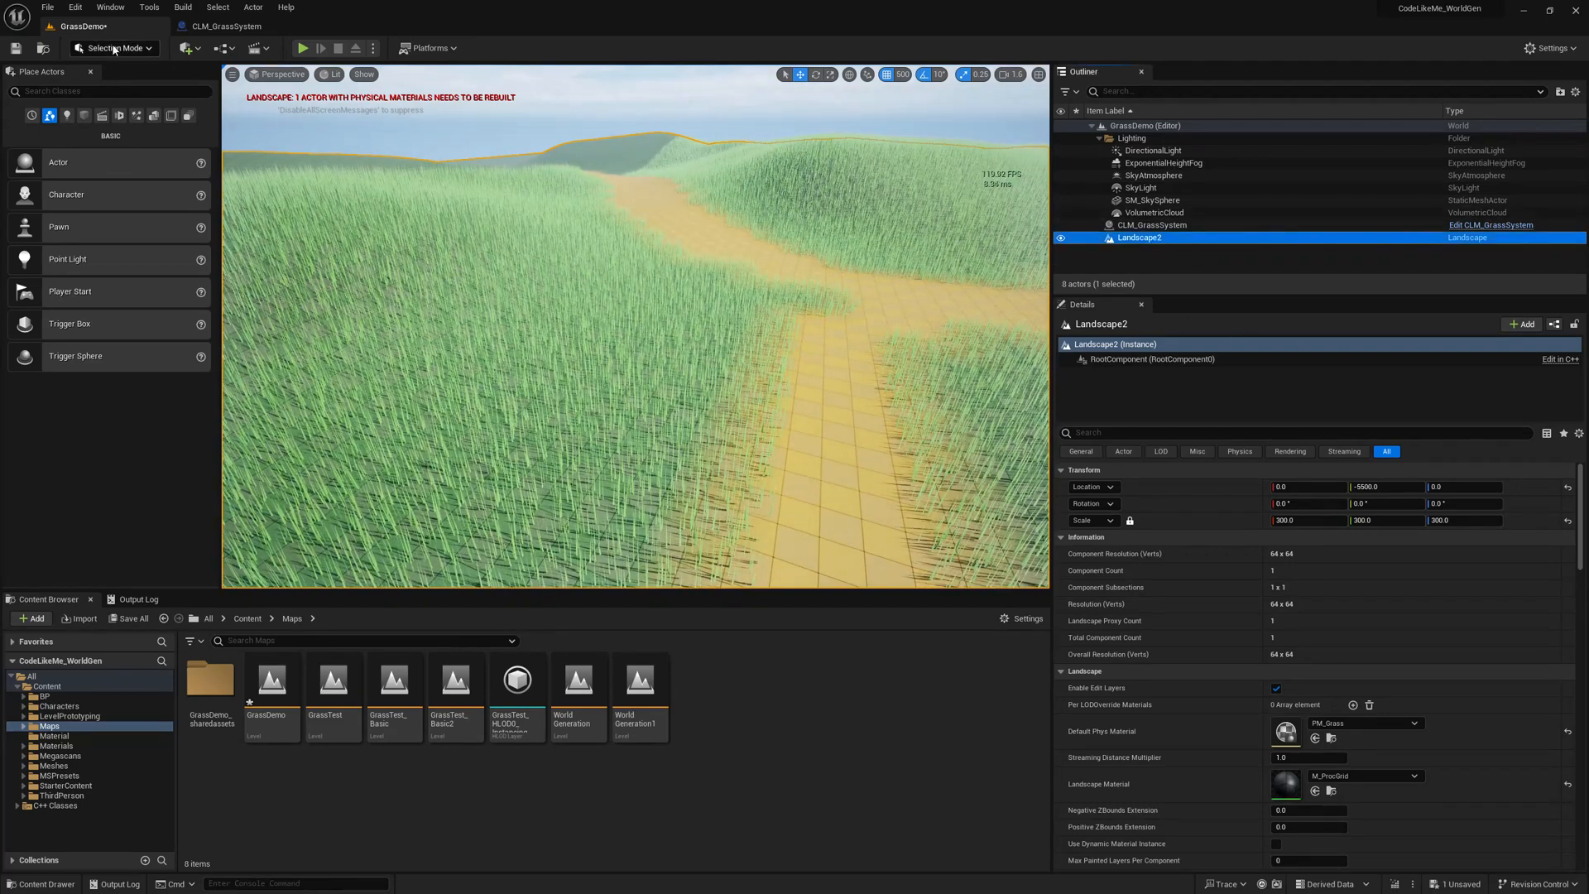
click(112, 48)
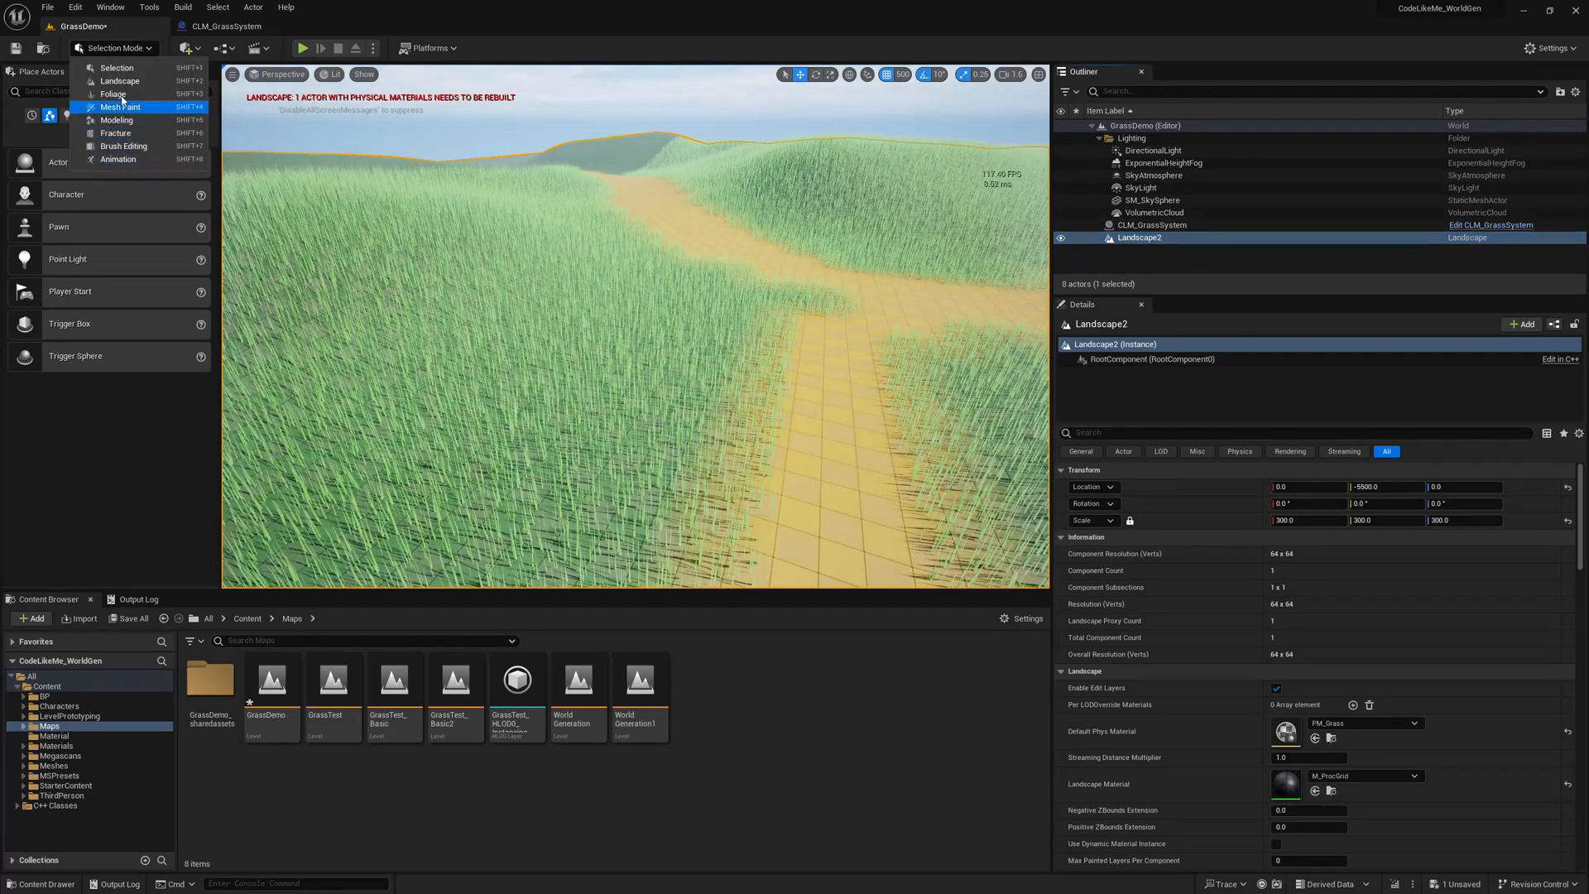
click(120, 79)
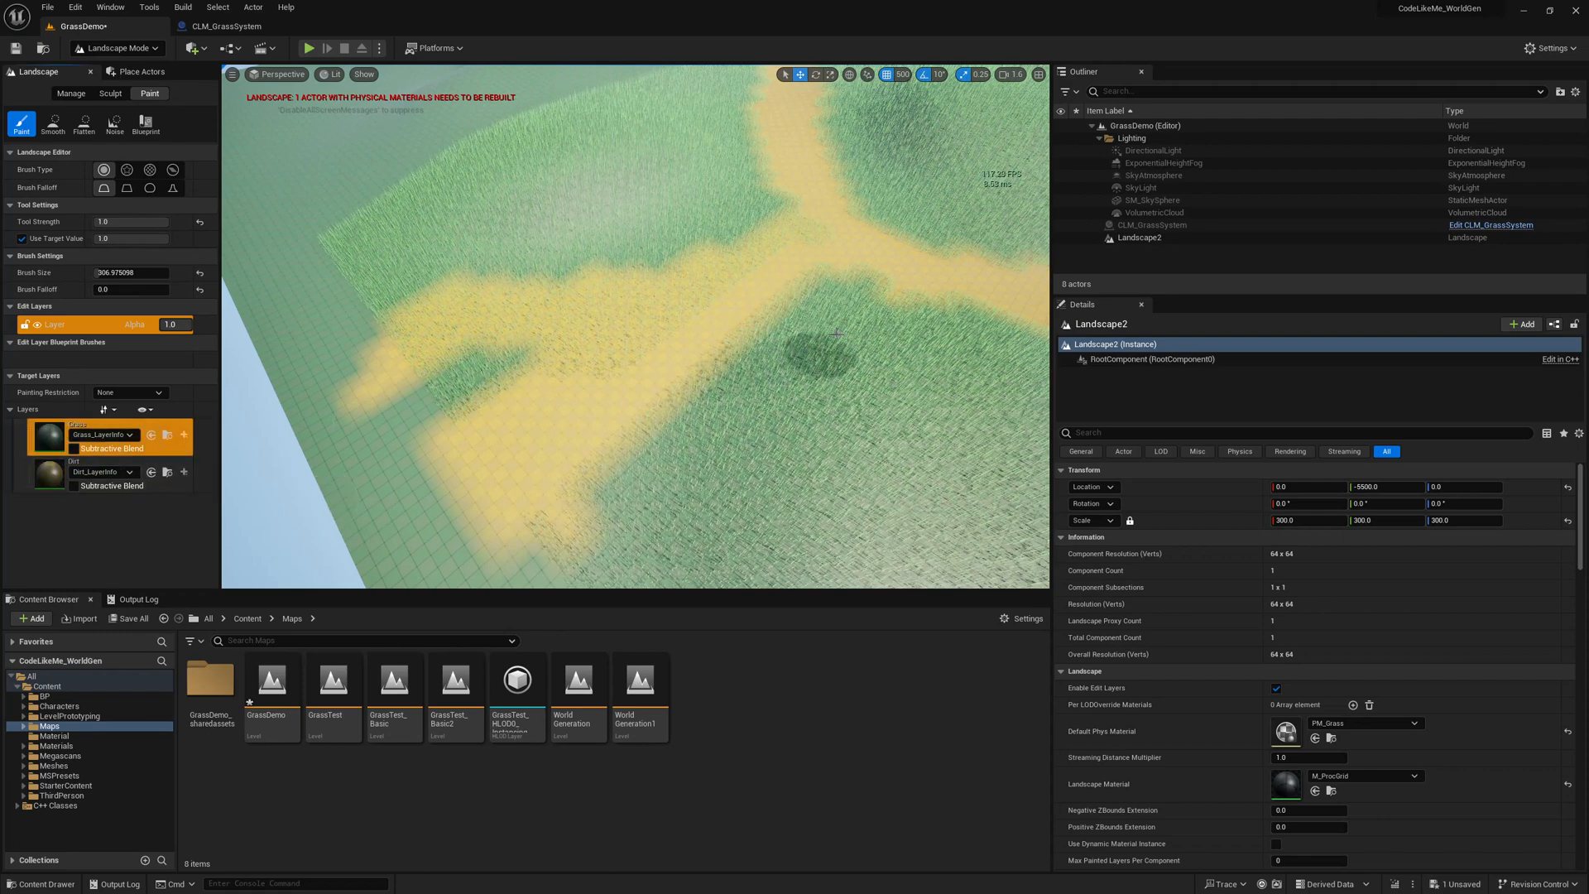
drag(836, 334, 692, 414)
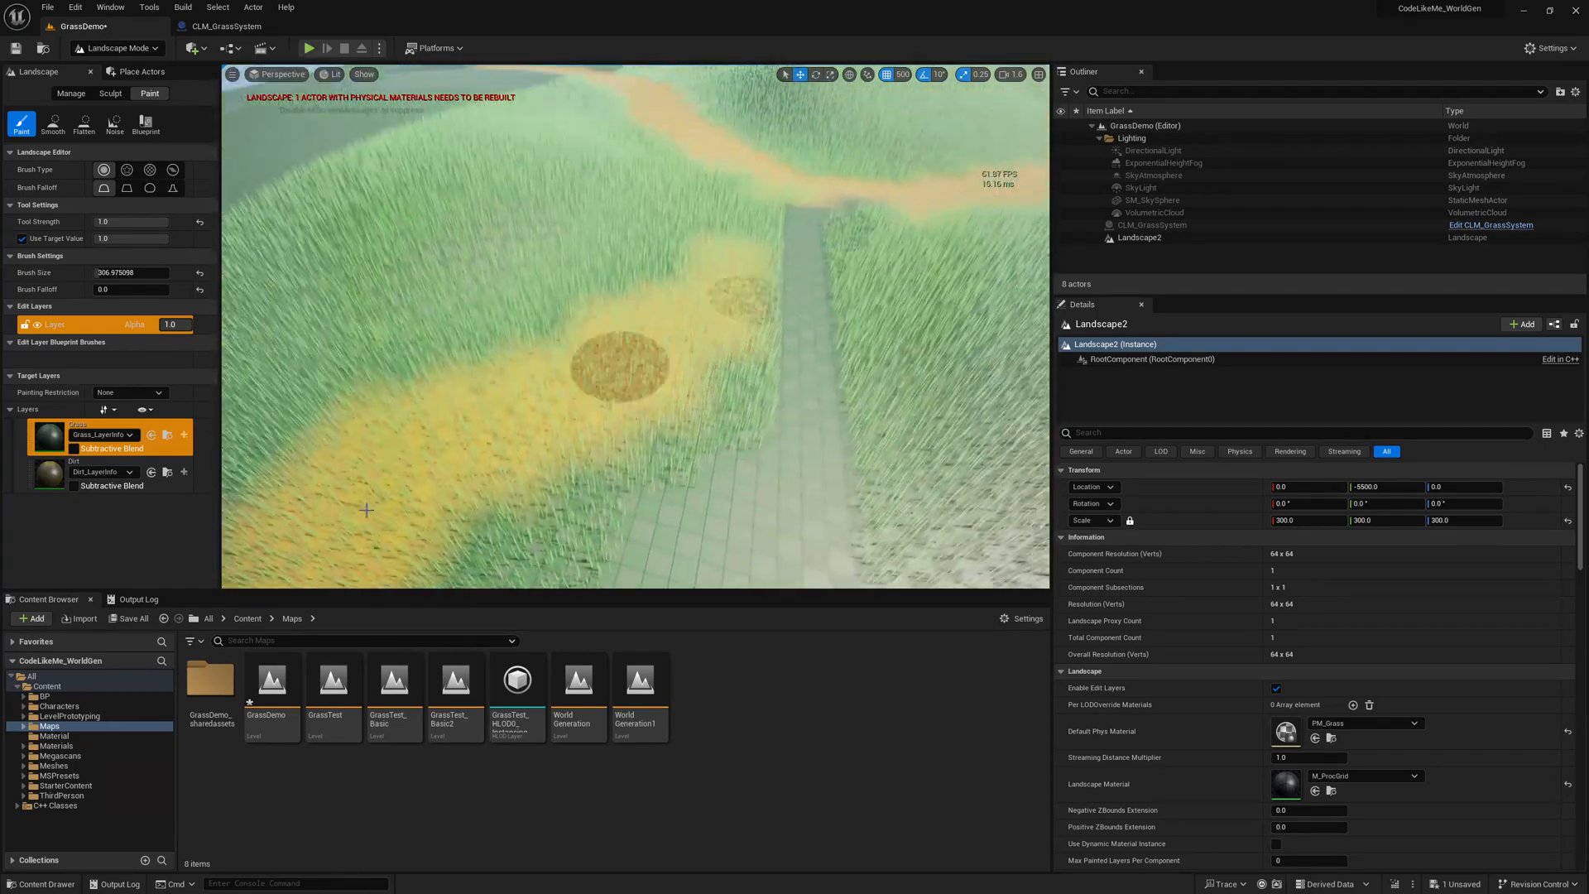
click(71, 472)
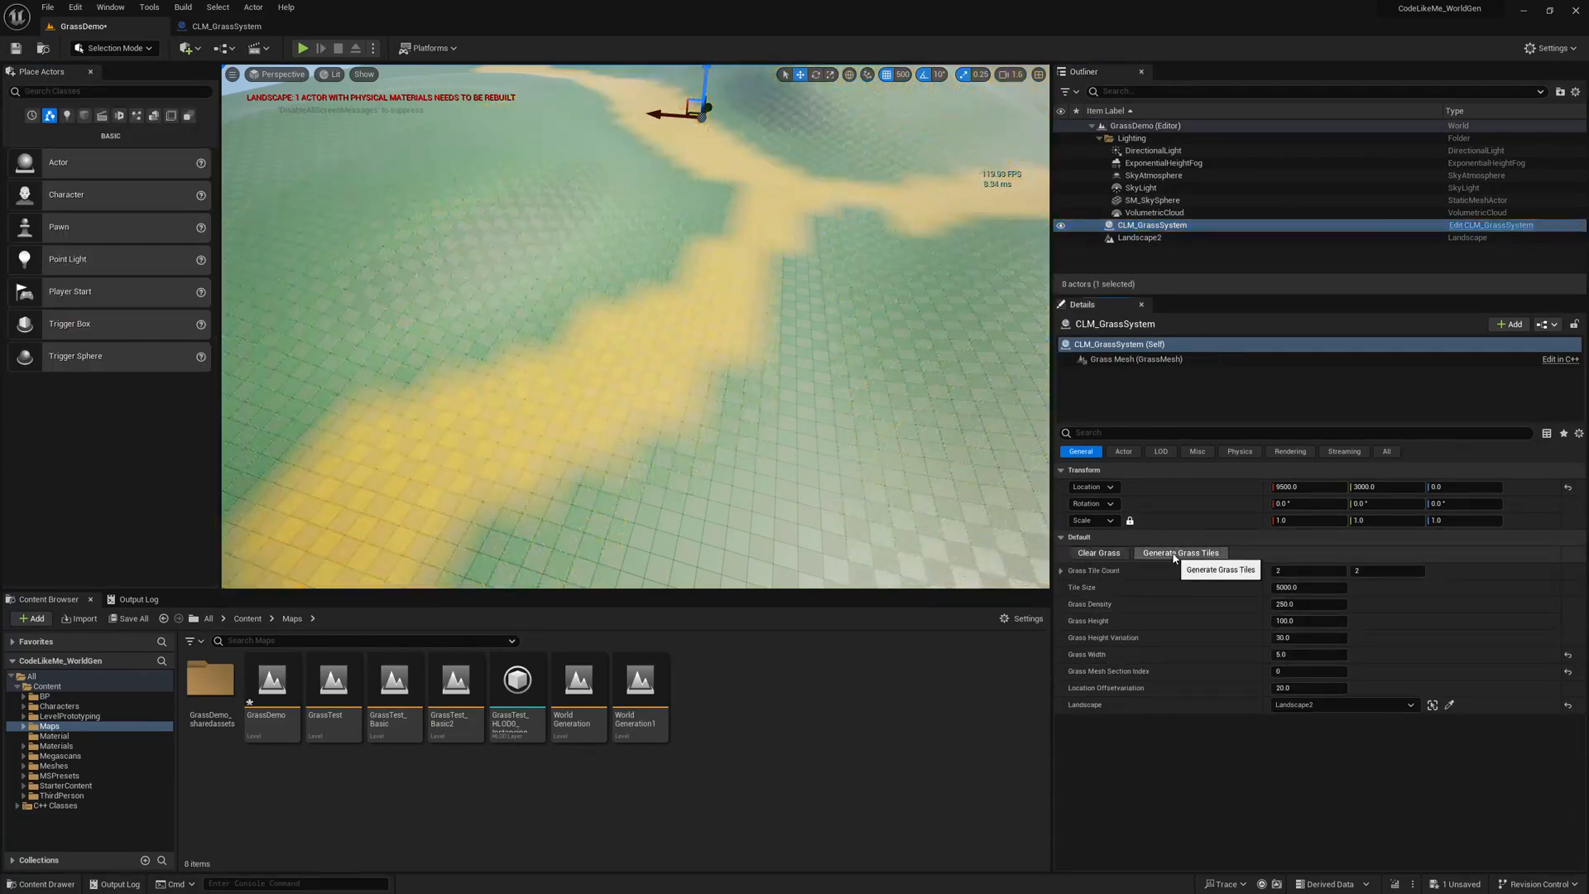
Step: Run Generate Grass Tiles on CLM_GrassSystem so blades cover the grass-painted areas
click(1181, 553)
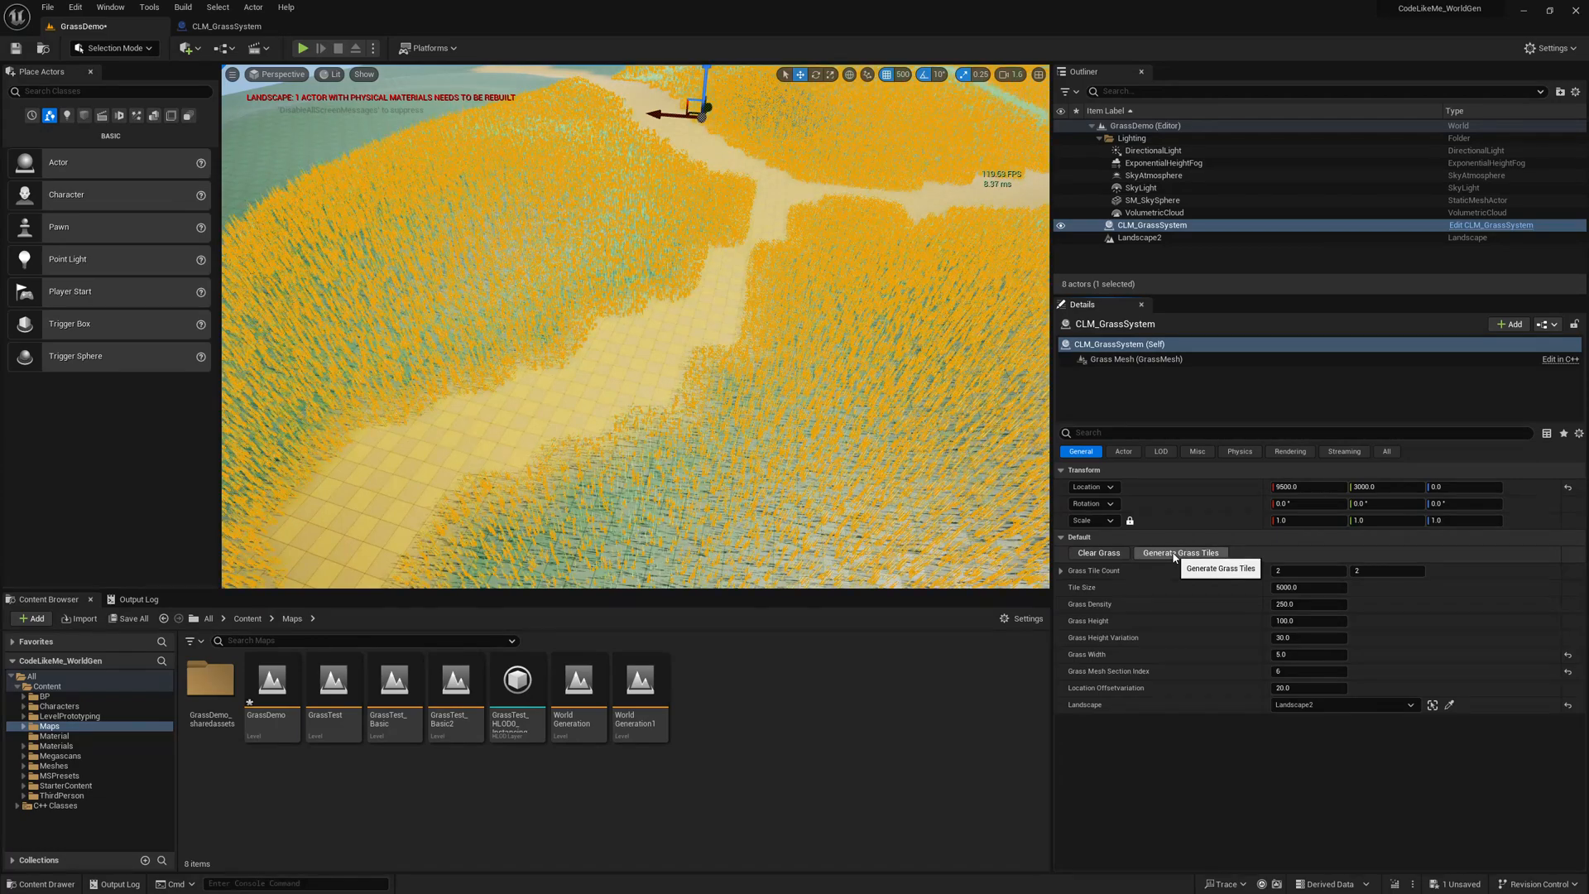
click(1139, 237)
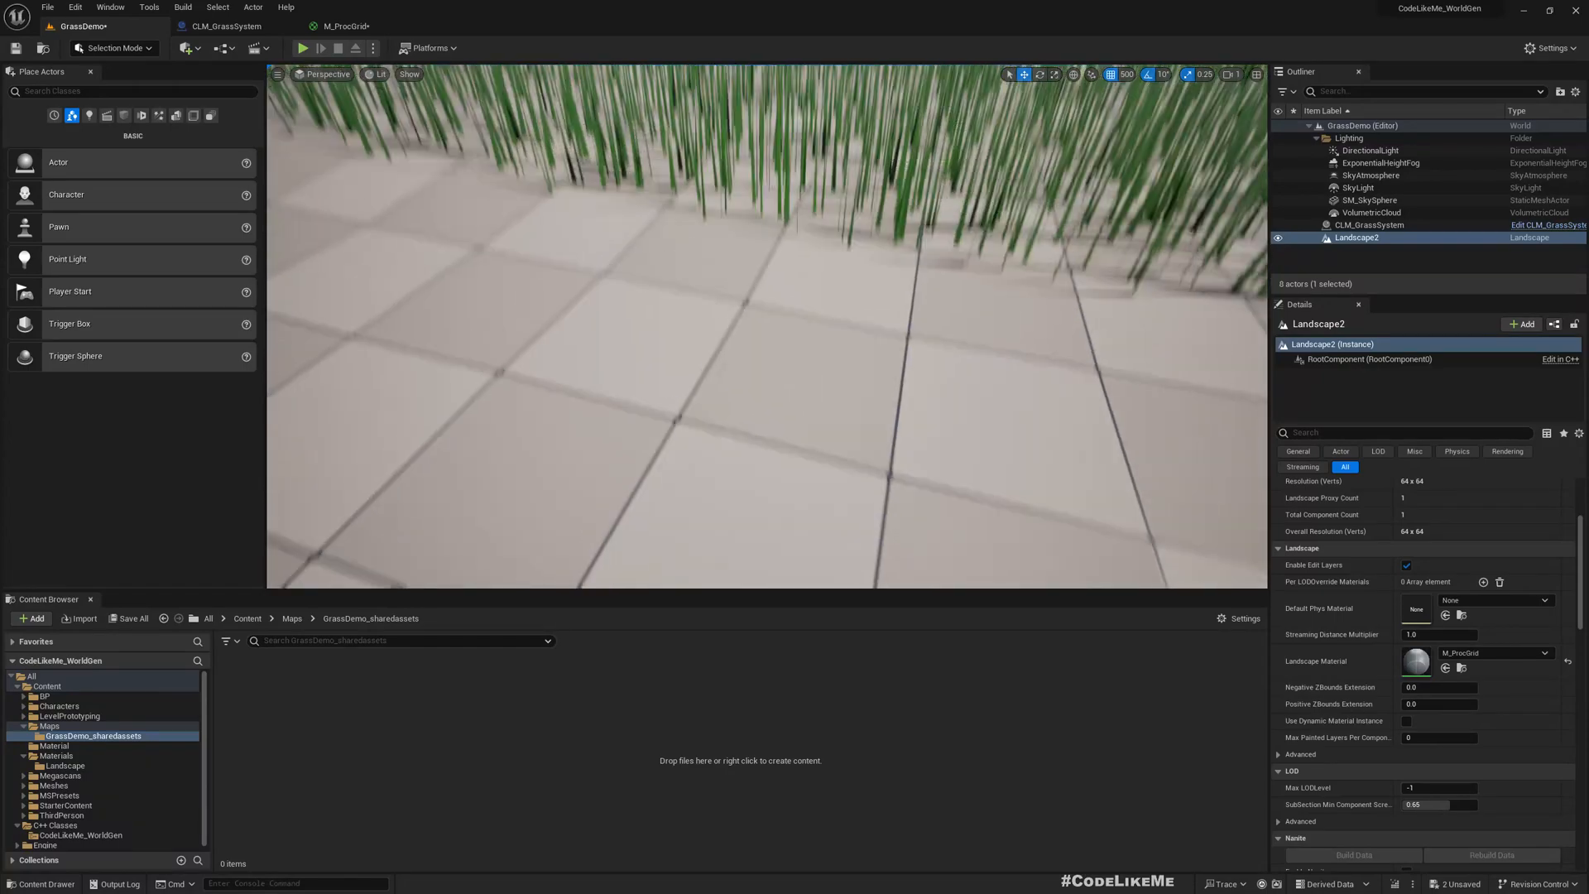
Step: Move between the level view and the M_ProcGrid material graph, ending in the graph
click(342, 25)
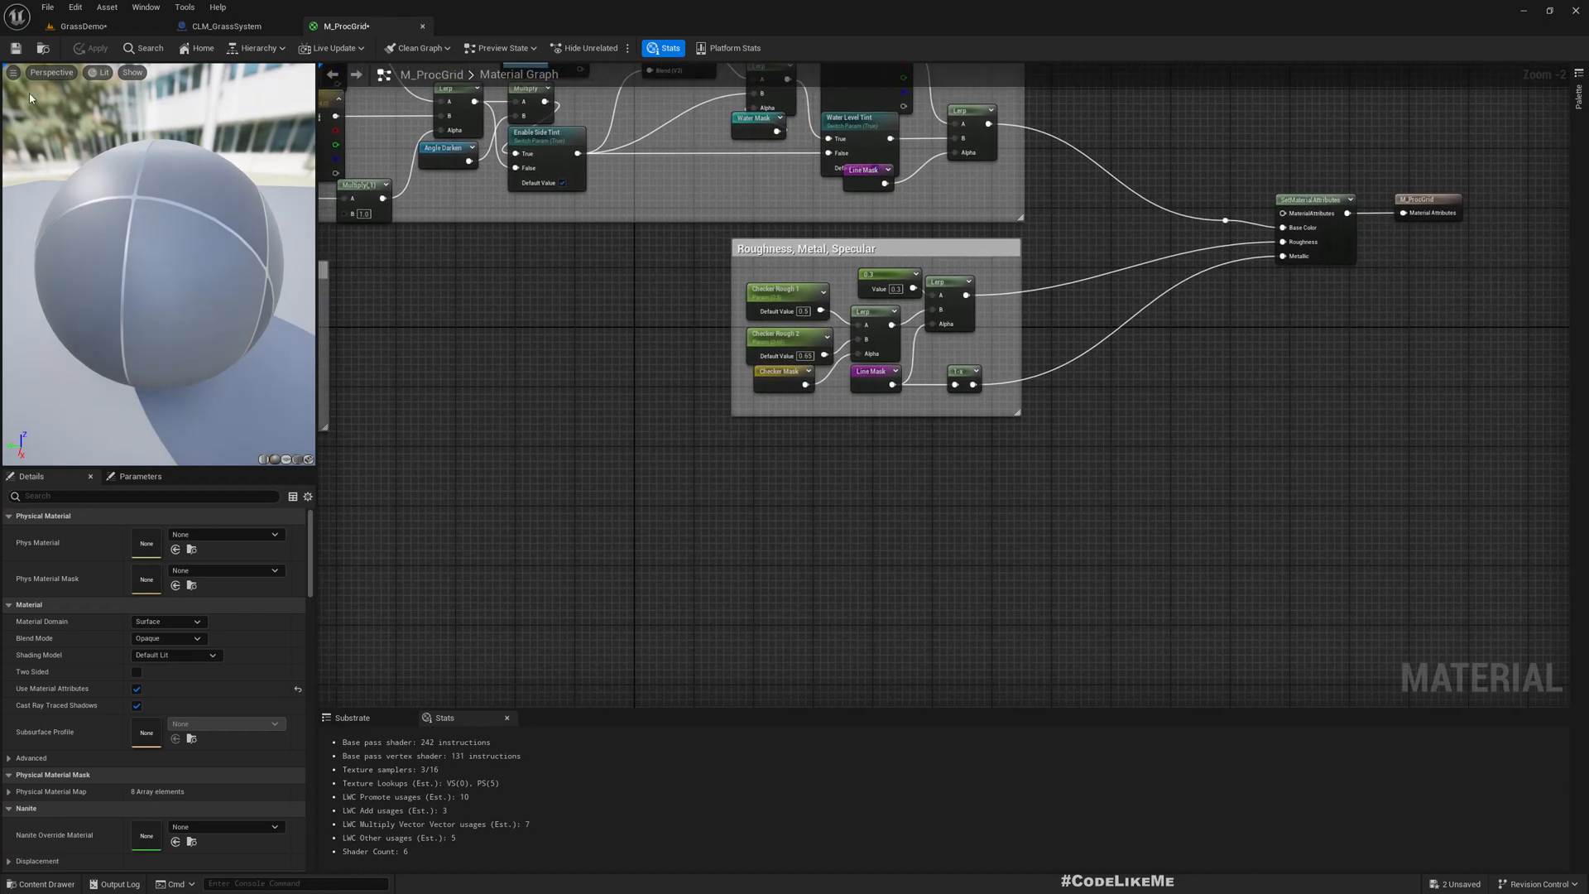
click(81, 24)
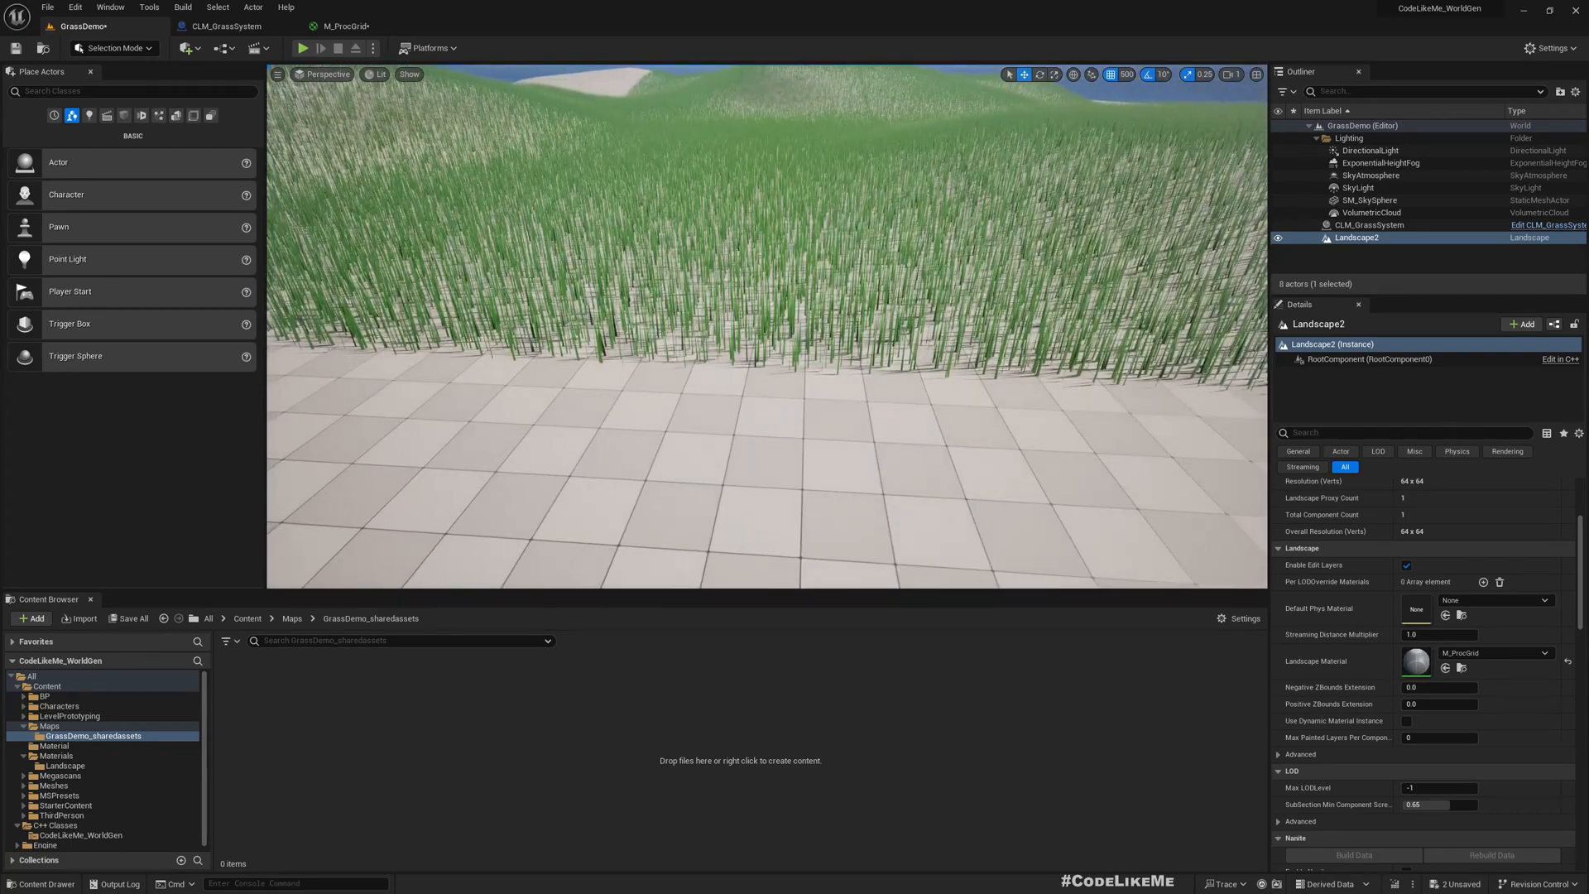
click(344, 24)
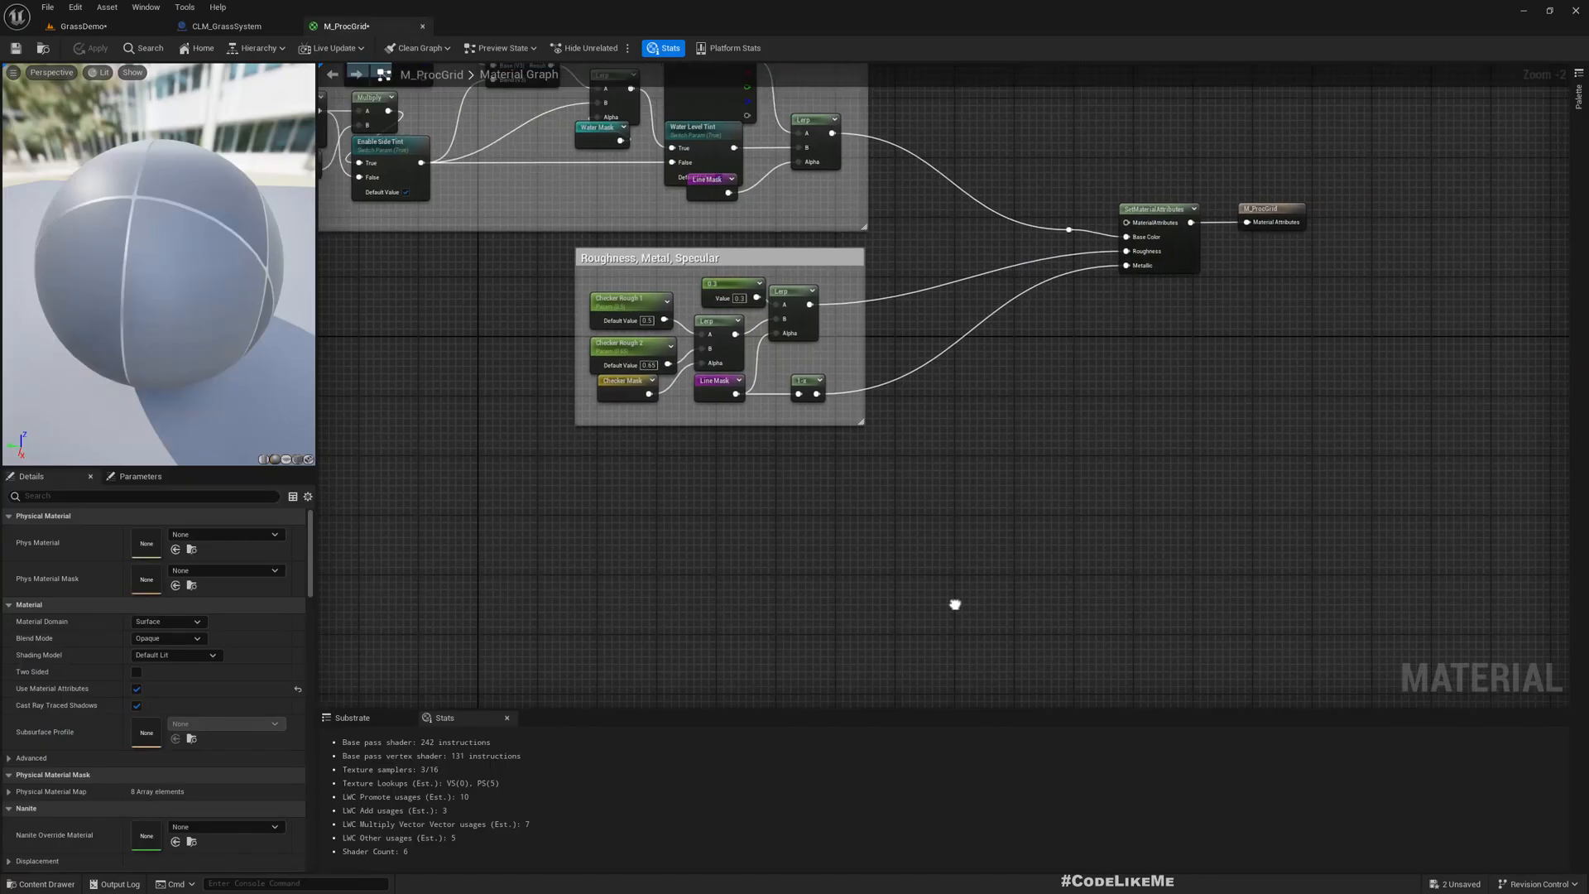
click(84, 25)
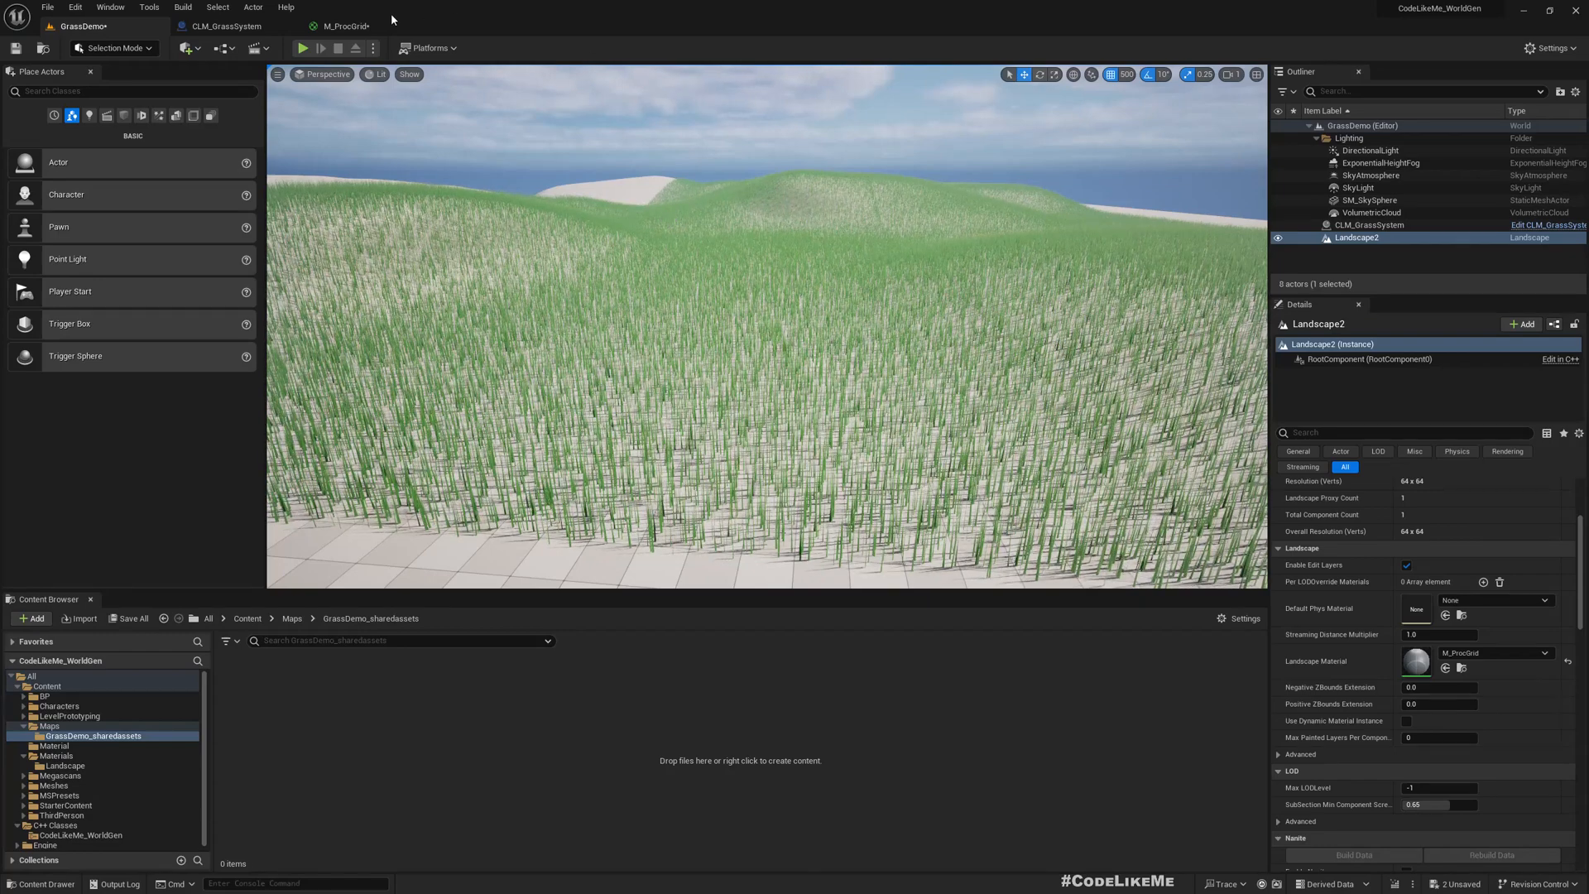
click(345, 25)
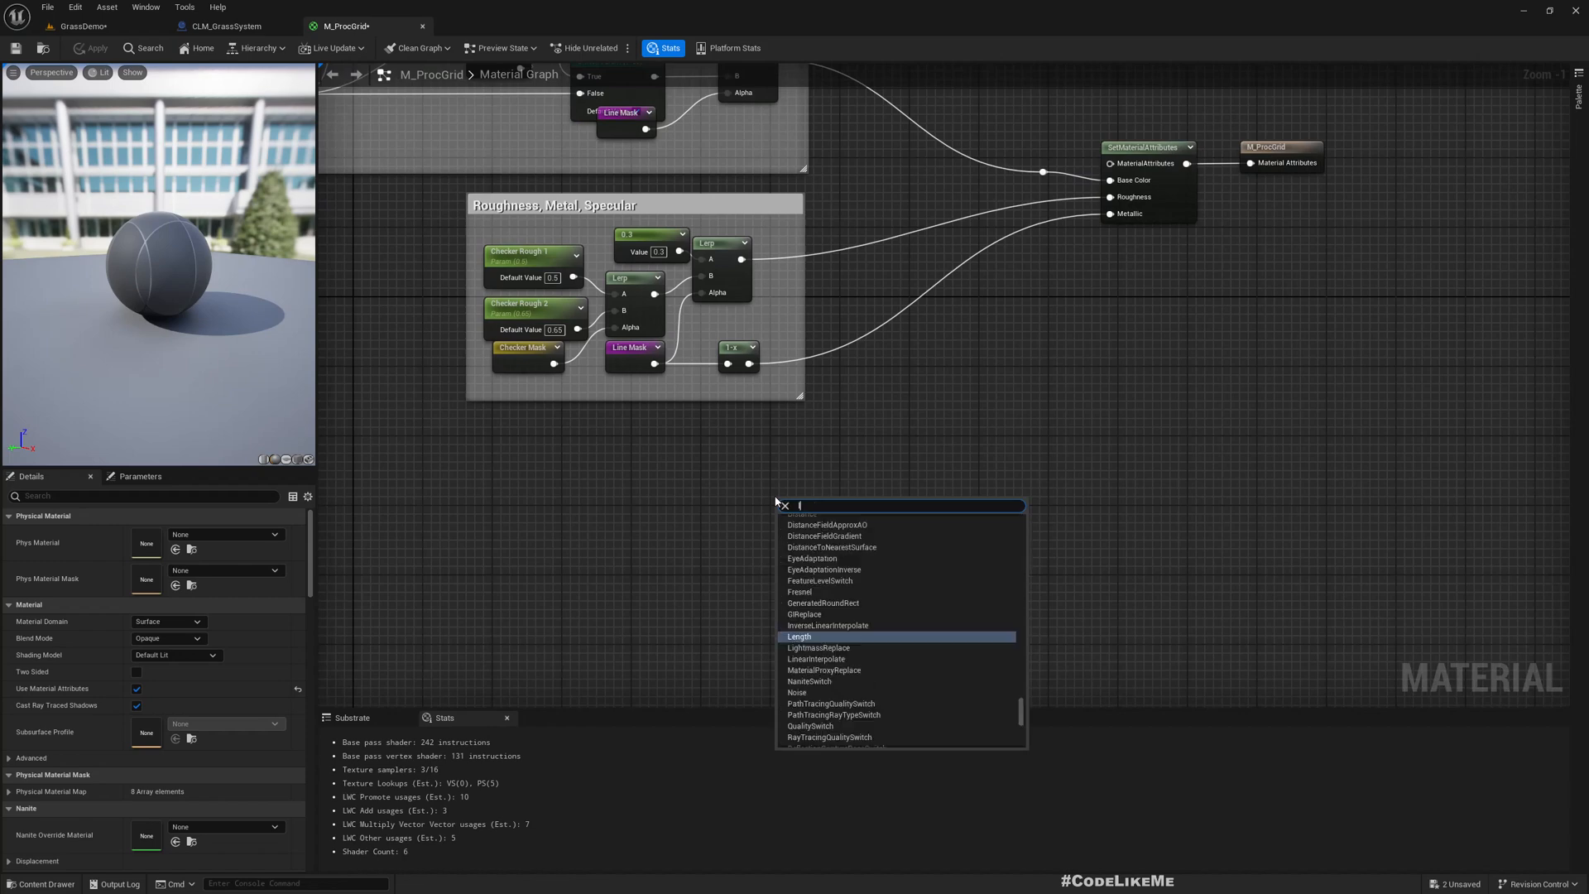
Step: Add a Landscape Layer Weight node and a Landscape Layer Blend node to M_ProcGrid
text(lansdacep)
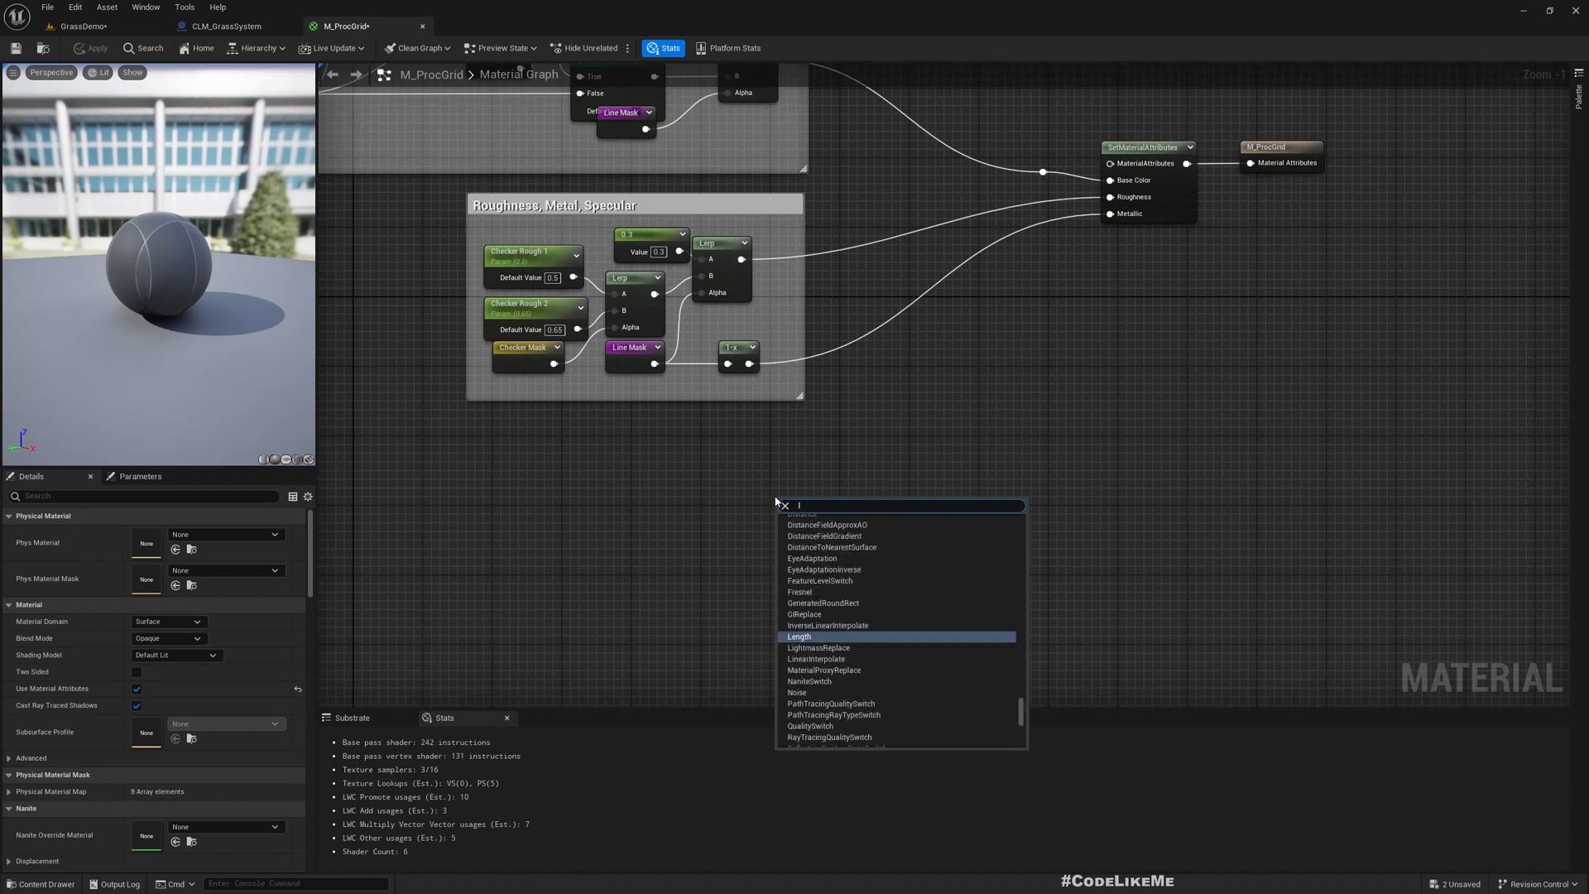
text(layerwei)
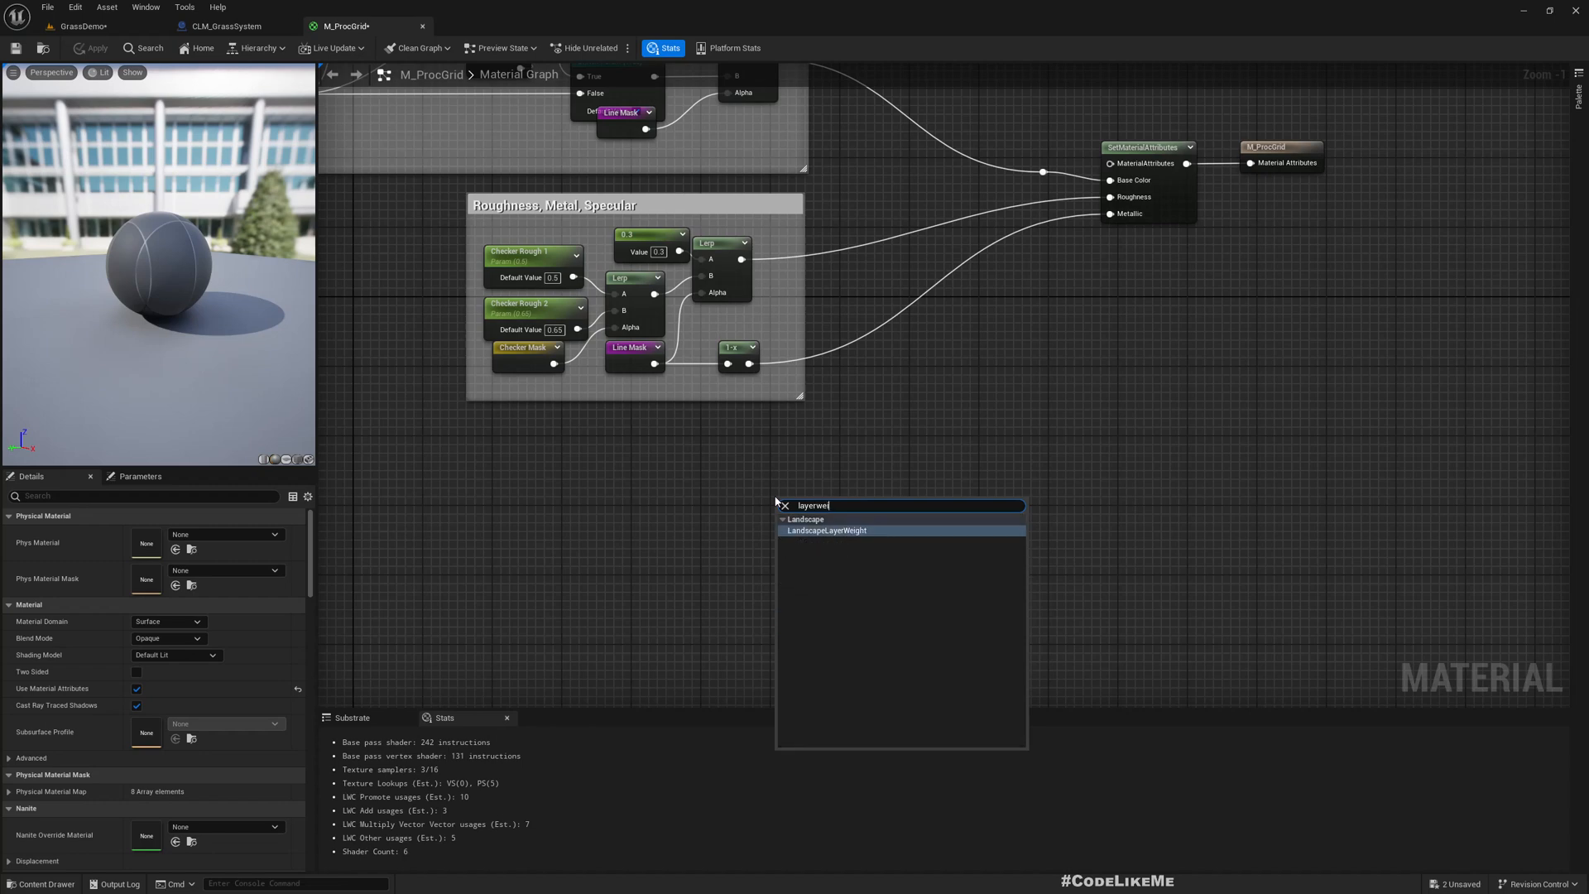
click(824, 530)
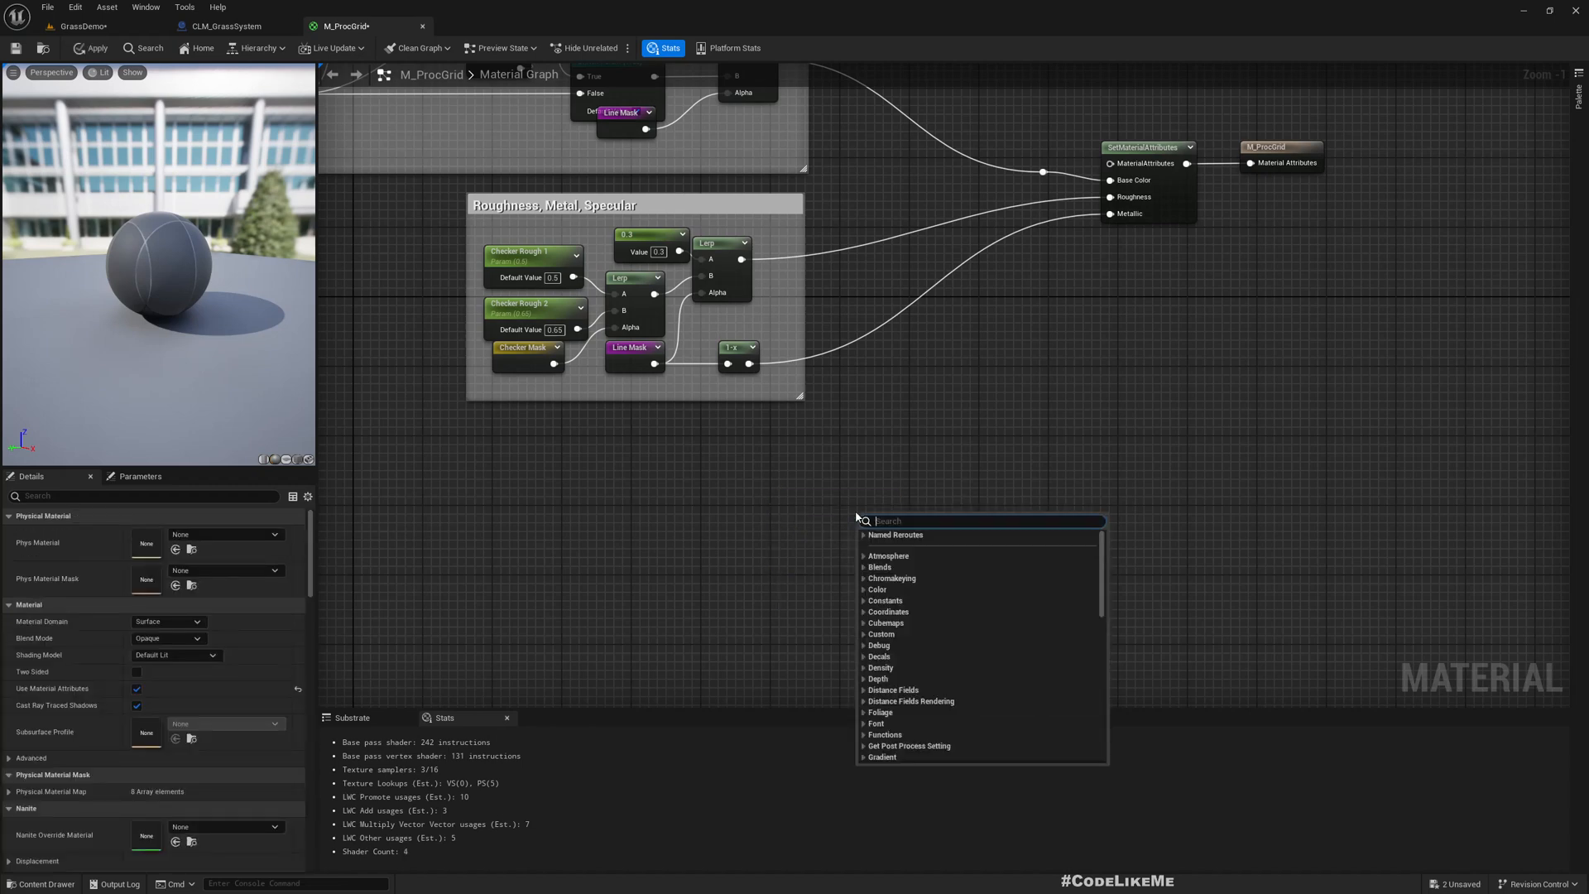
text(layerblend)
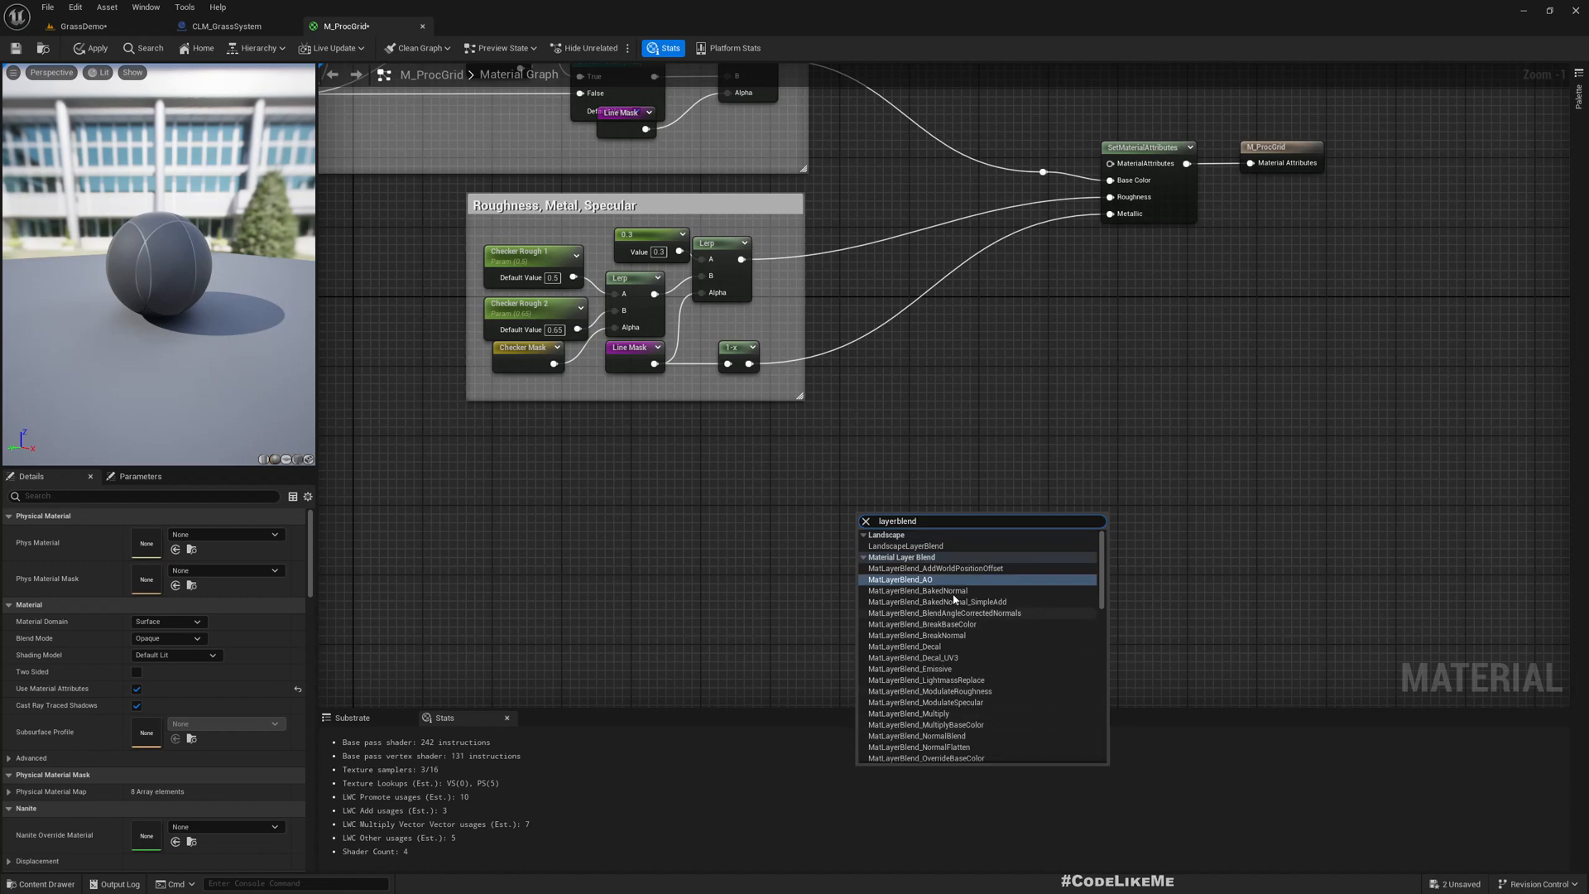
text(w)
text(landscapela)
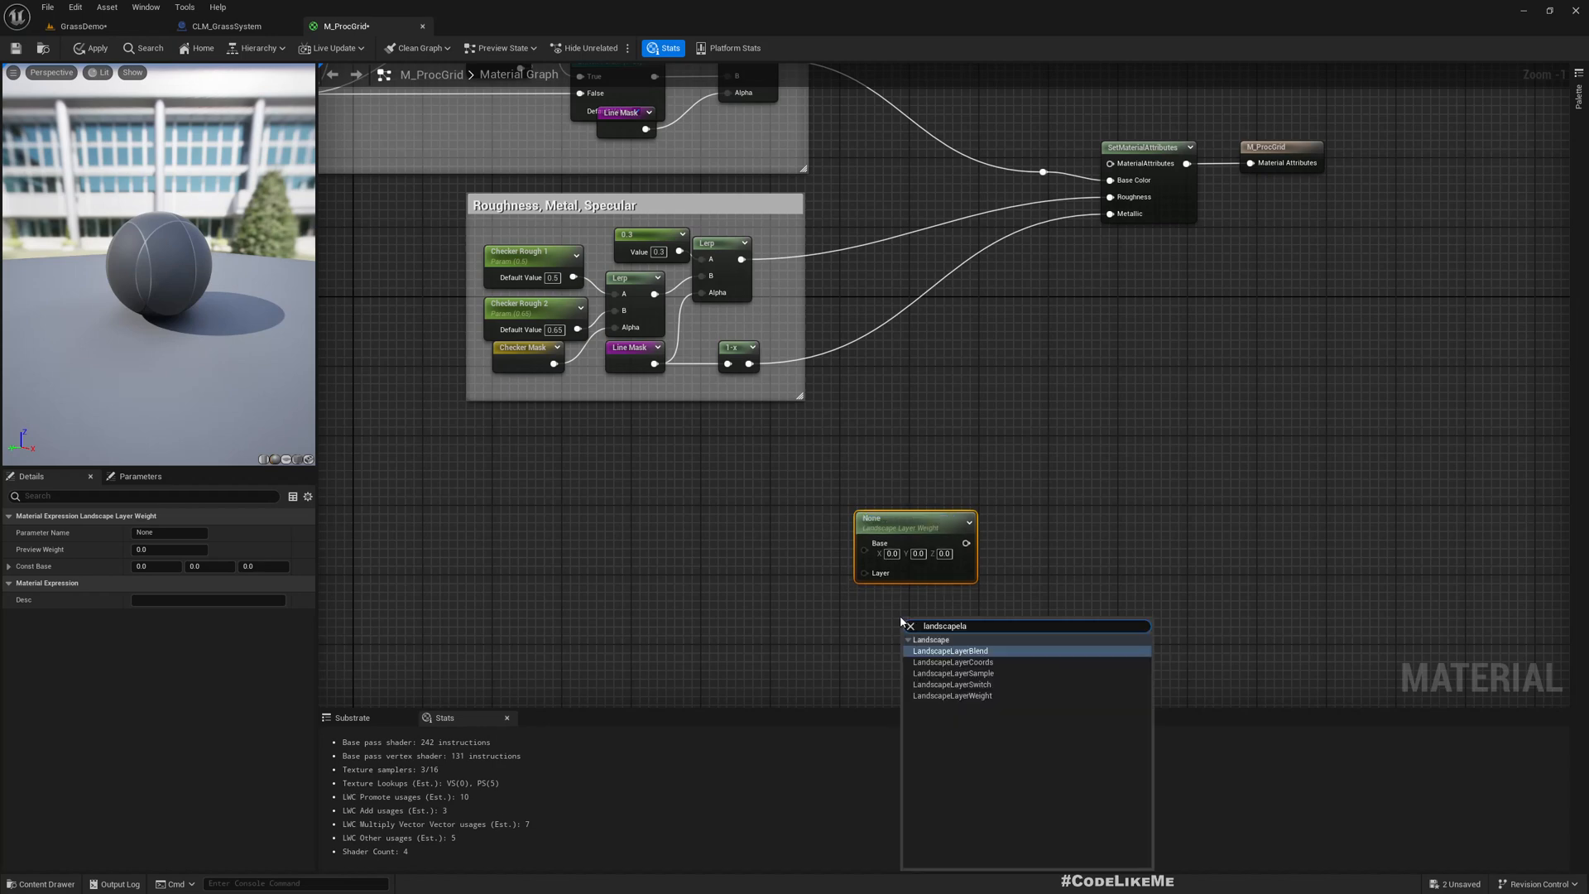
mouse_move(950, 695)
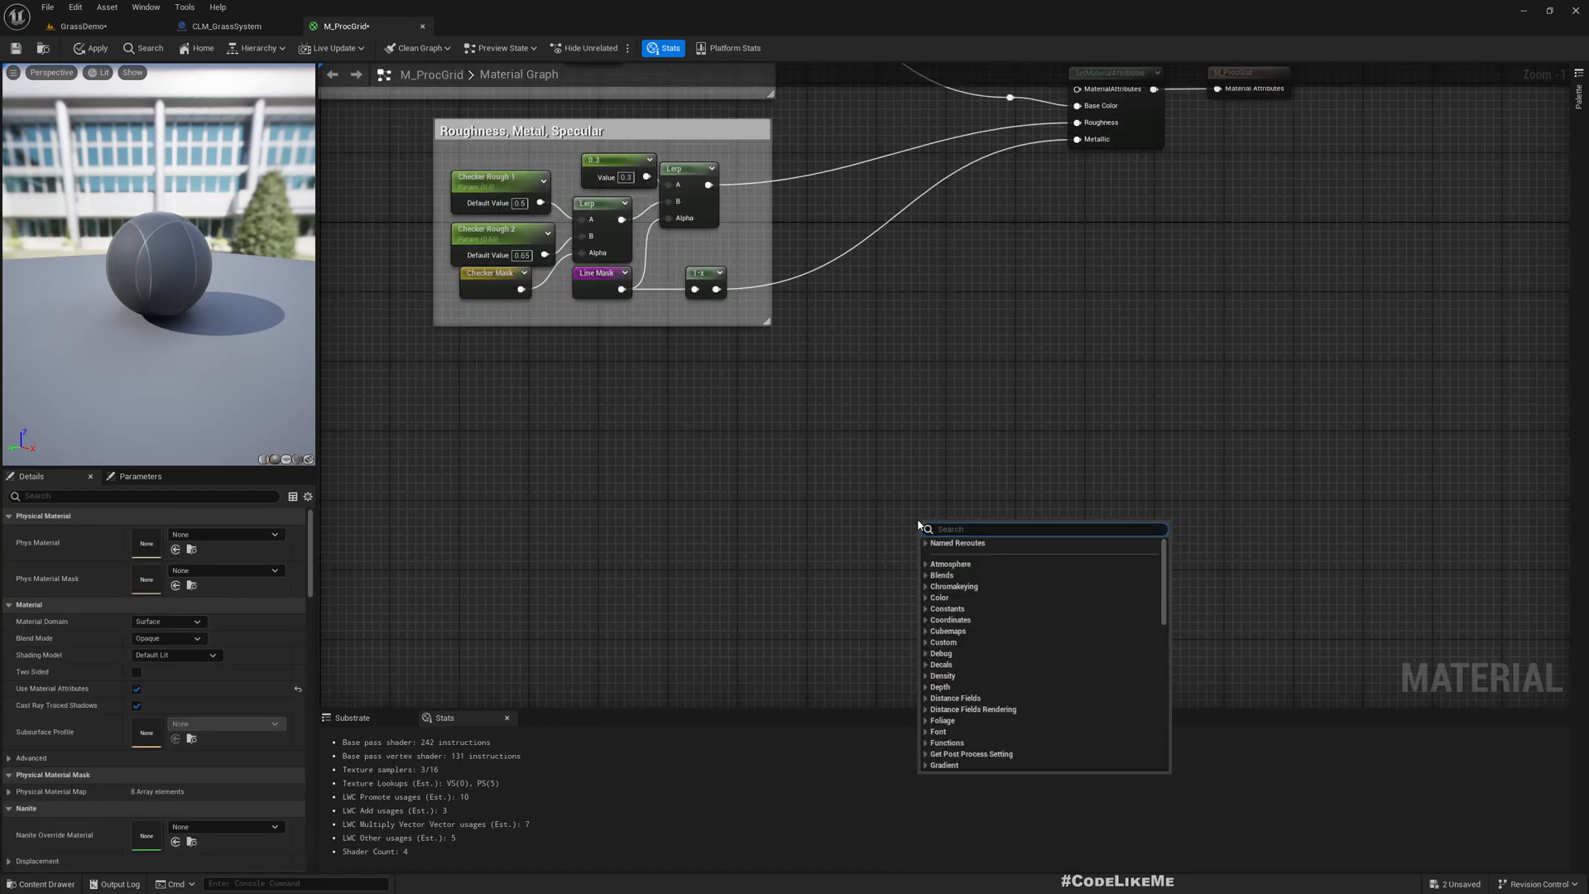
text(landscap)
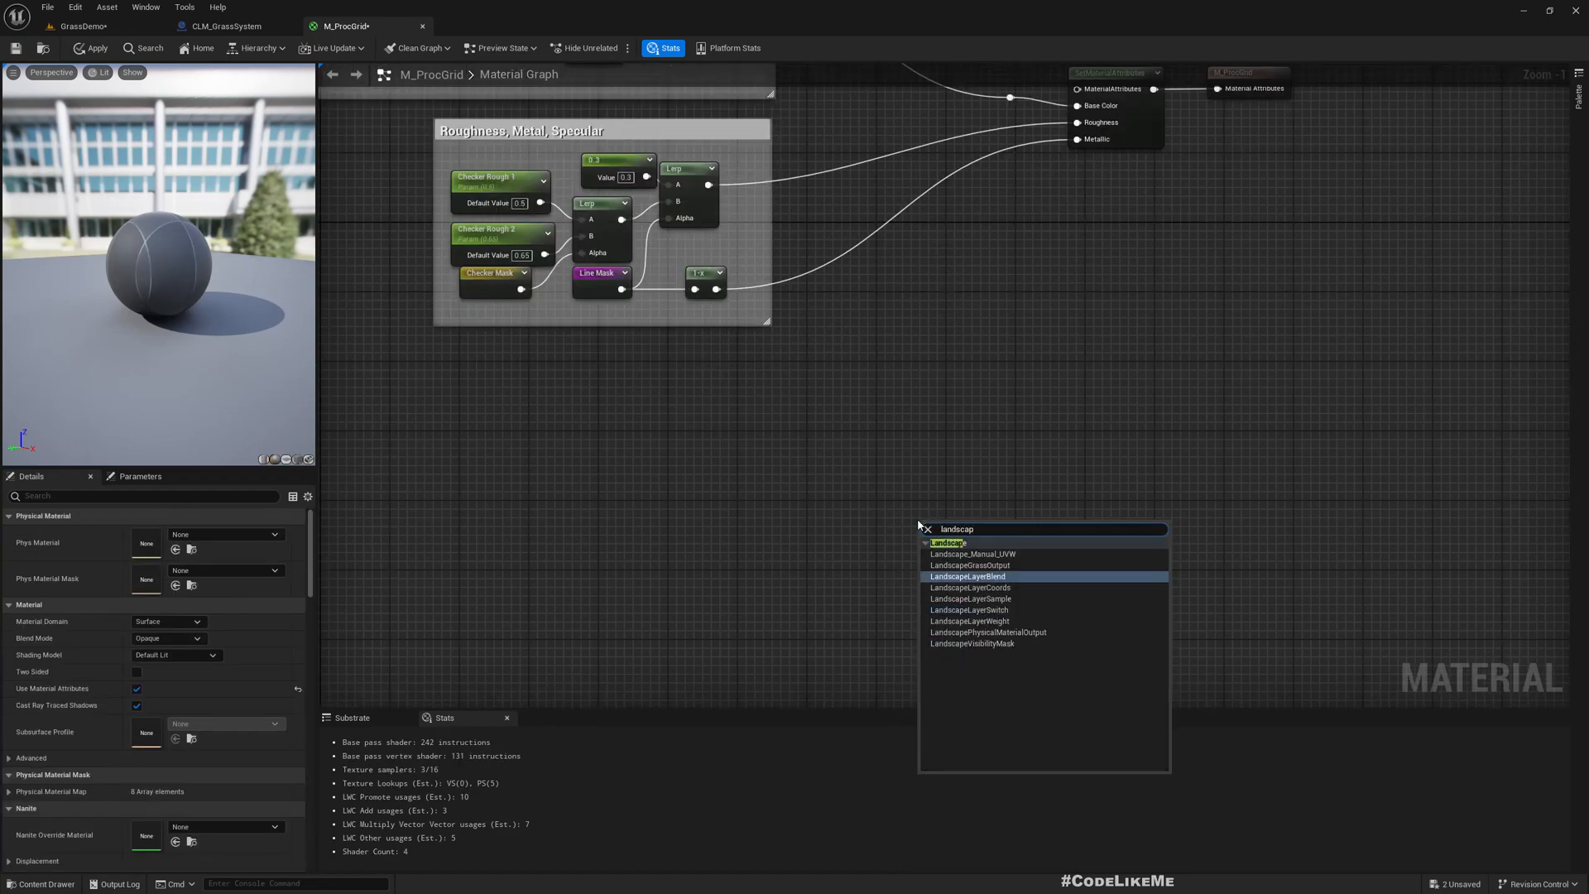
click(969, 576)
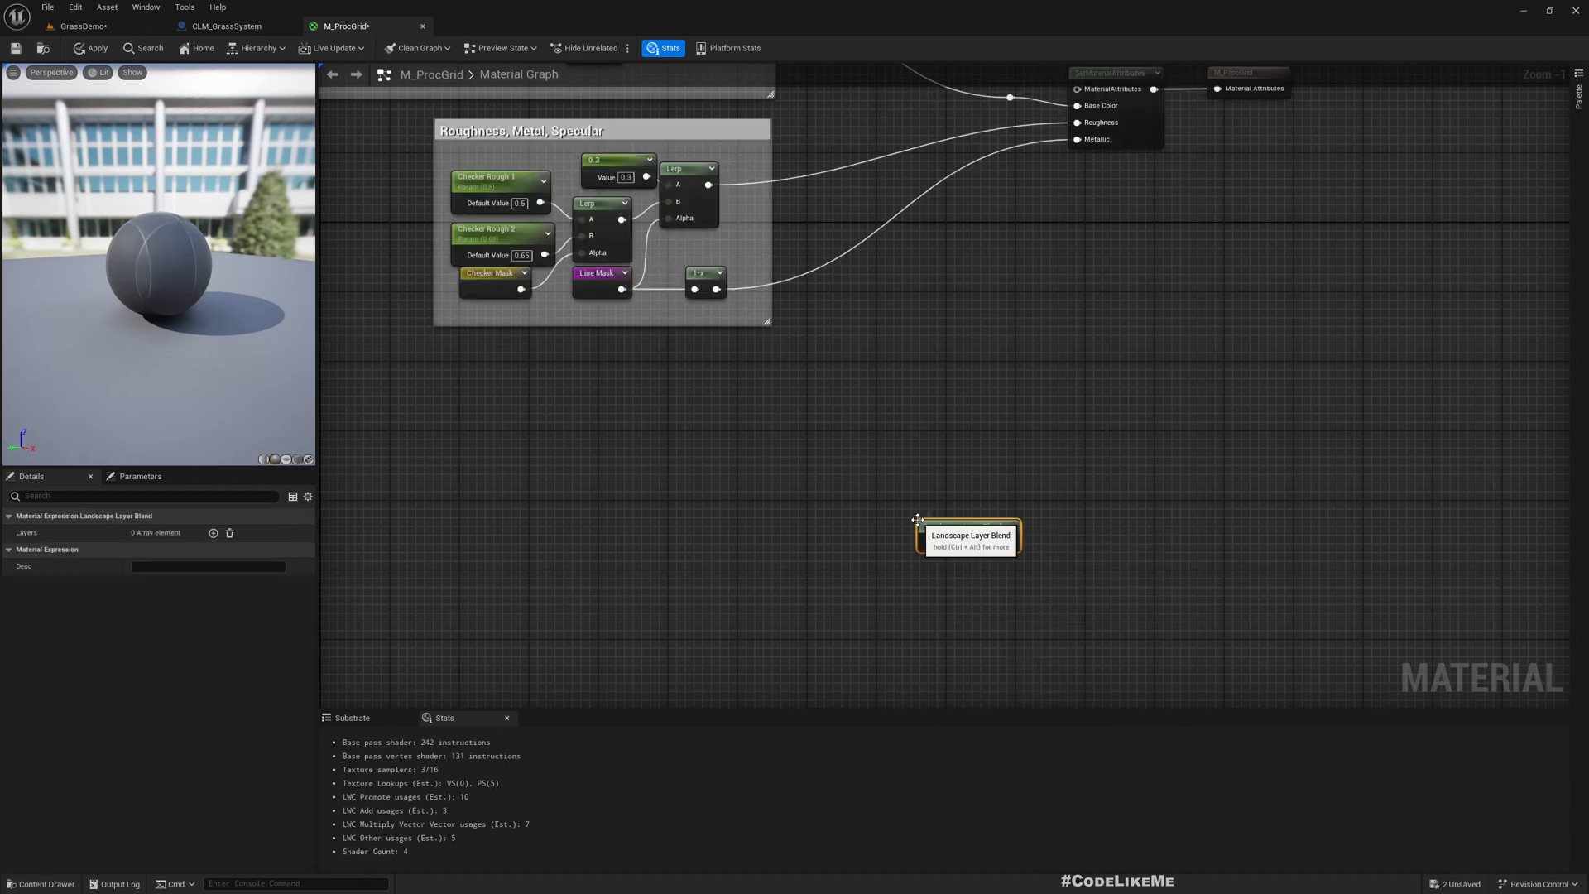
Step: Give the Layer Blend node two layers named Grass and Dirt
click(214, 533)
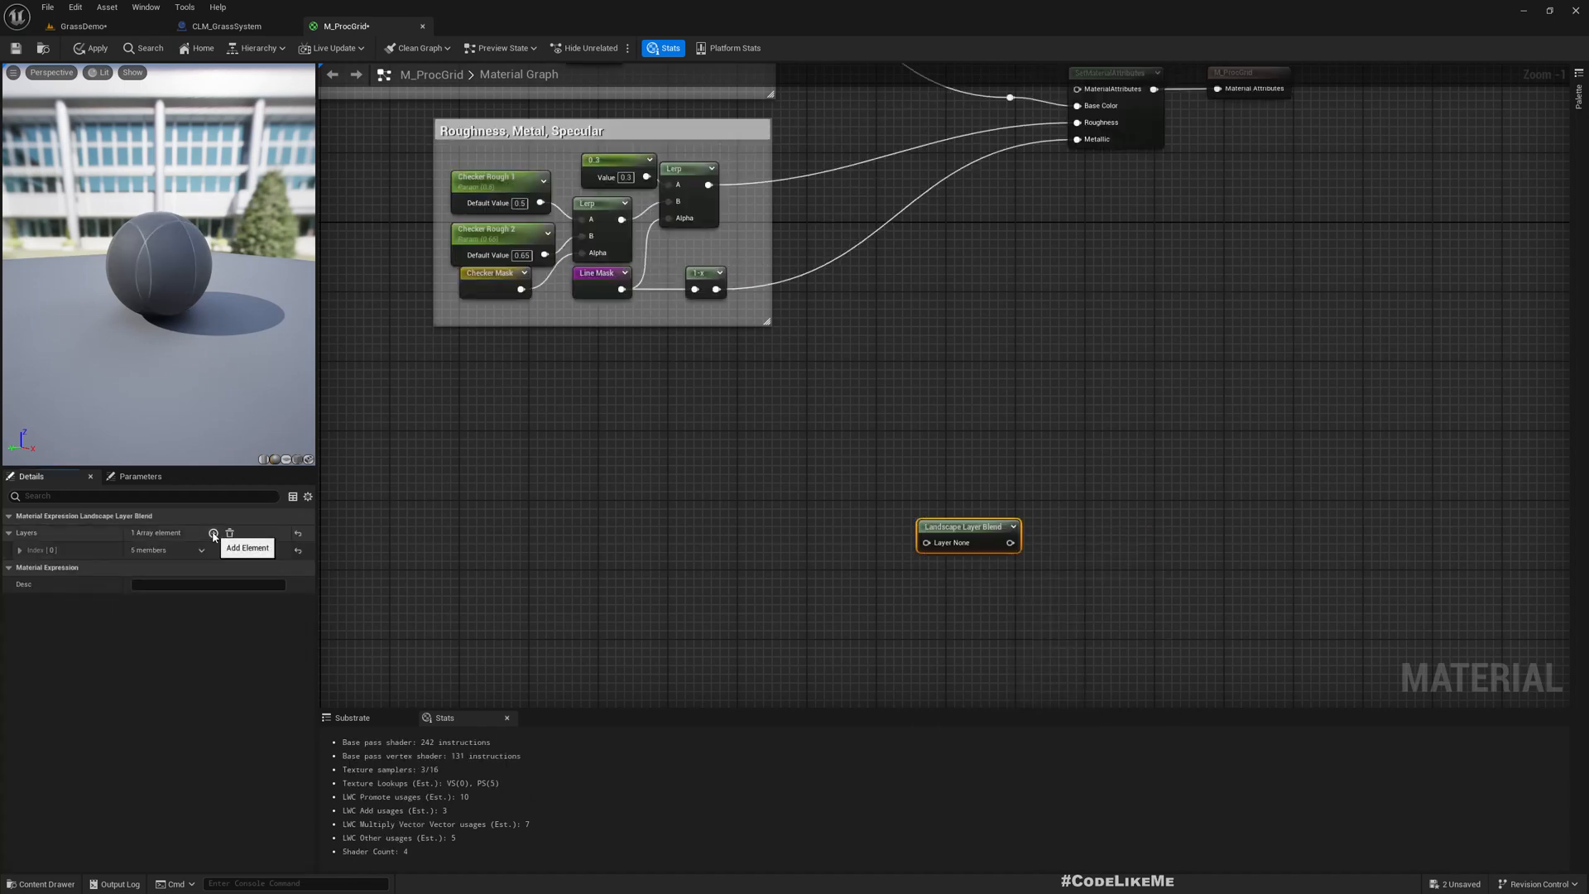
click(214, 533)
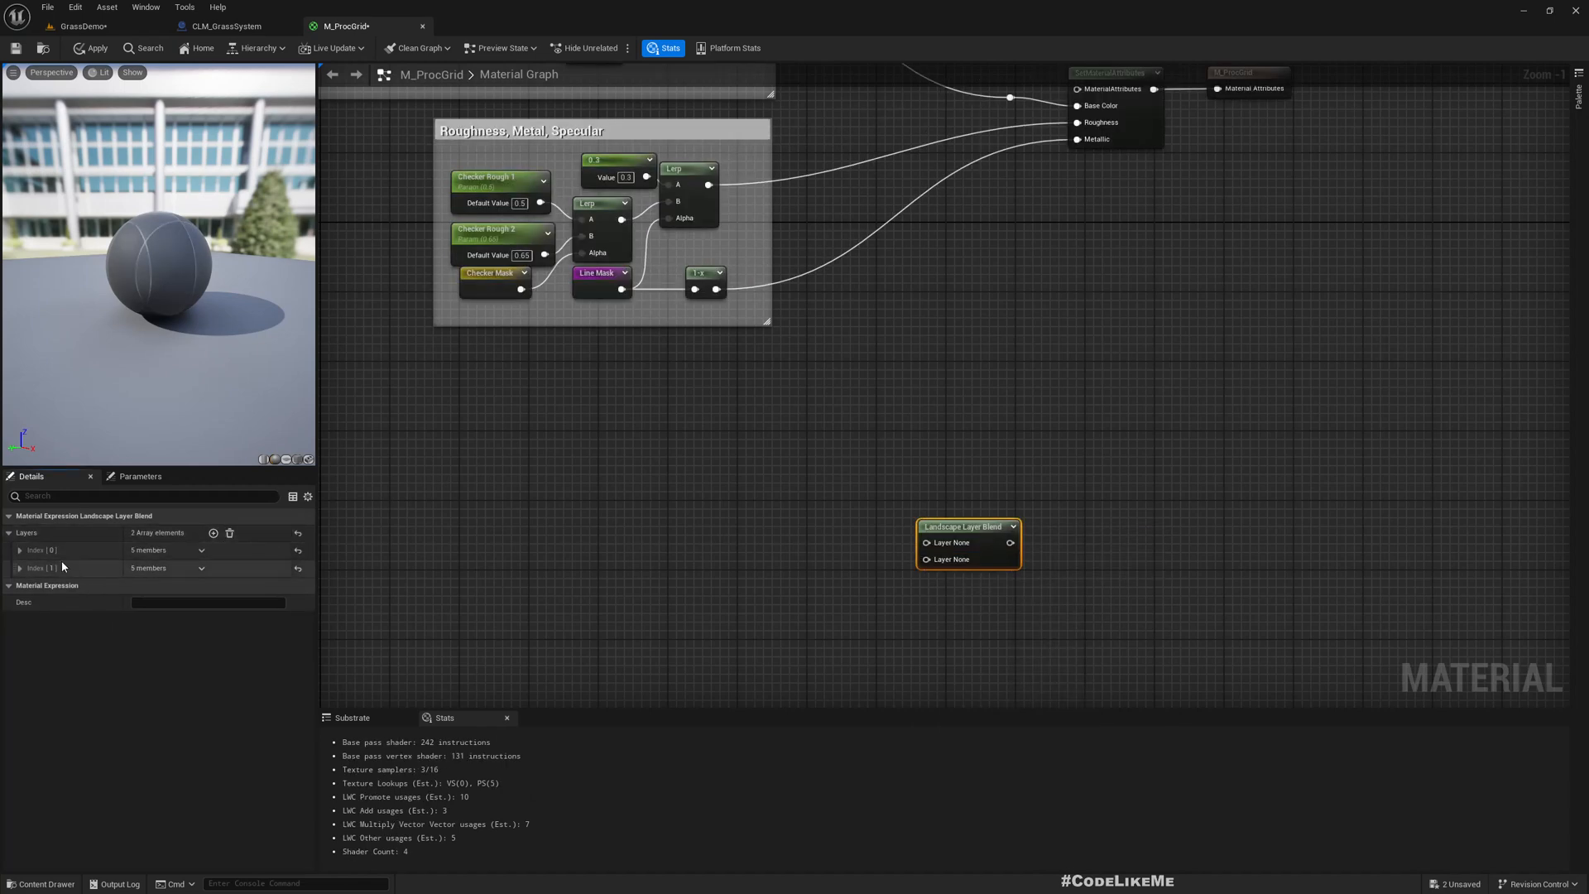
click(20, 549)
text(G)
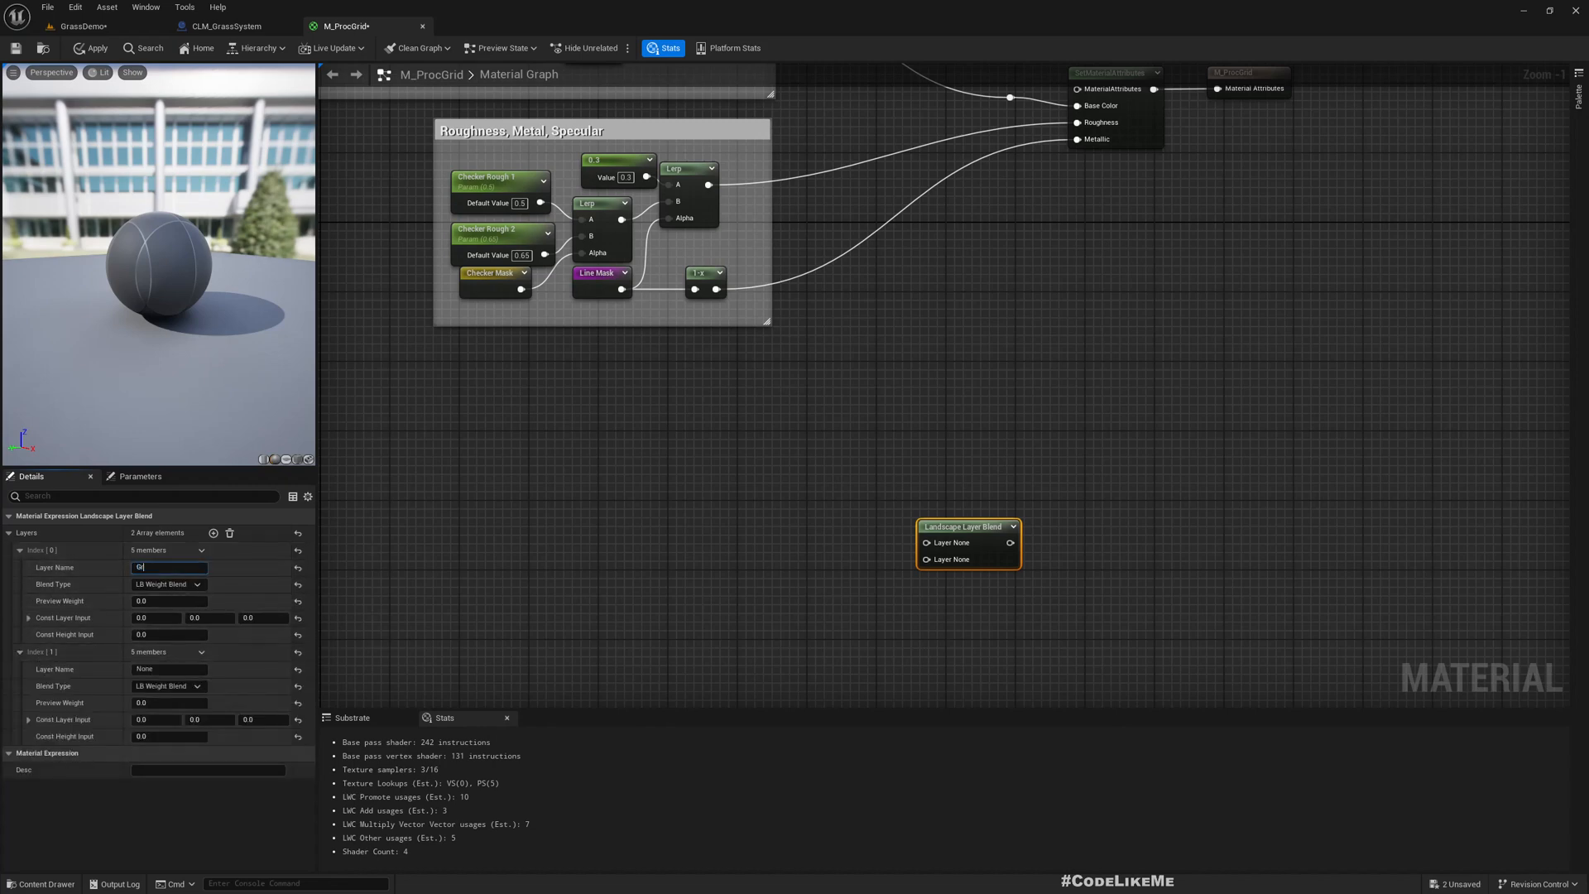
text(rass)
click(170, 669)
text(D)
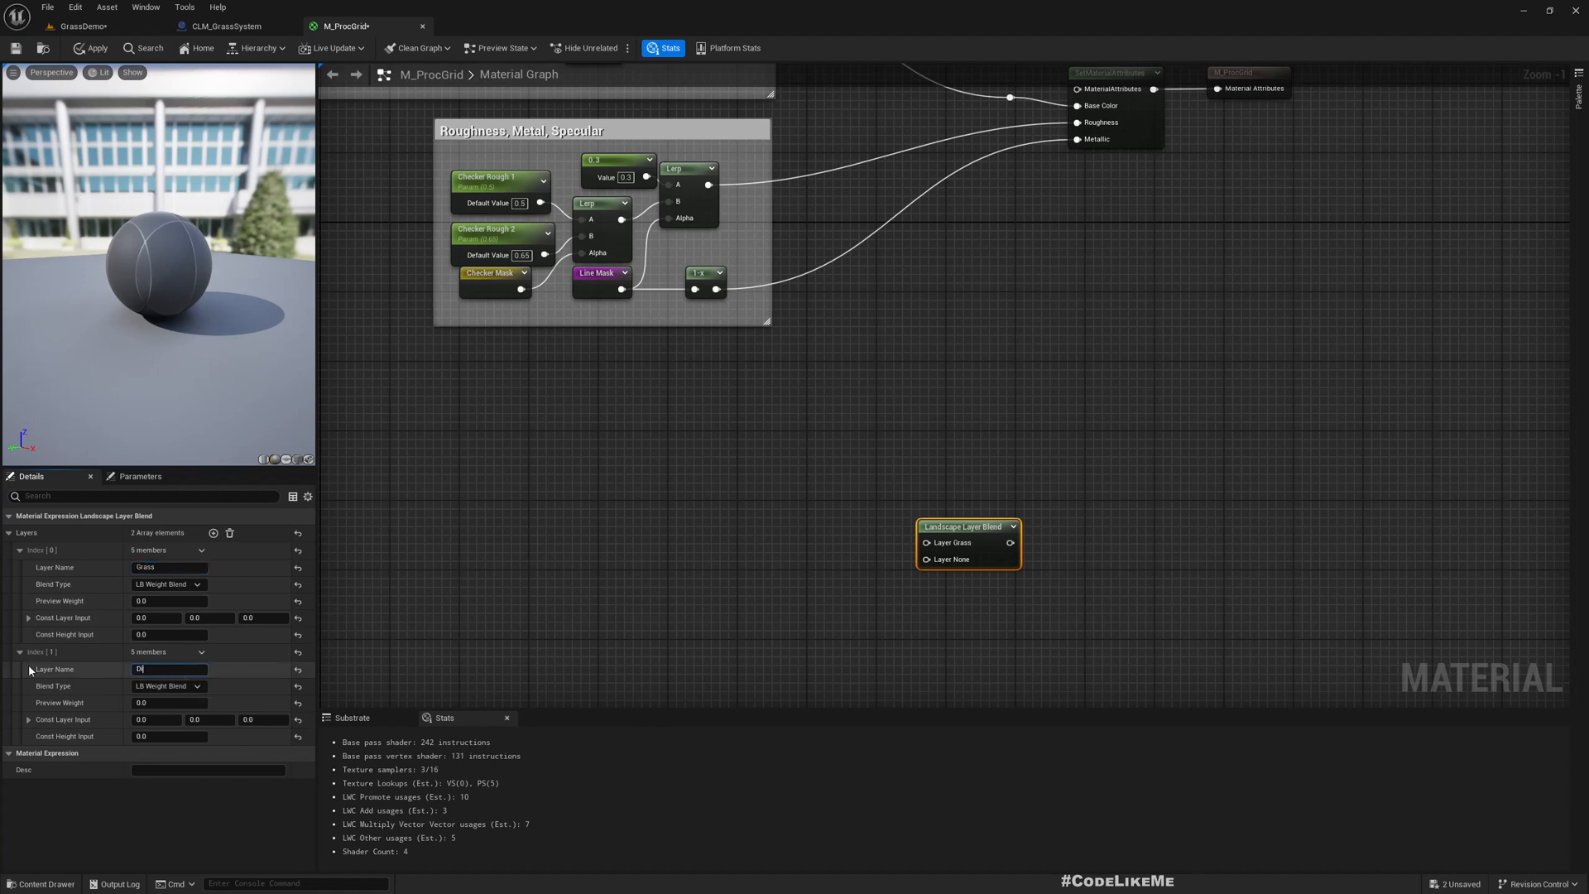
text(irt)
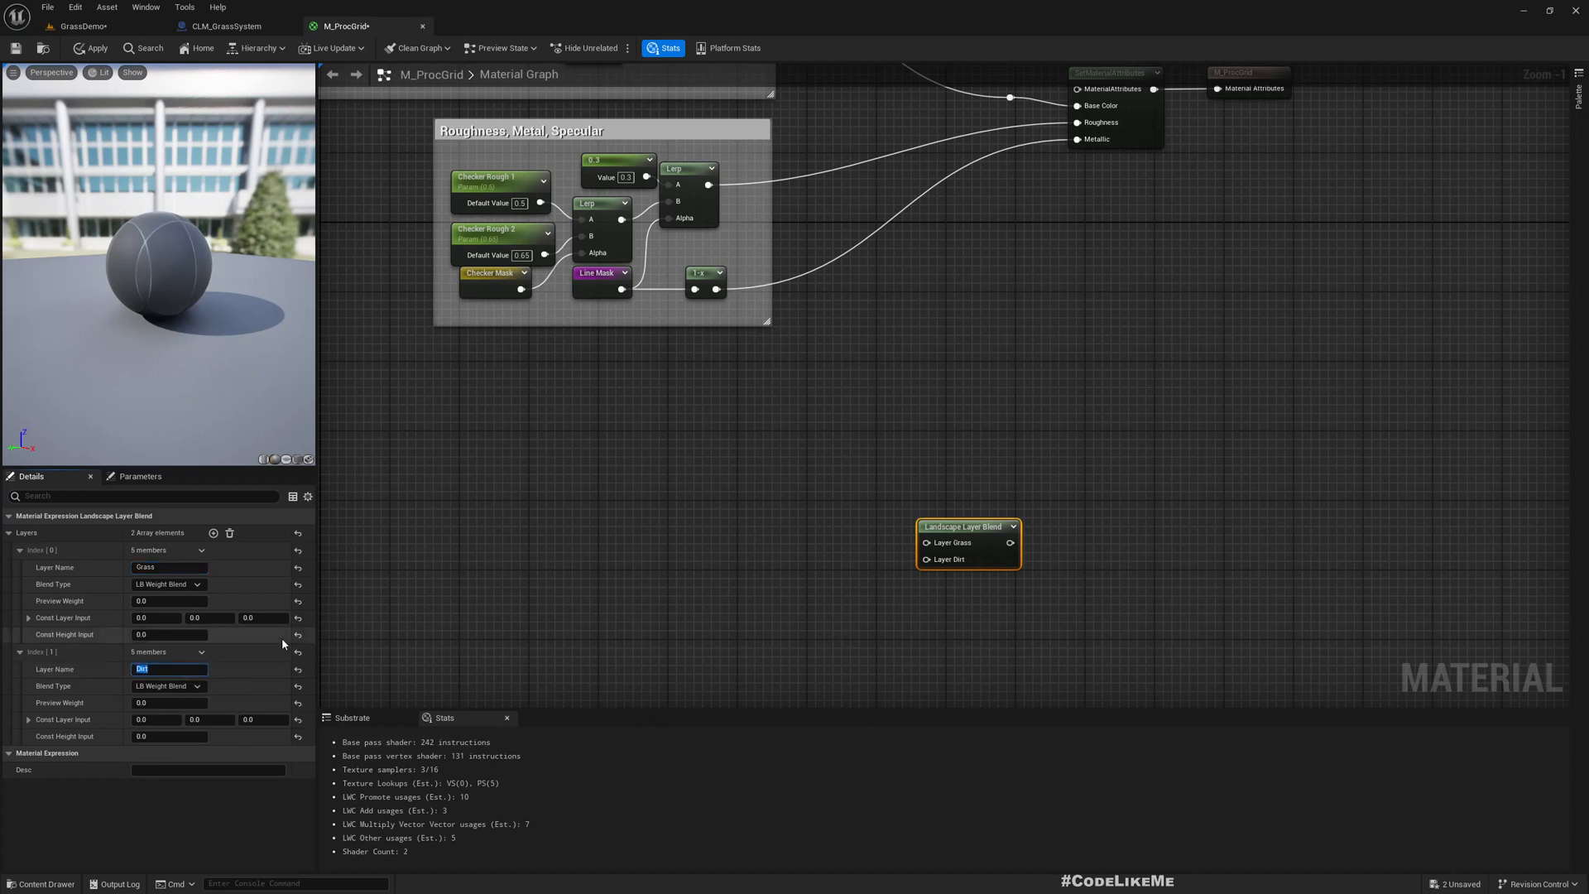
click(167, 599)
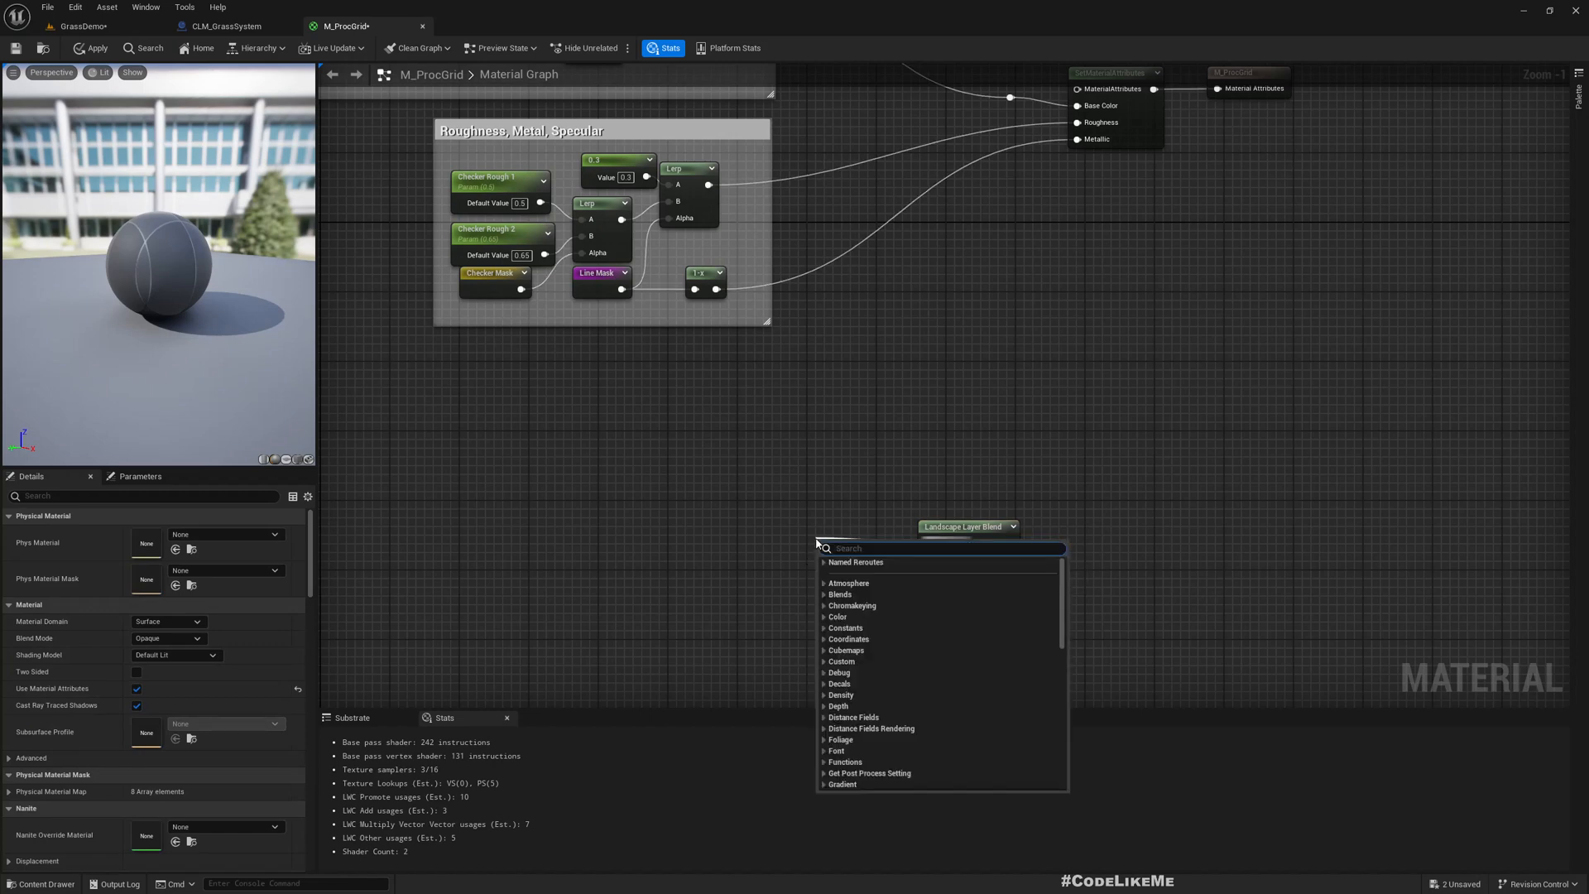
Step: Add a GrassColor vector parameter and wire it to the Grass layer input
text(vectorpar)
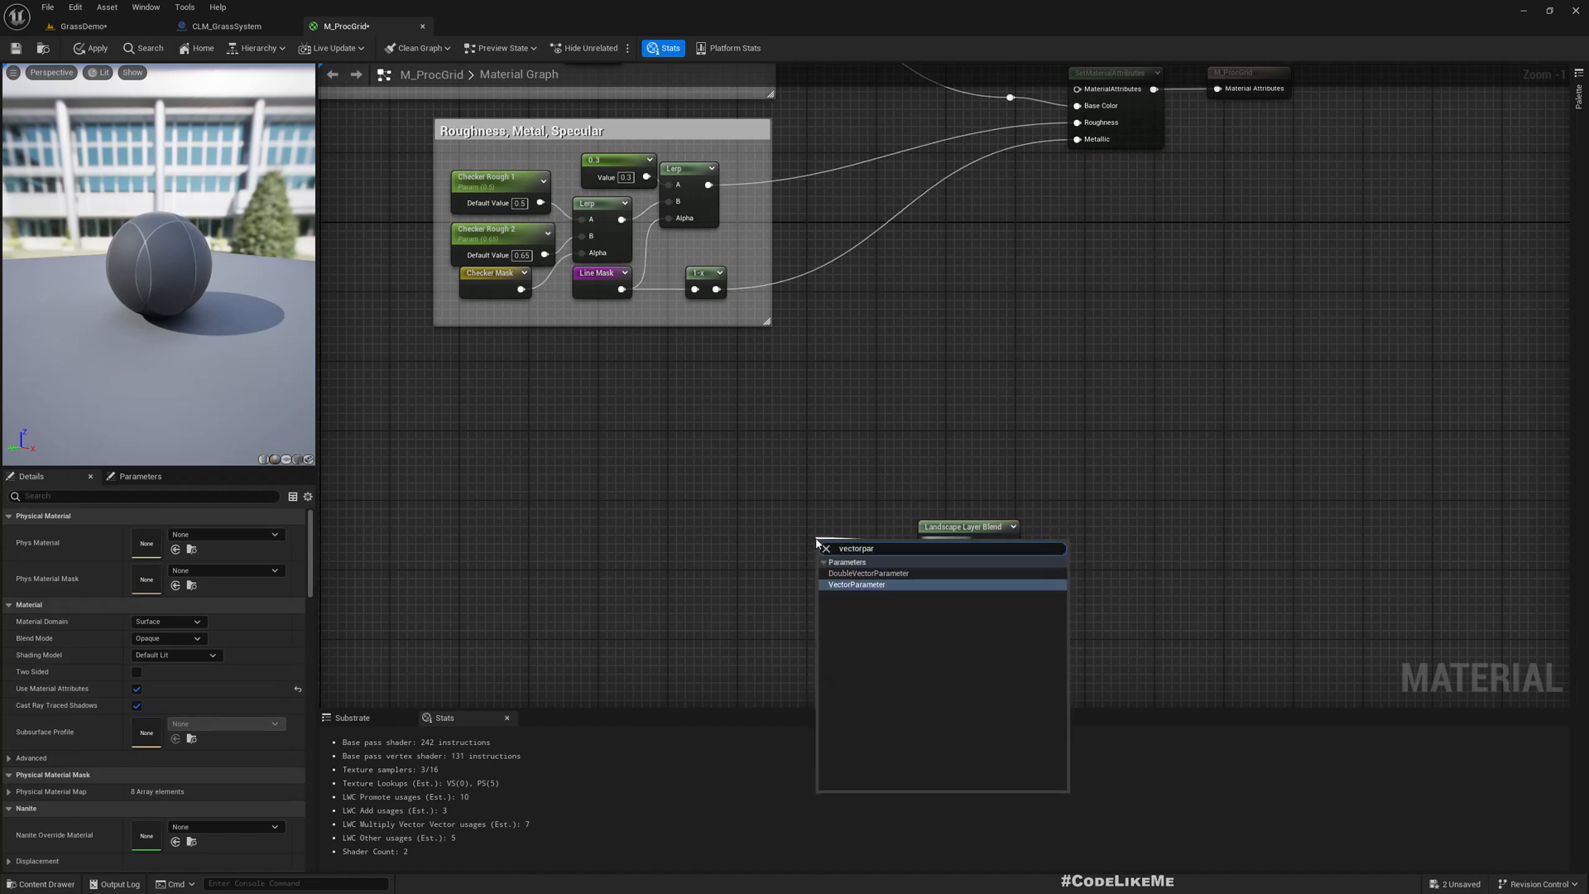
click(858, 584)
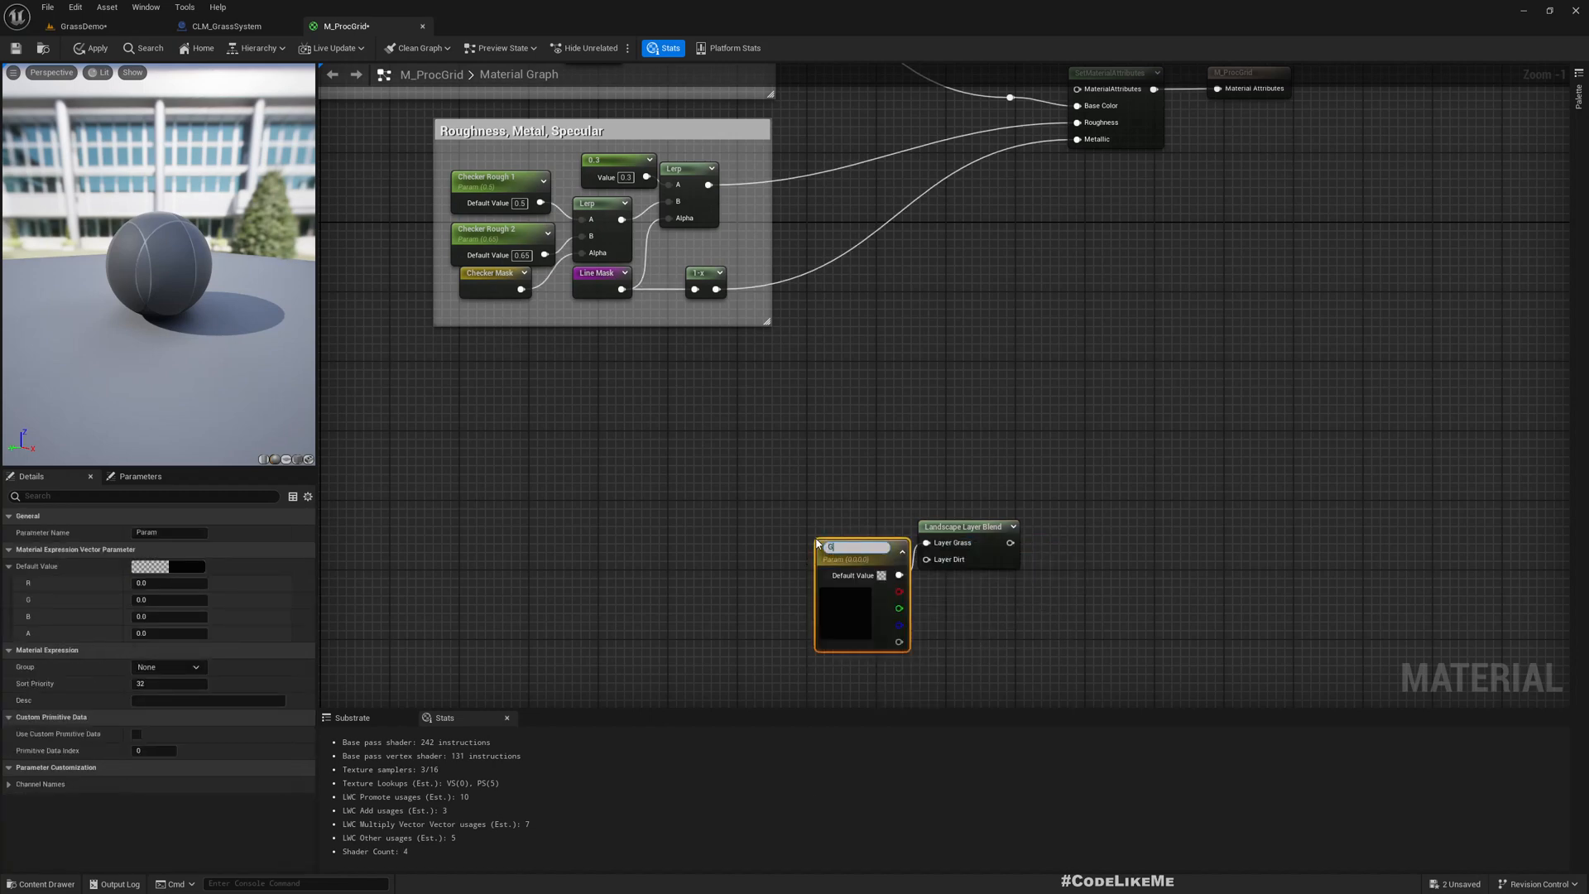
text(GrassColor)
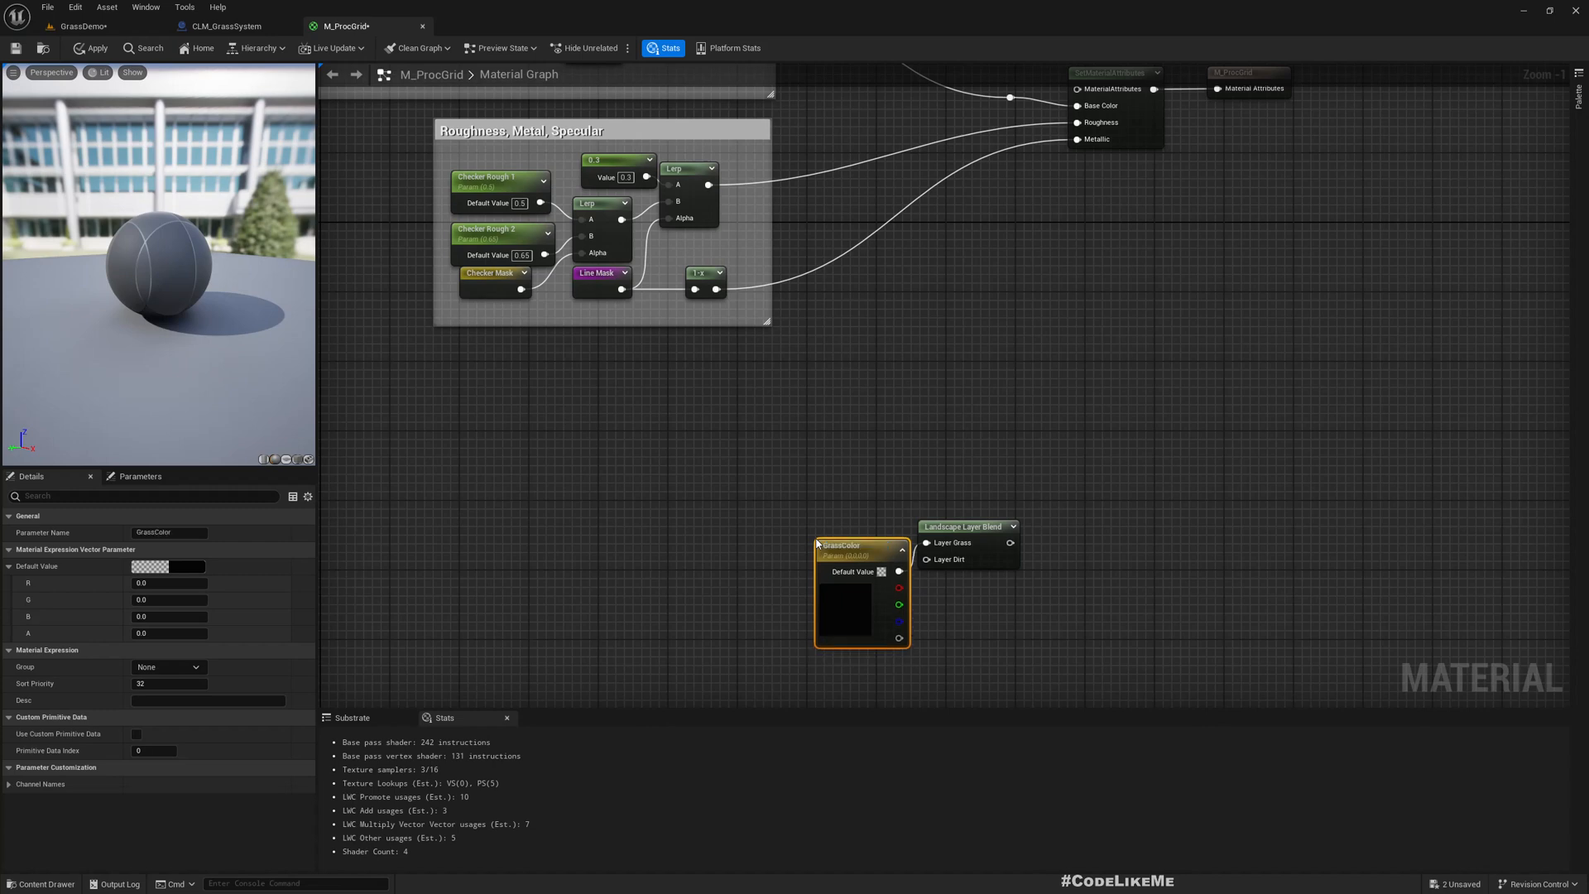
drag(860, 545, 706, 527)
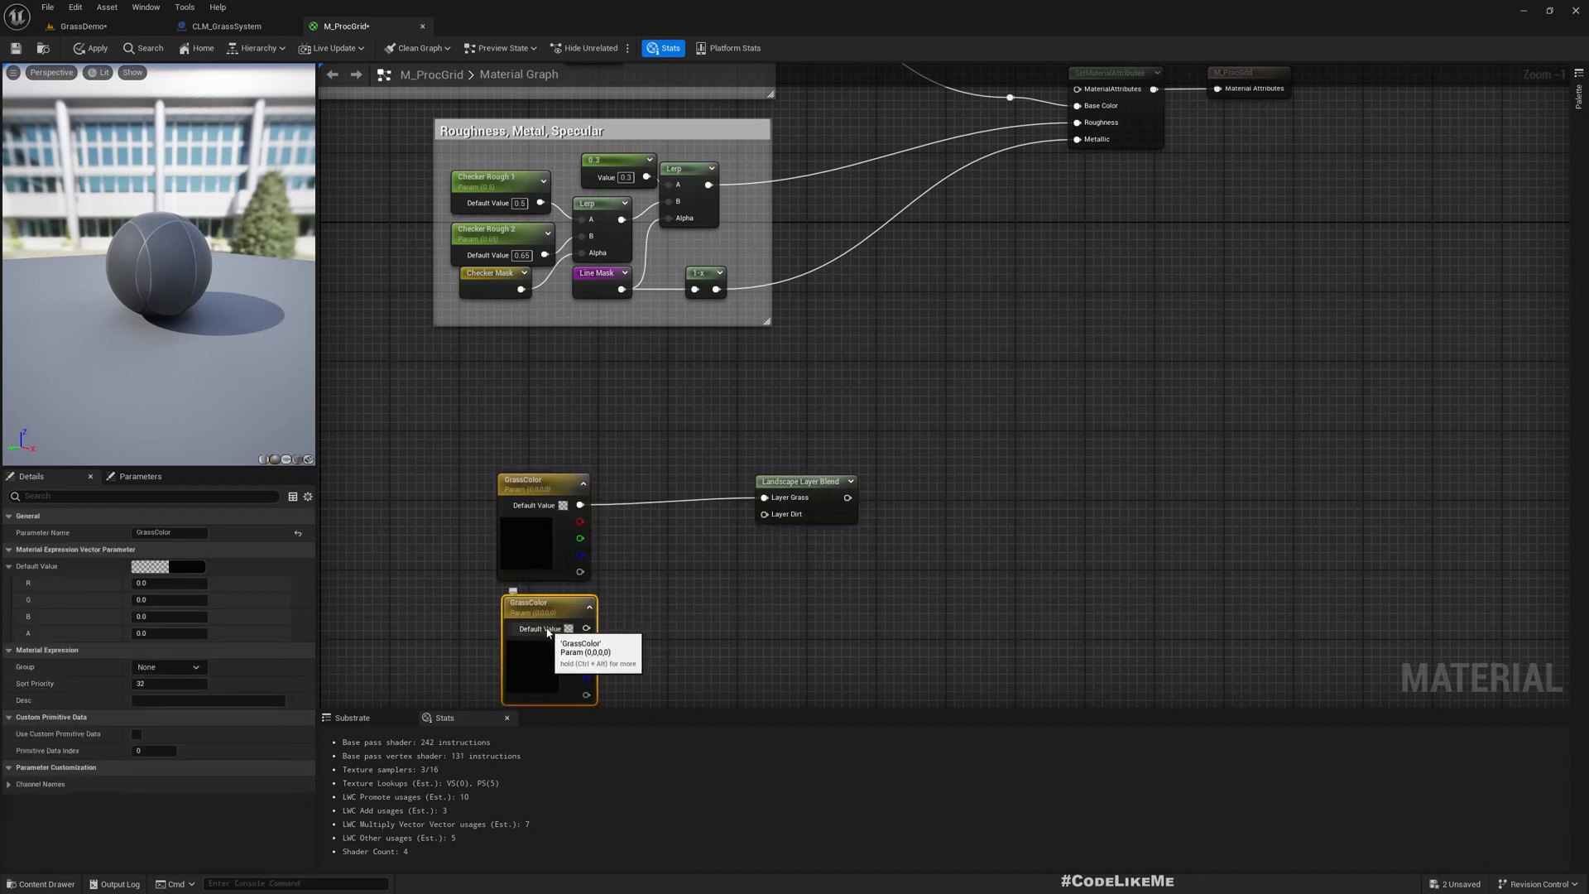
Step: Rename the duplicate to DirtColor and darken it toward a yellow-brown dirt tone
double_click(532, 604)
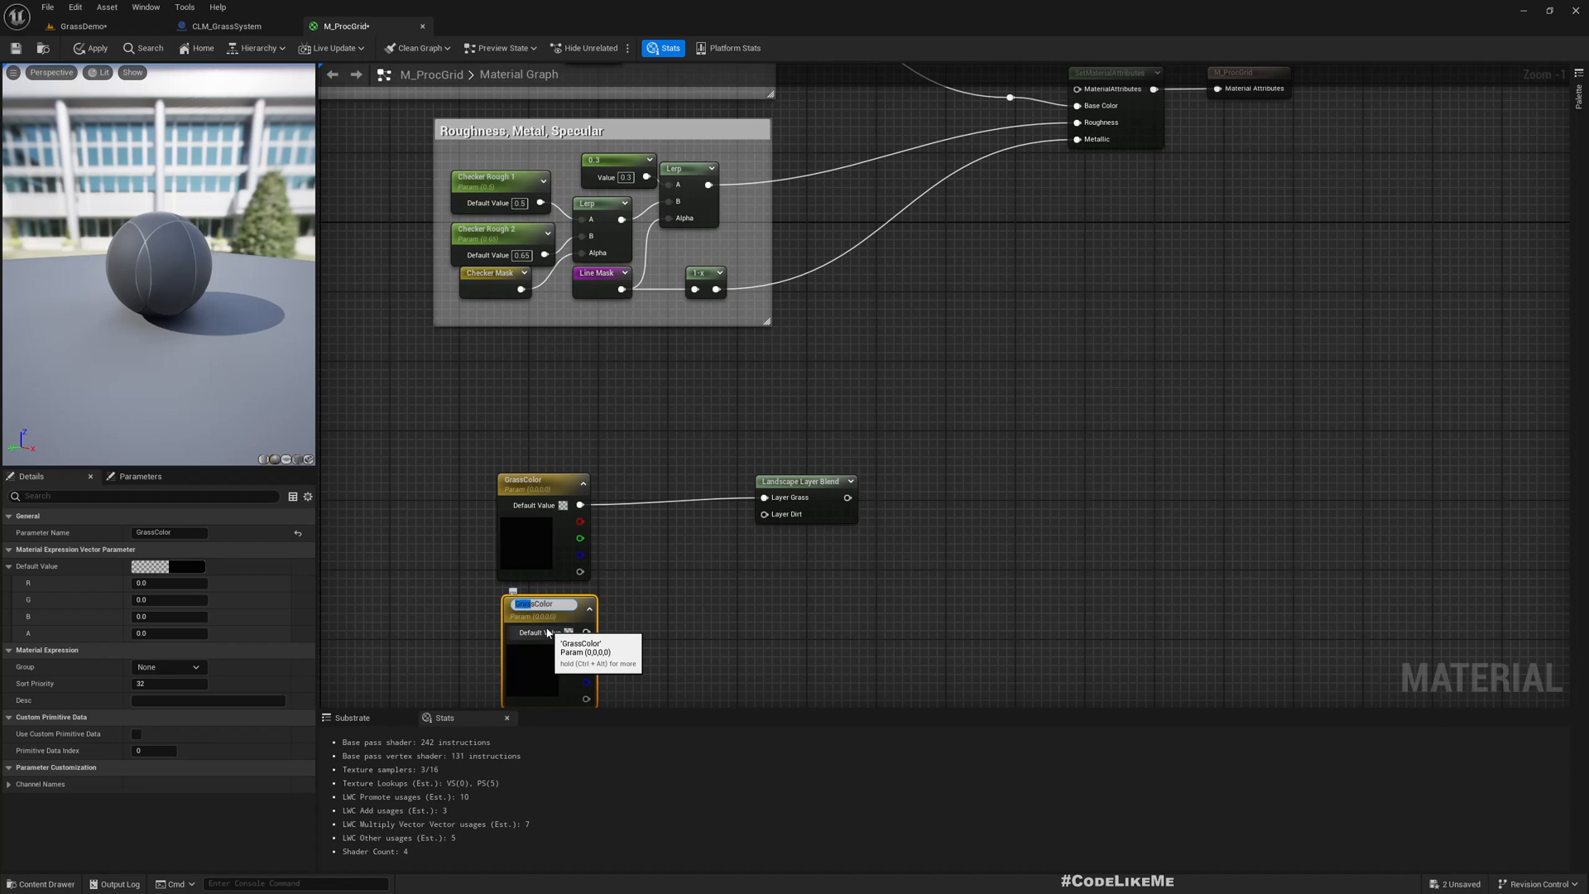
text(DirtColor)
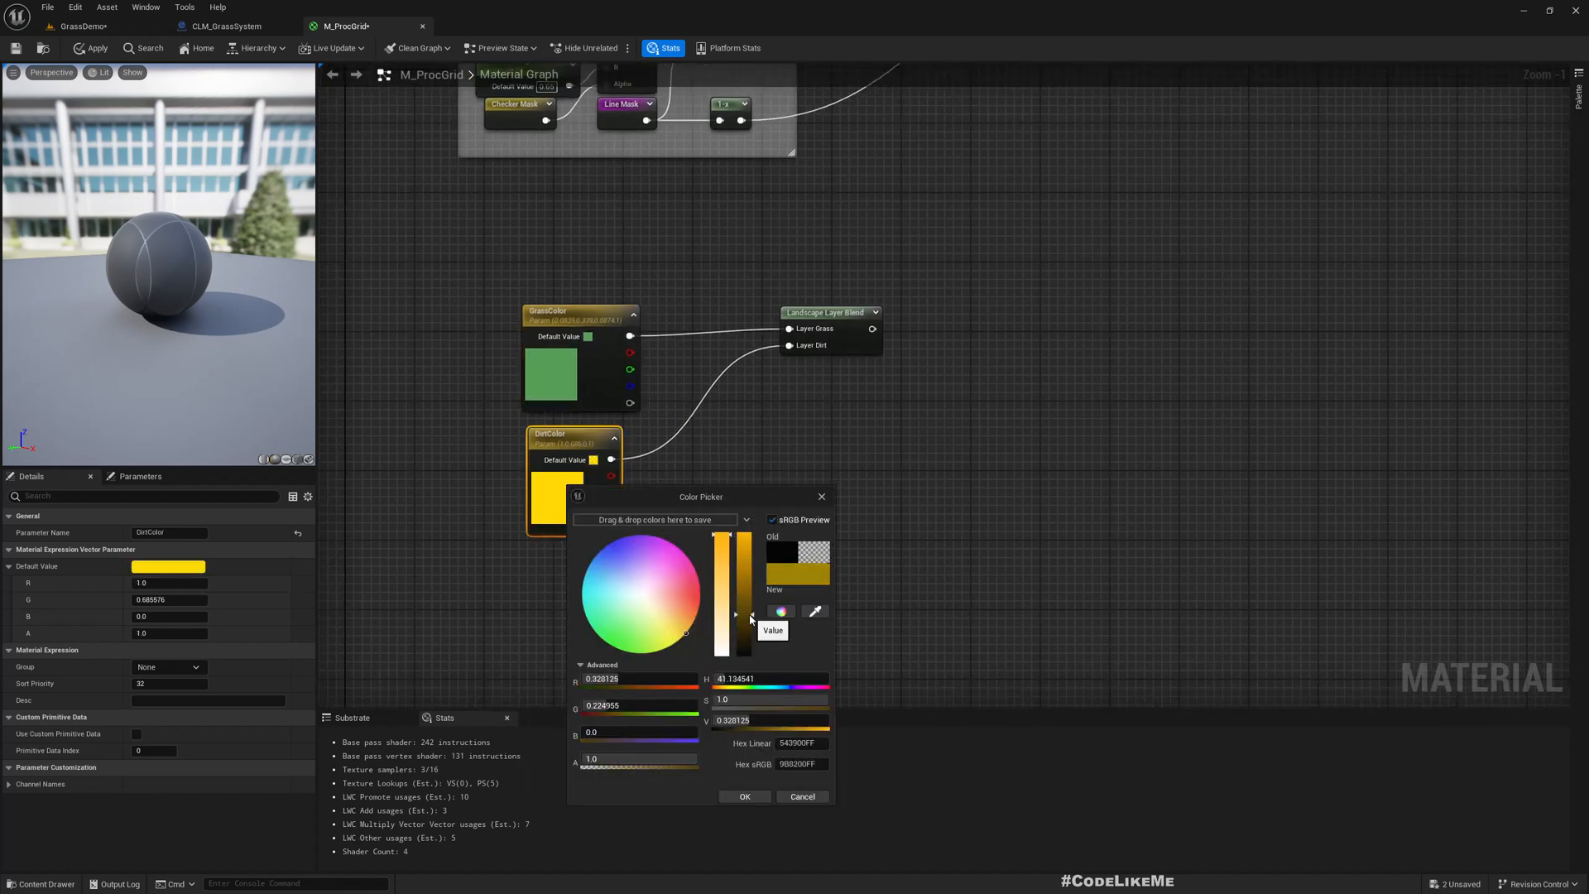
drag(730, 608, 730, 649)
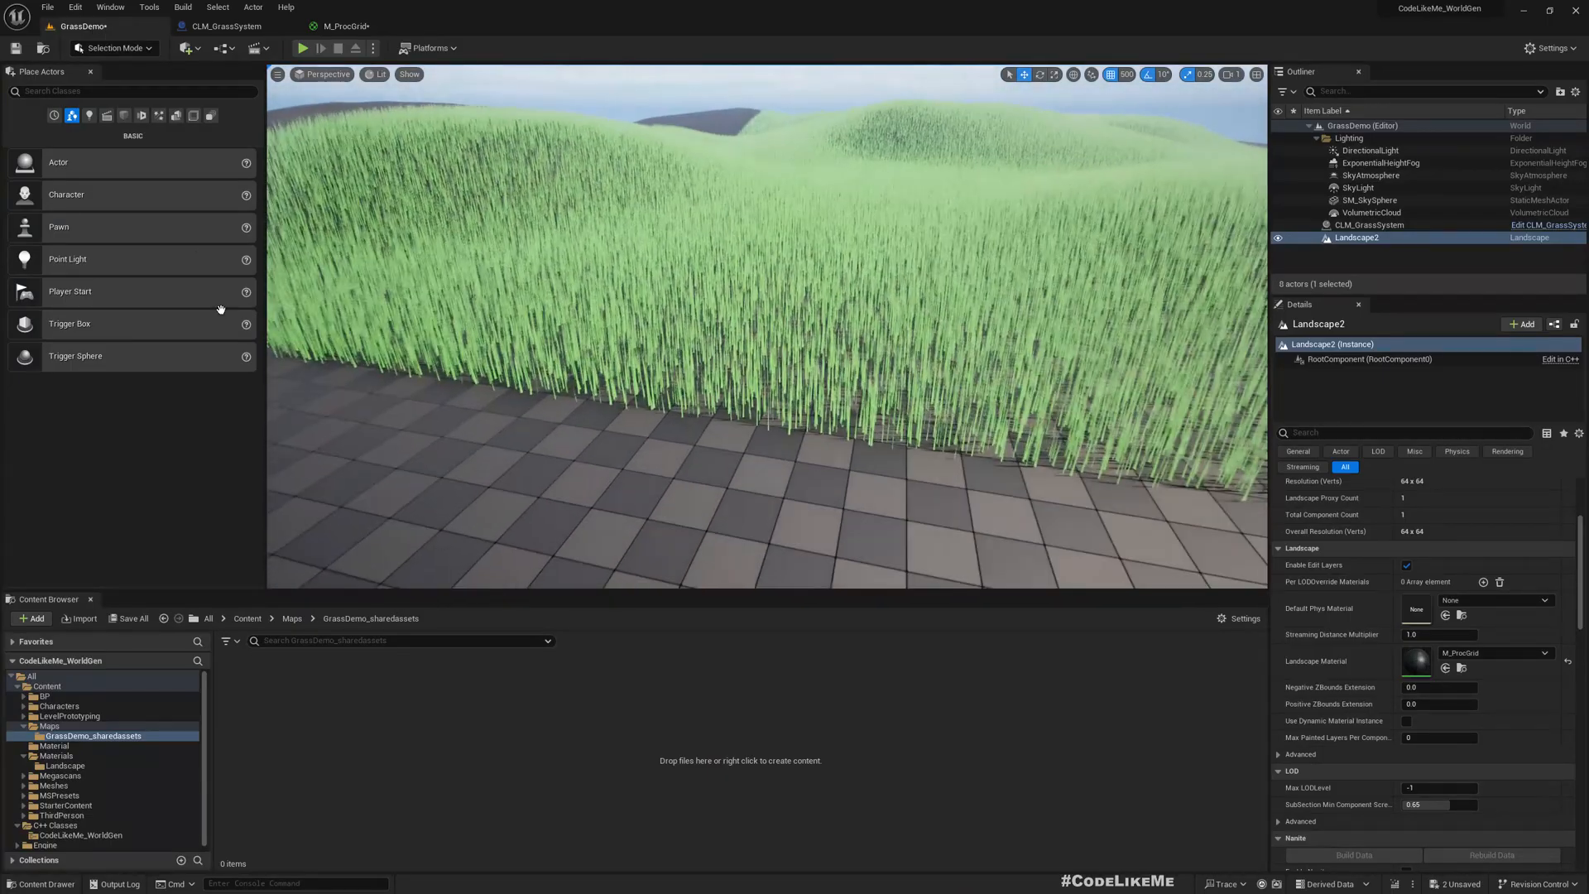
Step: Enter Landscape mode with the landscape actor selected, checking the material graph
click(115, 48)
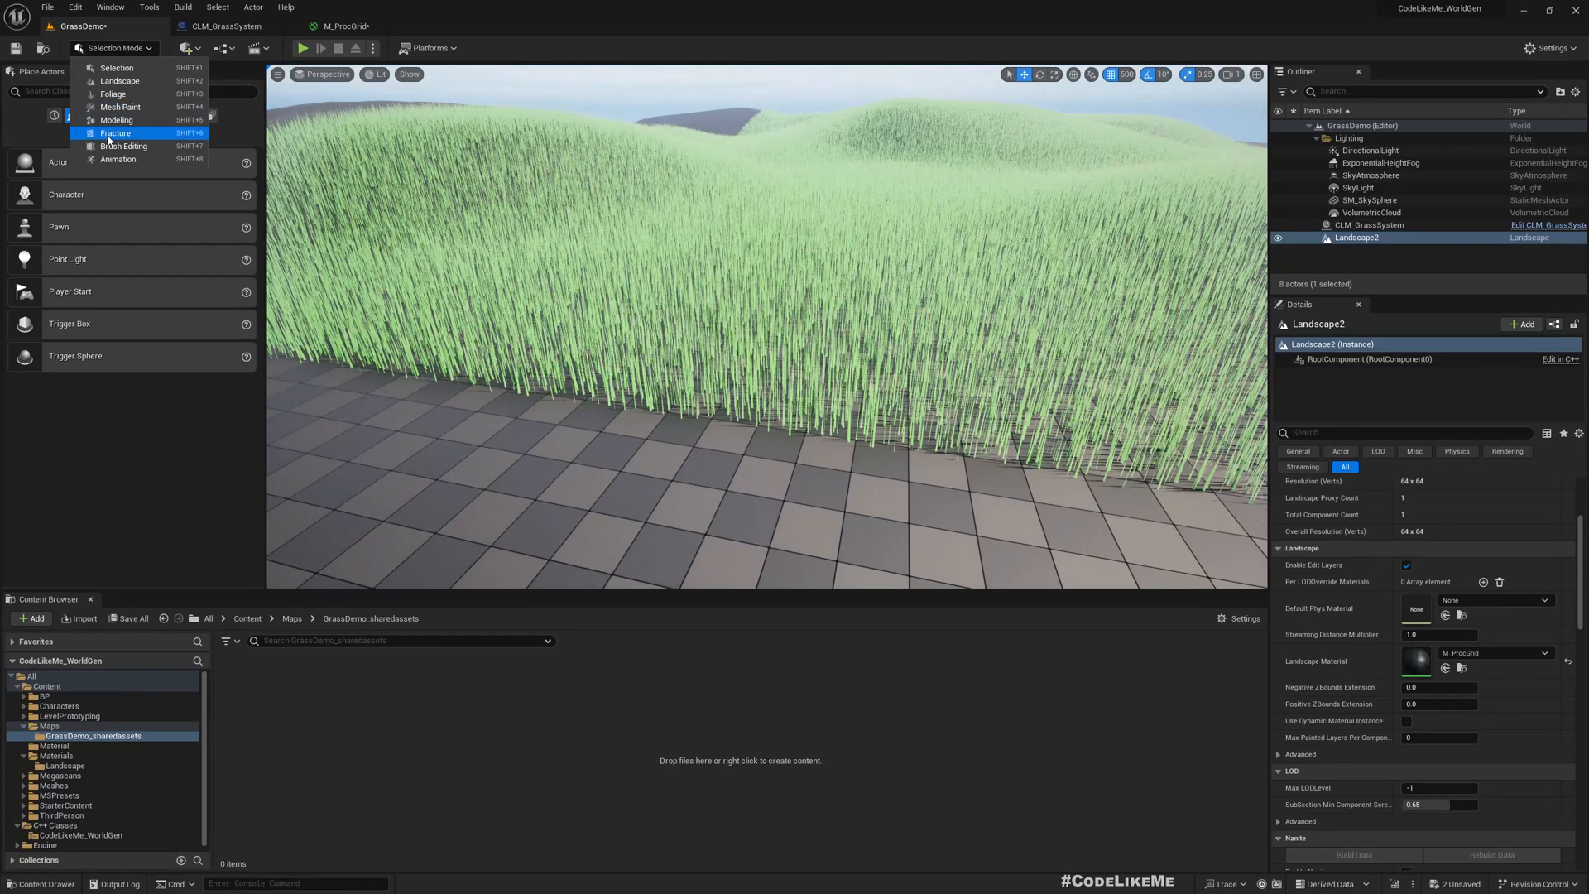
click(119, 79)
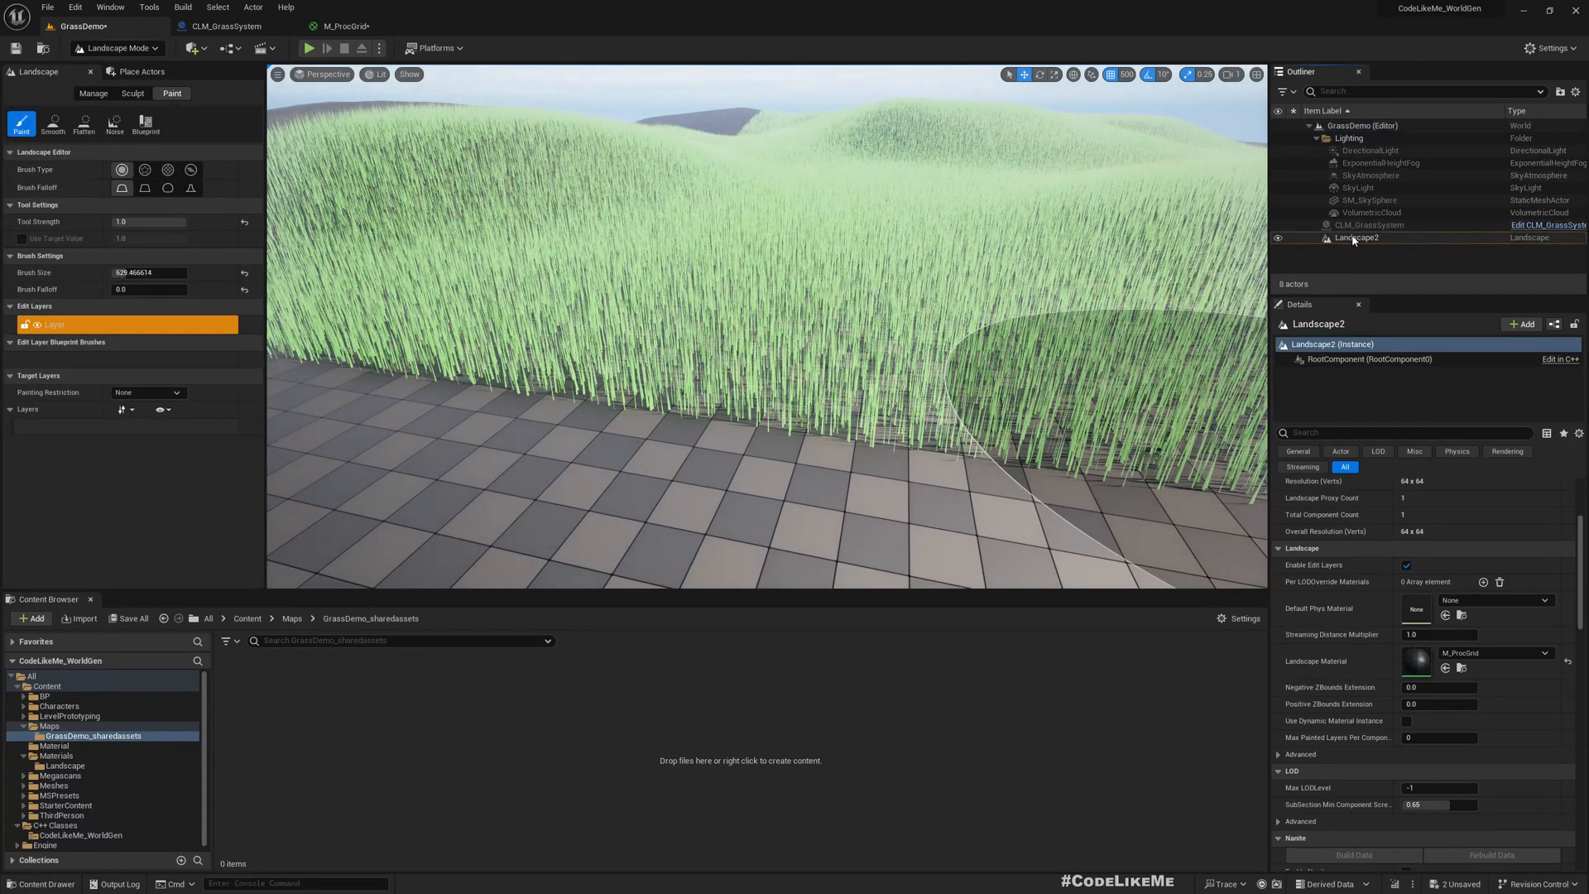
click(1360, 237)
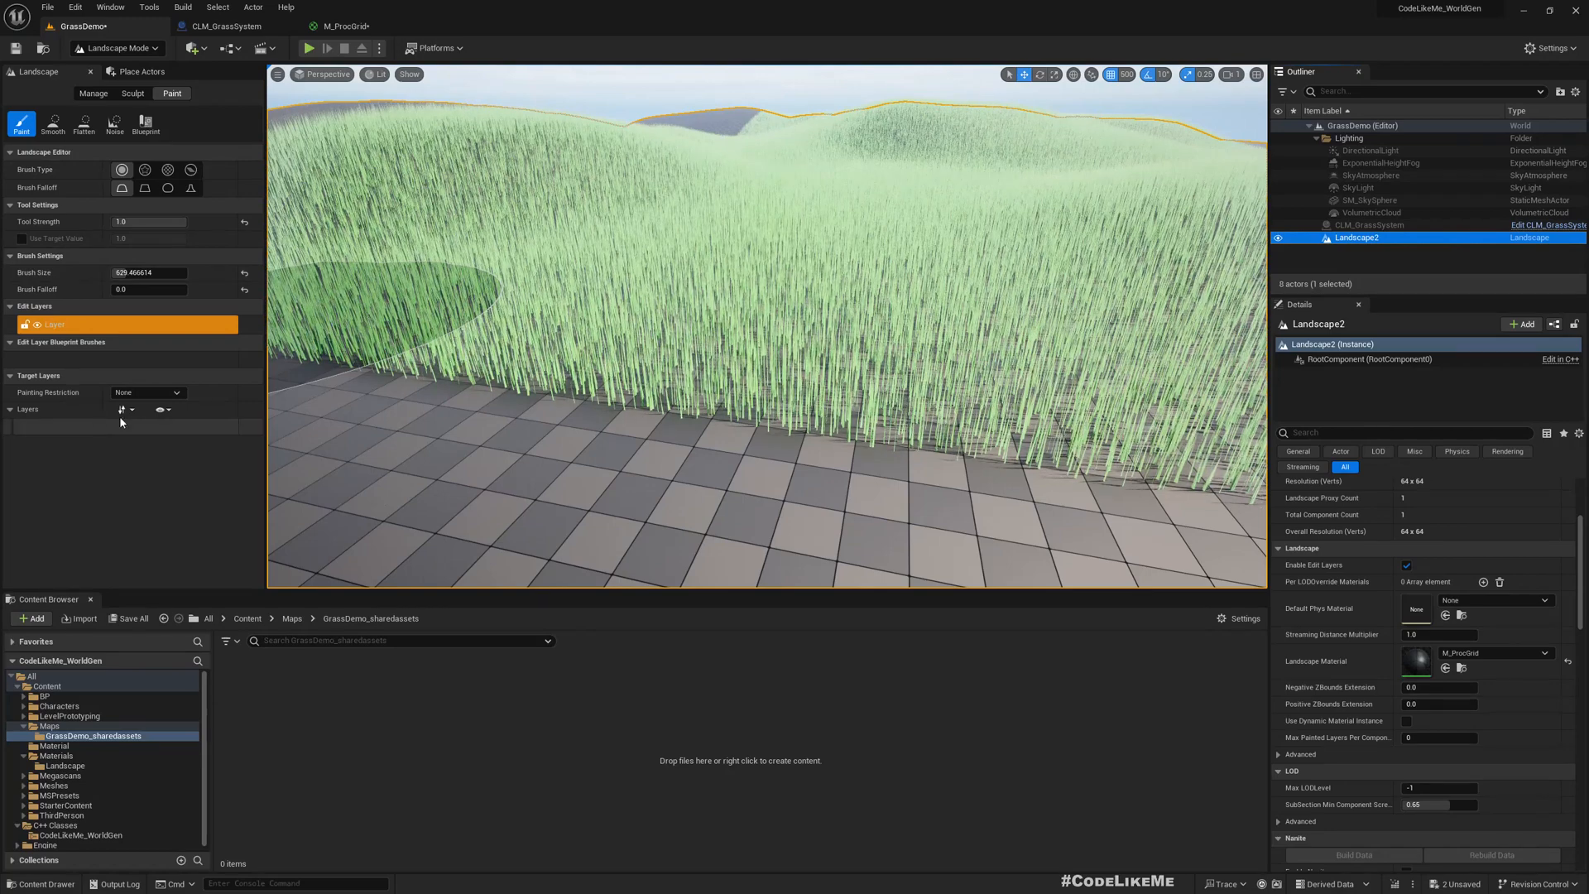
click(344, 24)
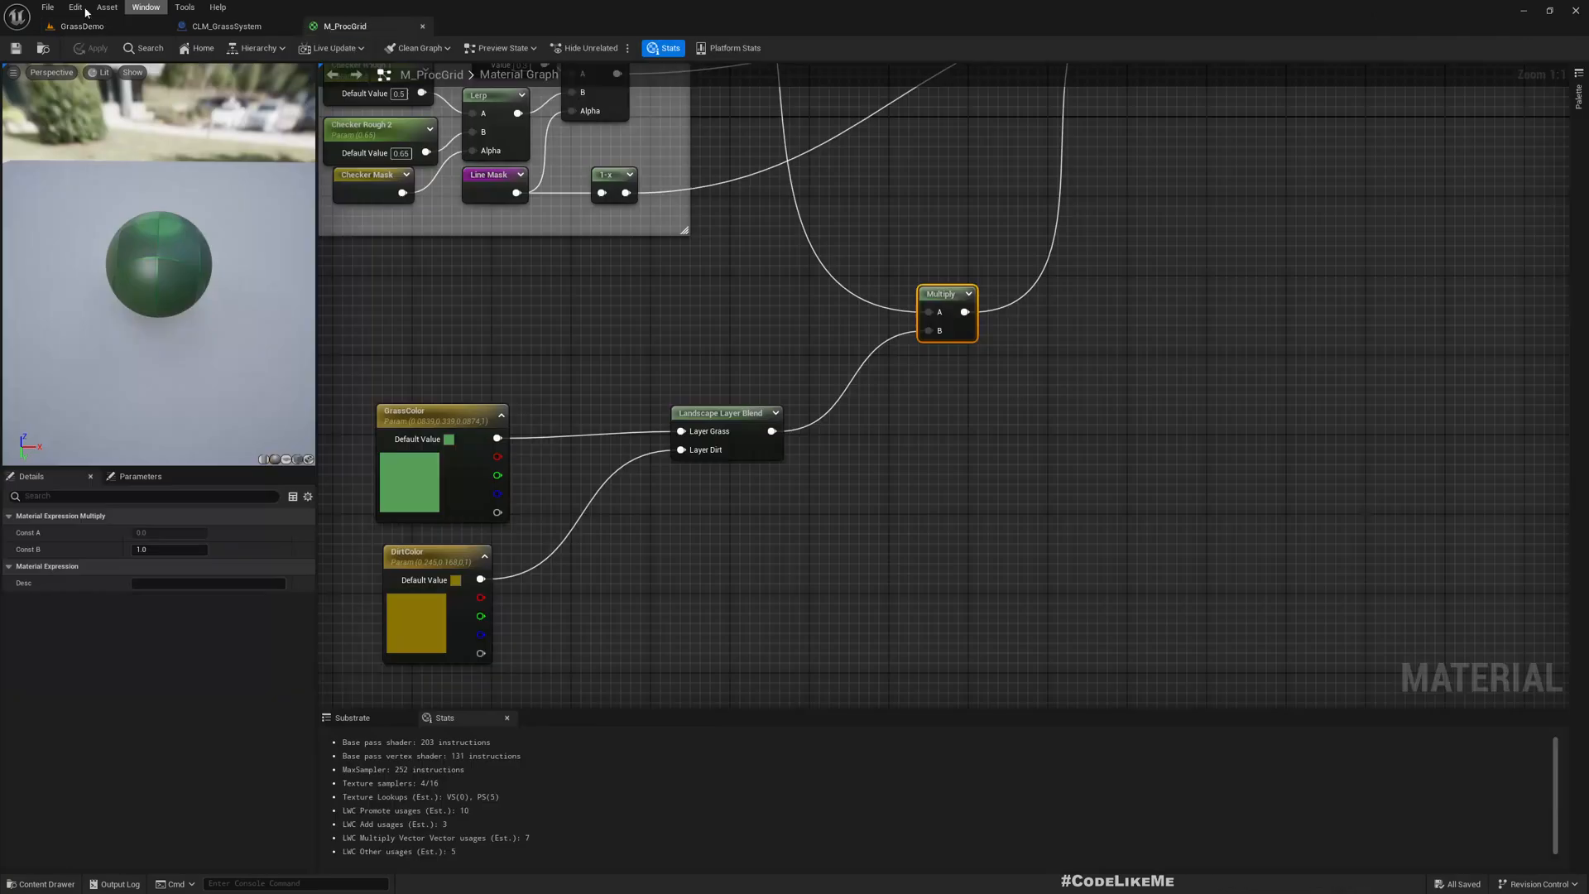
click(81, 25)
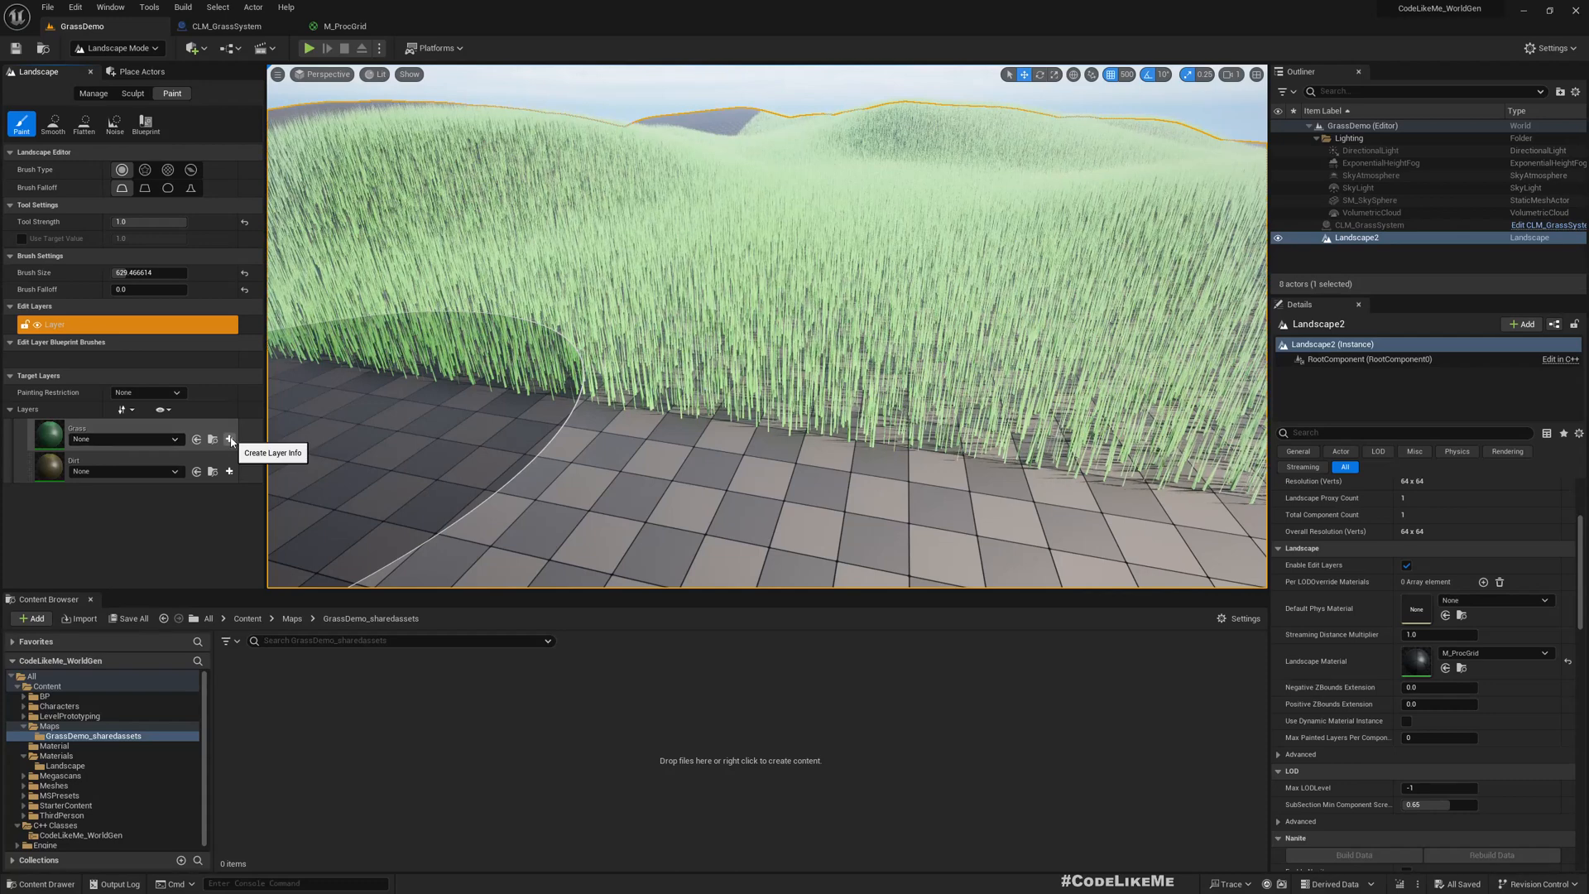
Step: Create weight-blended layer info assets for the Grass and Dirt paint layers
click(229, 438)
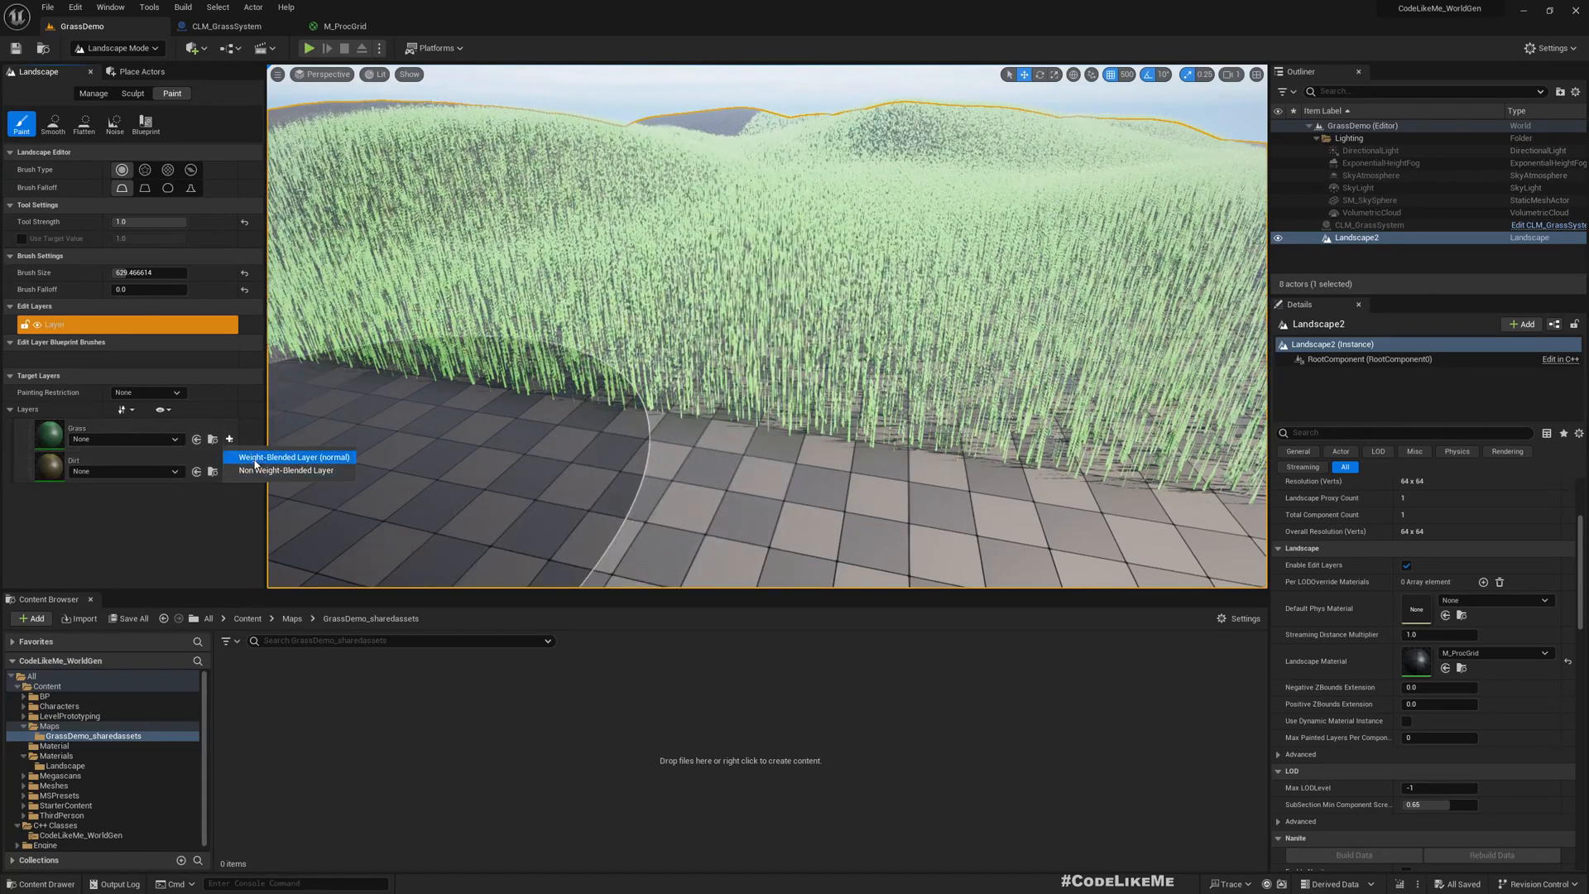
click(293, 457)
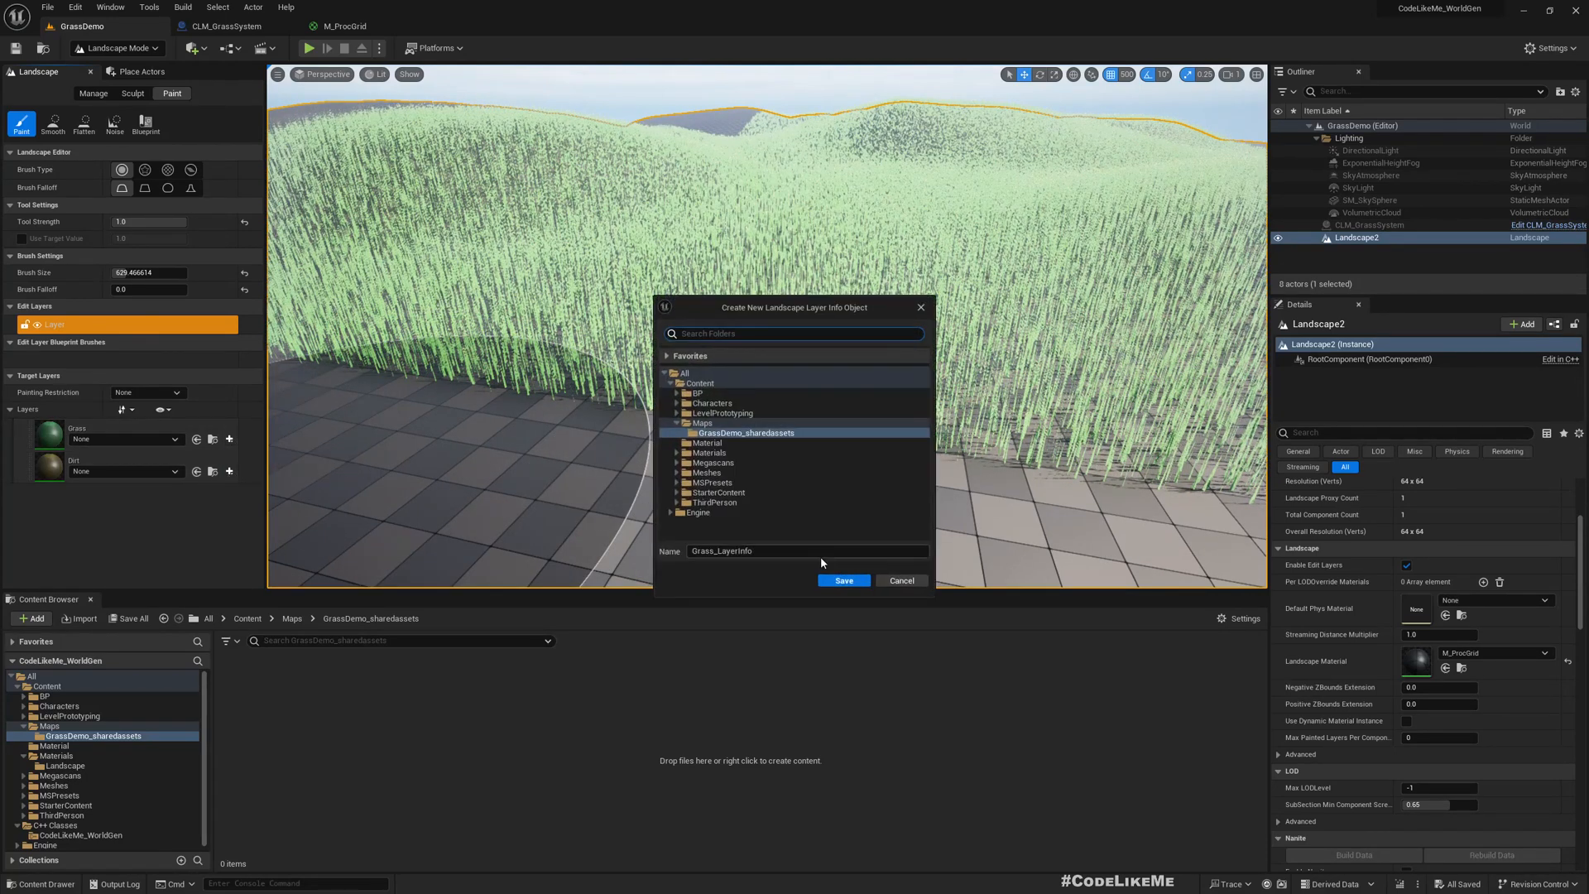
click(842, 581)
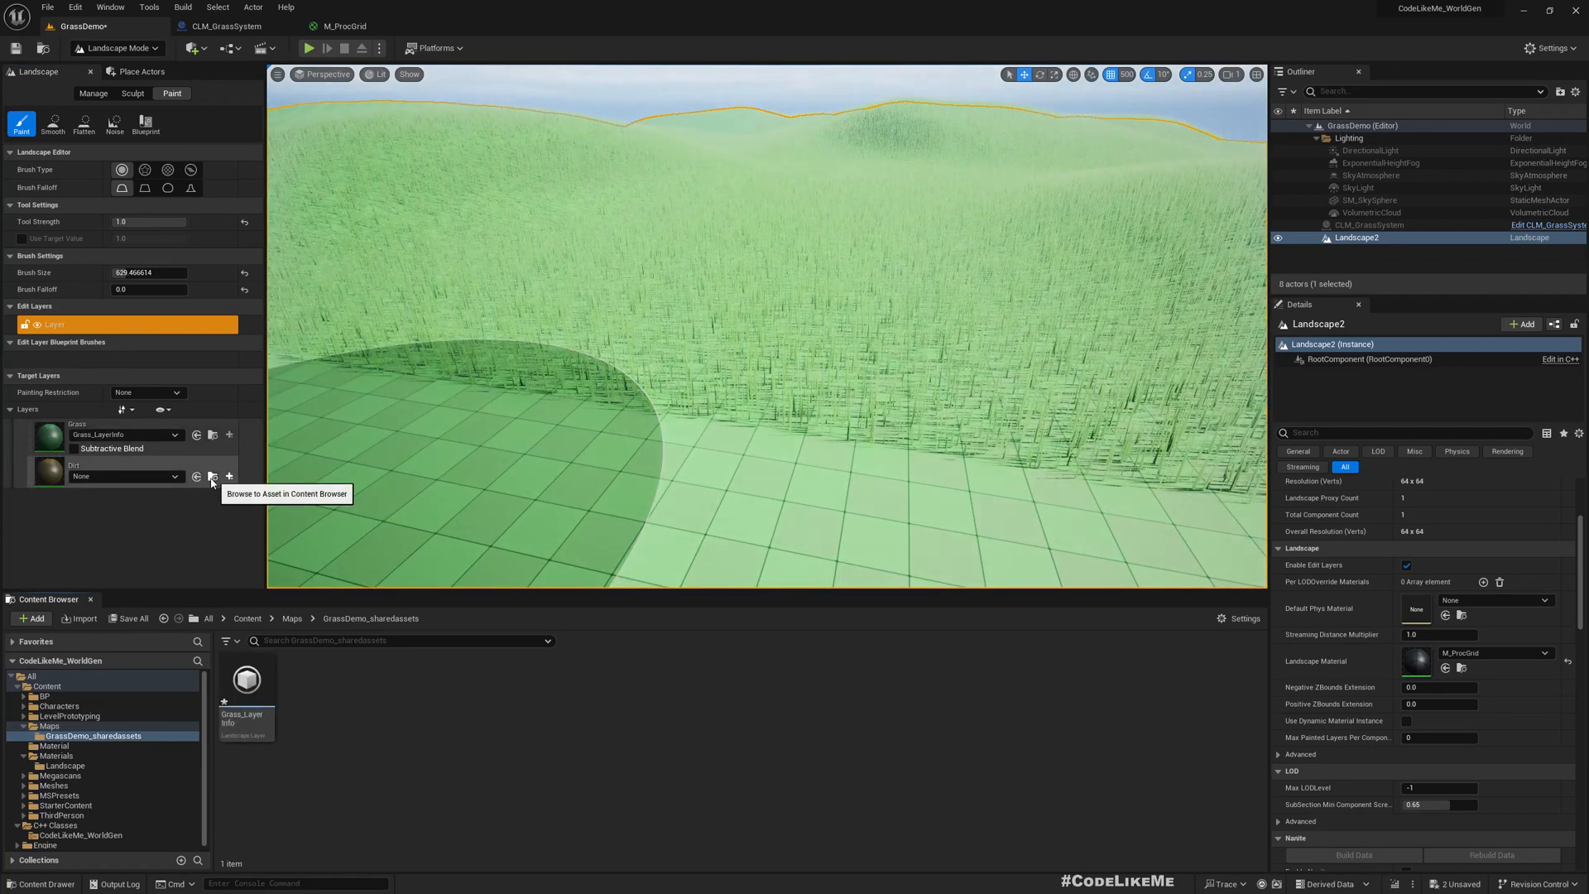
click(229, 477)
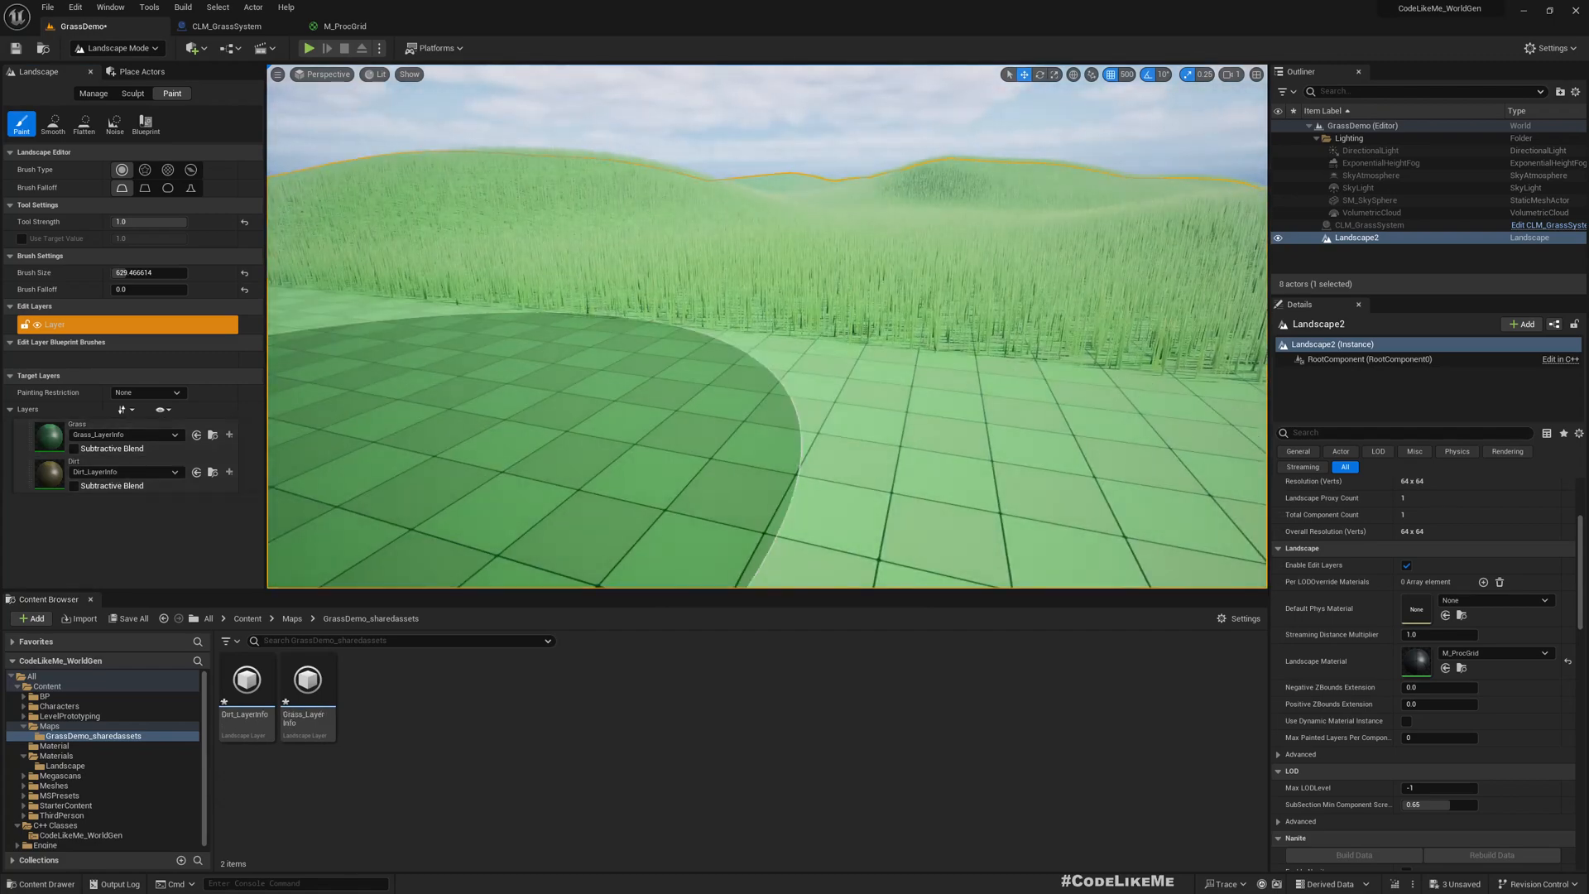
click(345, 25)
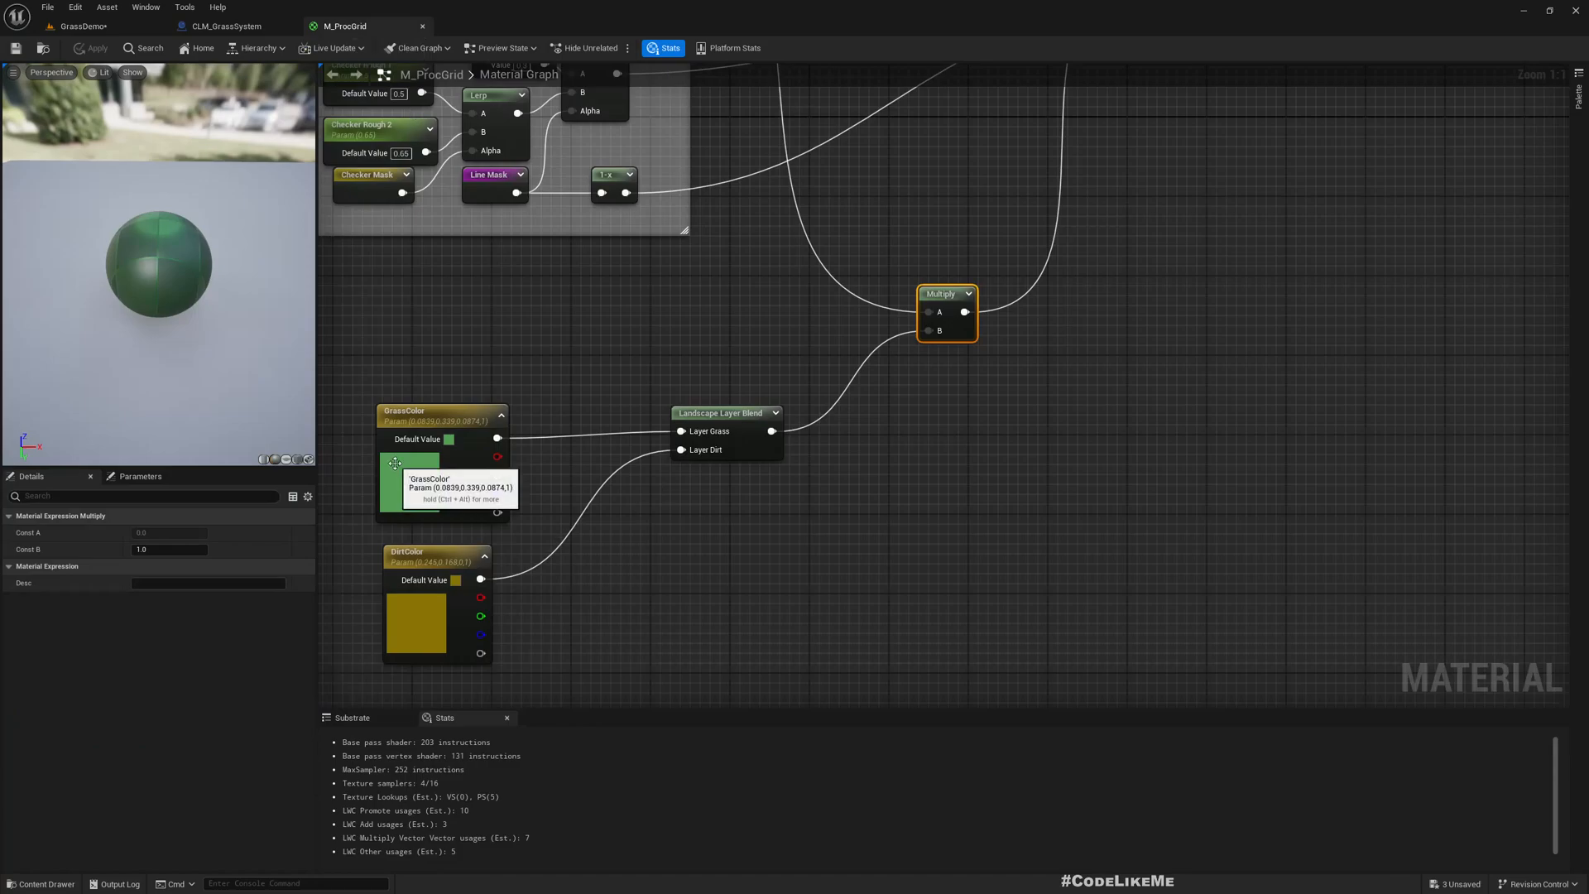
Step: Select the Dirt target layer and brush a forked dirt path across the landscape
click(227, 25)
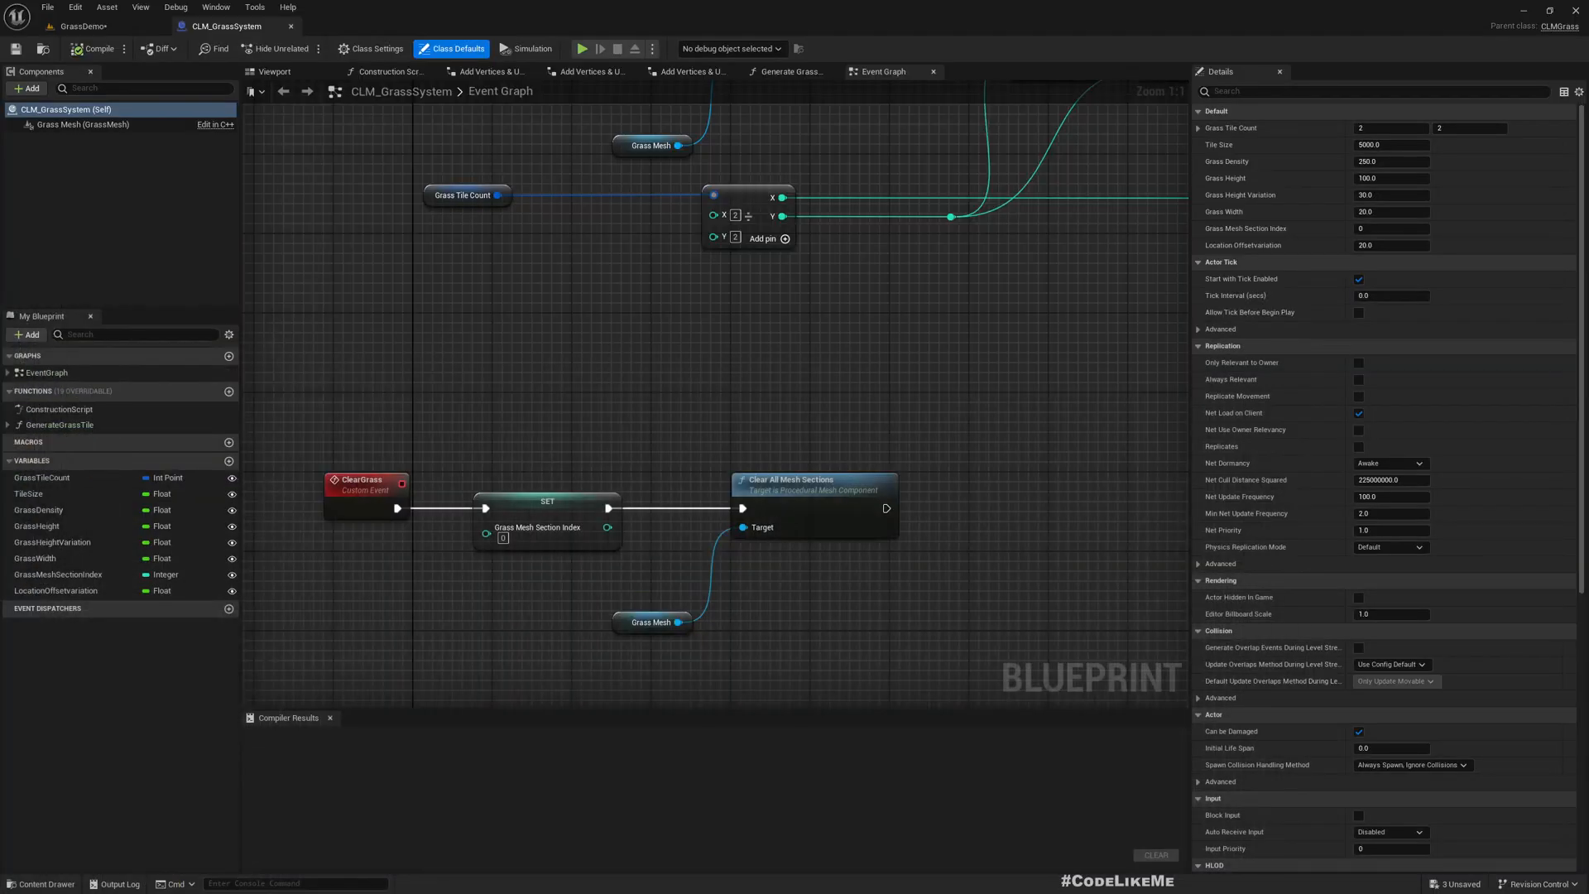
click(86, 25)
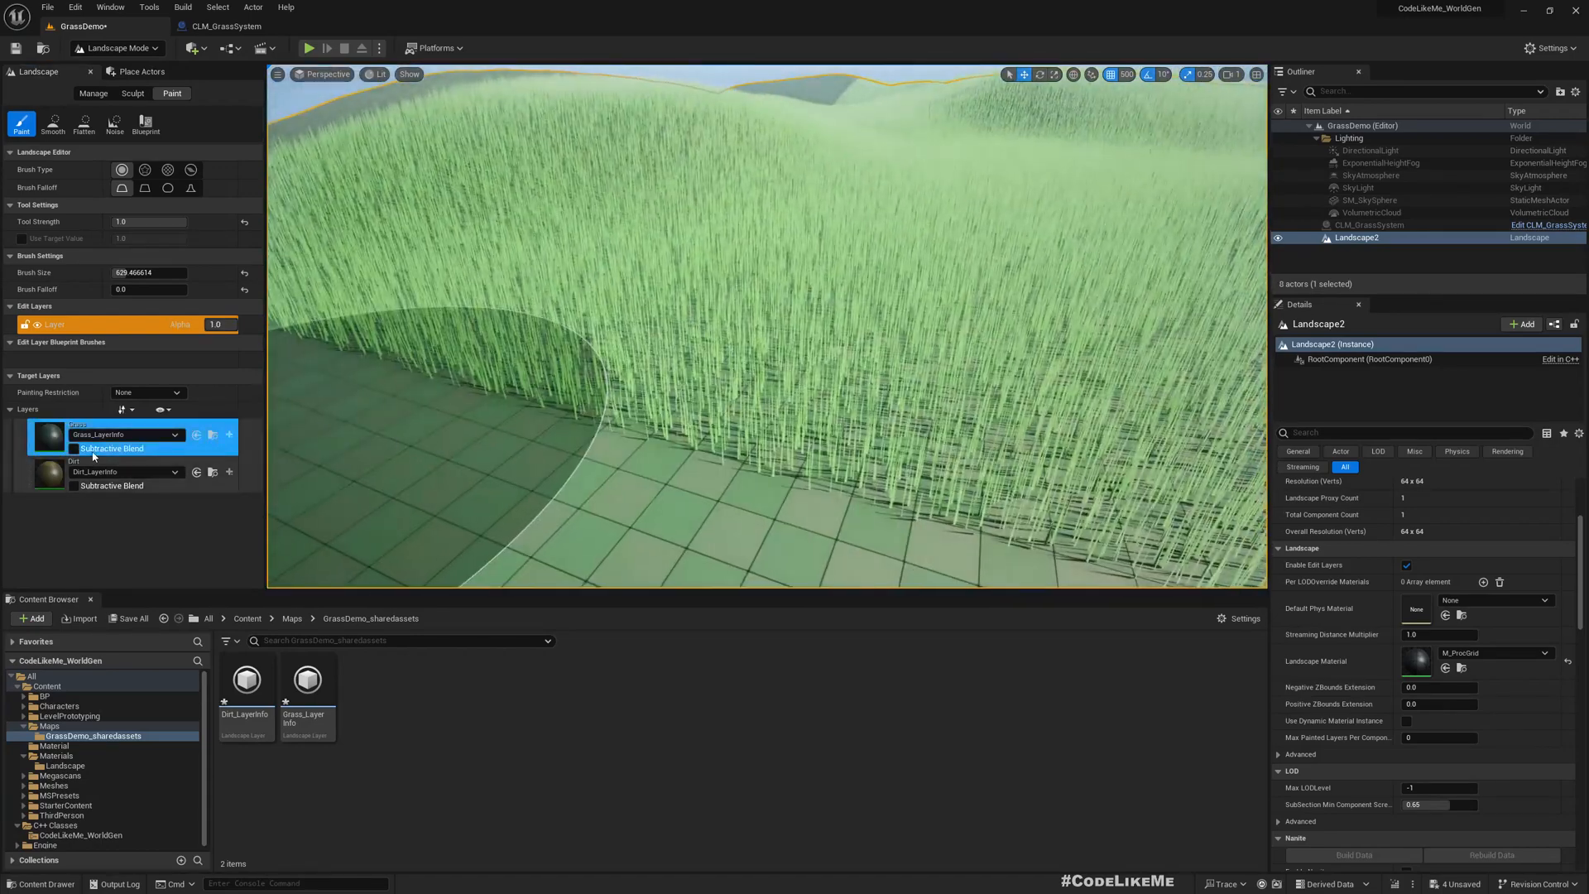
click(91, 471)
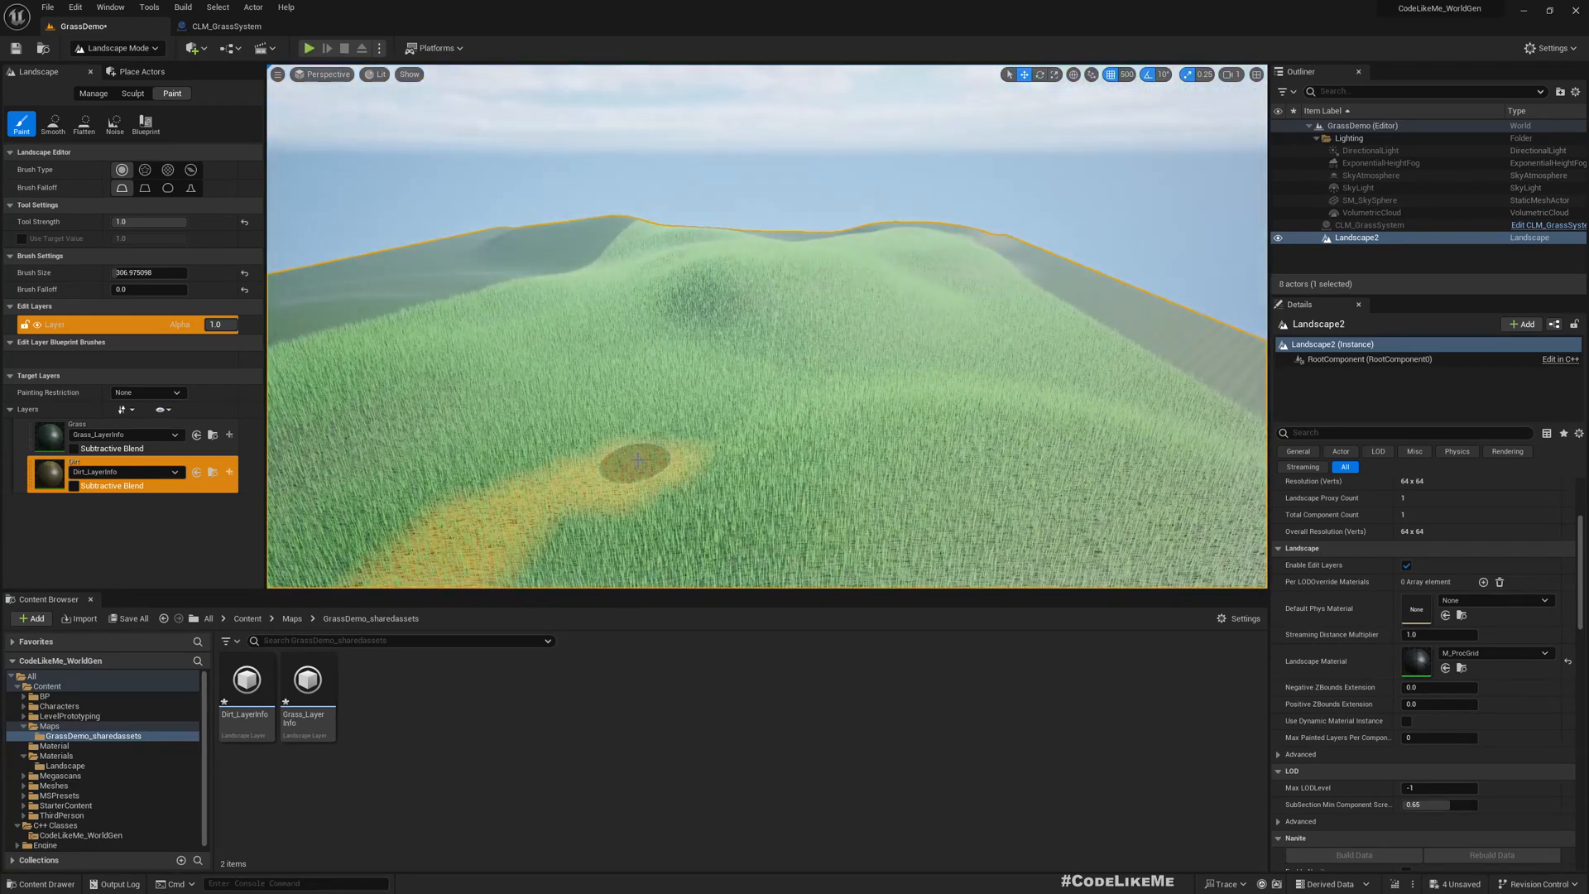
drag(639, 462, 764, 382)
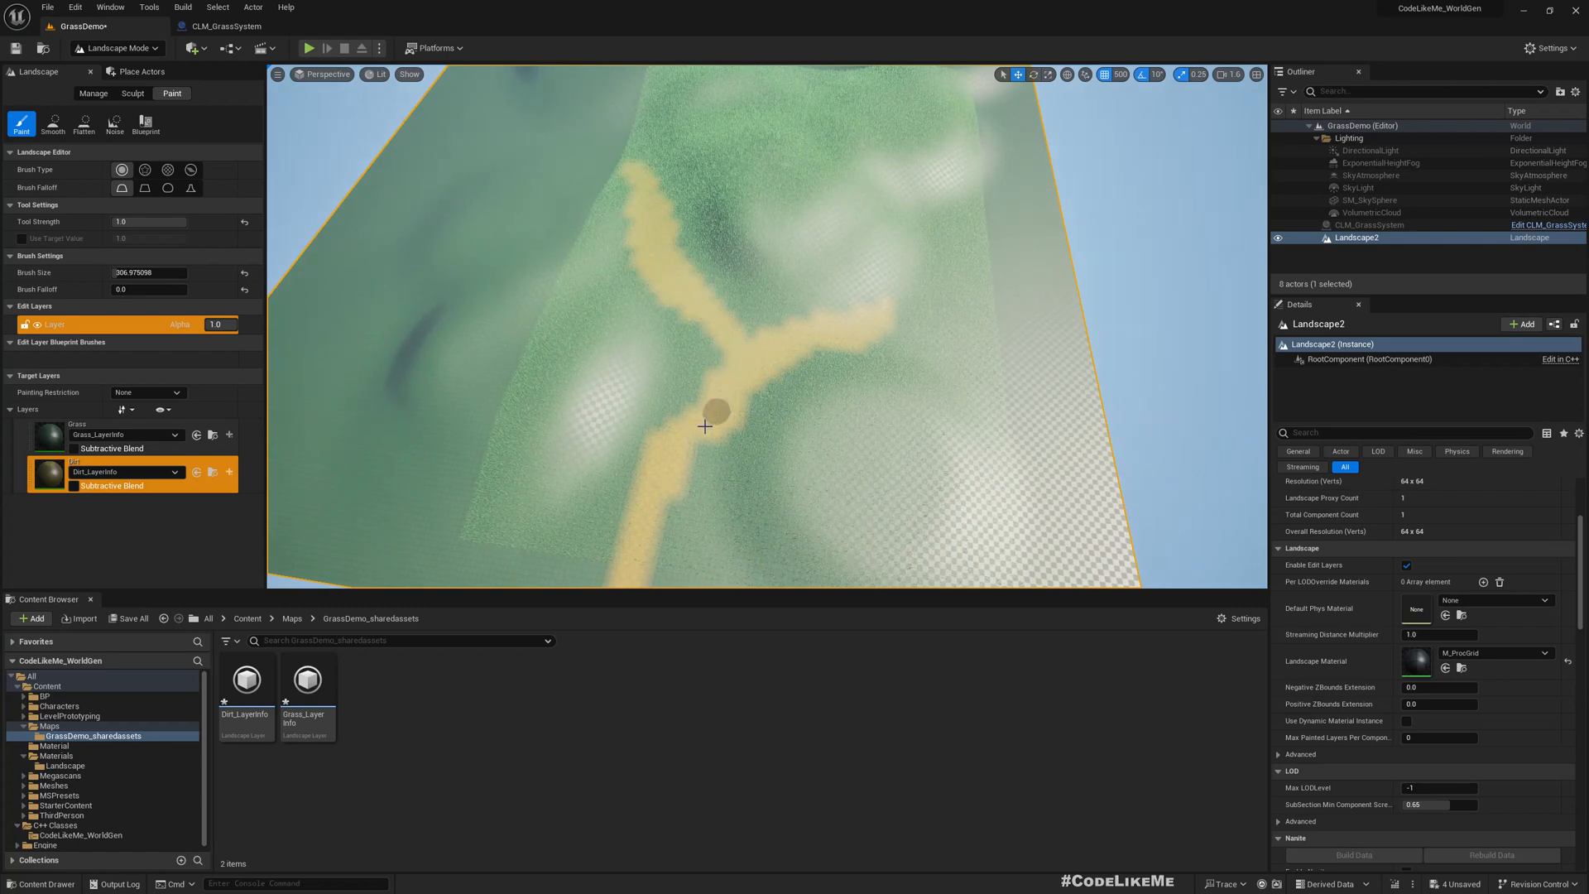
drag(705, 426, 1005, 277)
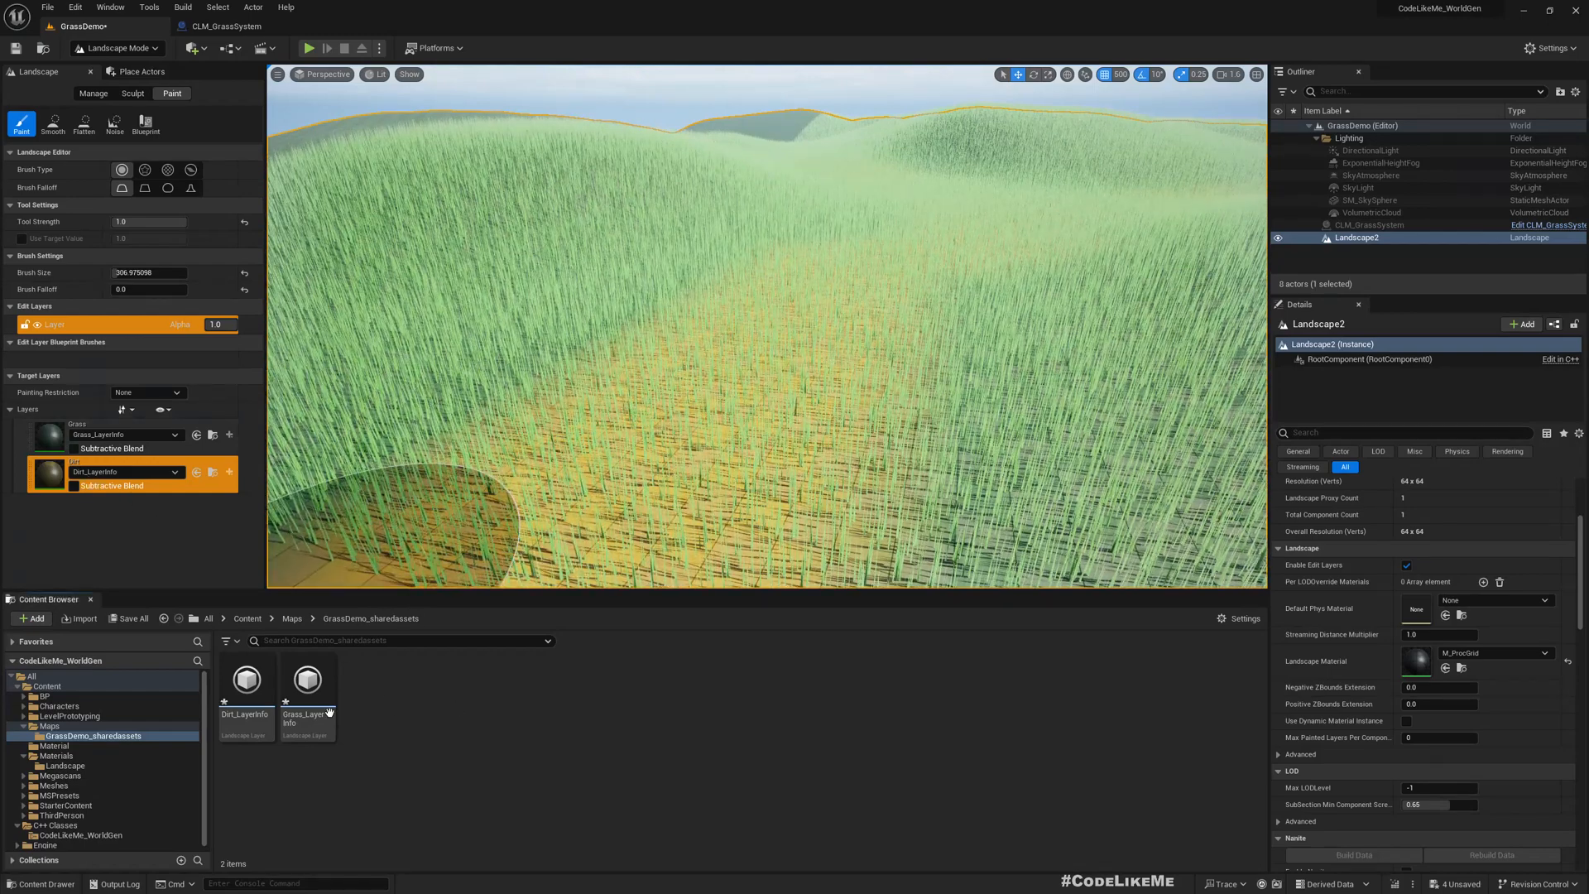
Step: Open Grass_LayerInfo, check its Phys Material choices, then view Content Browser settings
click(246, 679)
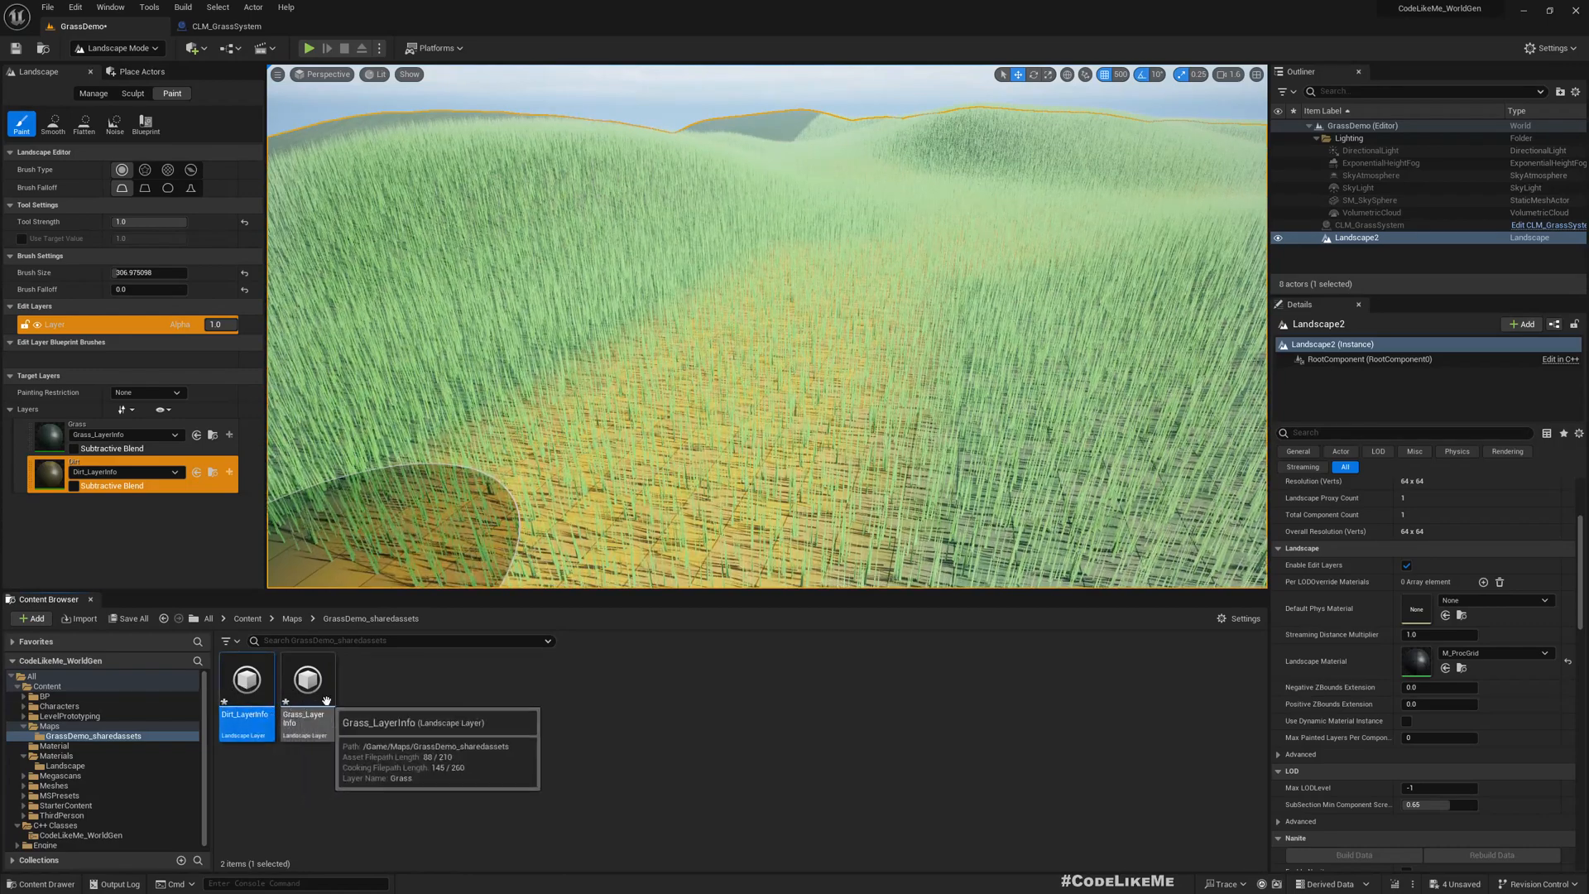
double_click(308, 679)
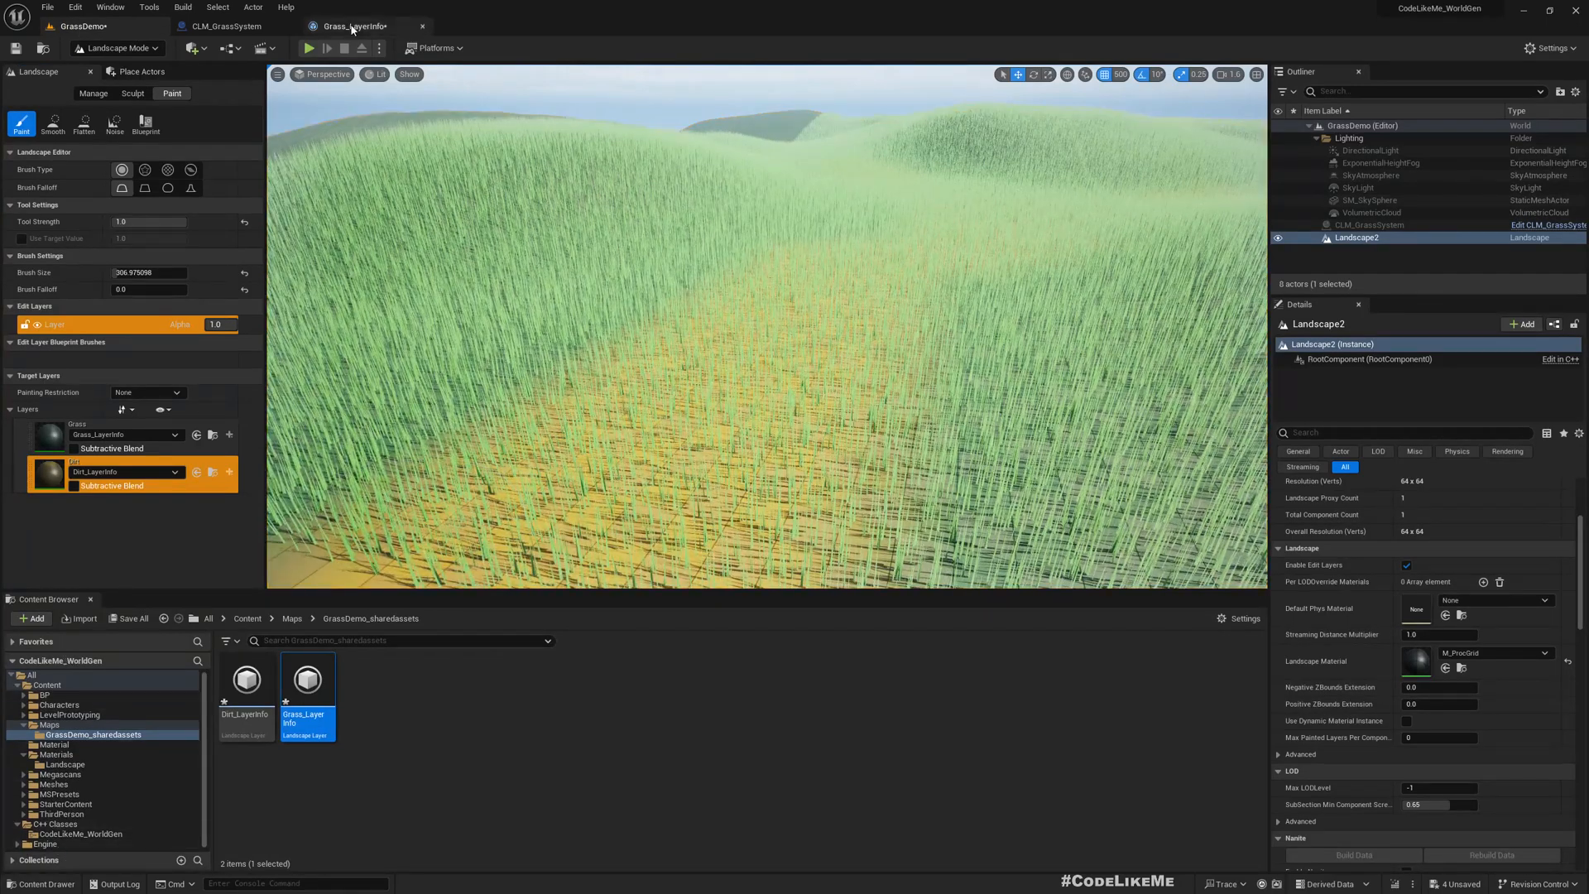
click(355, 24)
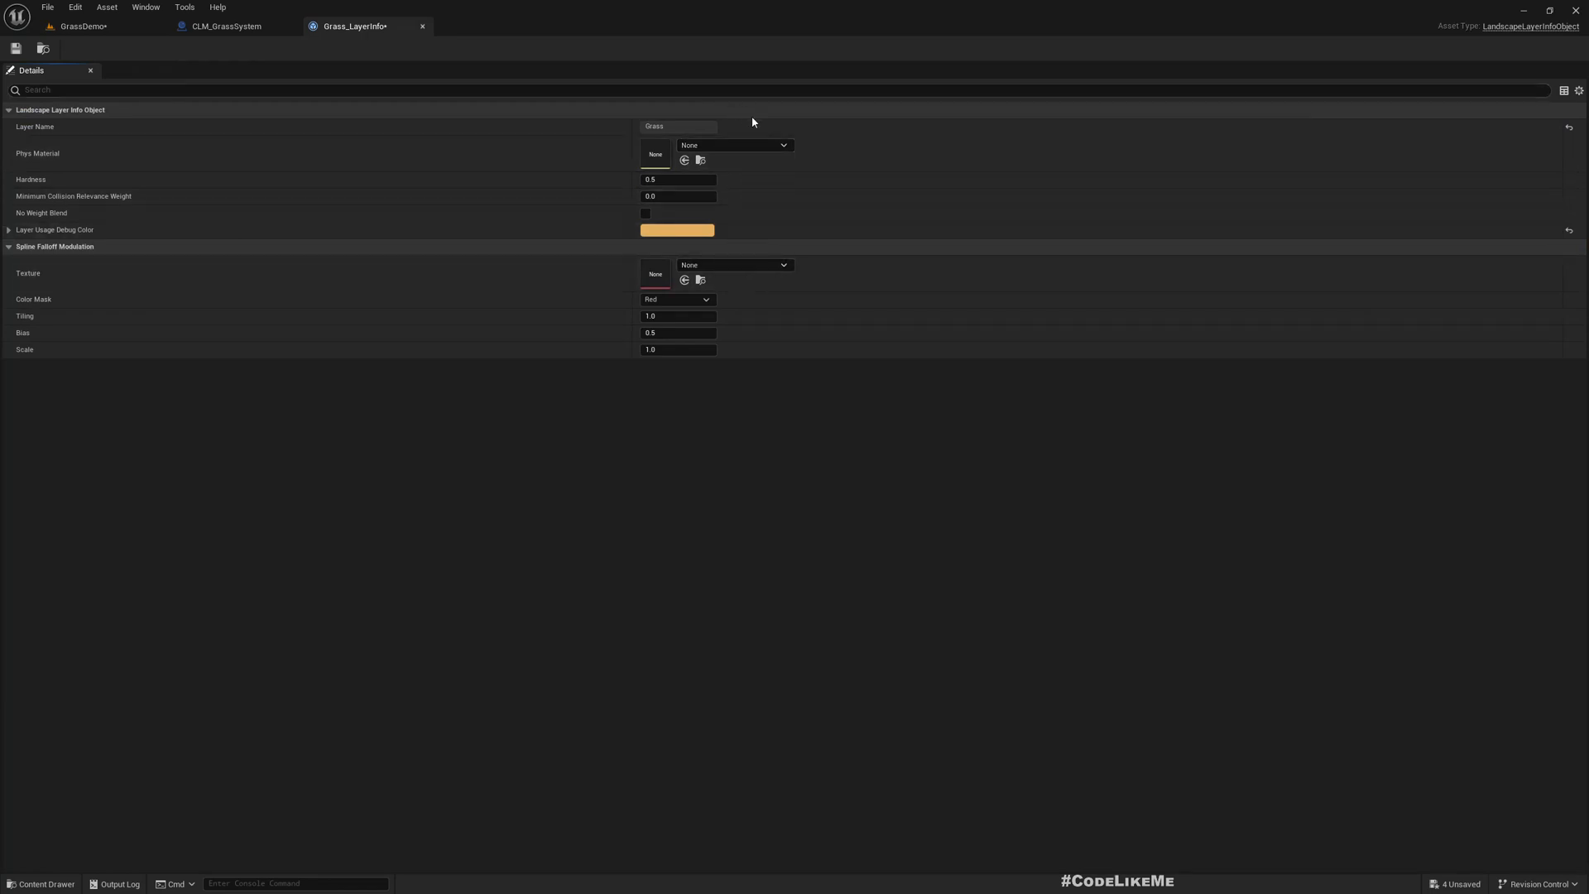
click(732, 144)
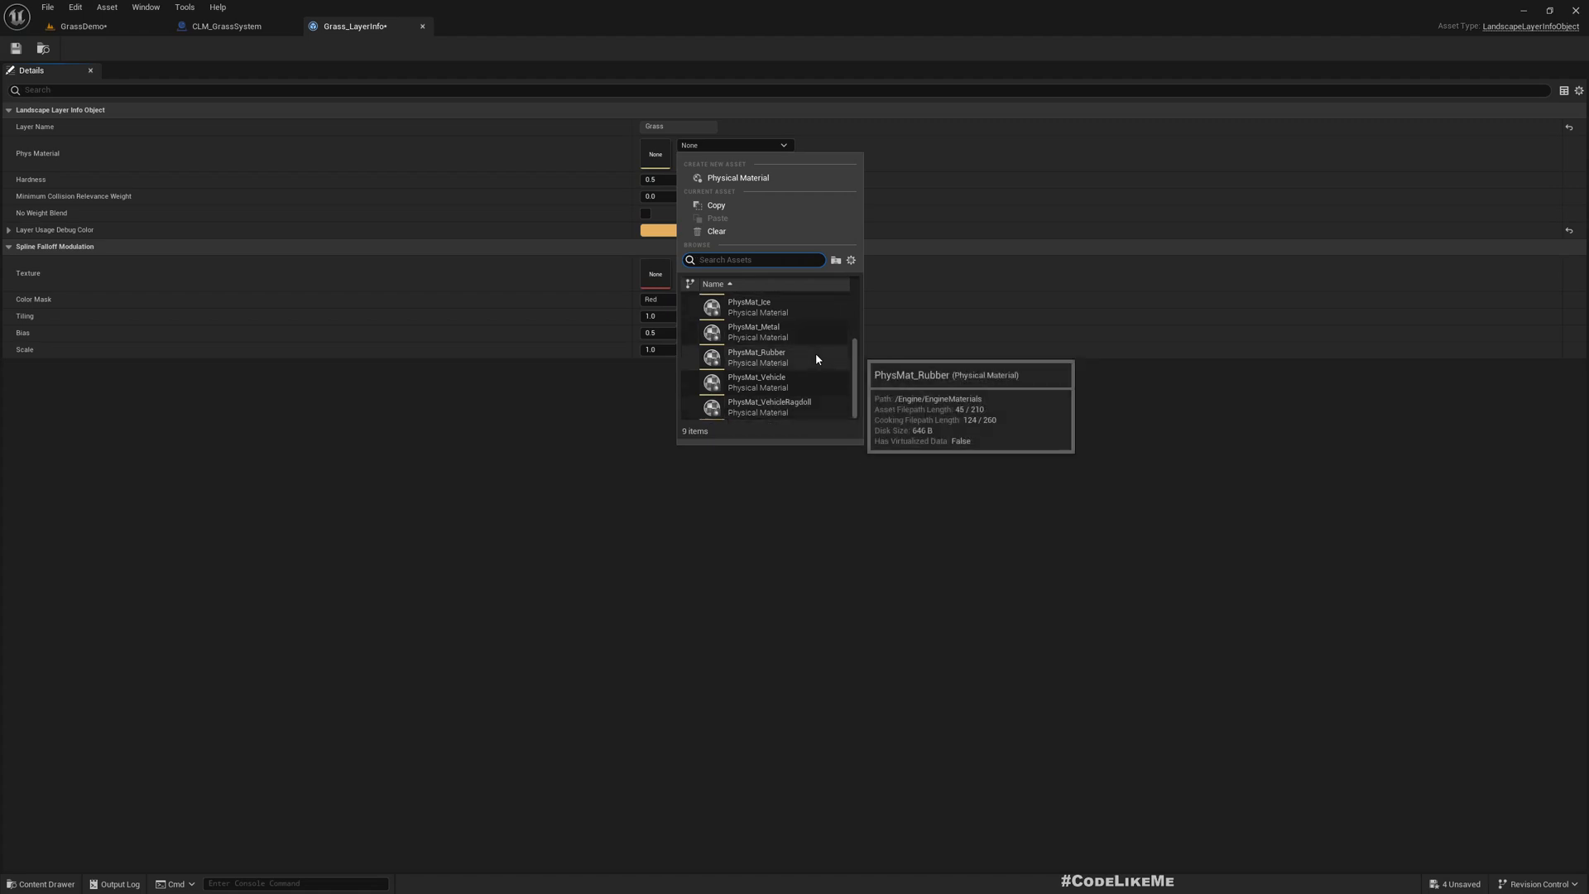
click(84, 24)
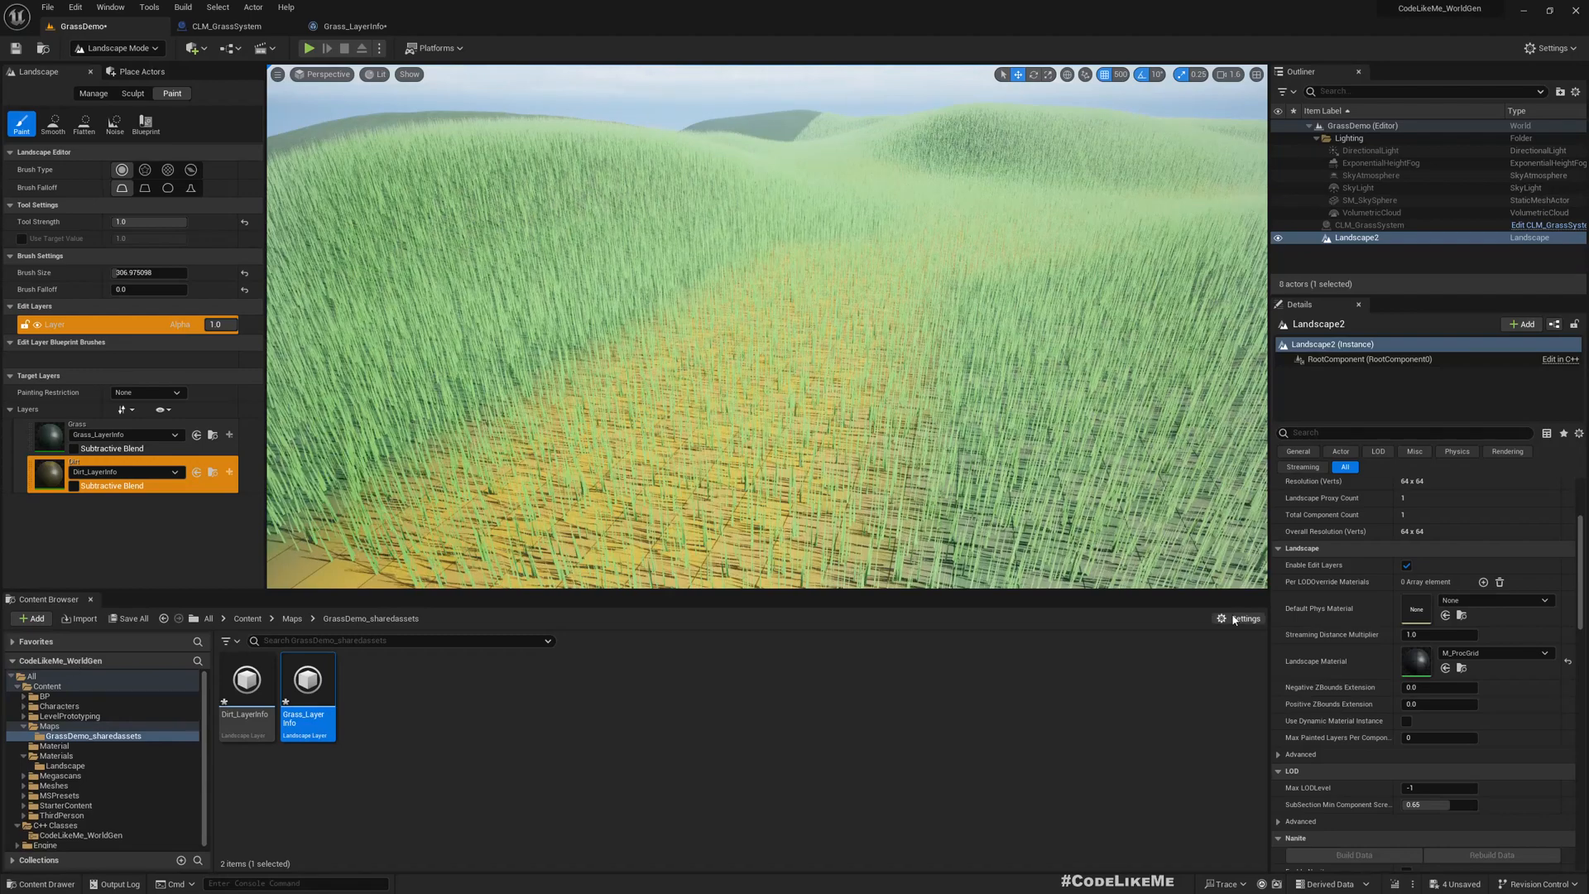
click(1245, 617)
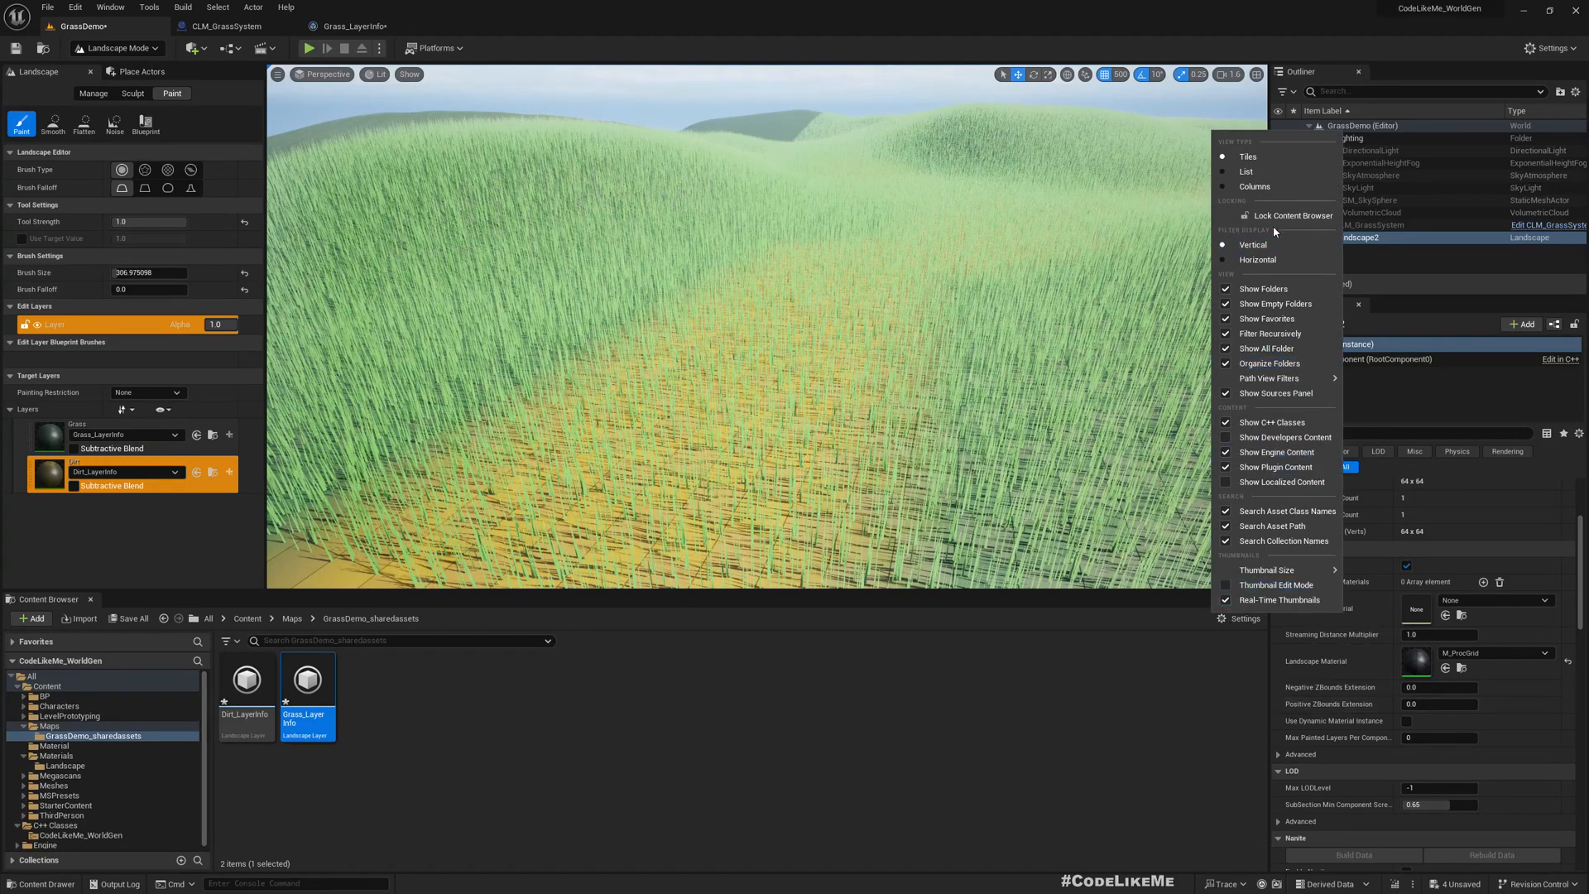
mouse_move(1268, 378)
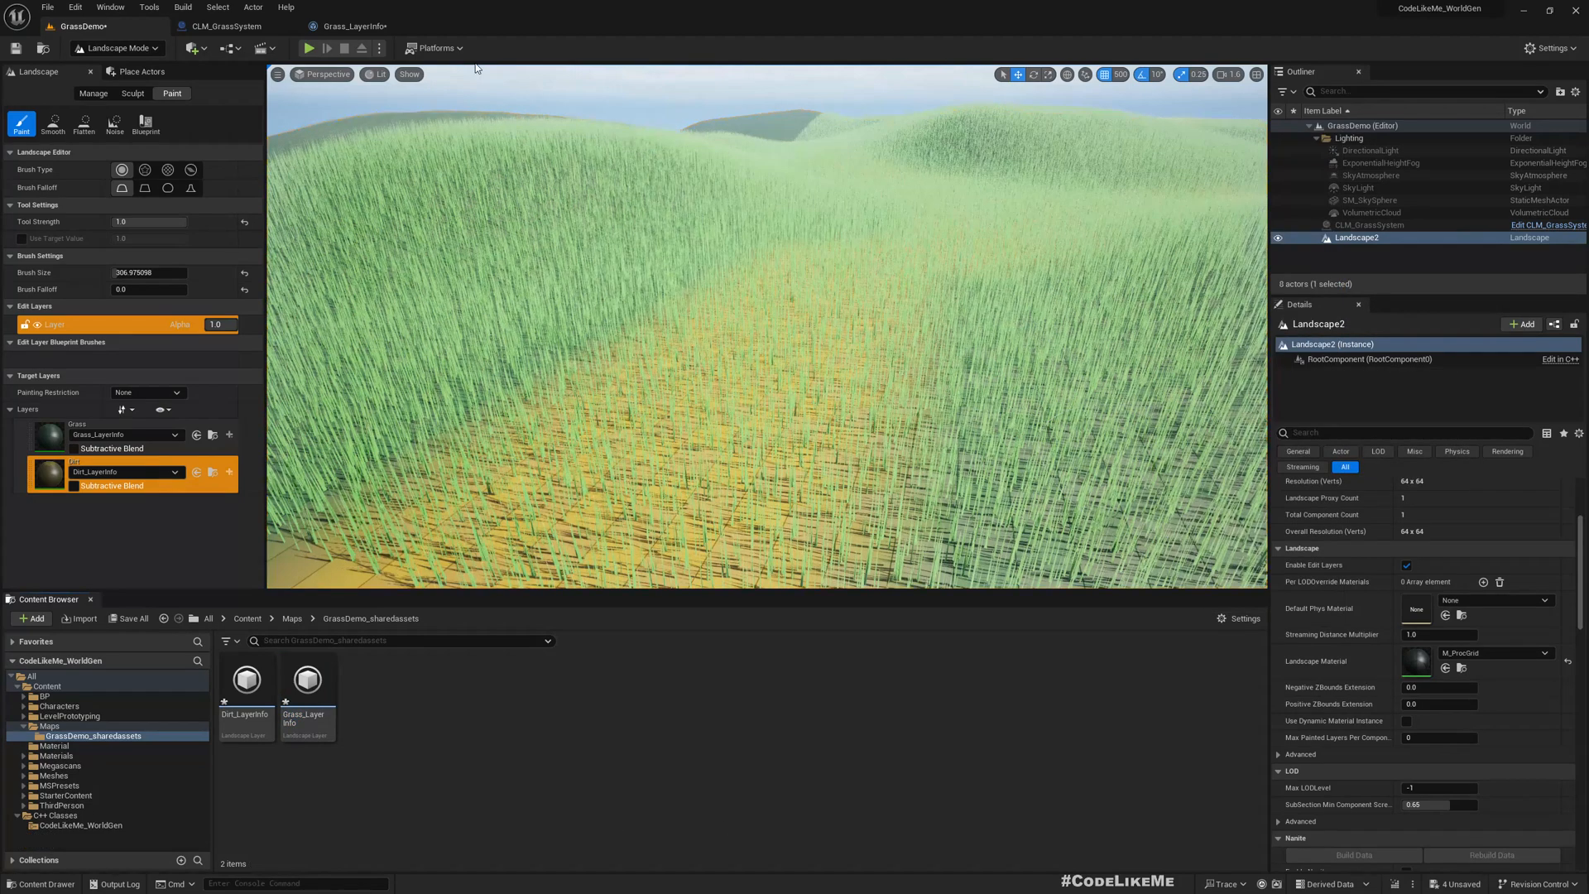
Step: Create a Physical Material asset of class PhysicalMaterial named PM_Grass
click(733, 145)
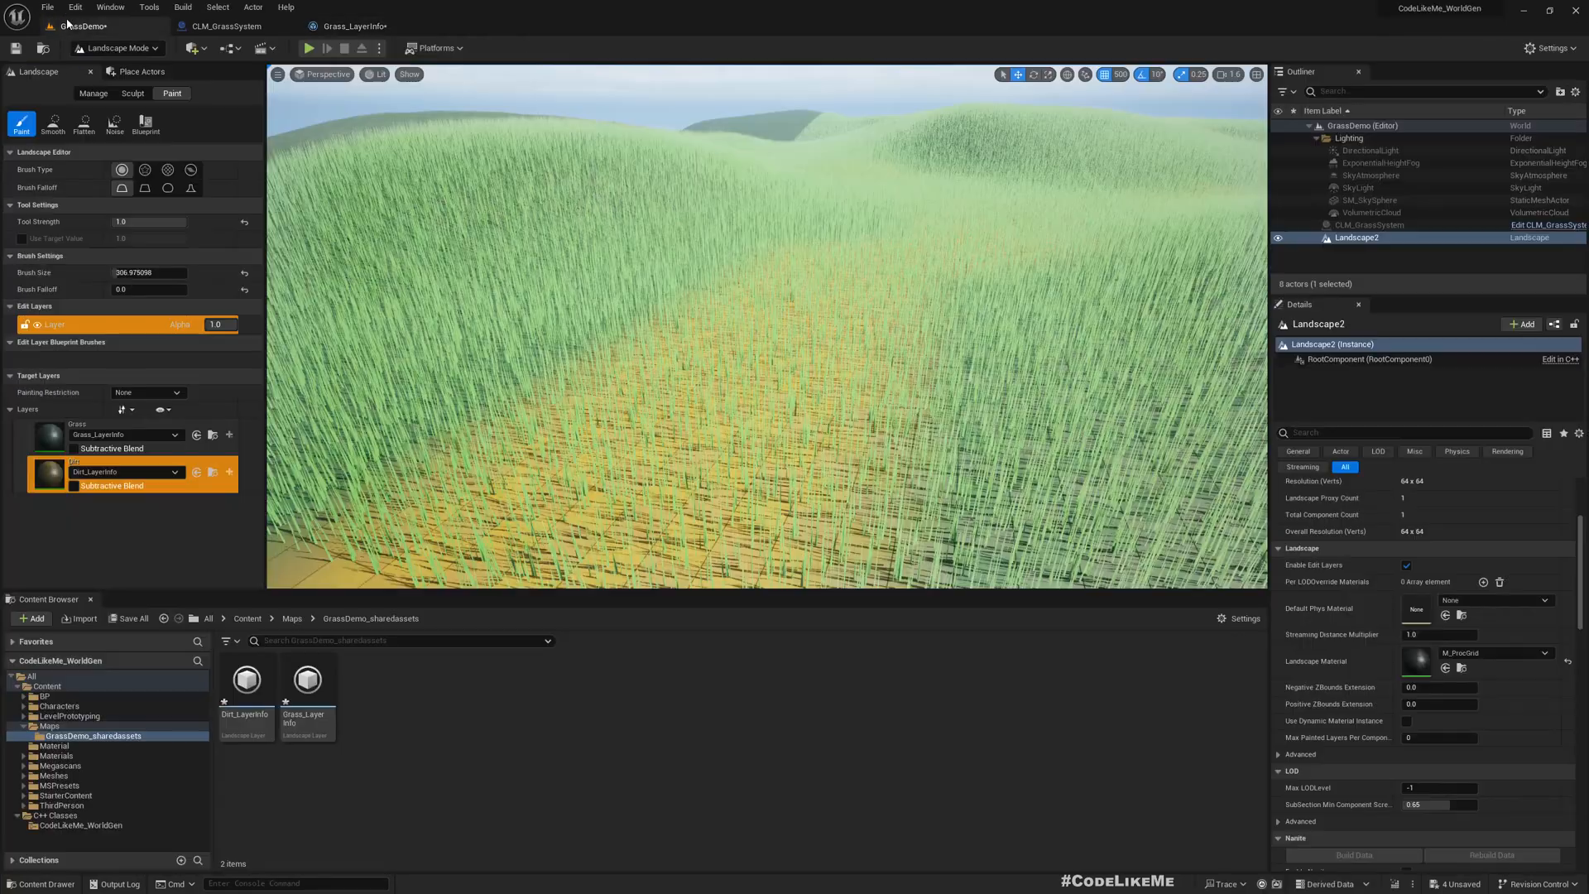
click(55, 756)
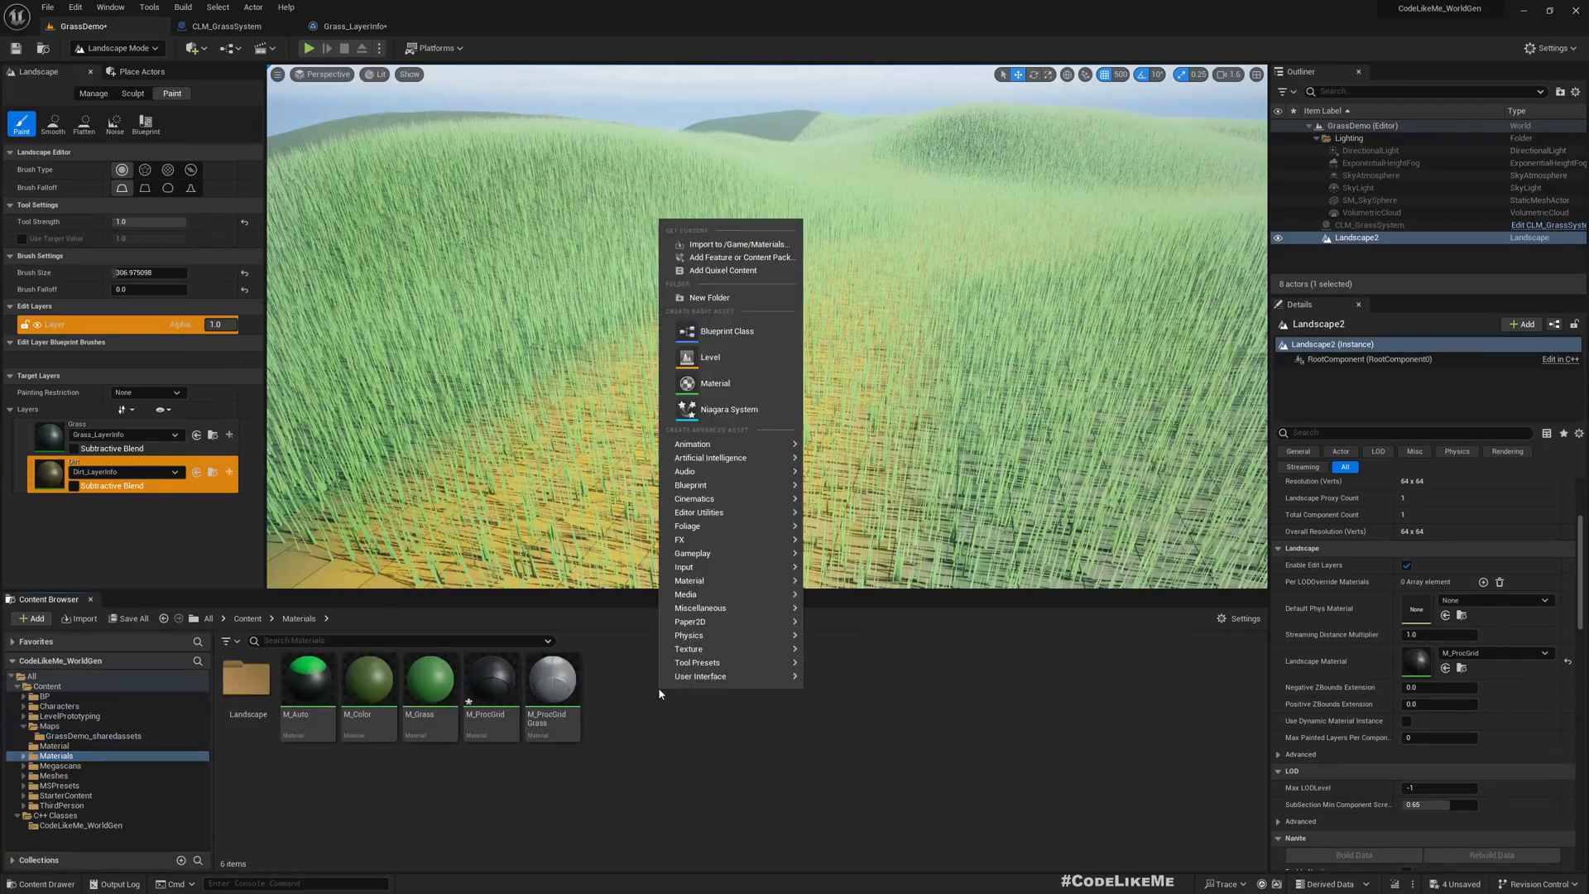
mouse_move(732, 485)
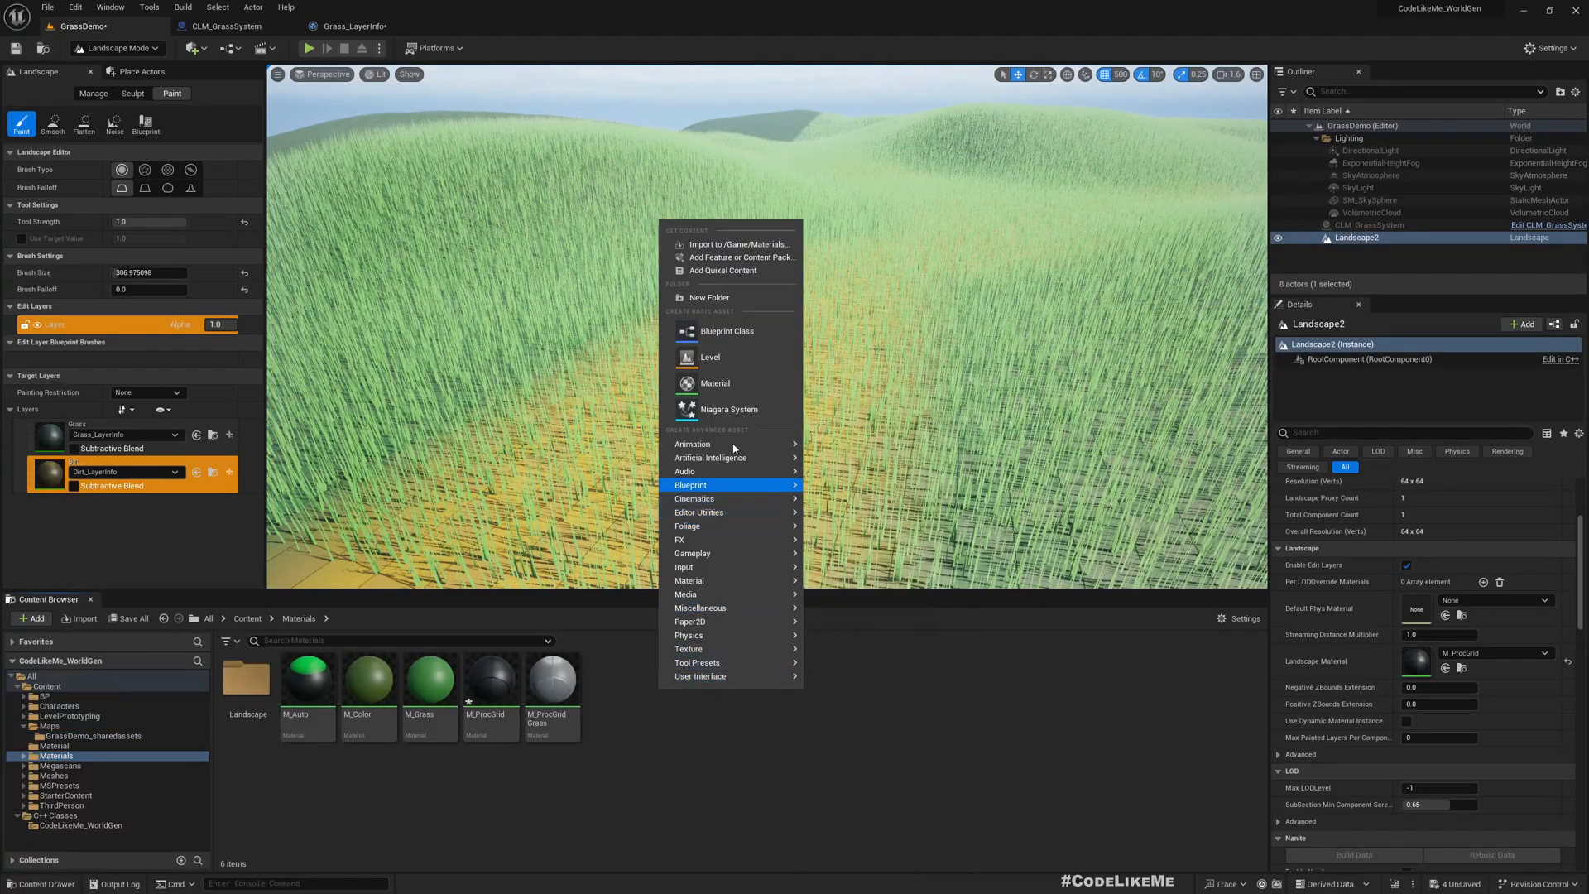
mouse_move(688, 634)
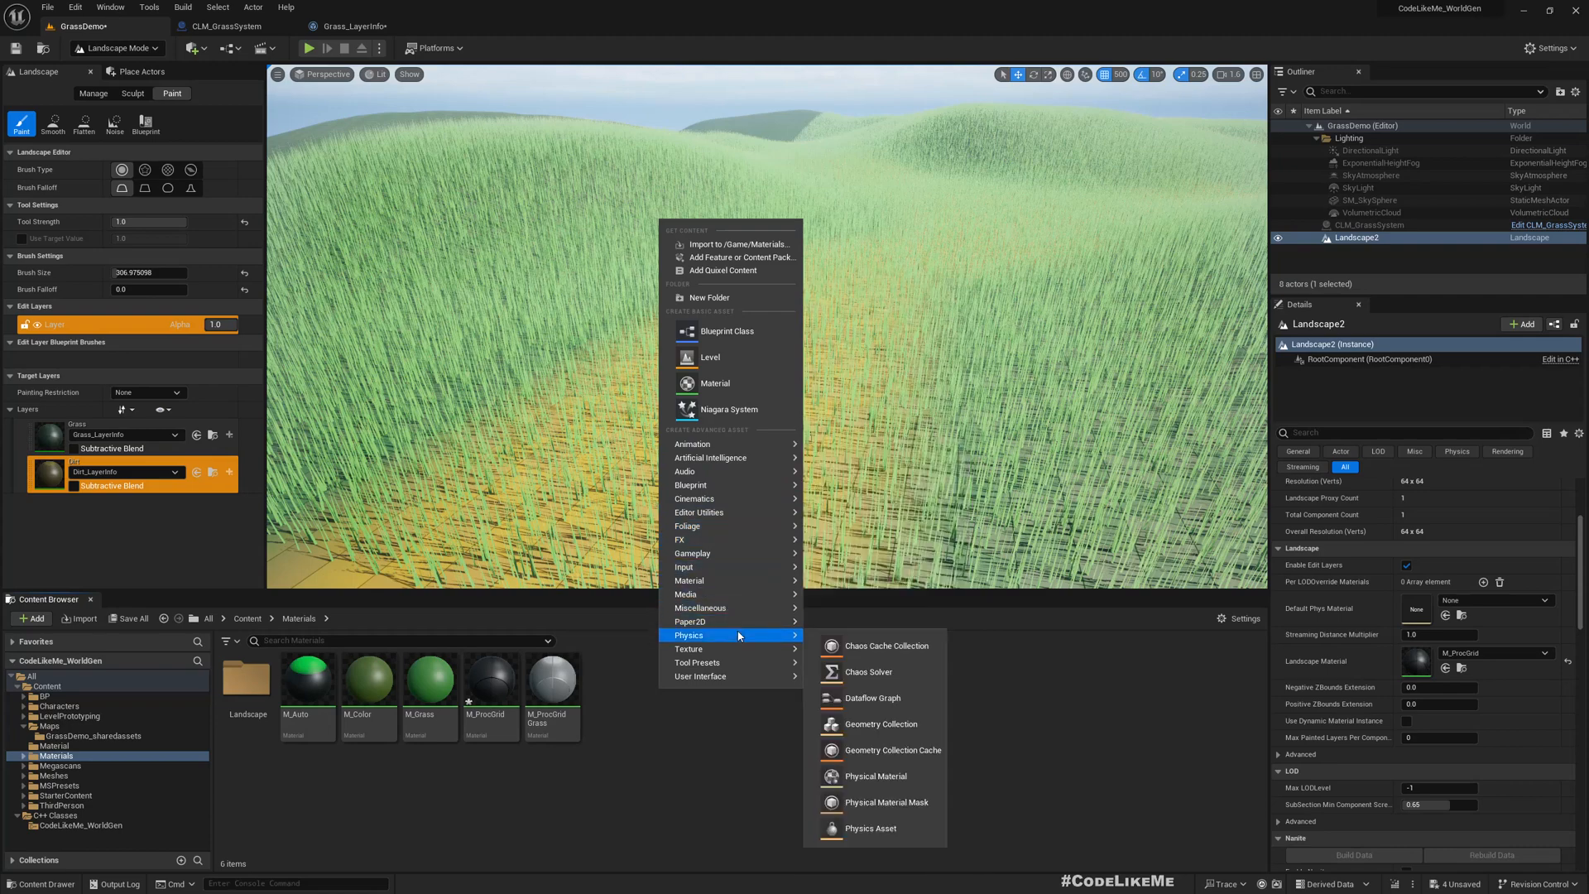
mouse_move(876, 774)
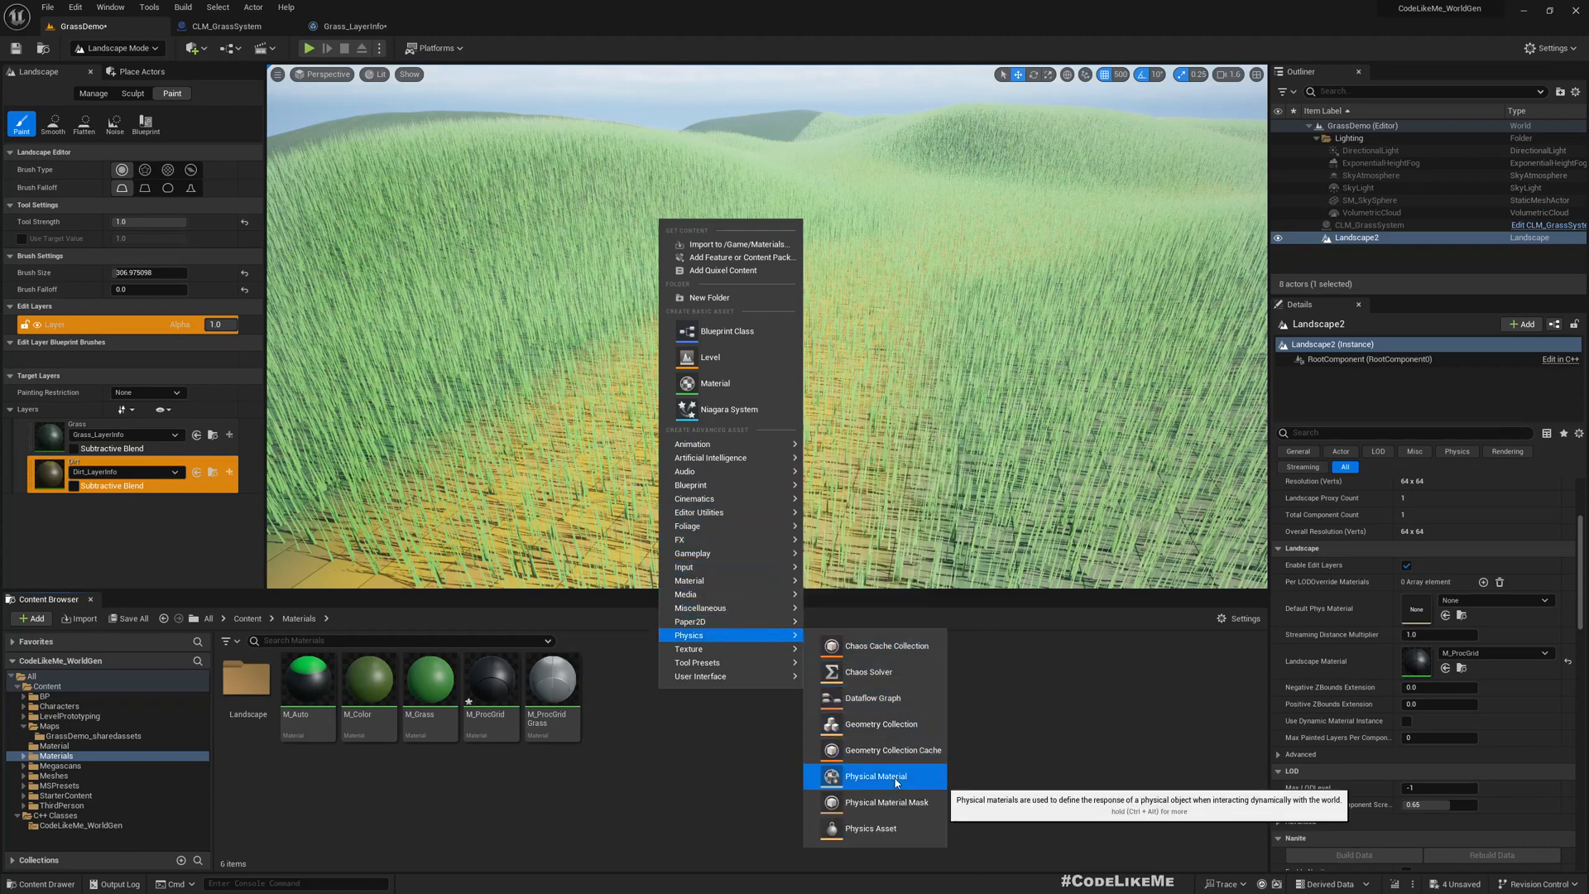
click(877, 774)
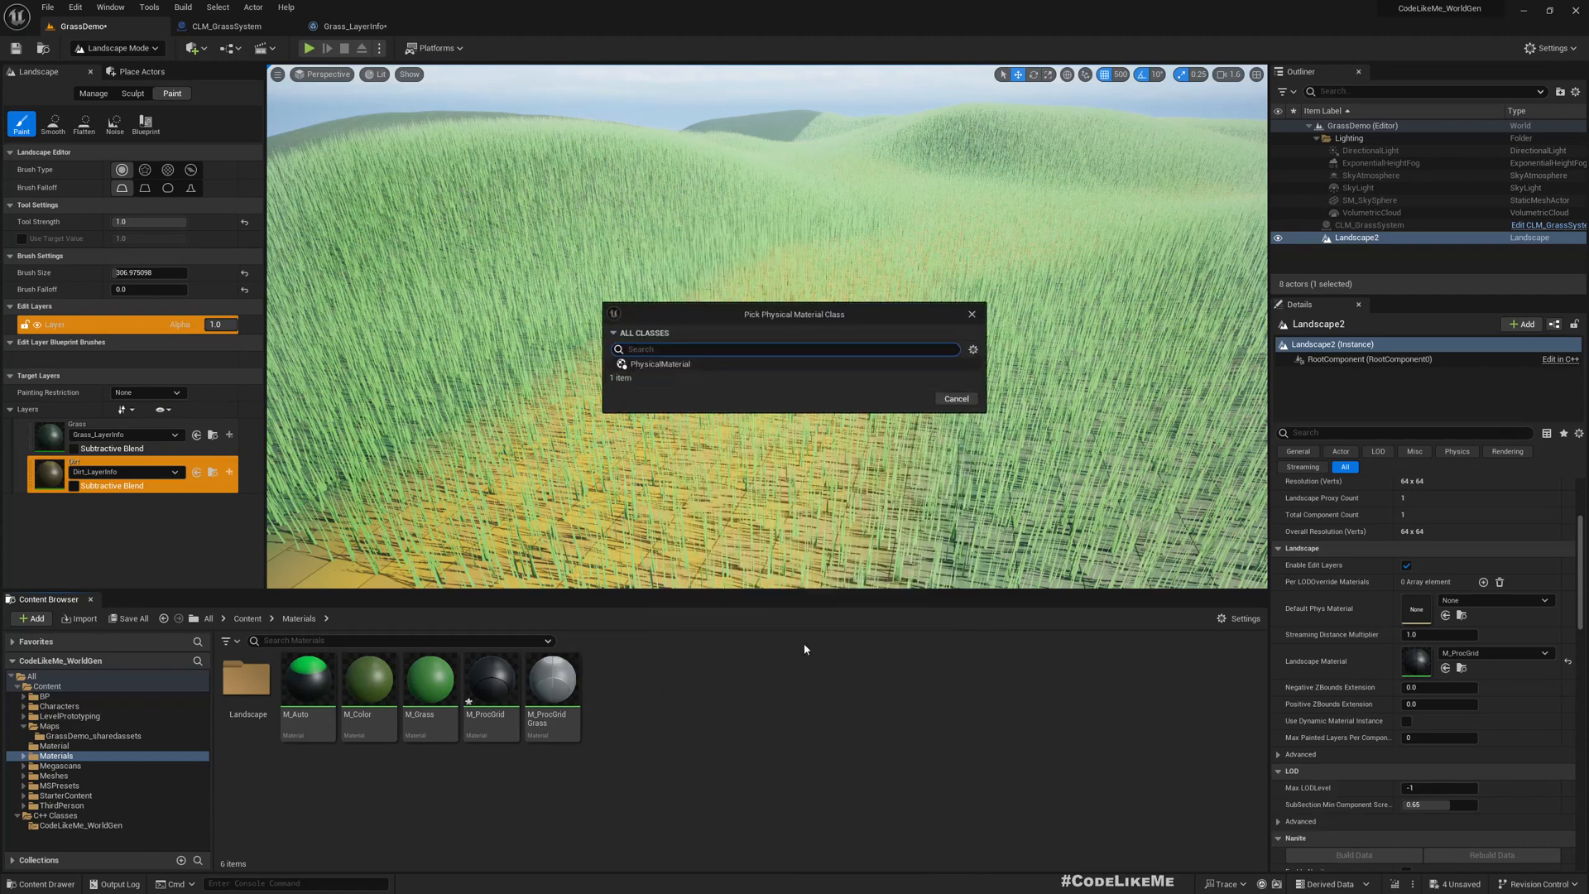
click(661, 365)
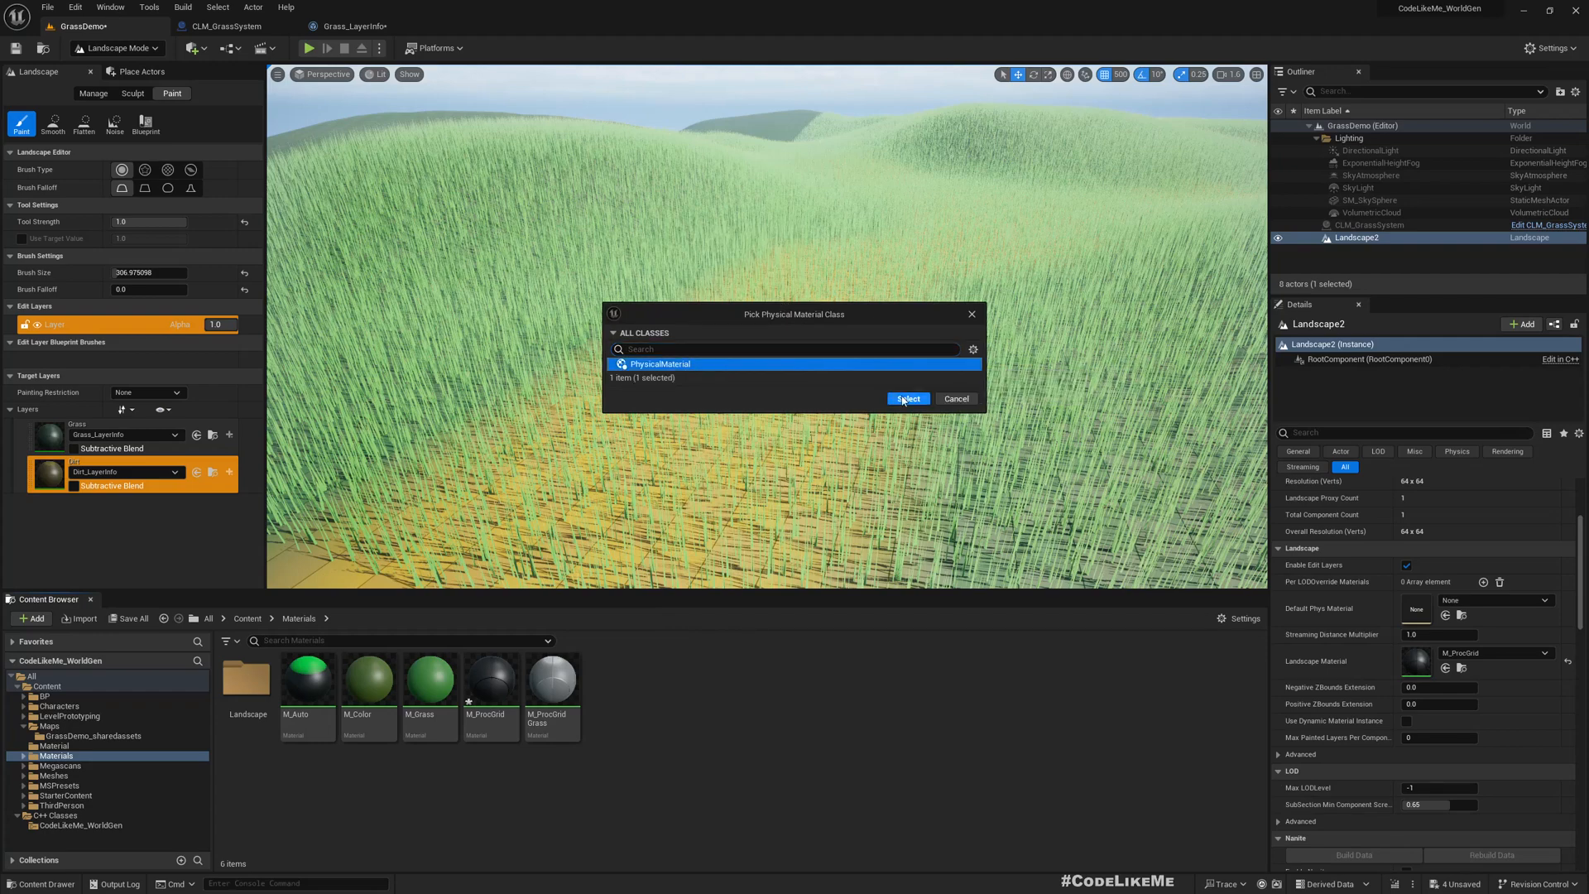
click(906, 399)
text(PM_Grass)
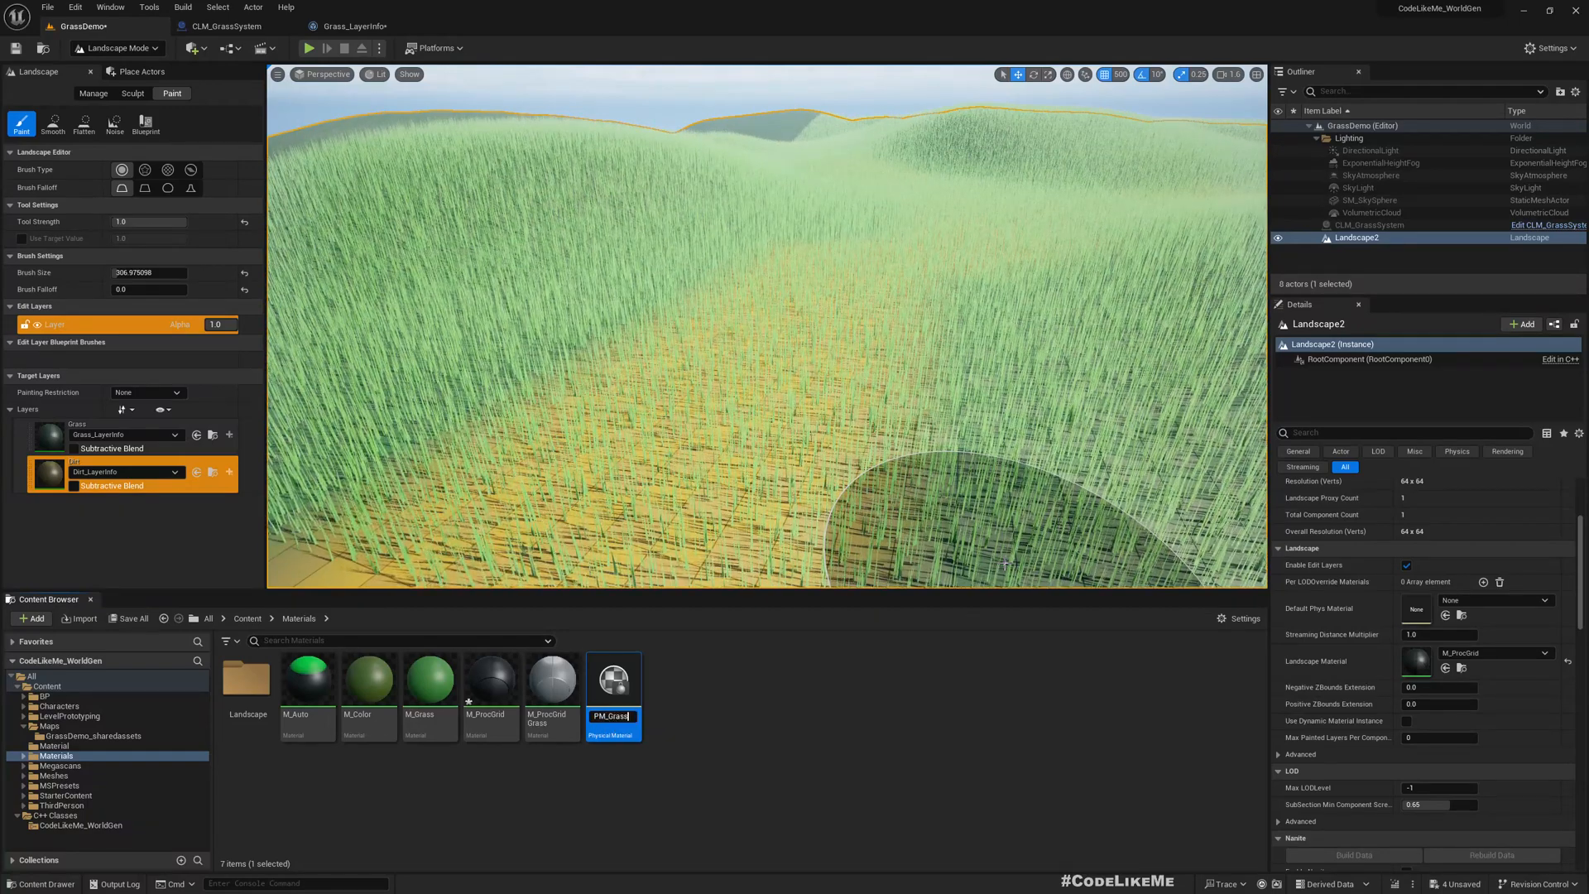
Step: Open PM_Grass and confirm its Surface Type offers only Default
double_click(612, 679)
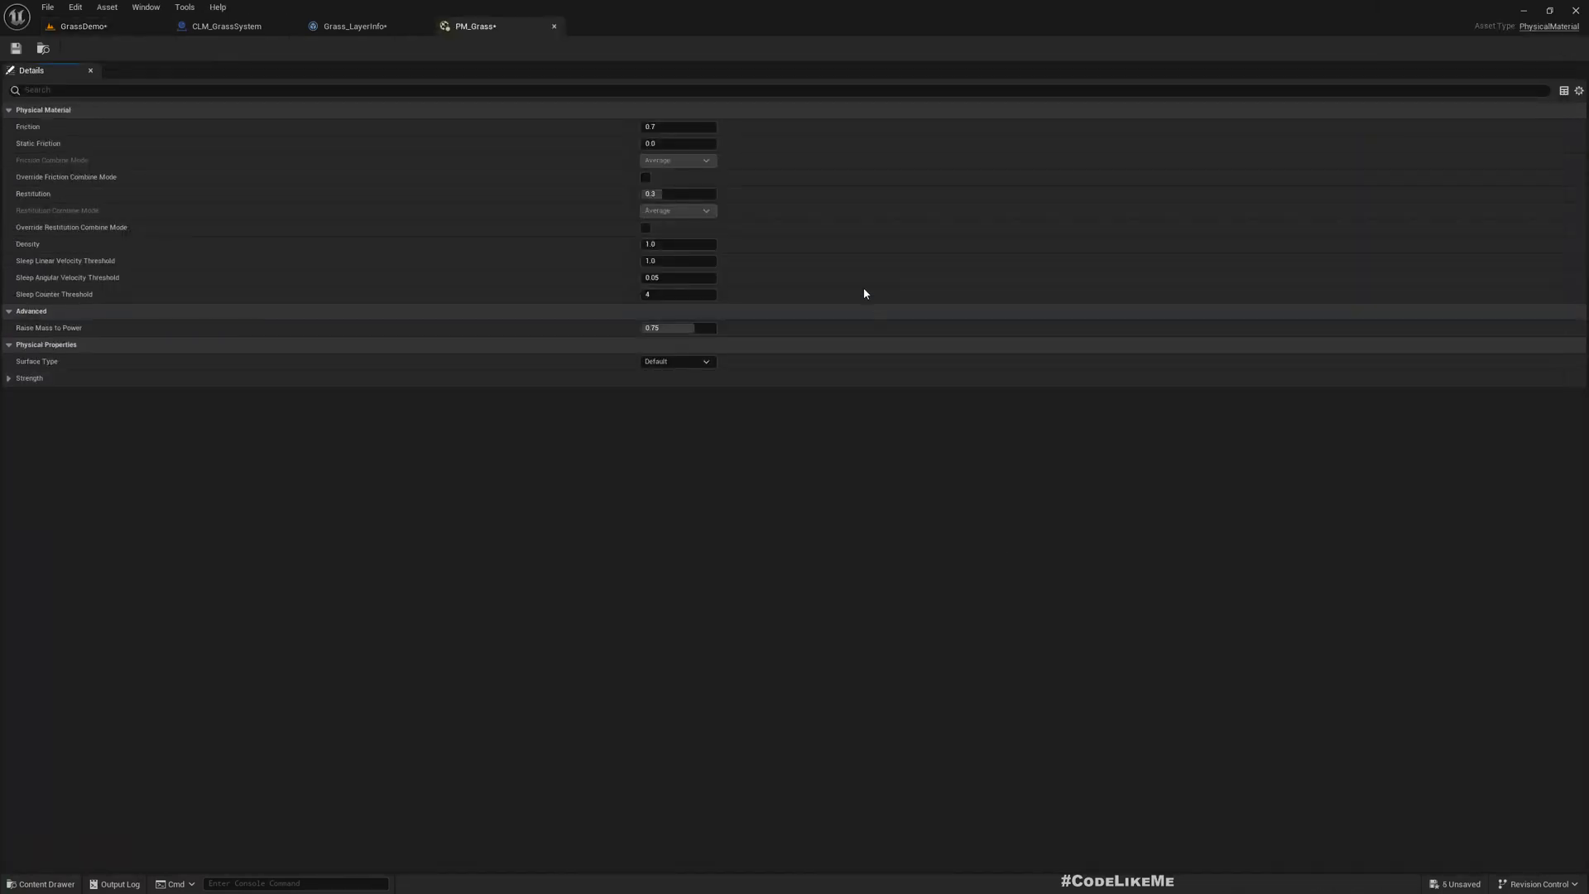
click(675, 363)
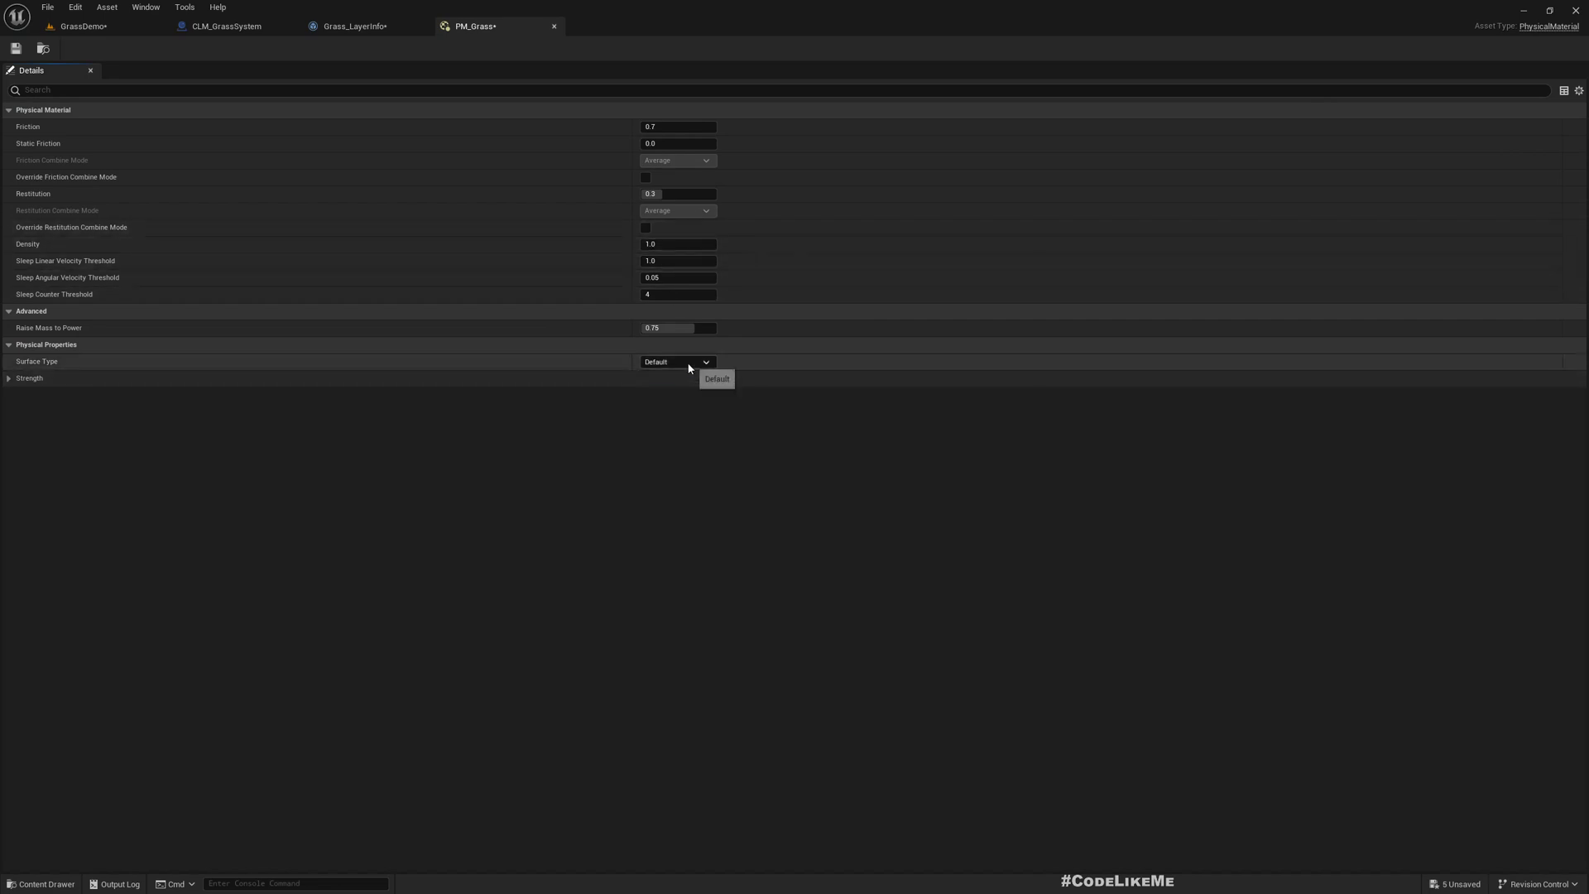
click(677, 363)
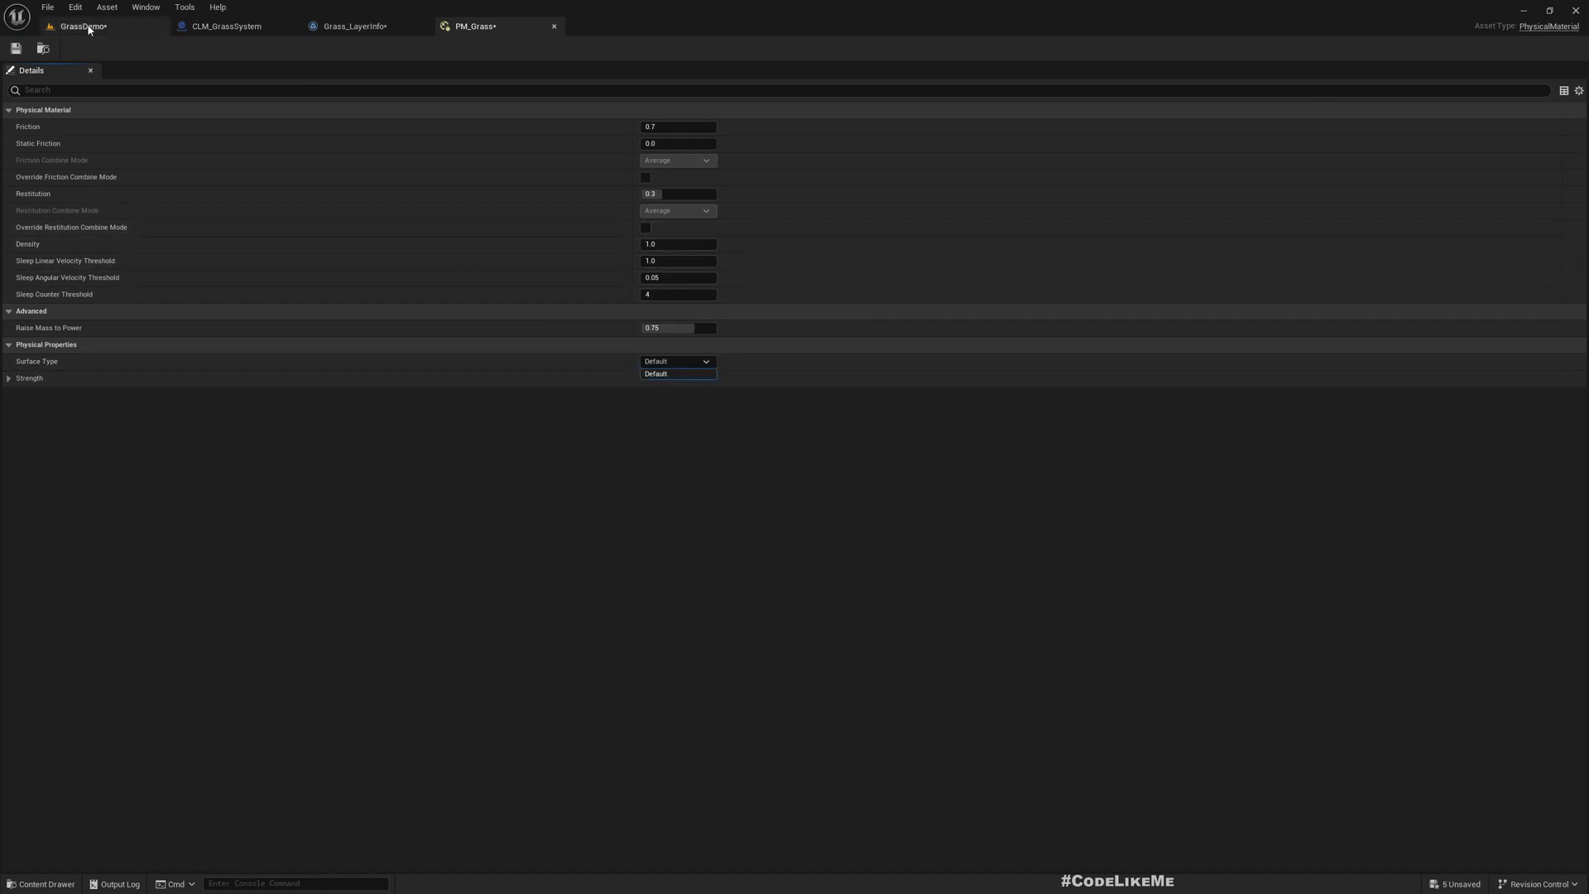
click(675, 372)
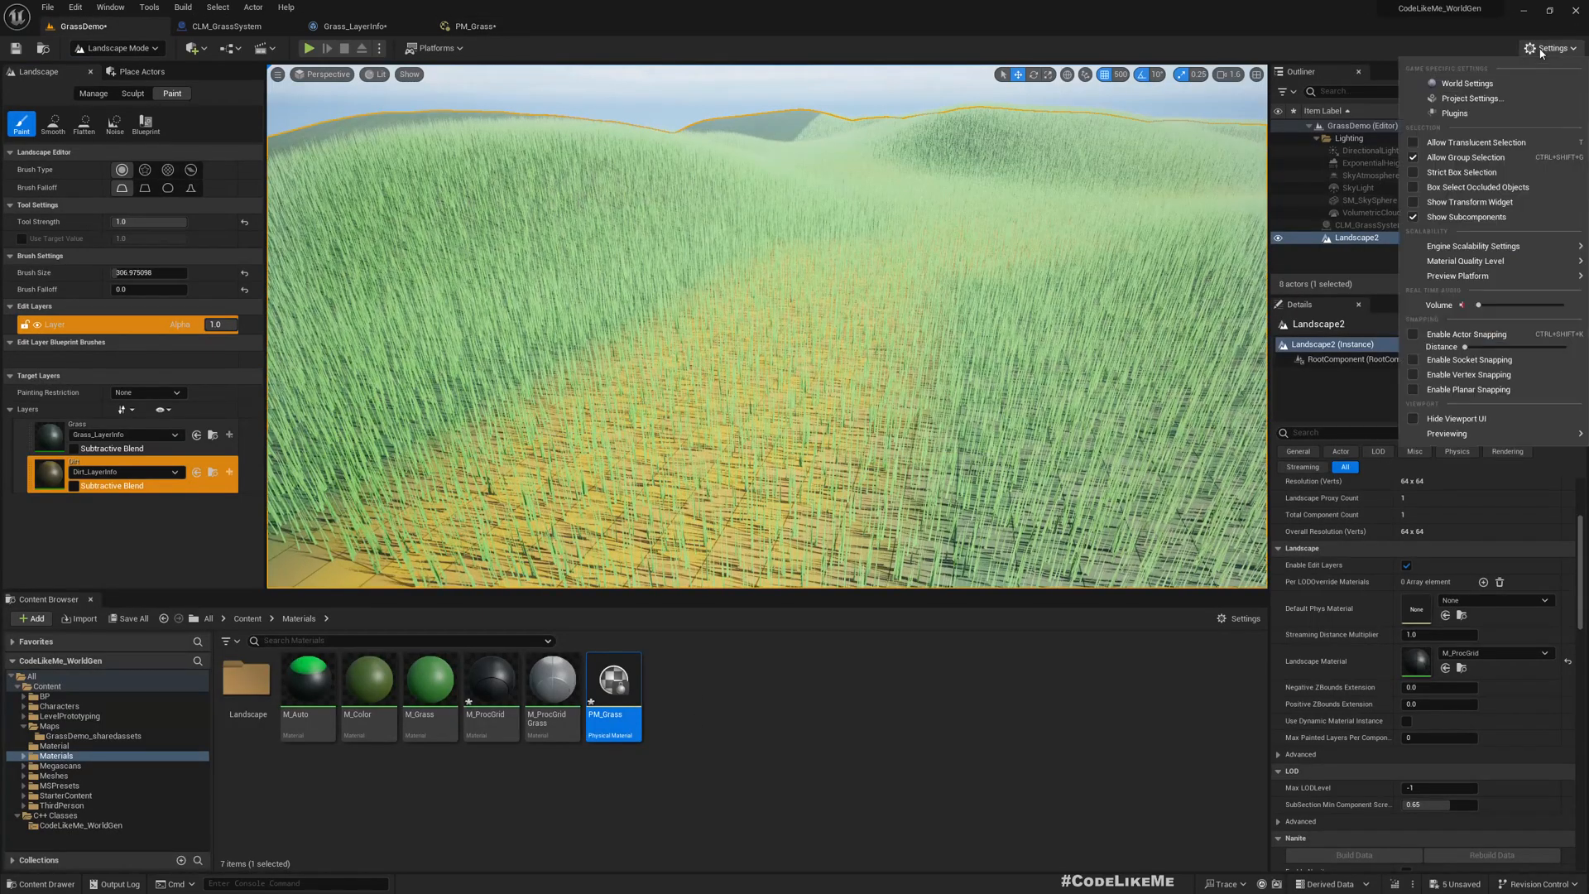
Step: In Project Settings > Physics, name SurfaceType1 Grass and SurfaceType2 Dirt
click(553, 301)
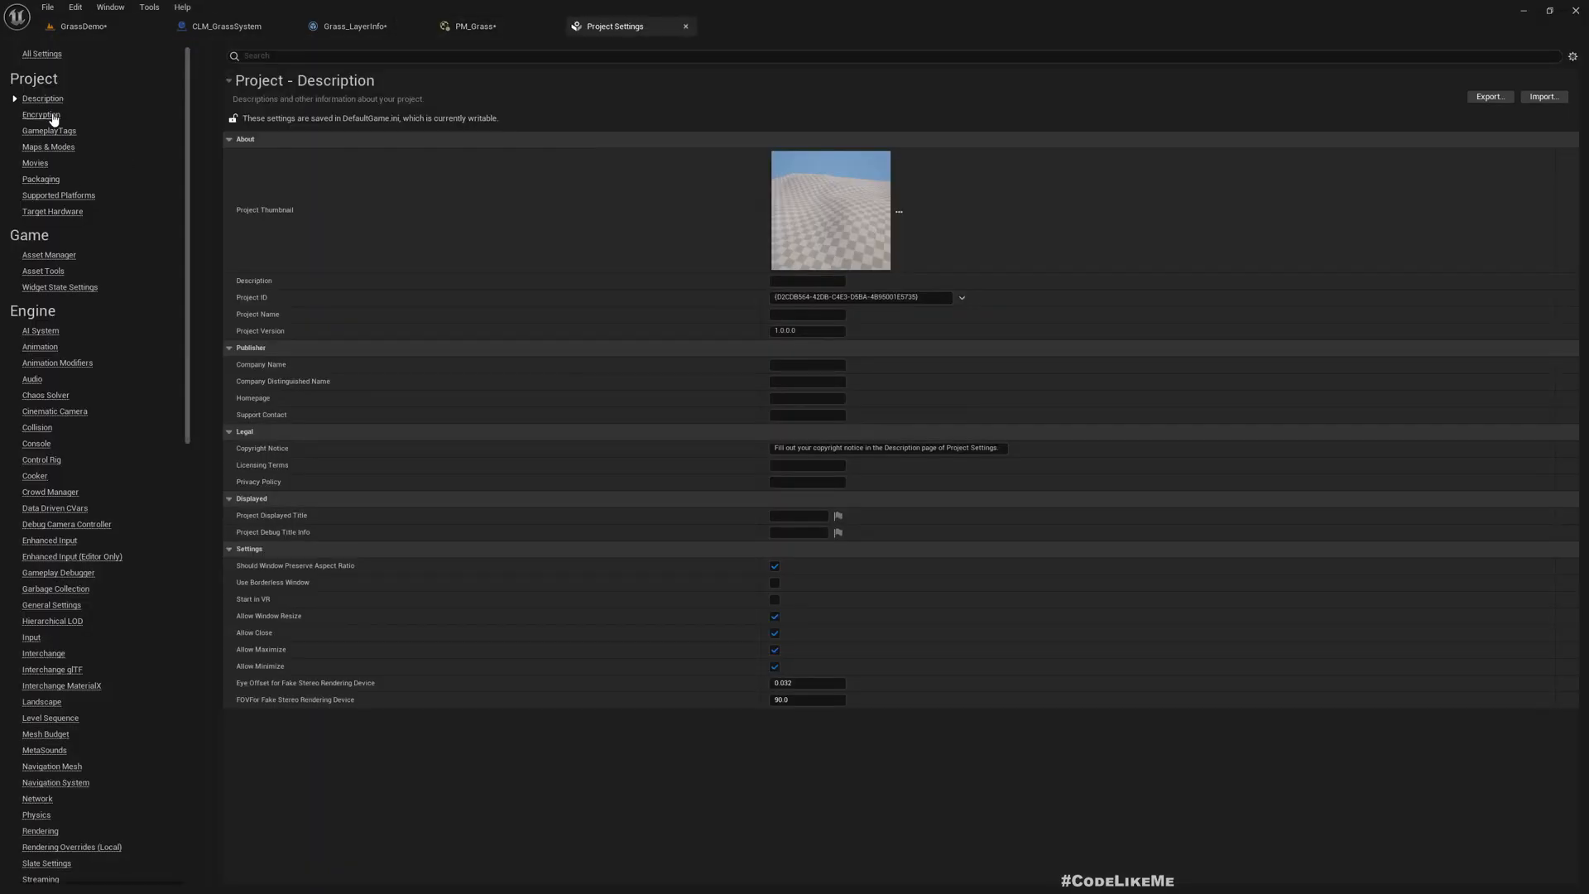
scroll(down, 3)
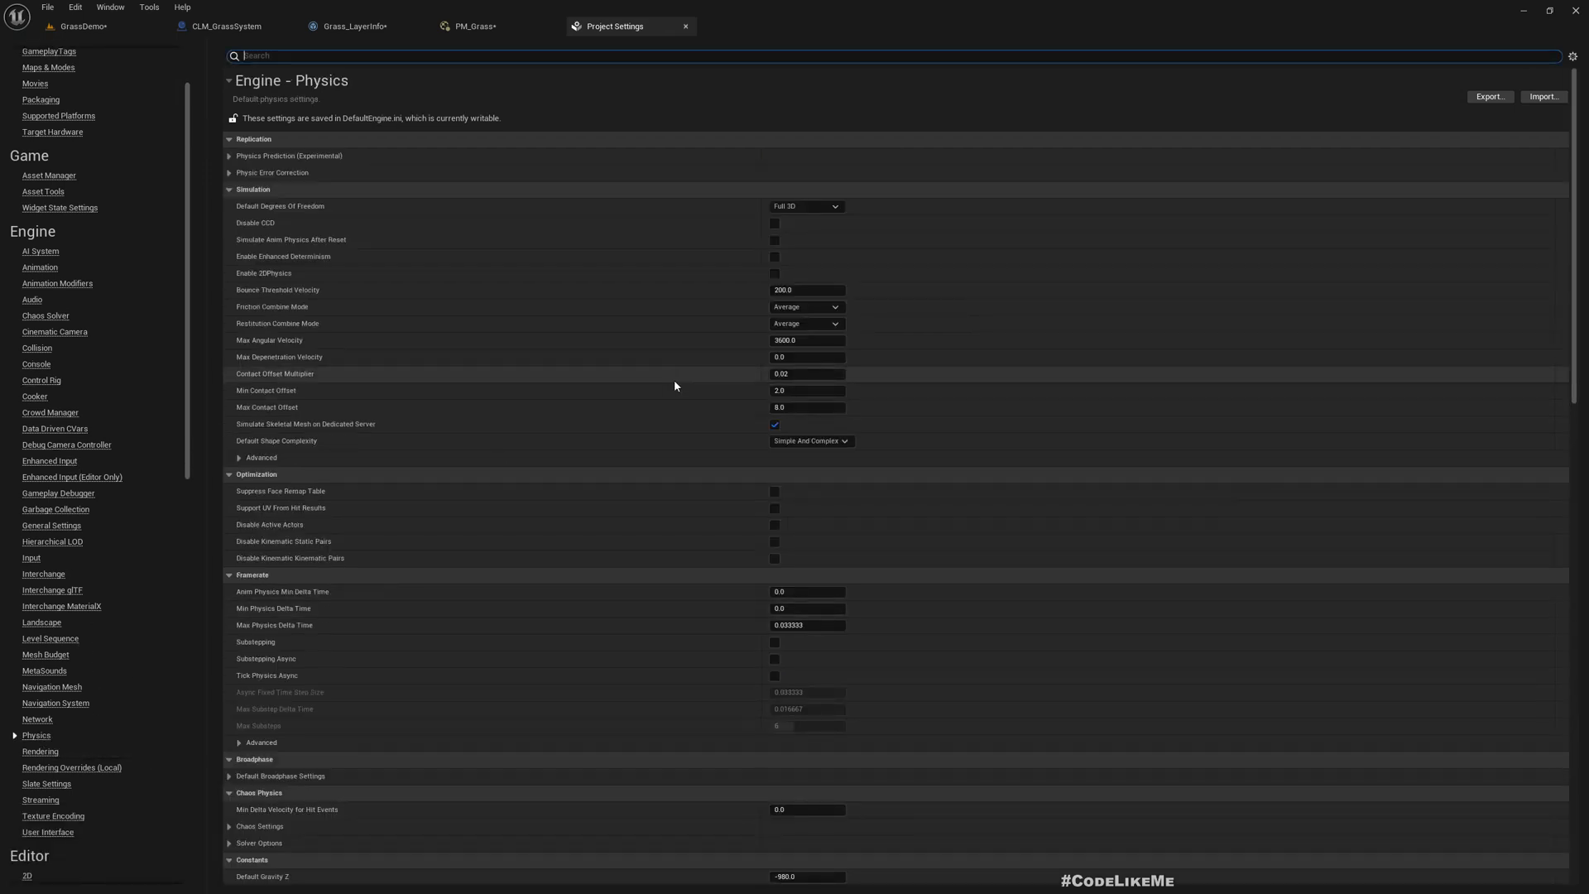
scroll(down, 3)
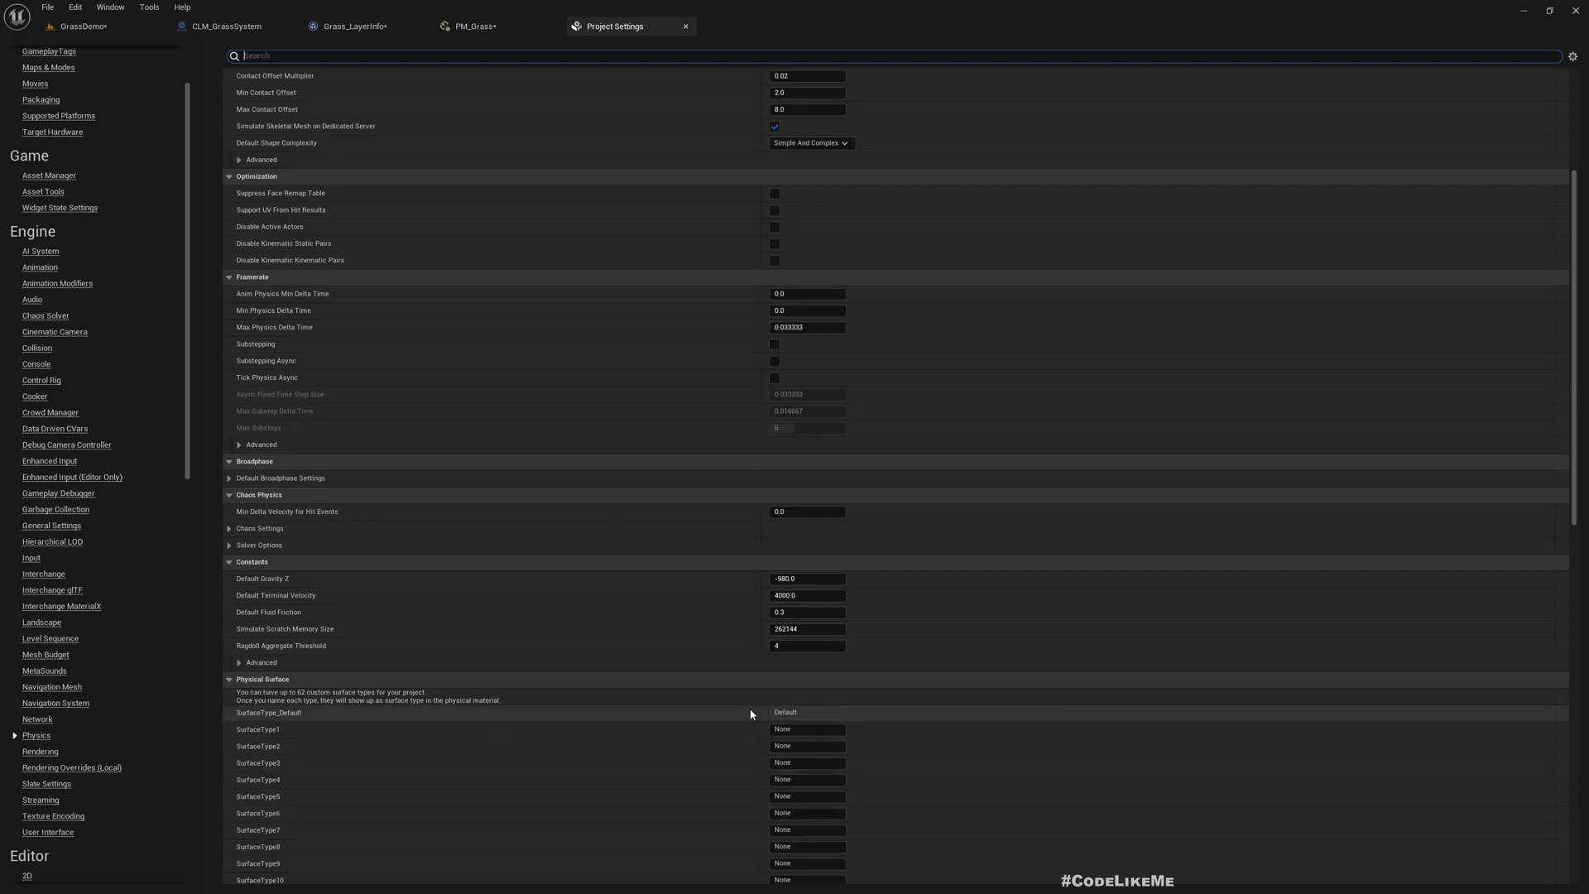
scroll(down, 3)
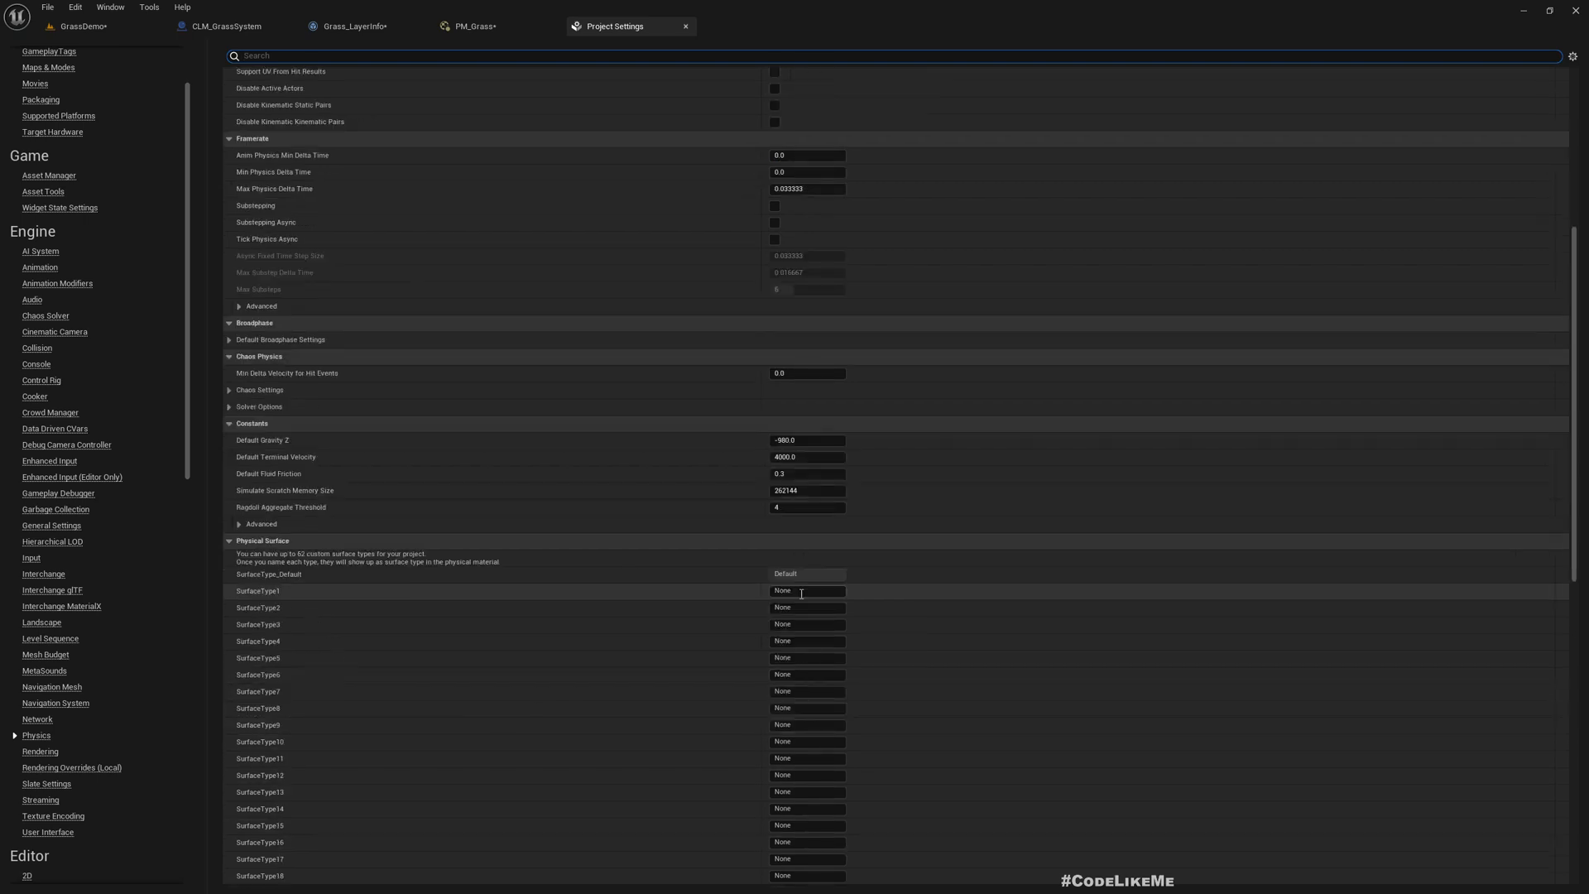
text(Grass)
click(807, 608)
text(Dirt)
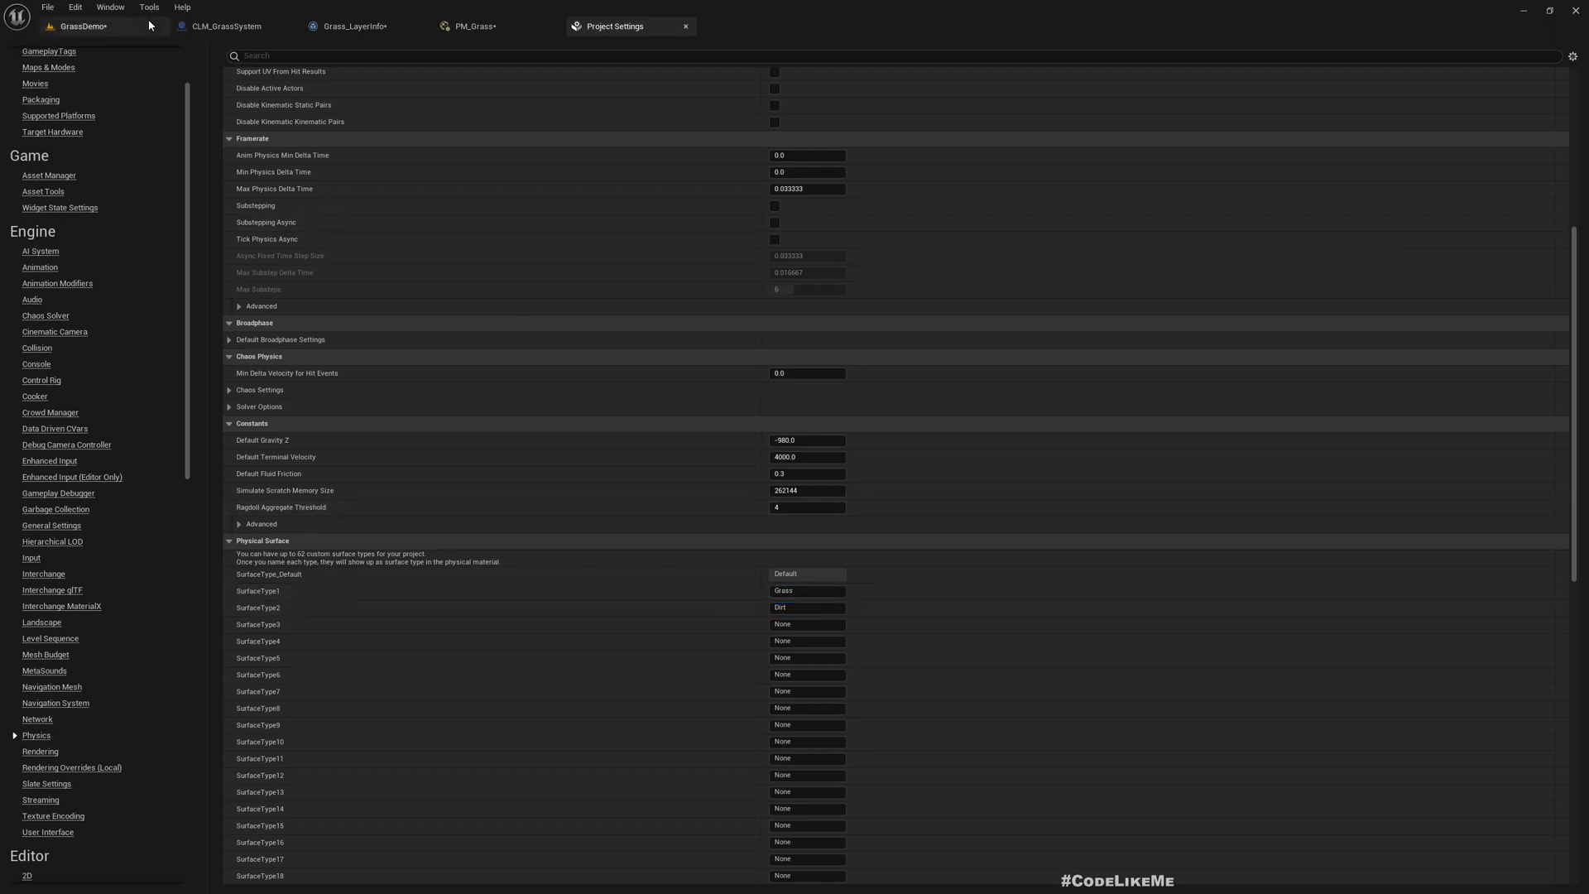
Step: Set PM_Grass's Surface Type to Grass
click(468, 24)
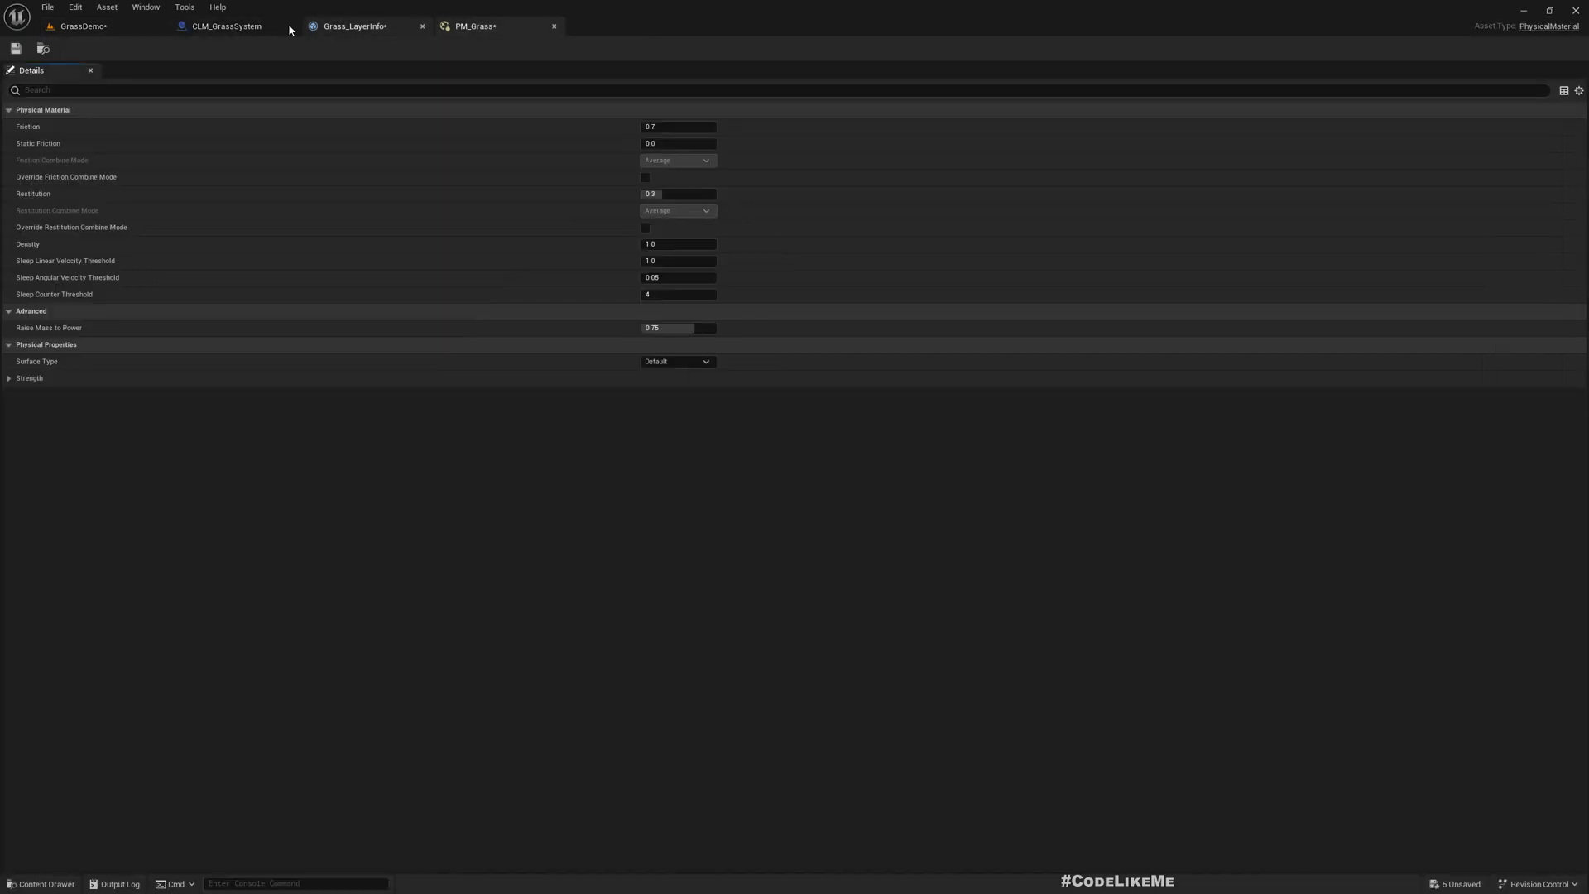
click(675, 361)
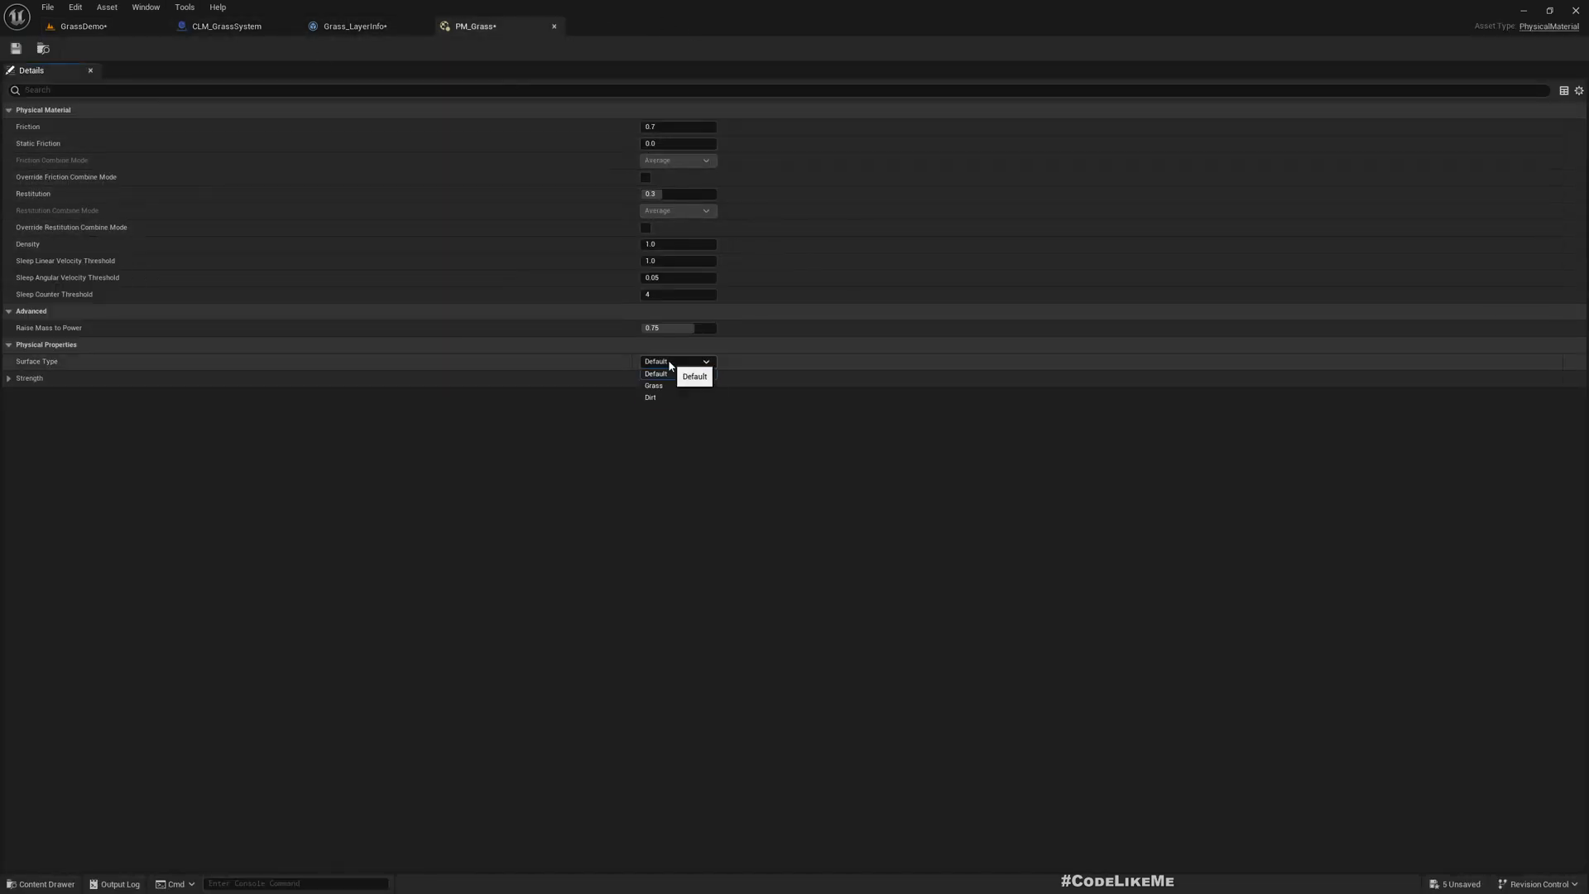
click(654, 386)
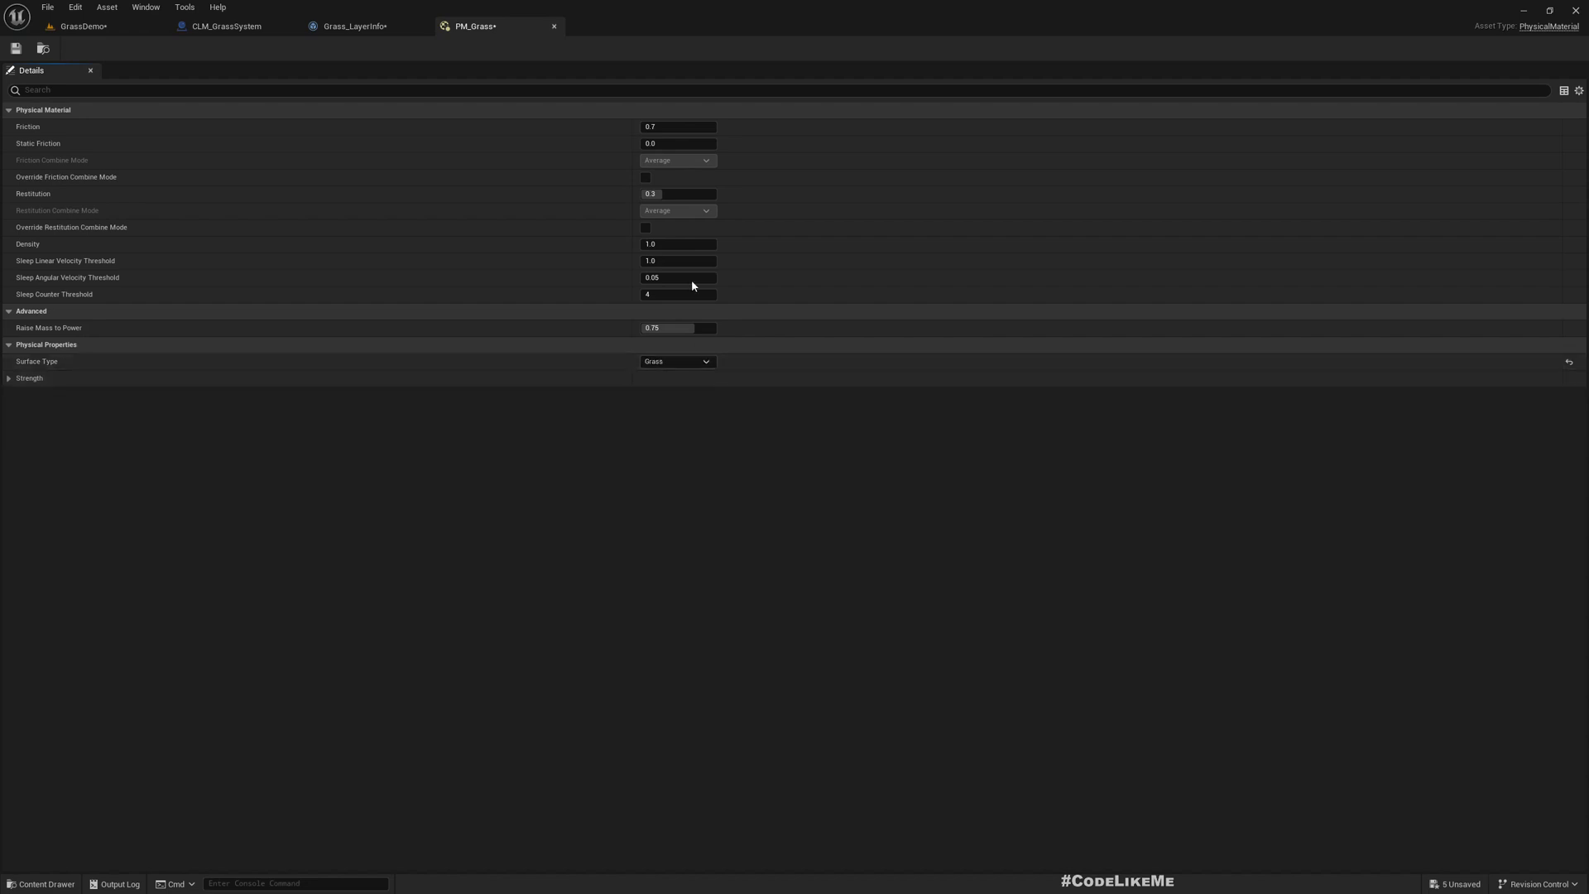
Step: Open the new PM_Dirt physical material from the level's Content Browser and show its surface type choices
click(83, 25)
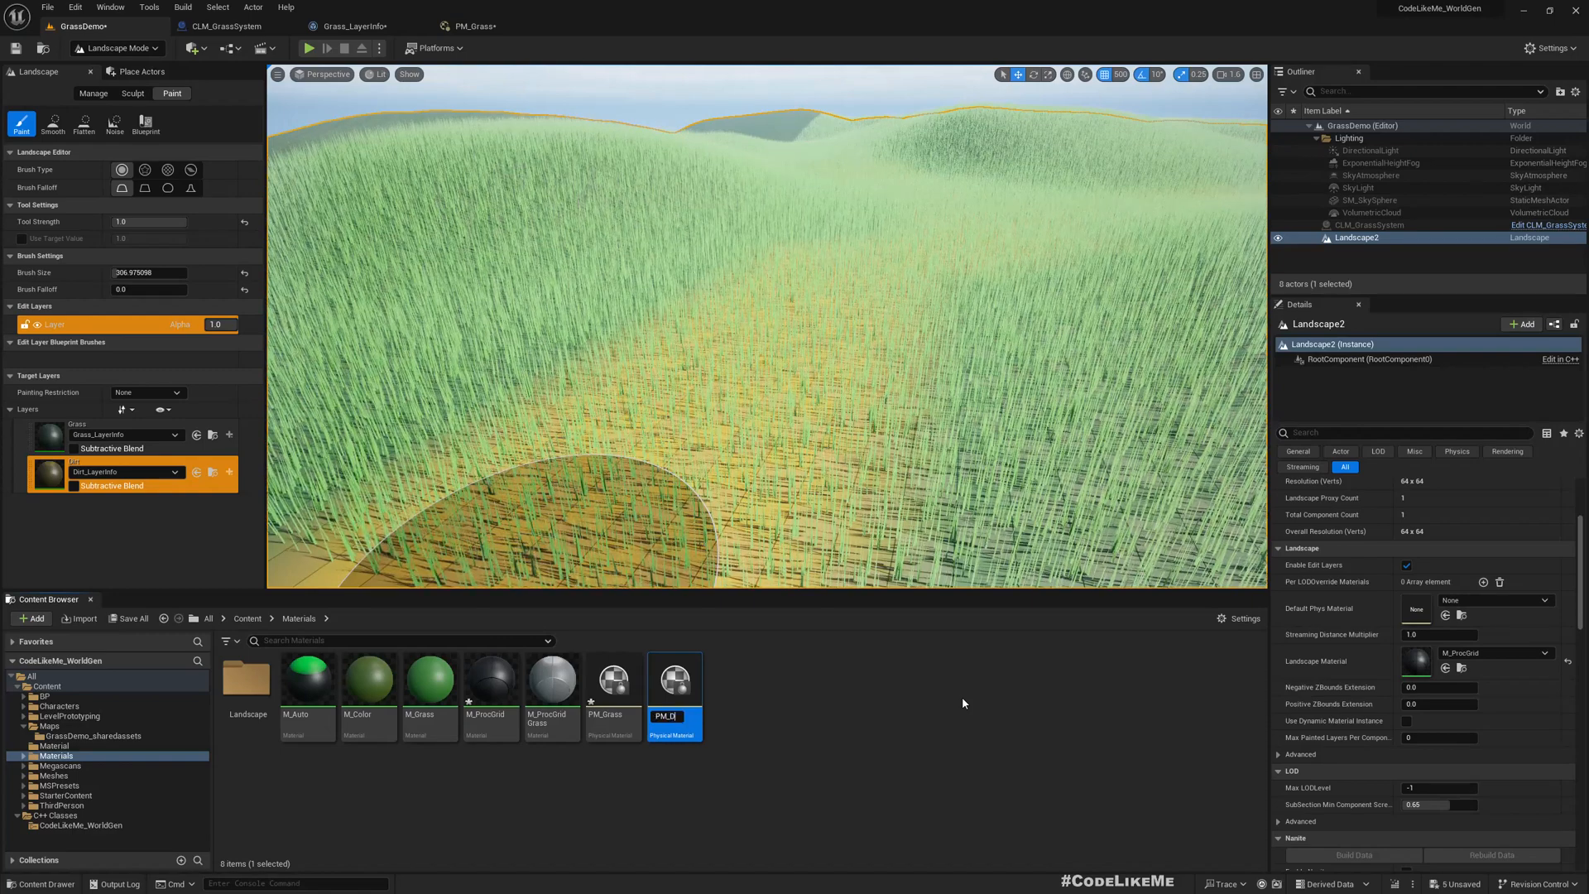
double_click(674, 679)
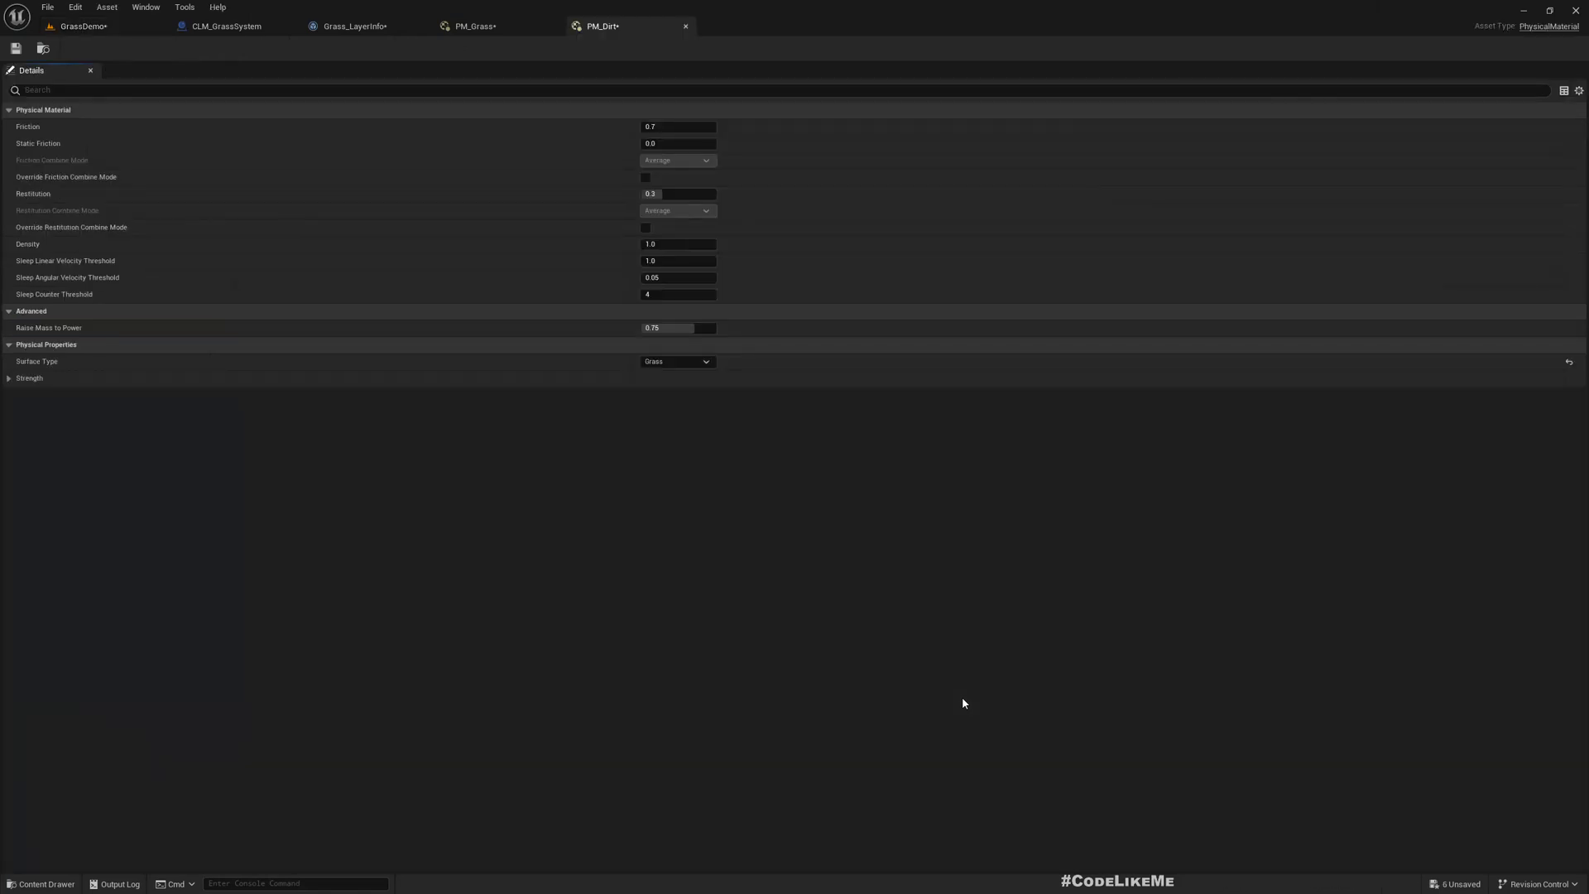
click(677, 361)
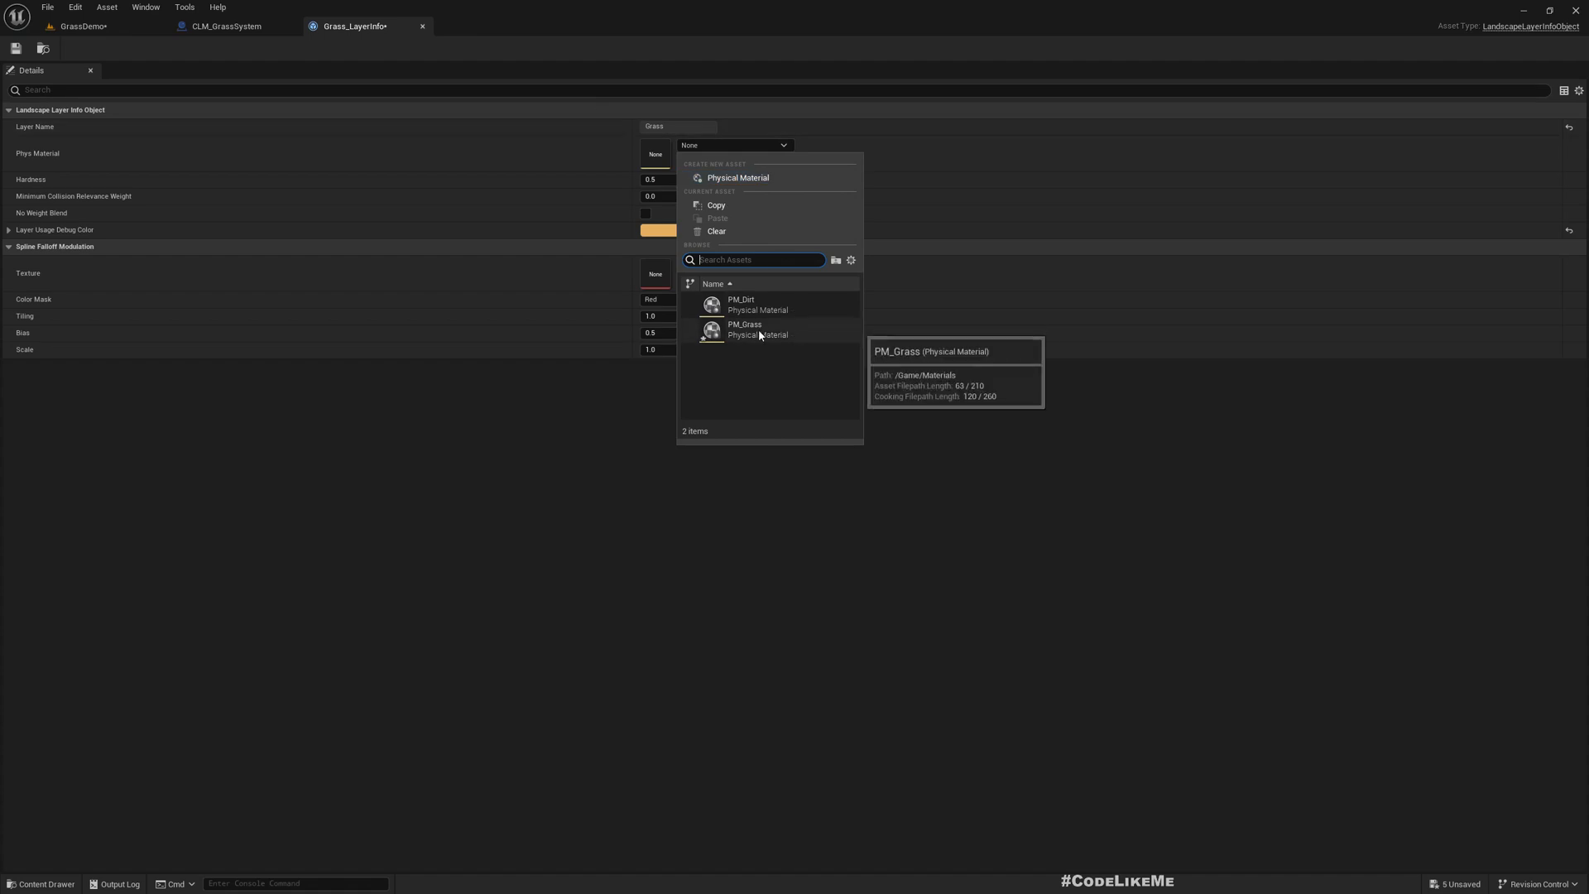
Step: Assign PM_Grass to Grass_LayerInfo, then browse GrassDemo_sharedassets and pick Dirt_LayerInfo
click(227, 24)
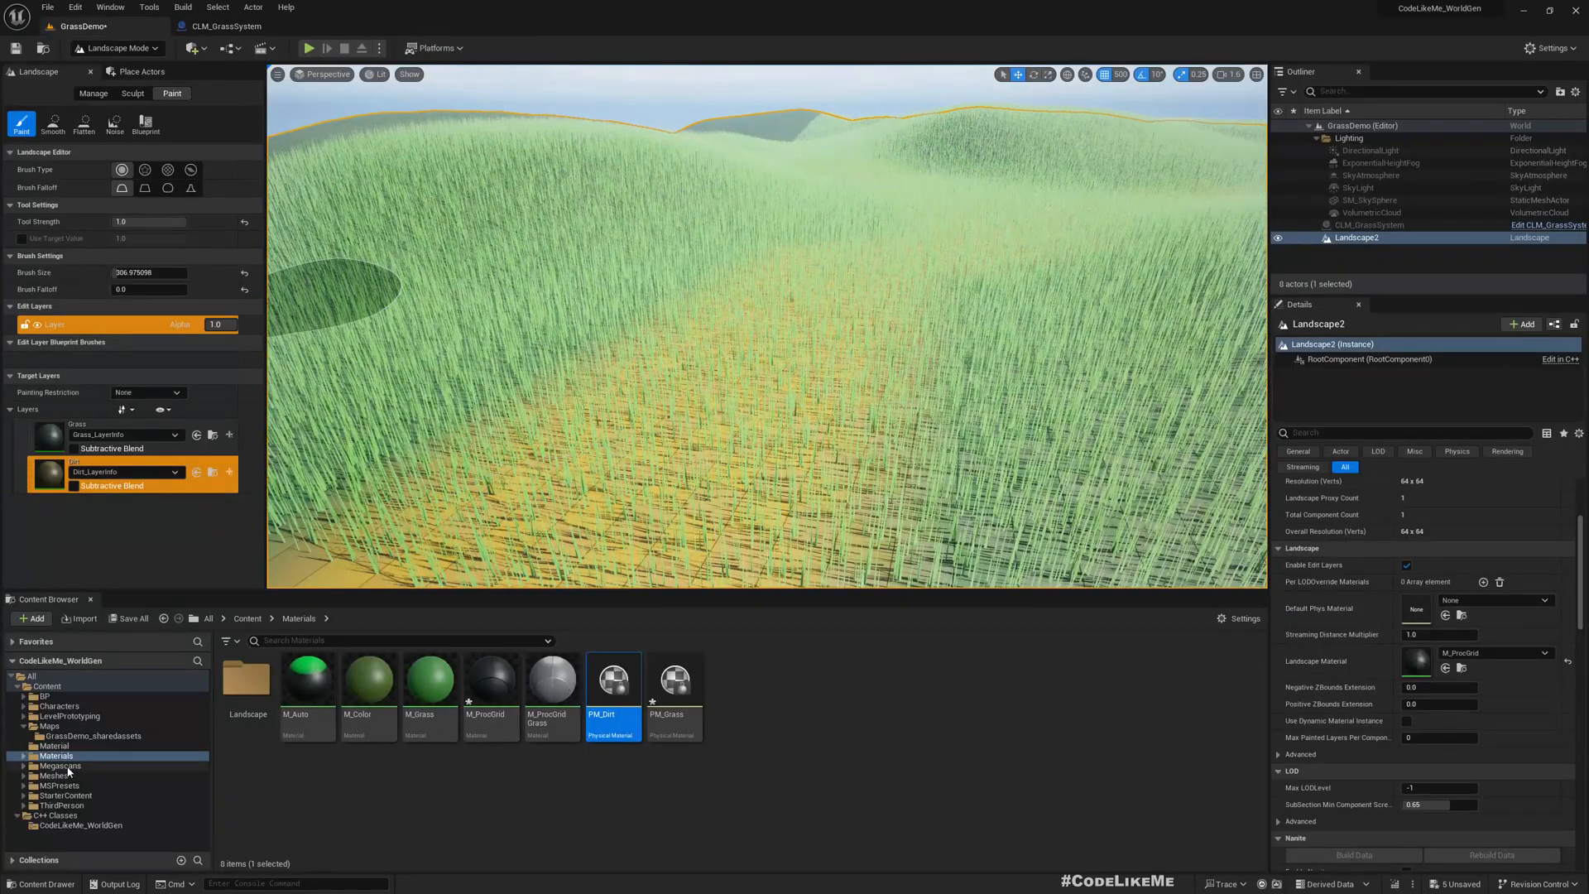
click(91, 735)
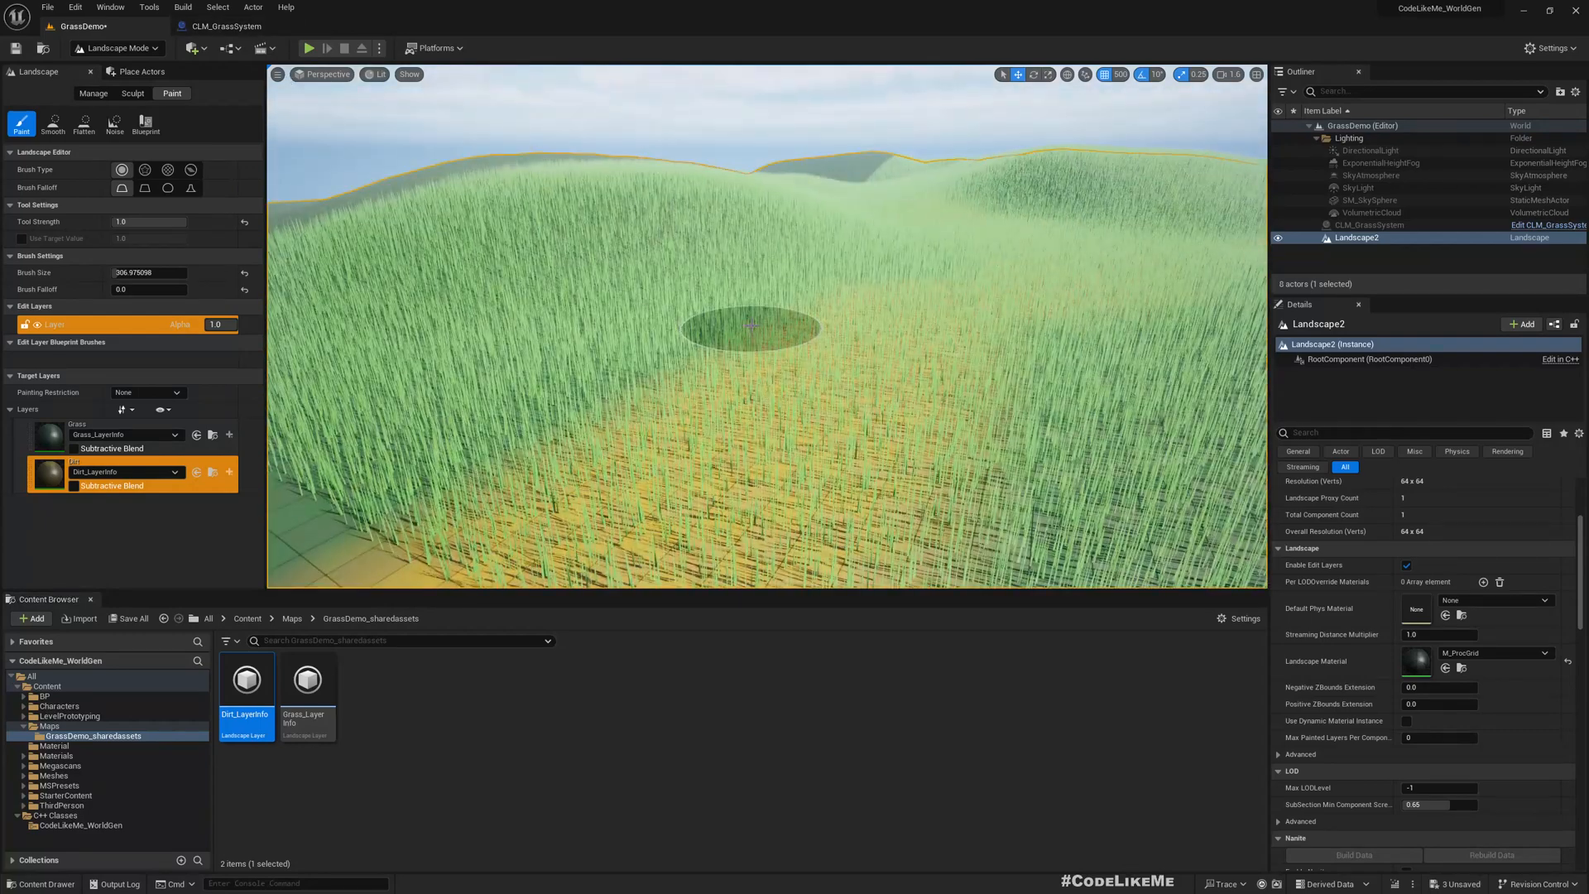
click(118, 48)
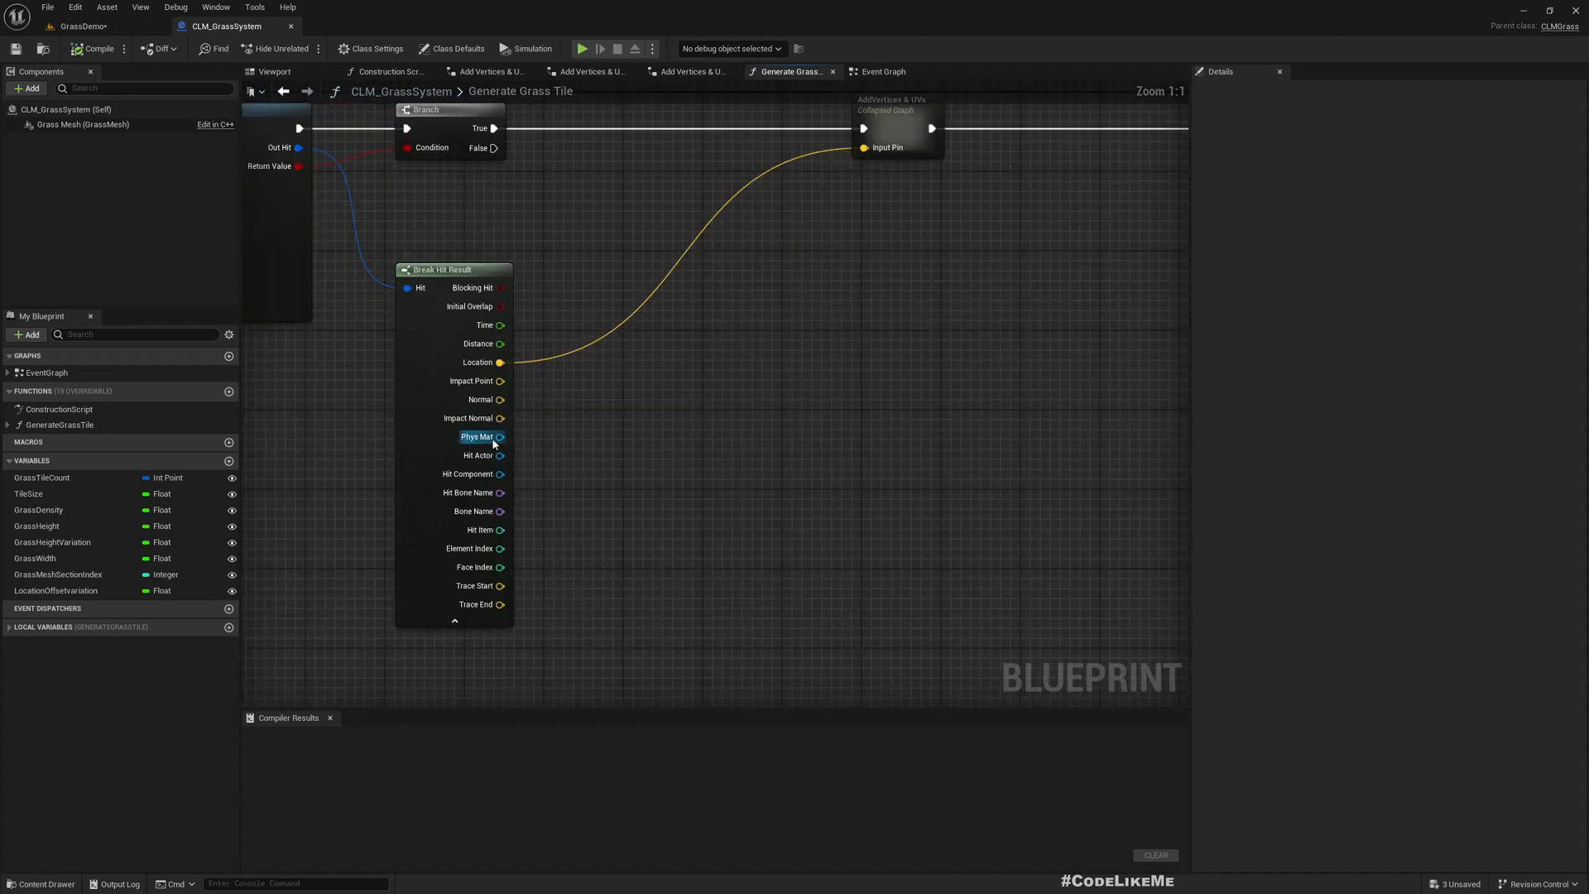
Step: In Generate Grass Tile, read the hit's physical material surface type, compare it to Grass and branch before Add Vertices
drag(500, 437, 591, 487)
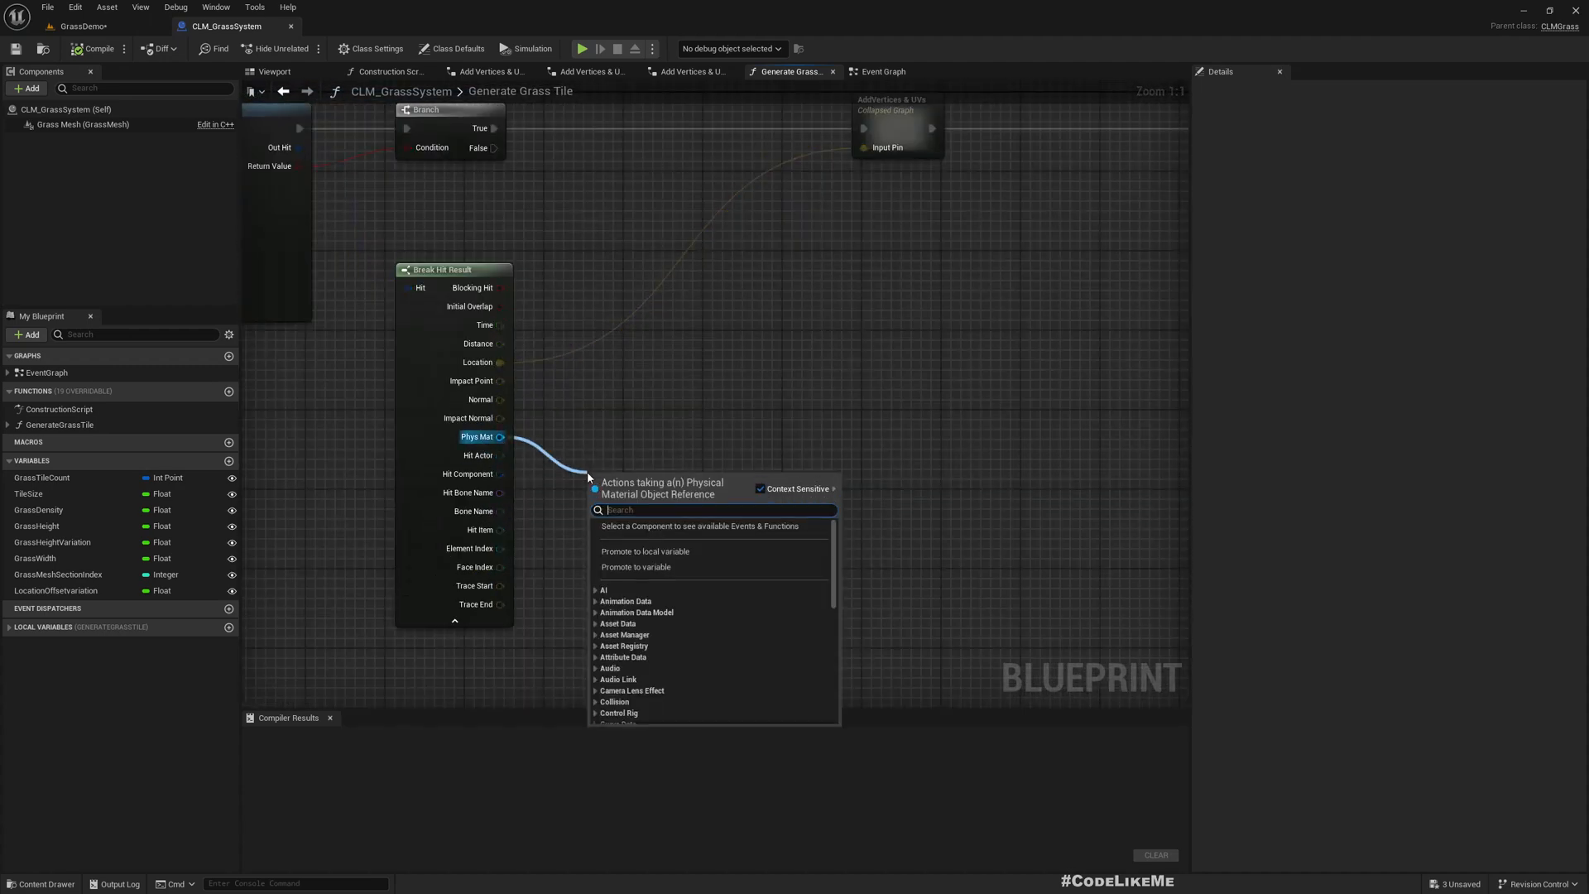
text(gets)
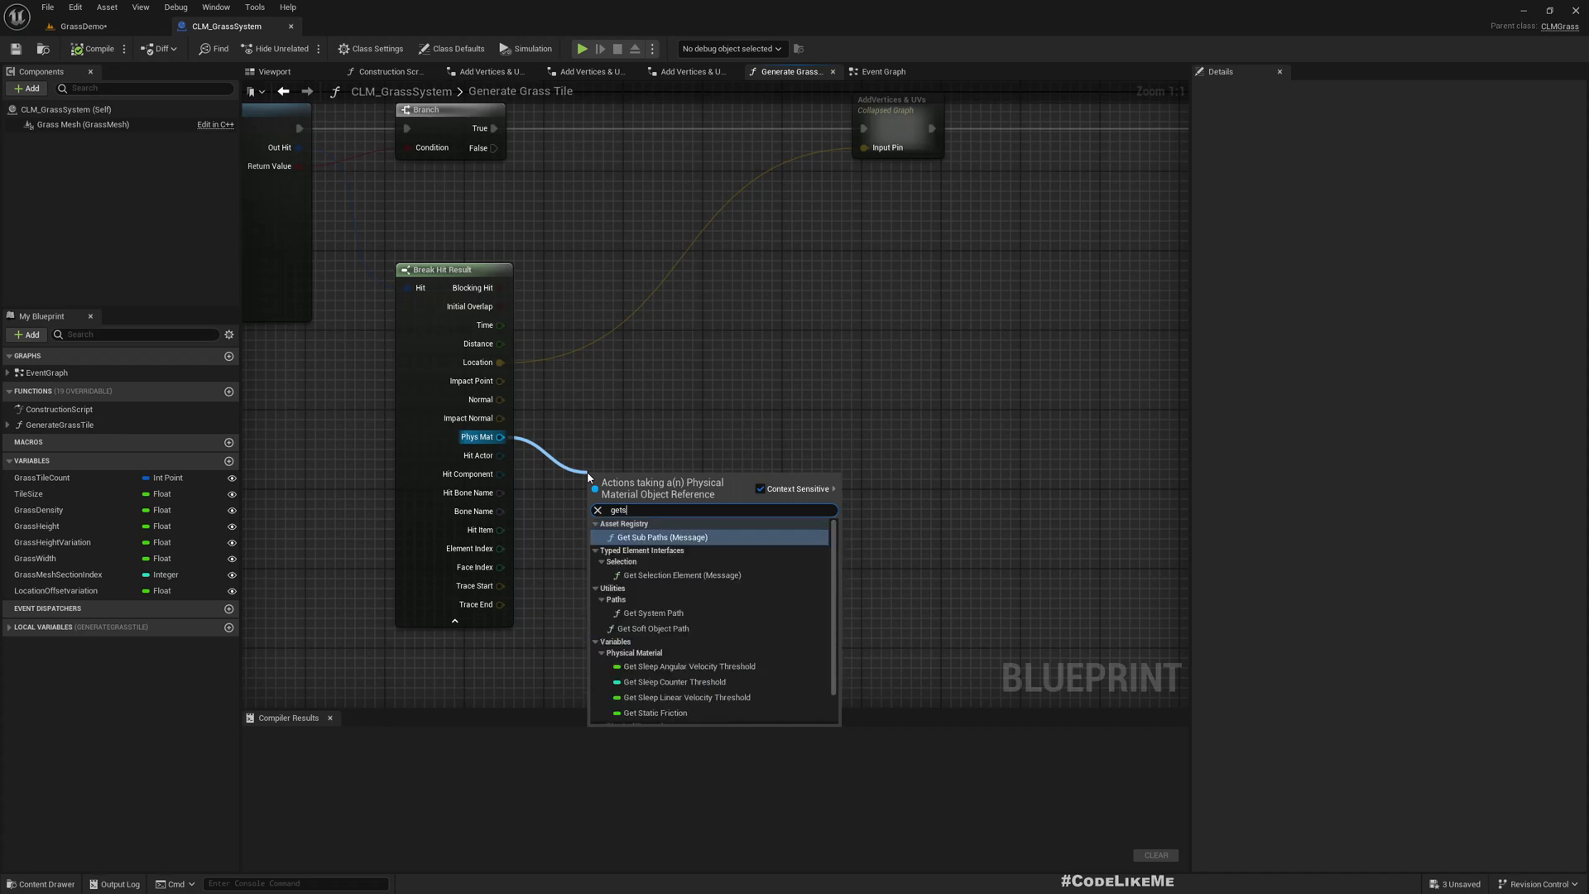
click(664, 483)
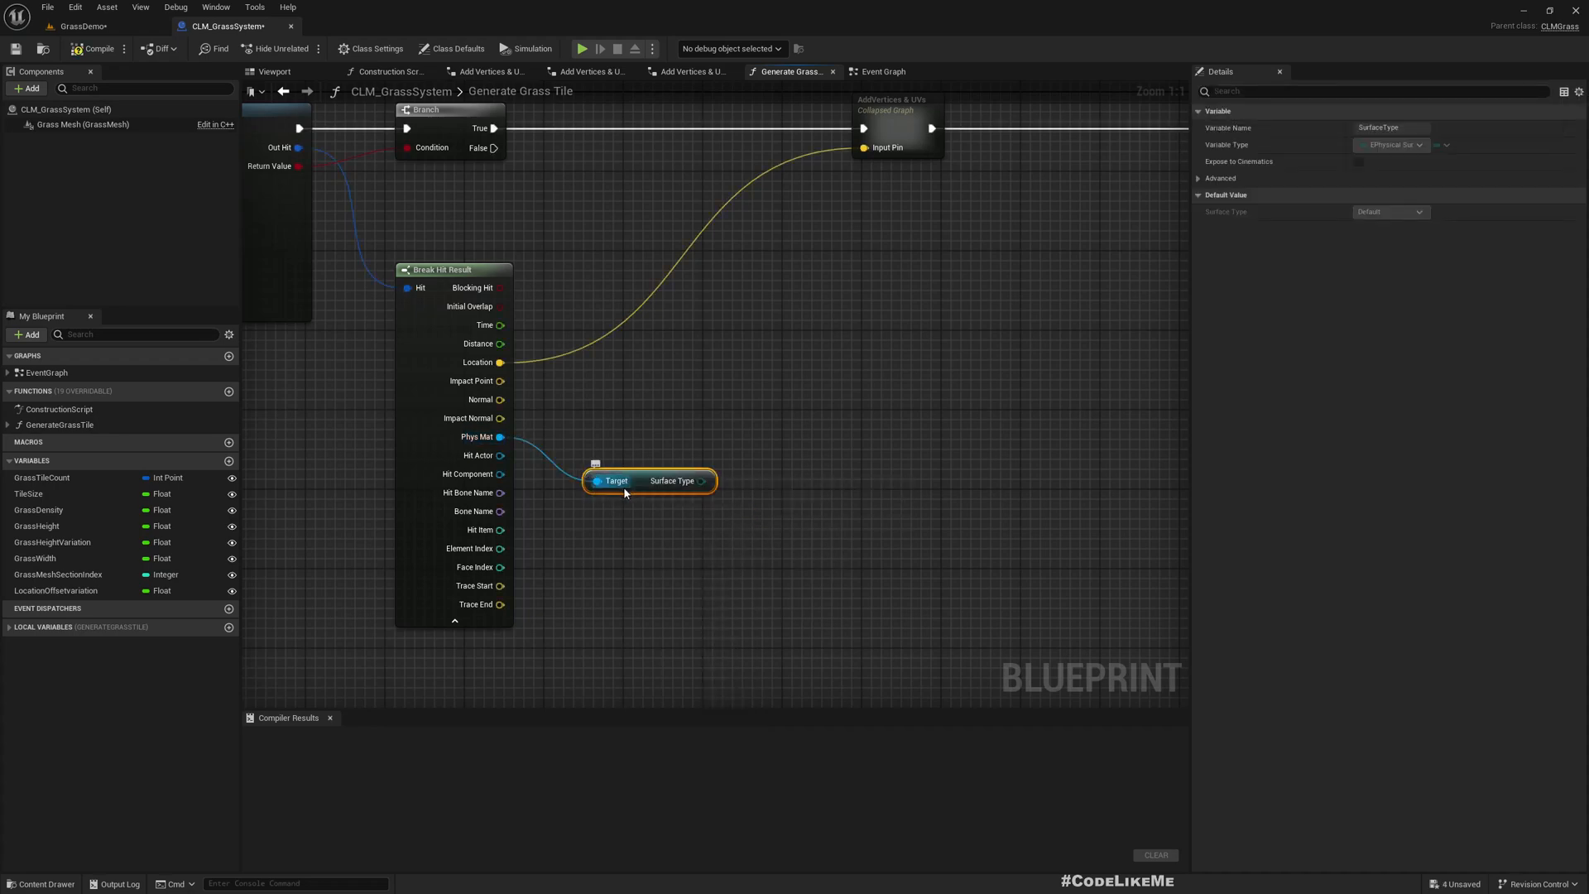
scroll(down, 3)
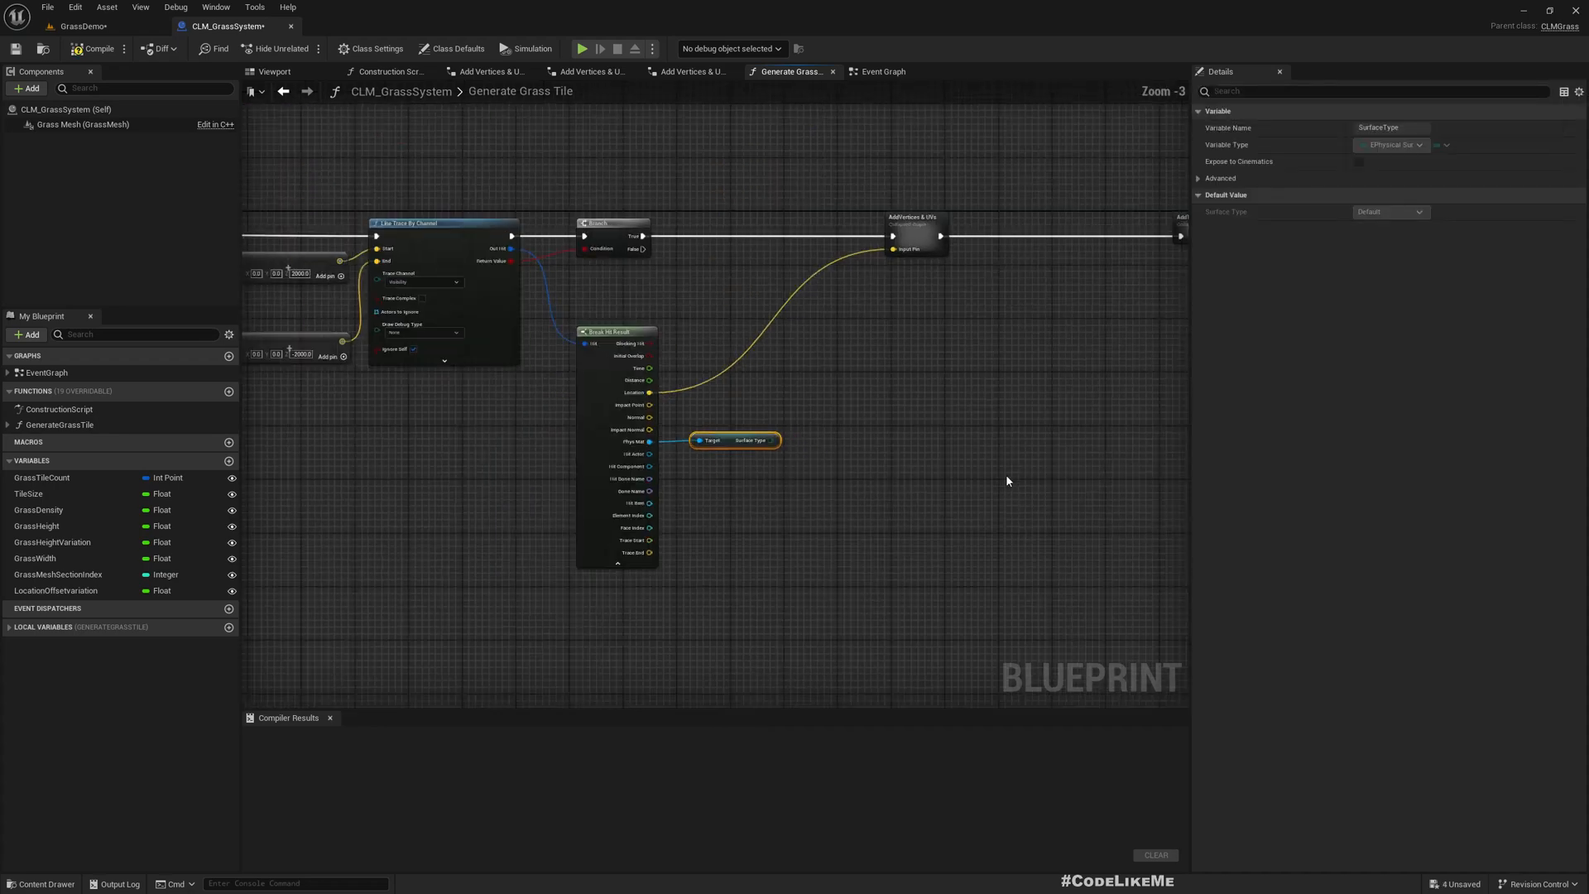
scroll(down, 3)
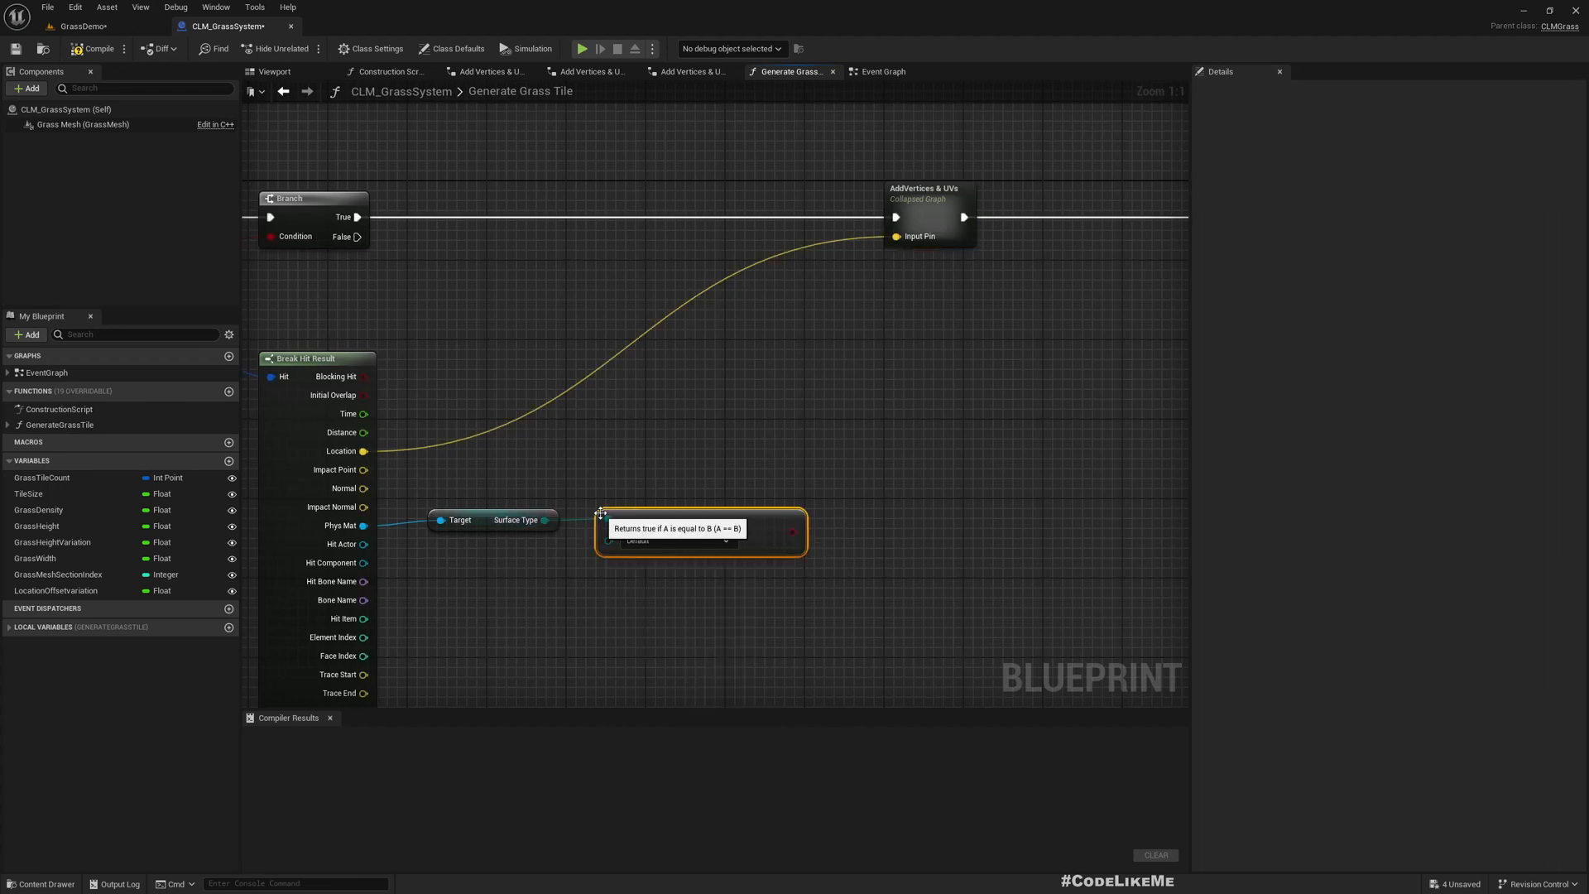
click(676, 540)
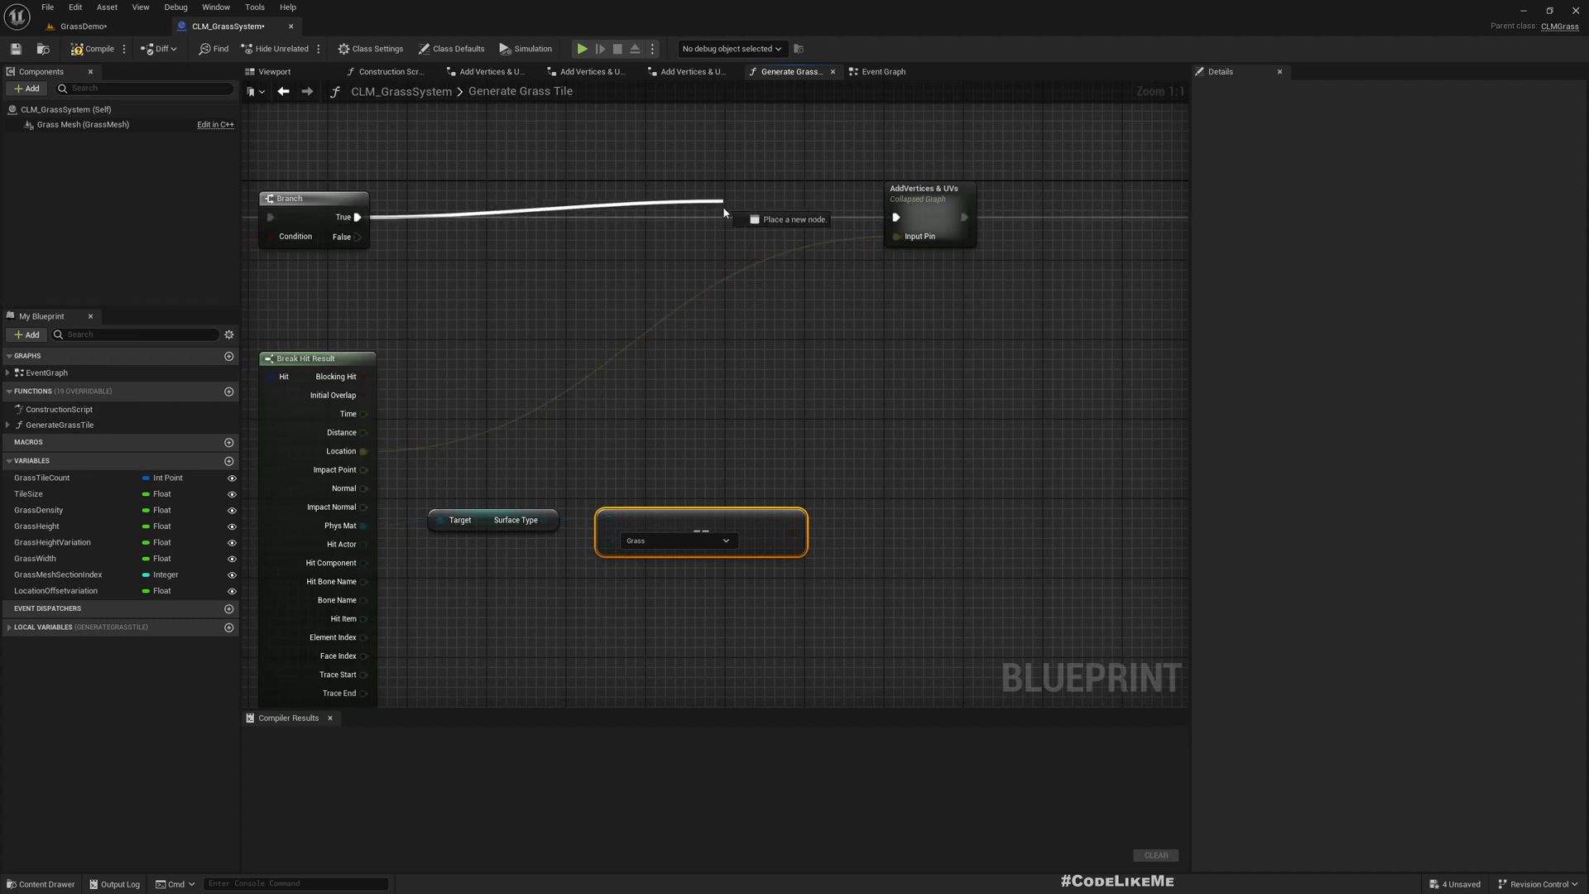
click(785, 221)
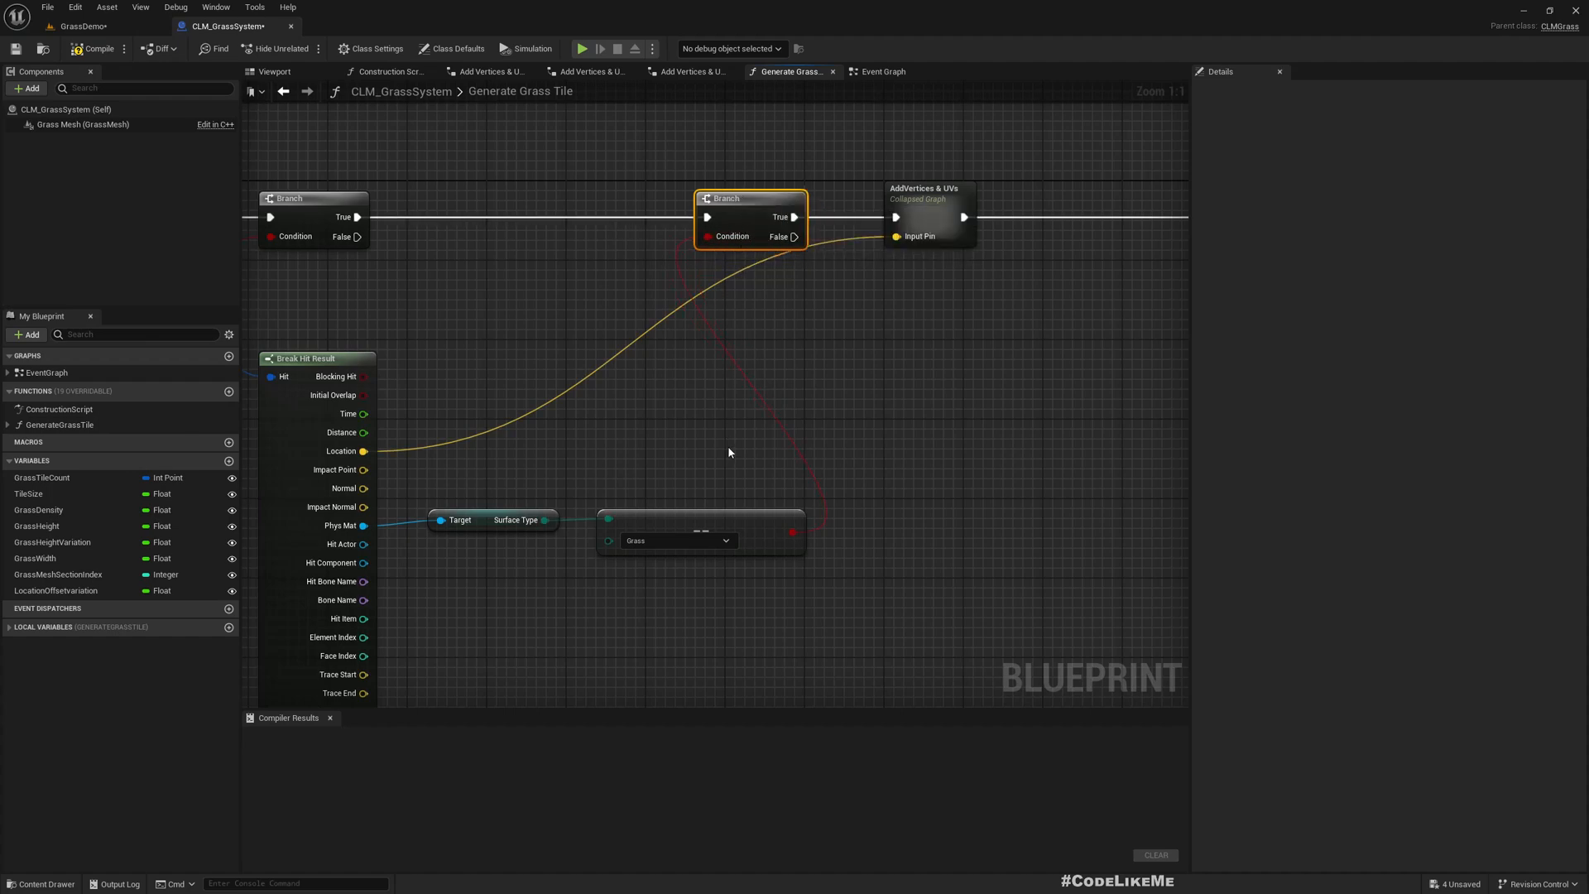
scroll(down, 3)
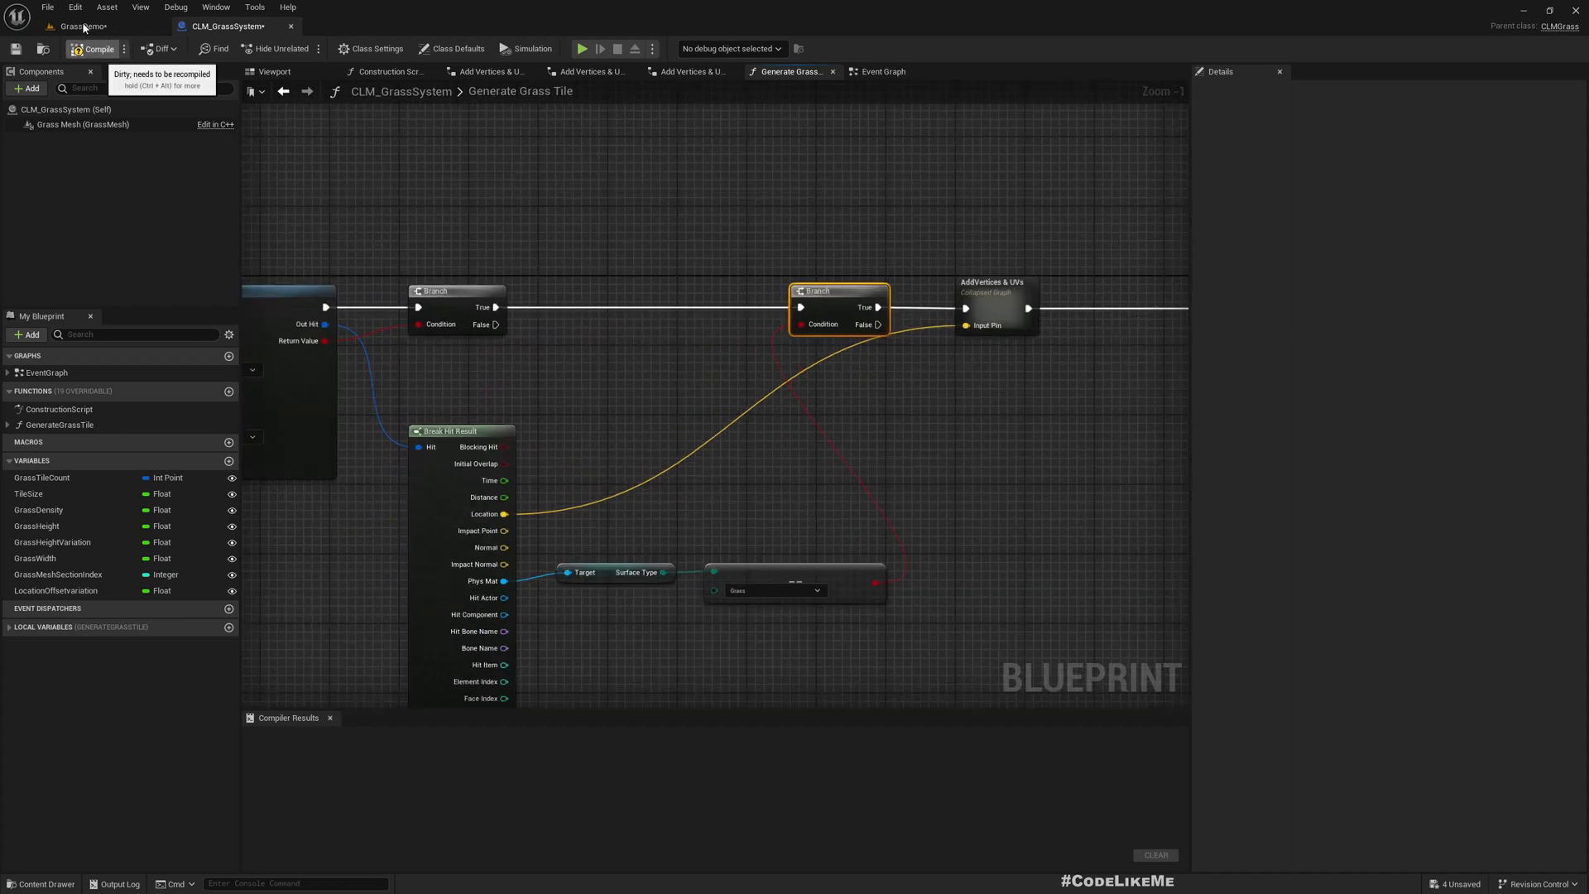
Step: Back in the level, select CLM_GrassSystem to clear the grass and open Dirt_LayerInfo
click(93, 48)
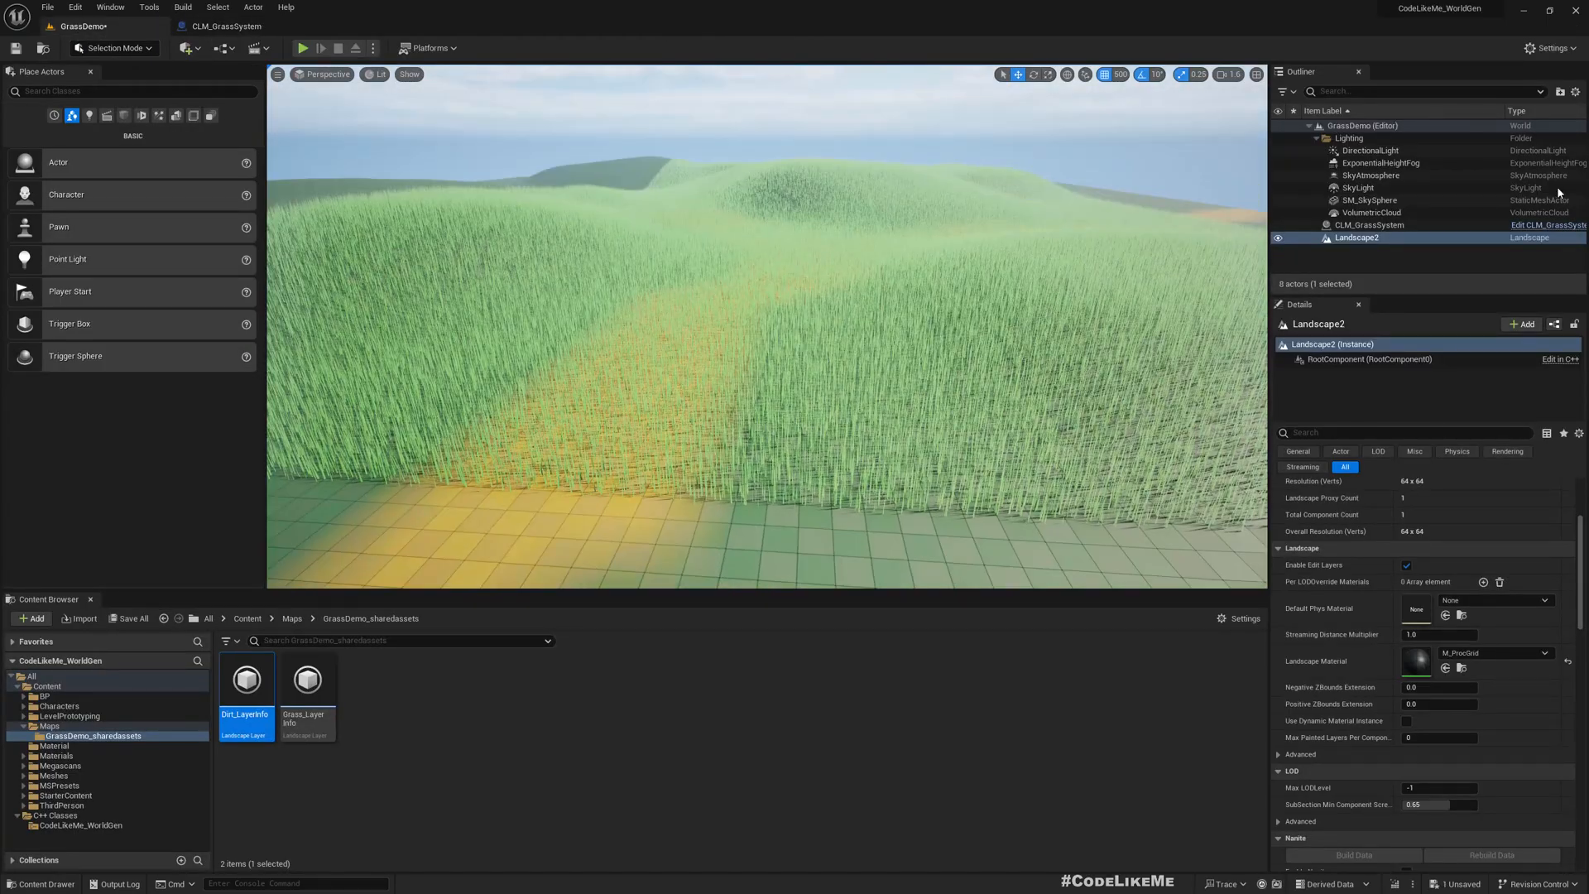
click(1370, 223)
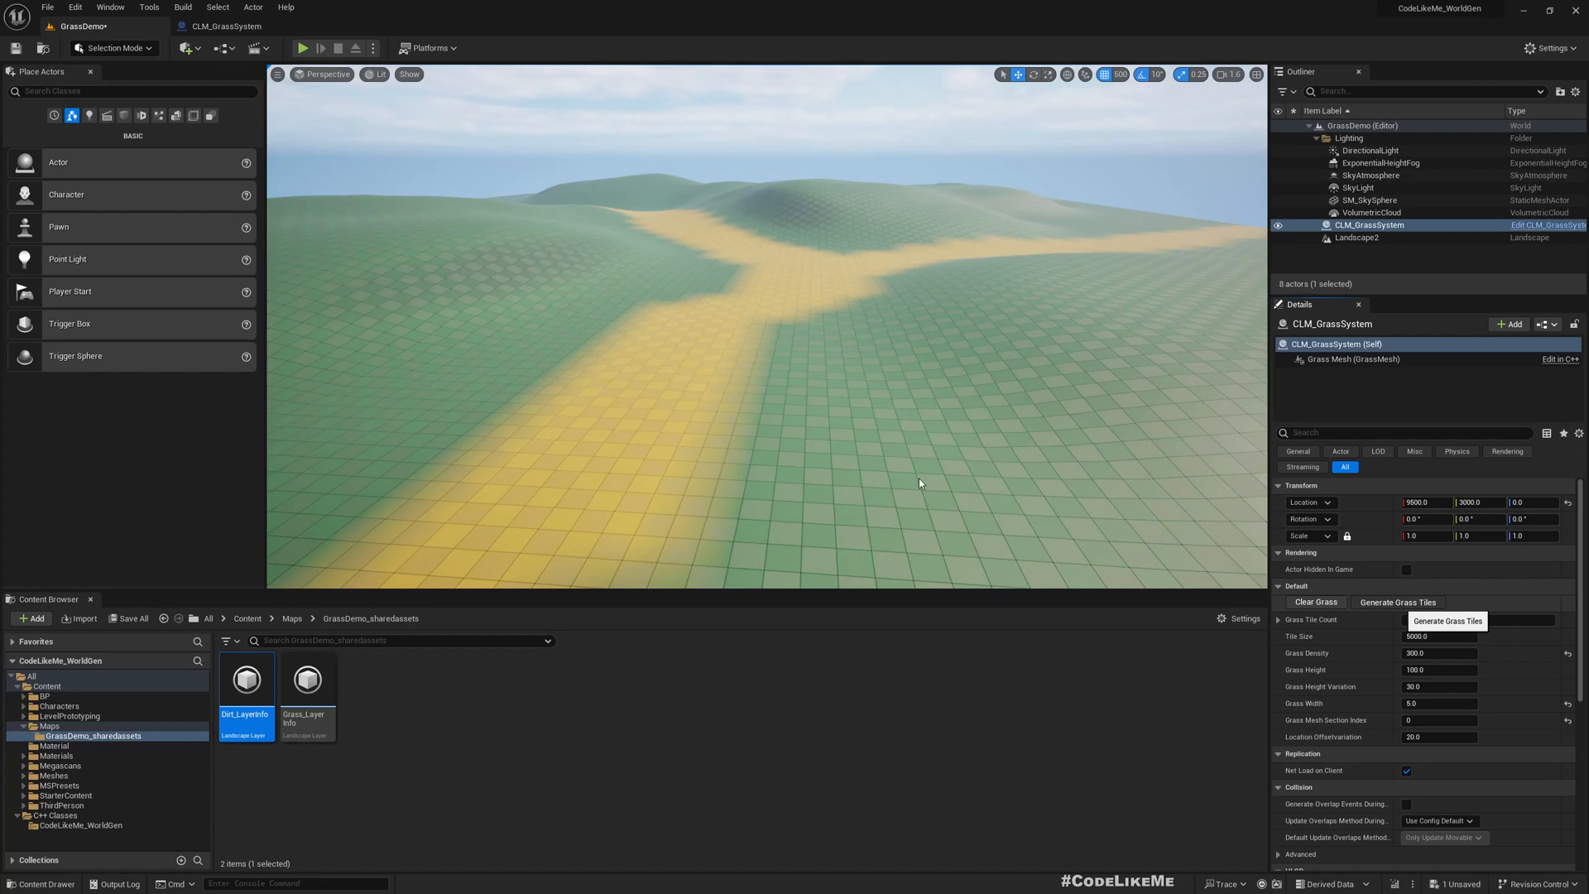
click(1397, 601)
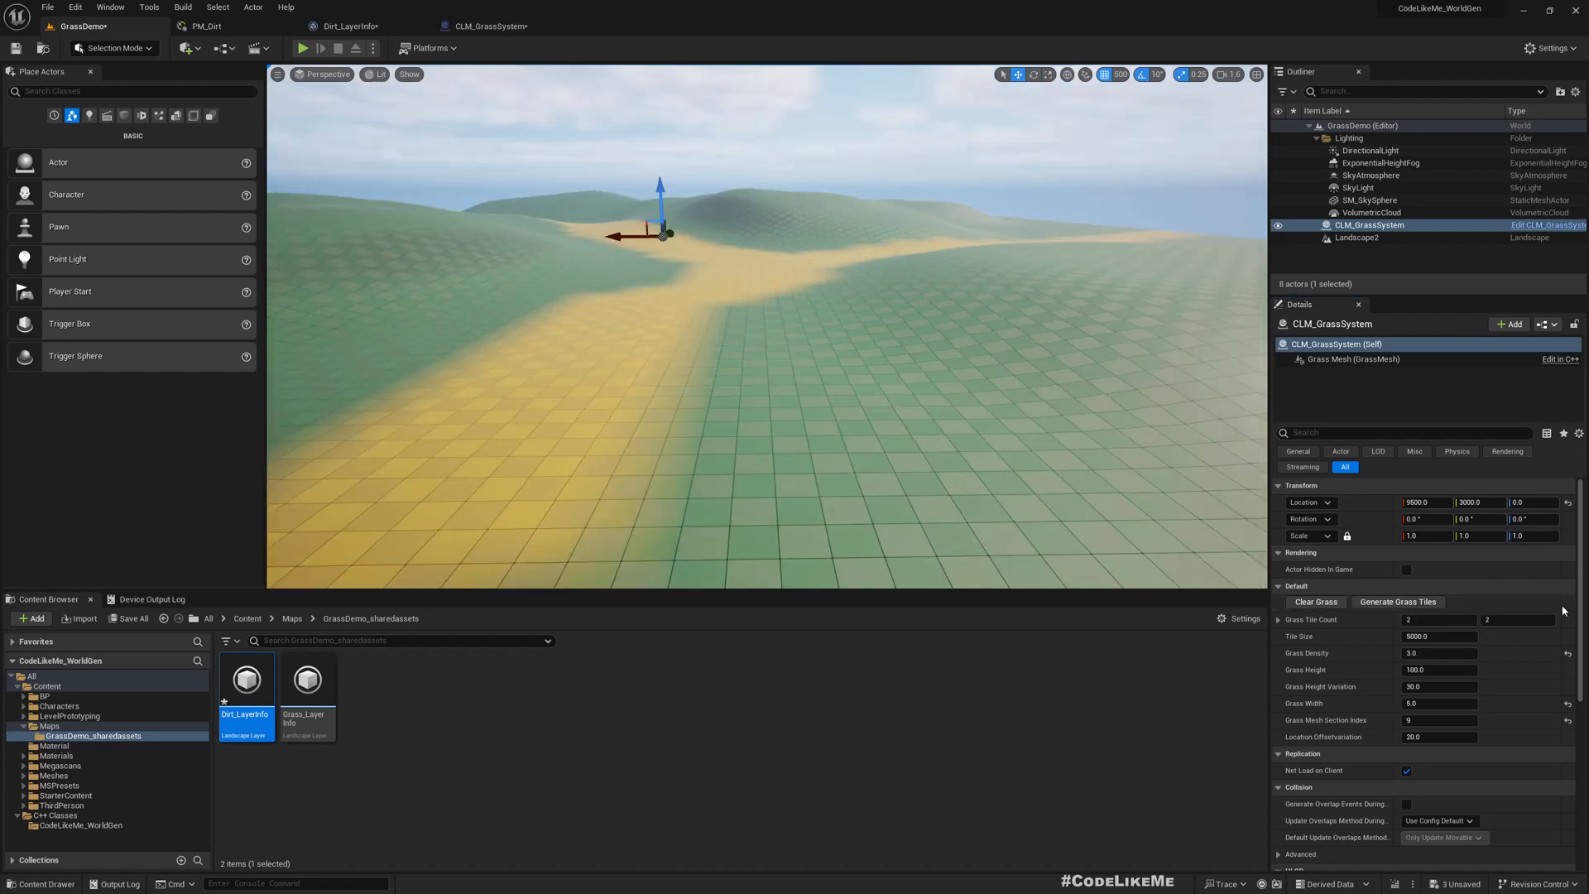
mouse_move(1399, 600)
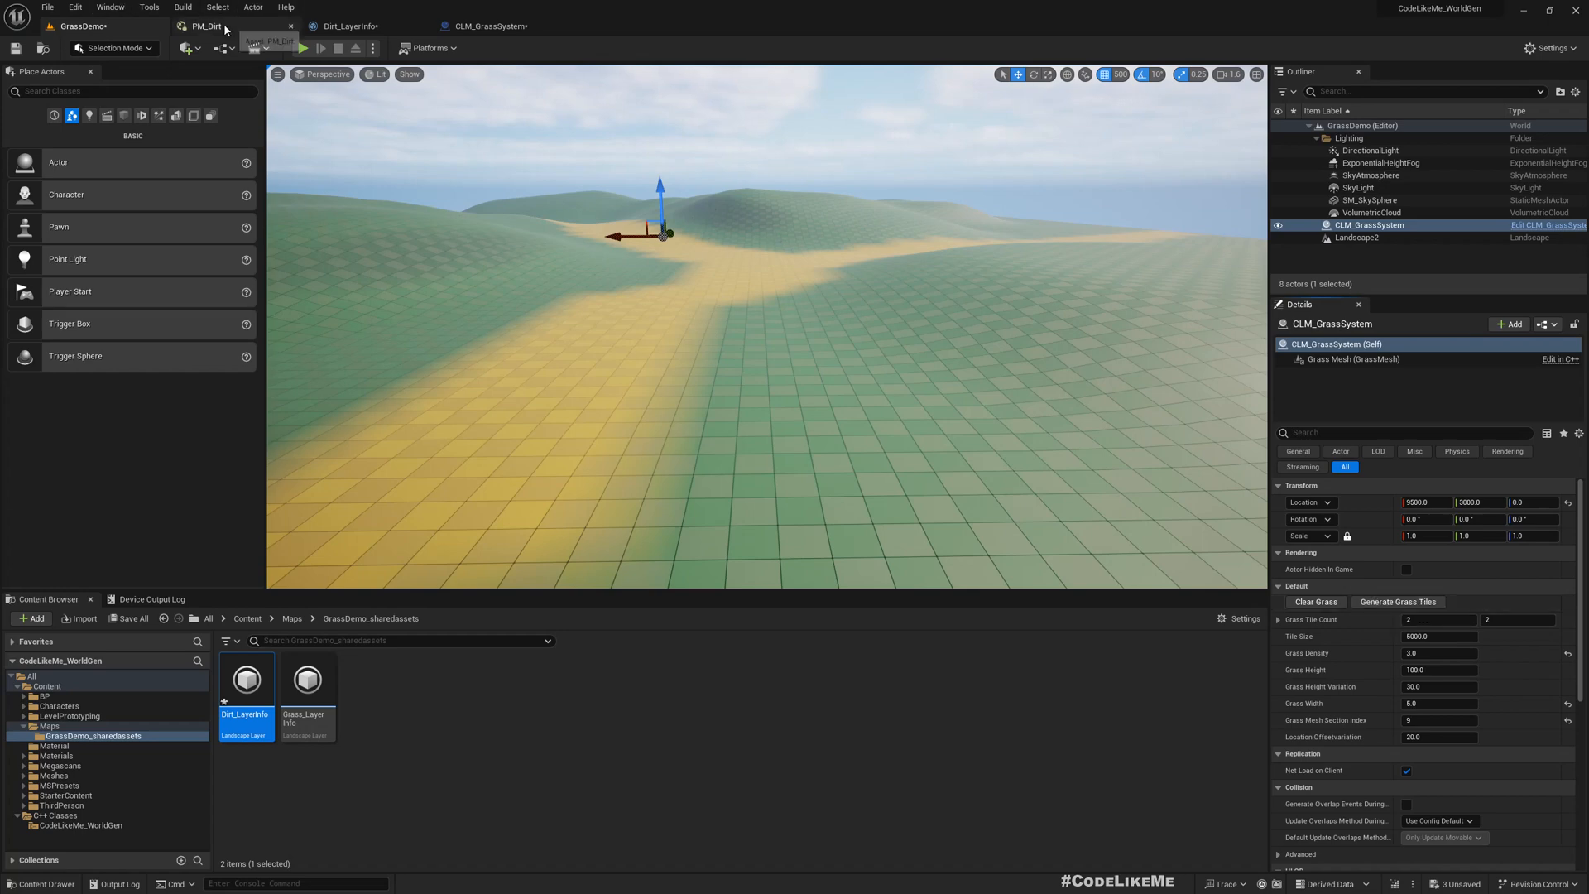
Step: Inspect PM_Dirt and Dirt_LayerInfo, open Grass_LayerInfo, then return to the GrassDemo level view
click(207, 25)
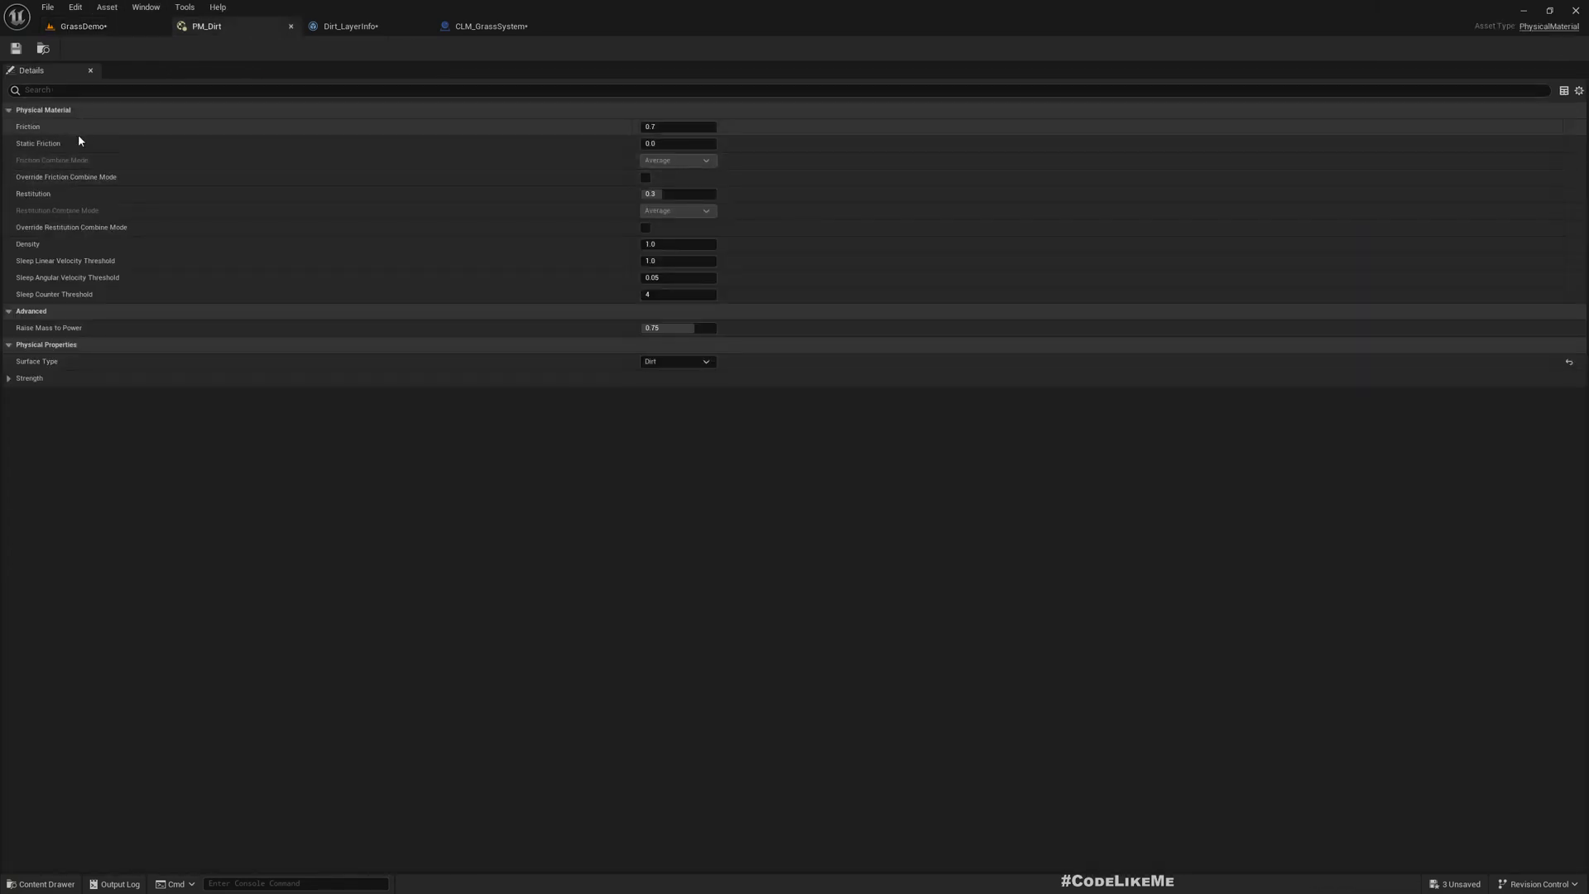
mouse_move(210, 43)
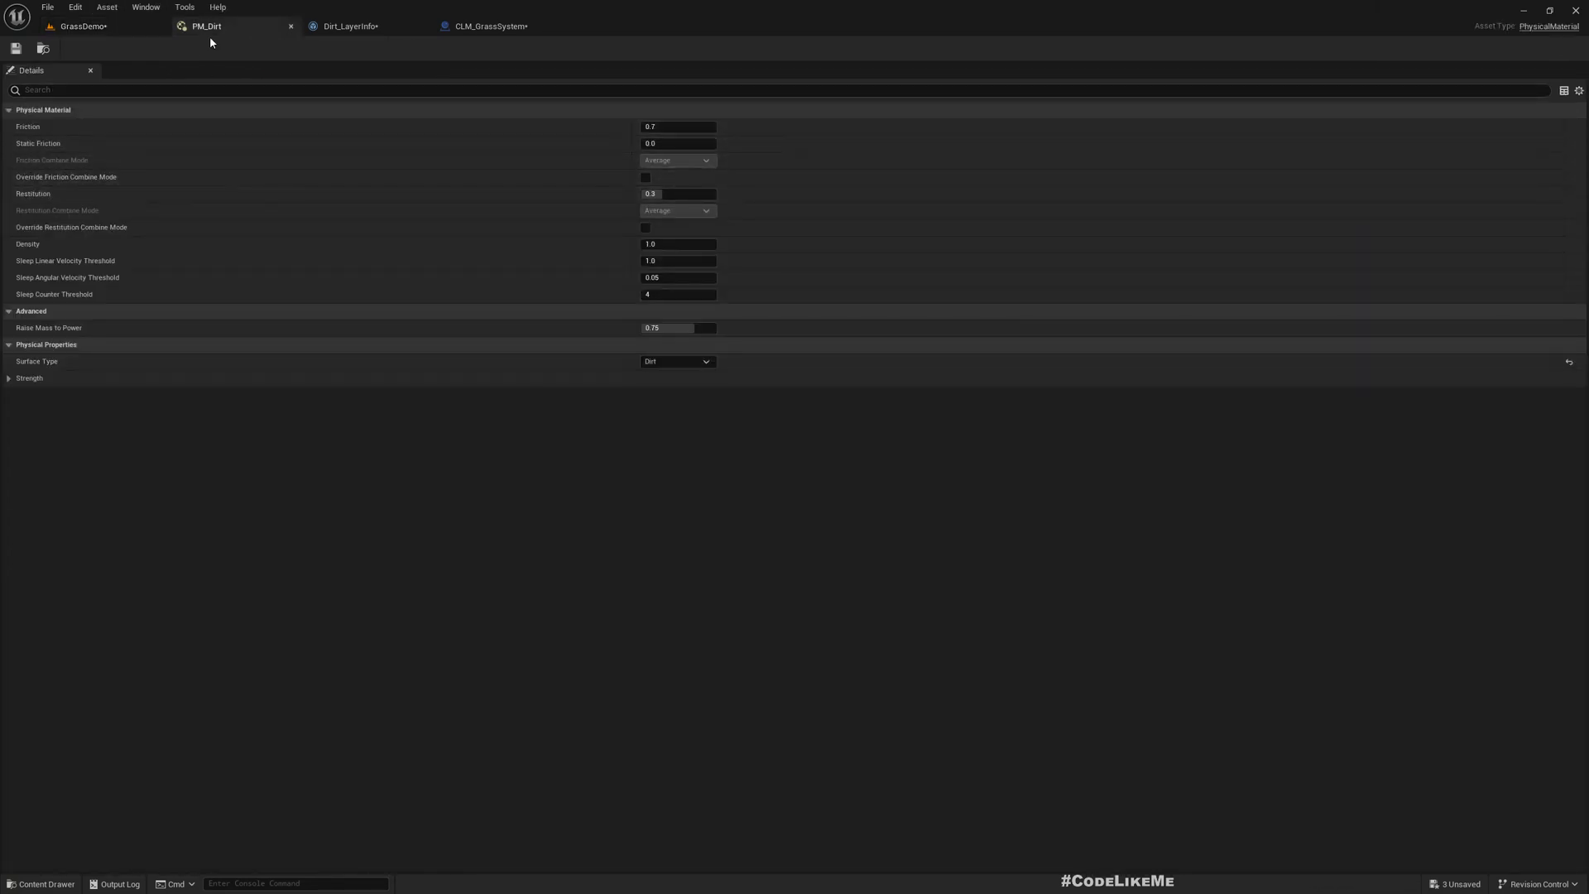
mouse_move(89, 226)
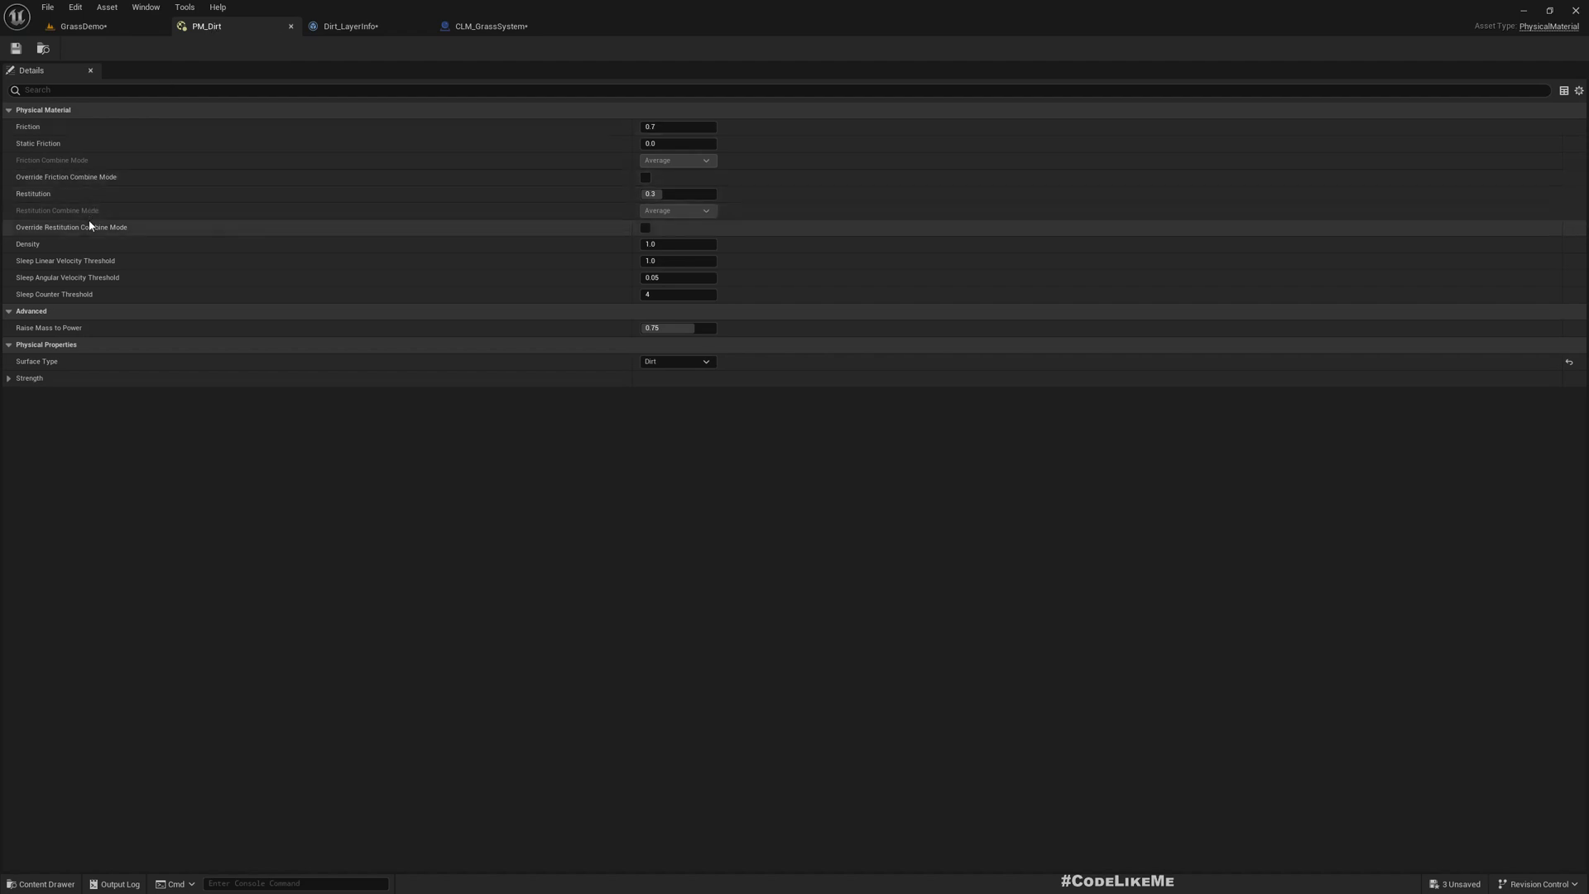
click(349, 25)
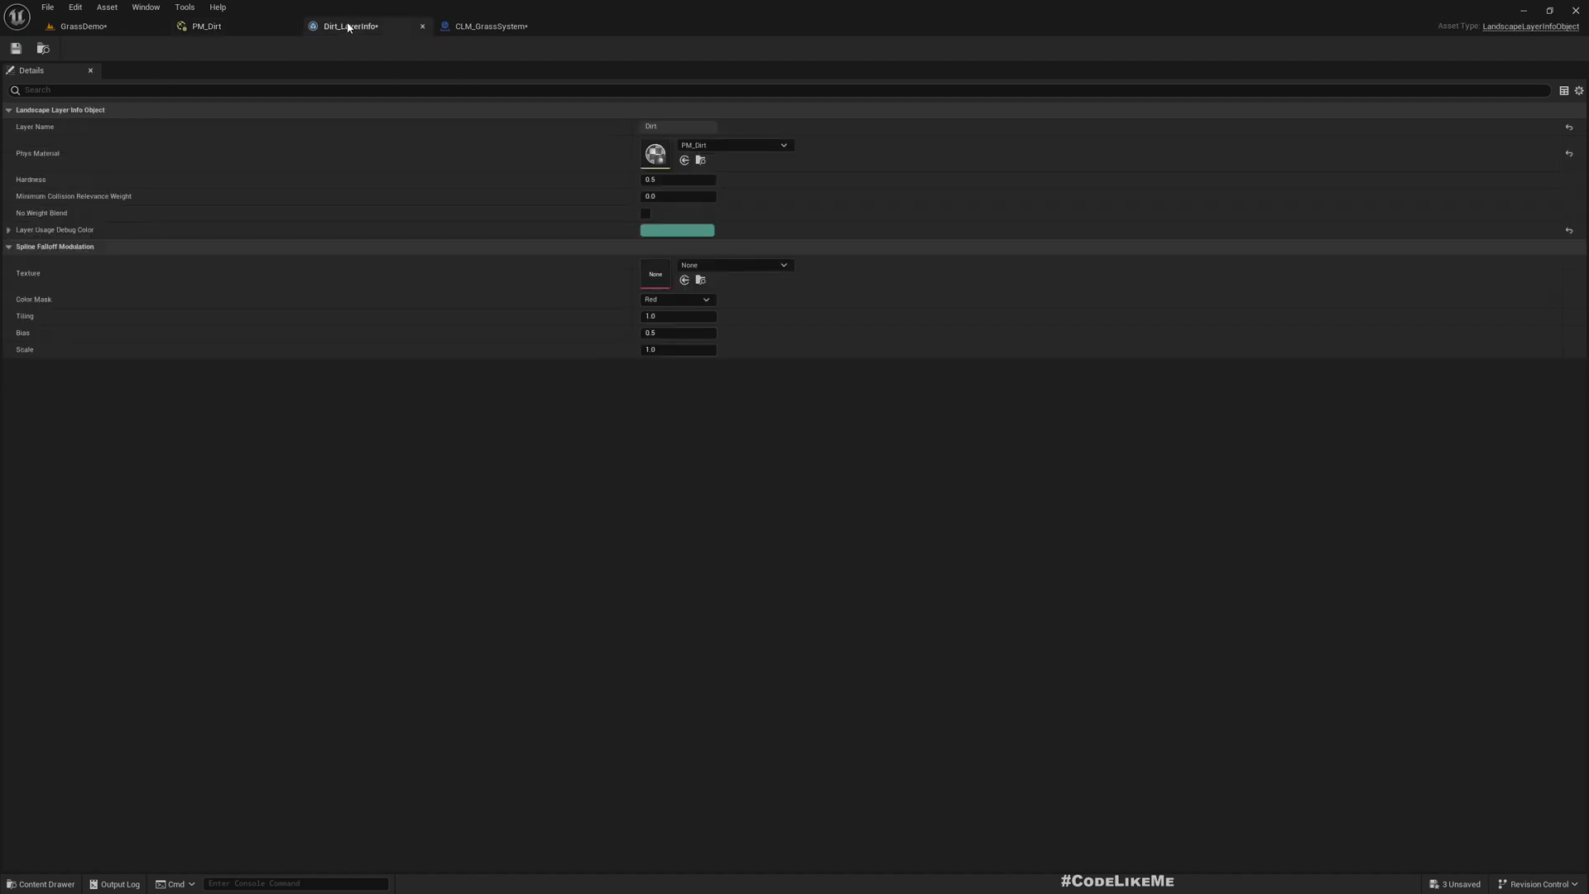
mouse_move(73, 195)
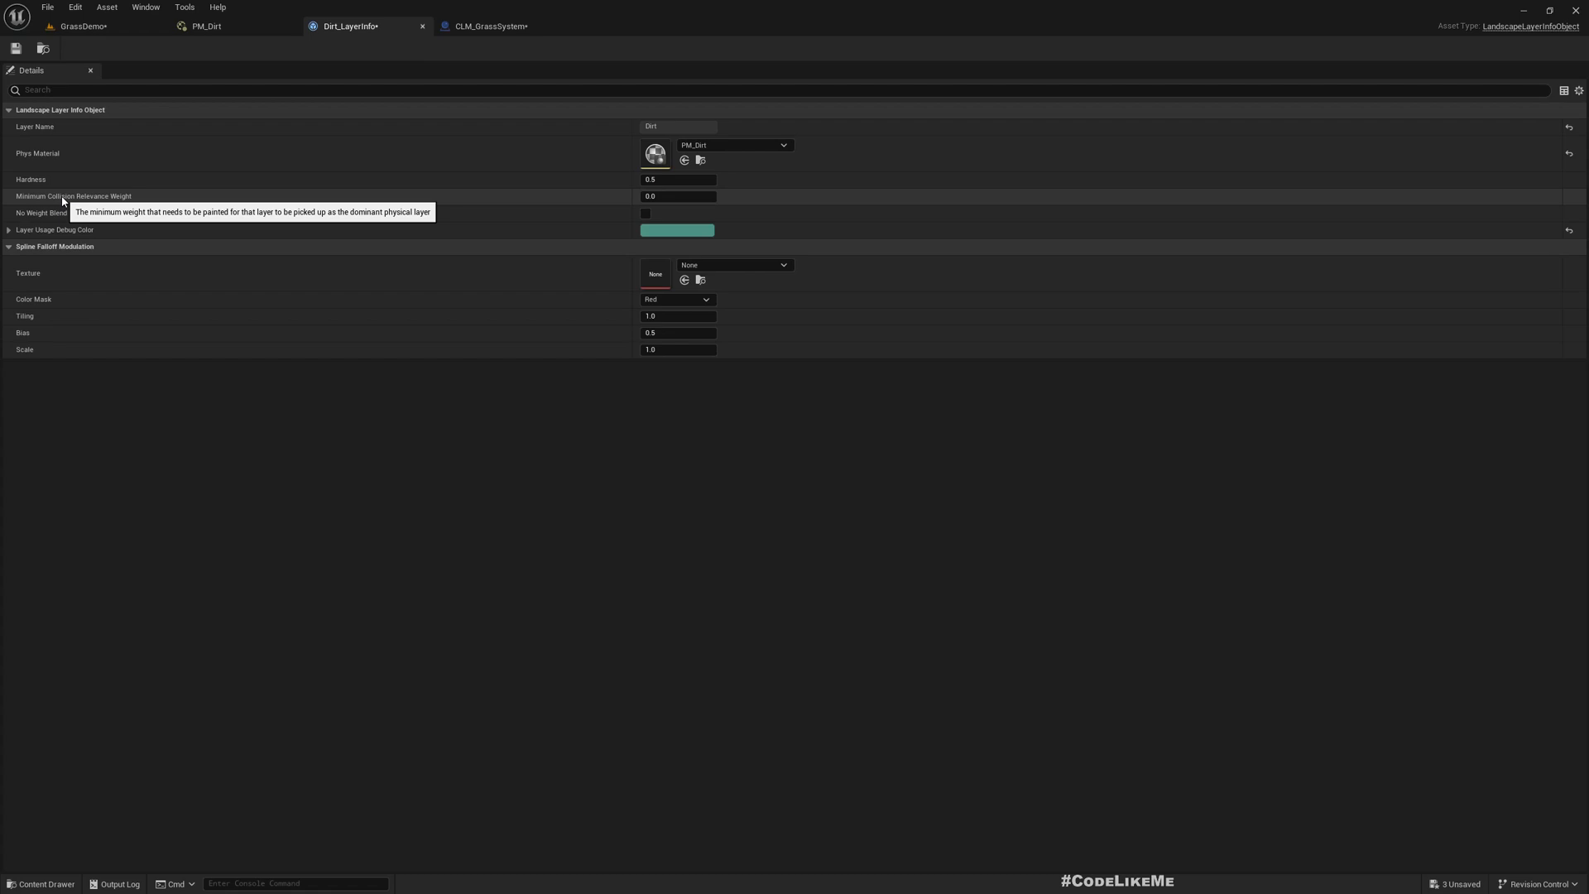
click(677, 195)
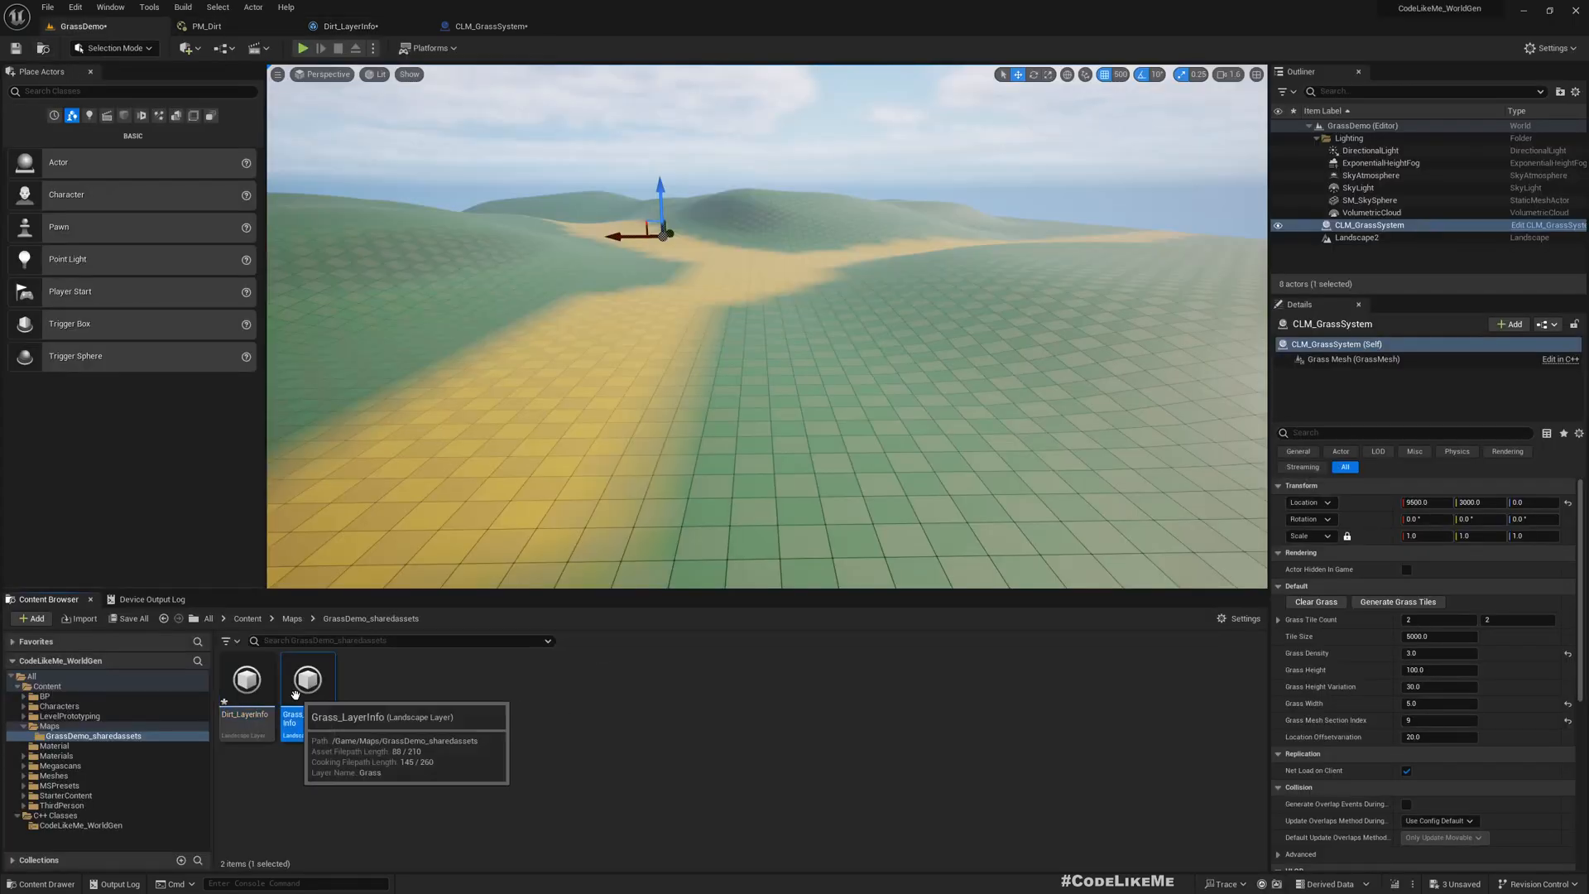
double_click(308, 679)
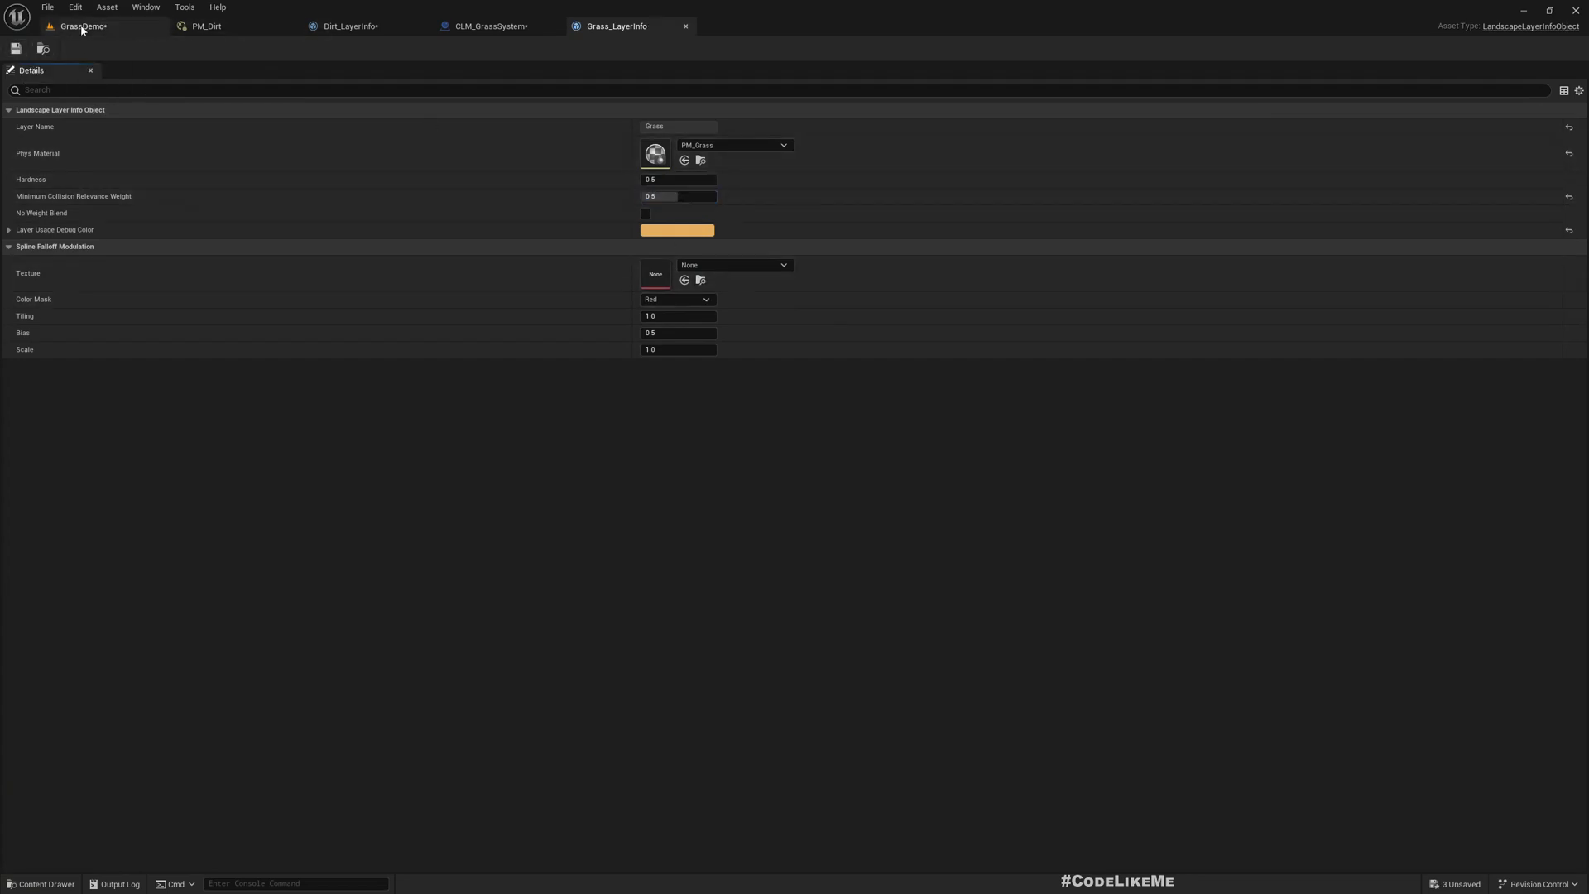
click(81, 25)
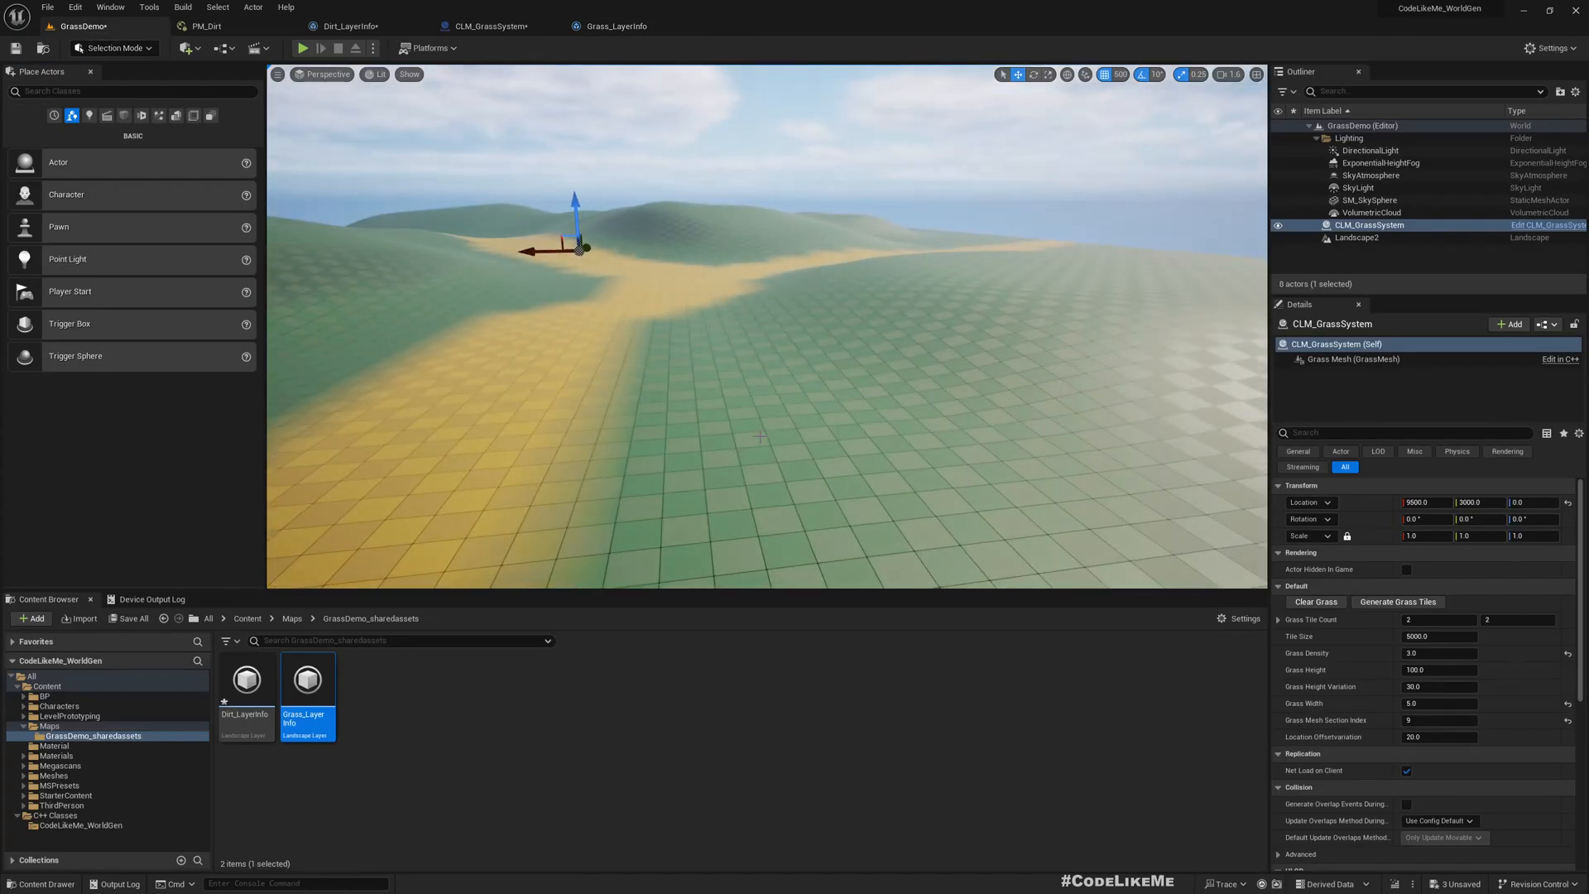
Step: Switch to Landscape mode's Paint tool and select the Dirt_LayerInfo target layer
click(114, 48)
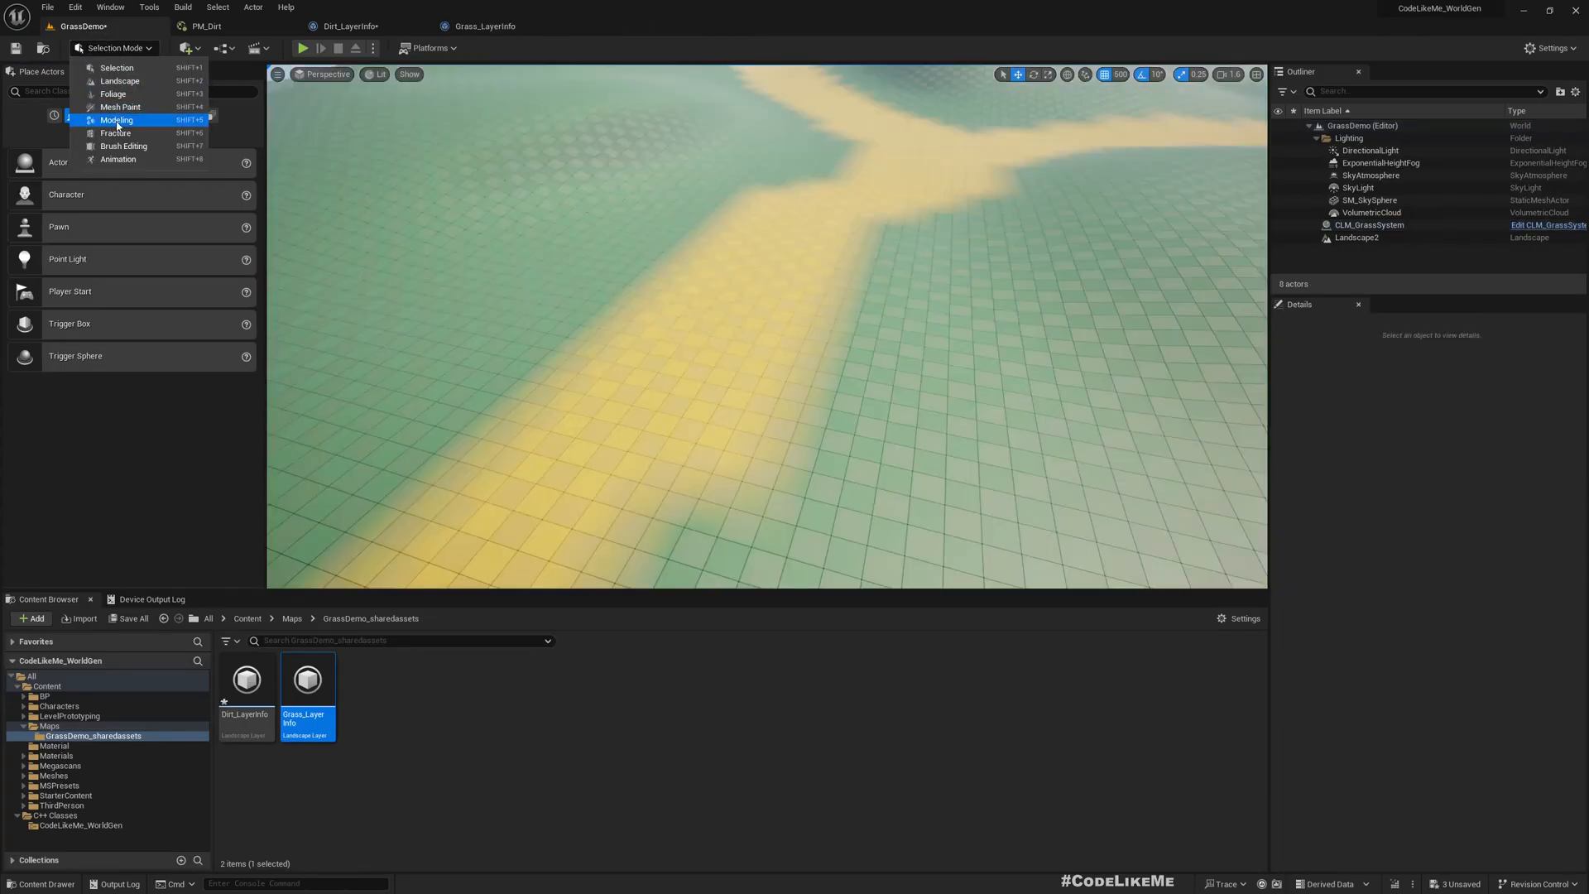
mouse_move(119, 81)
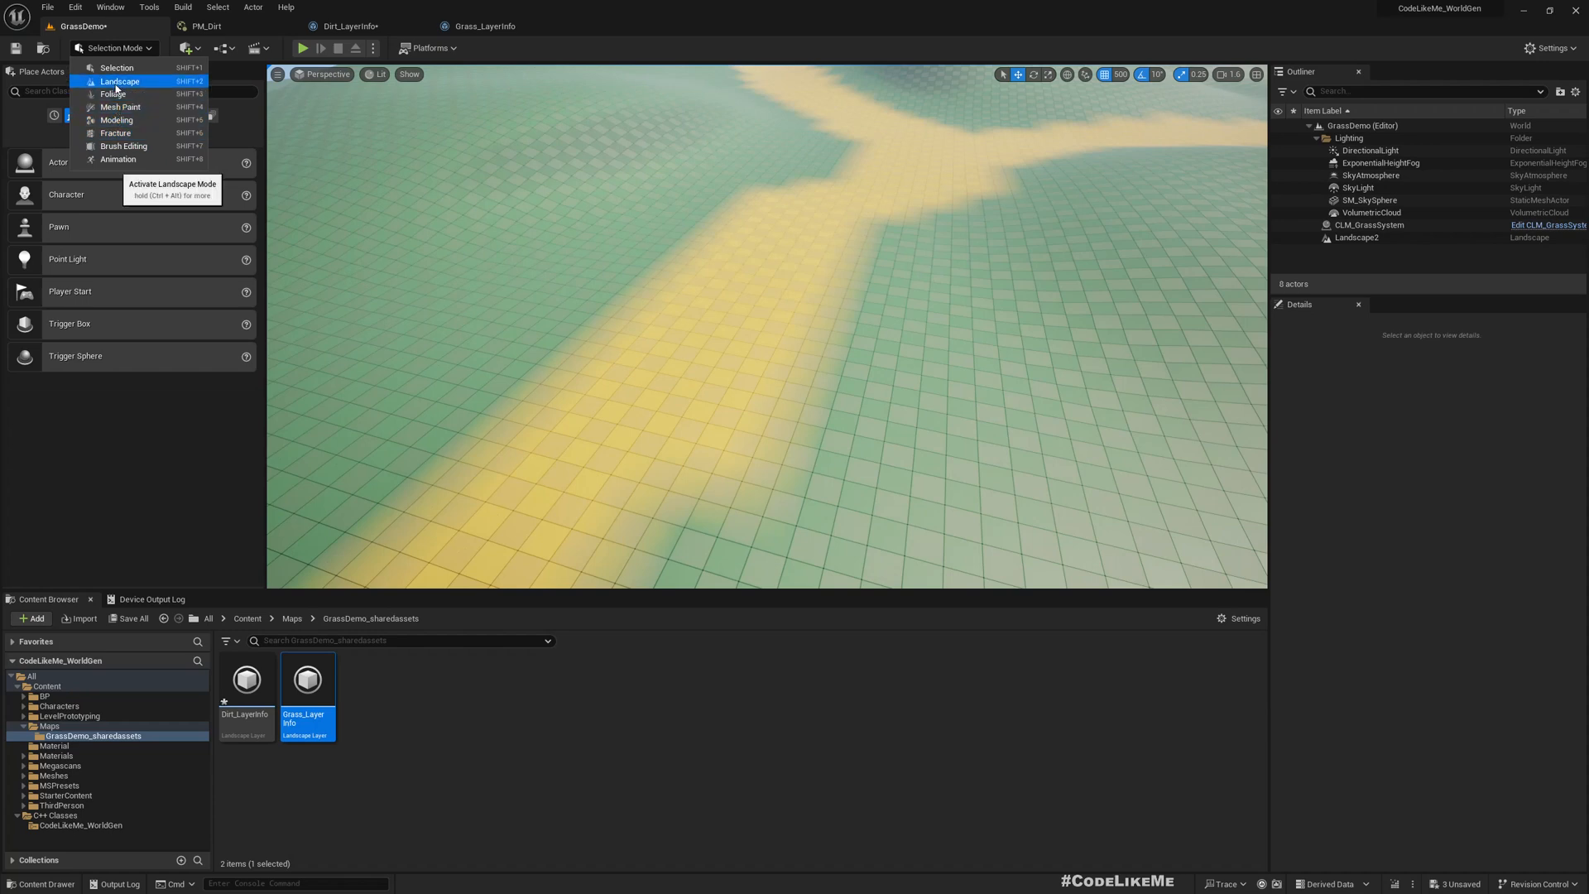
click(119, 81)
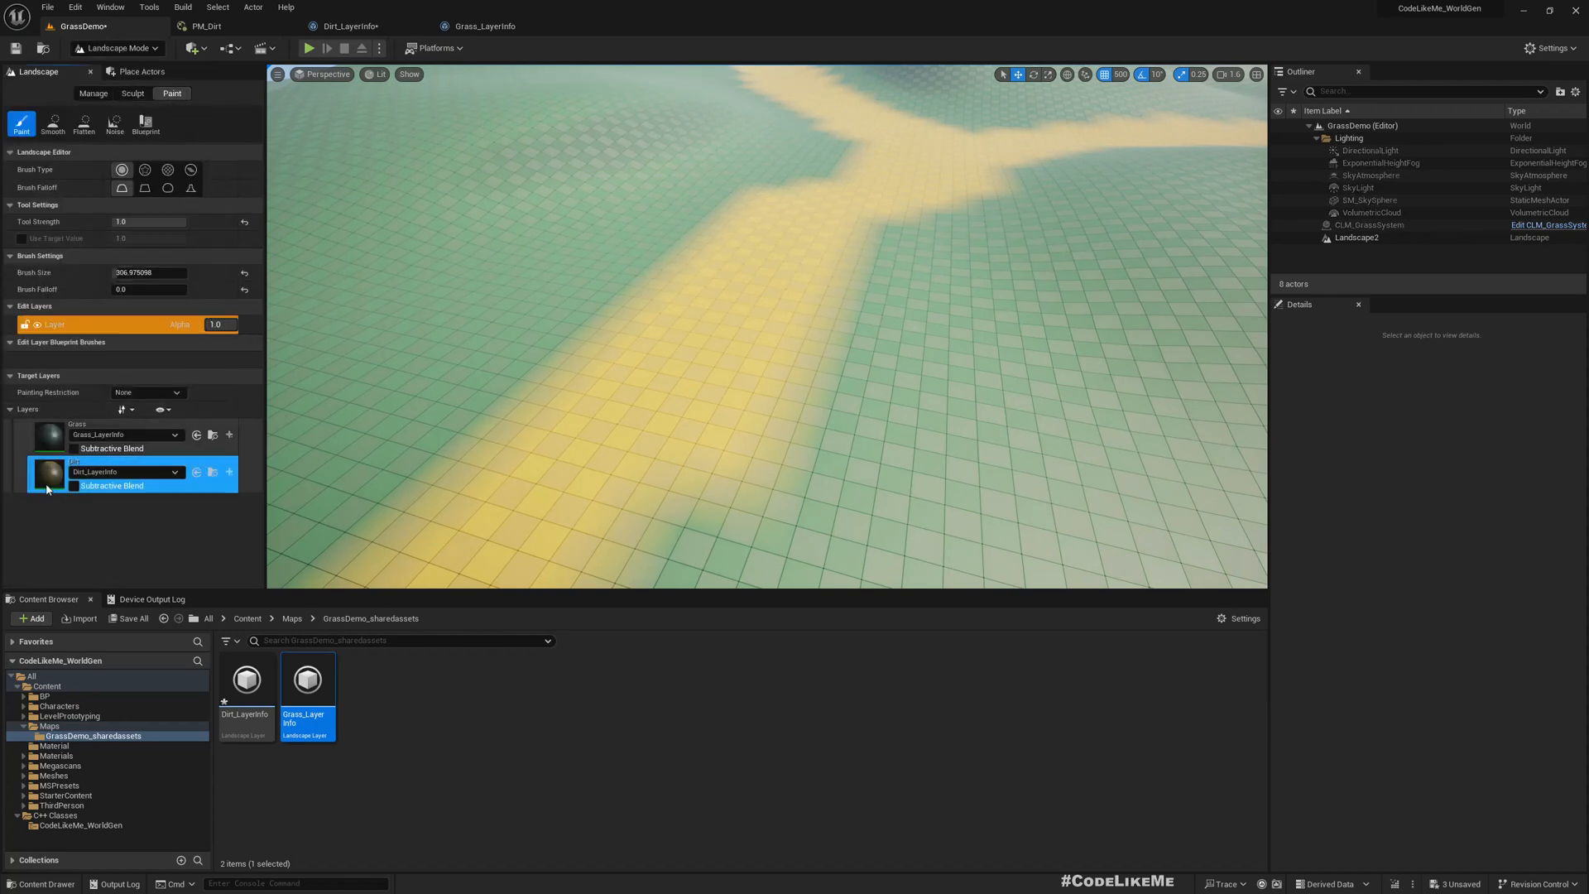
click(126, 472)
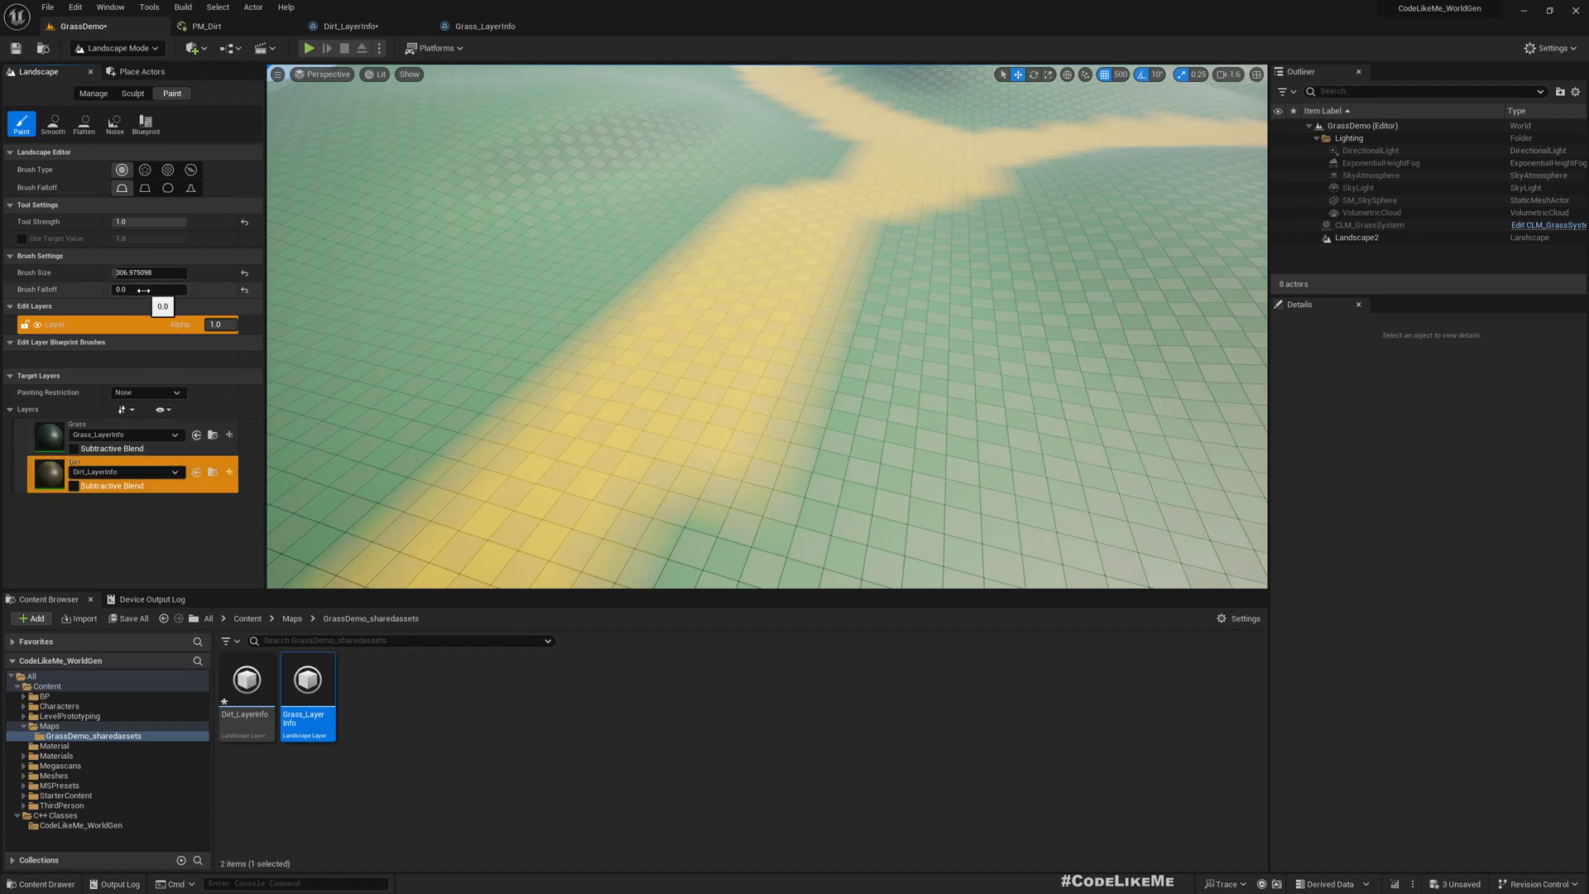
mouse_move(22, 238)
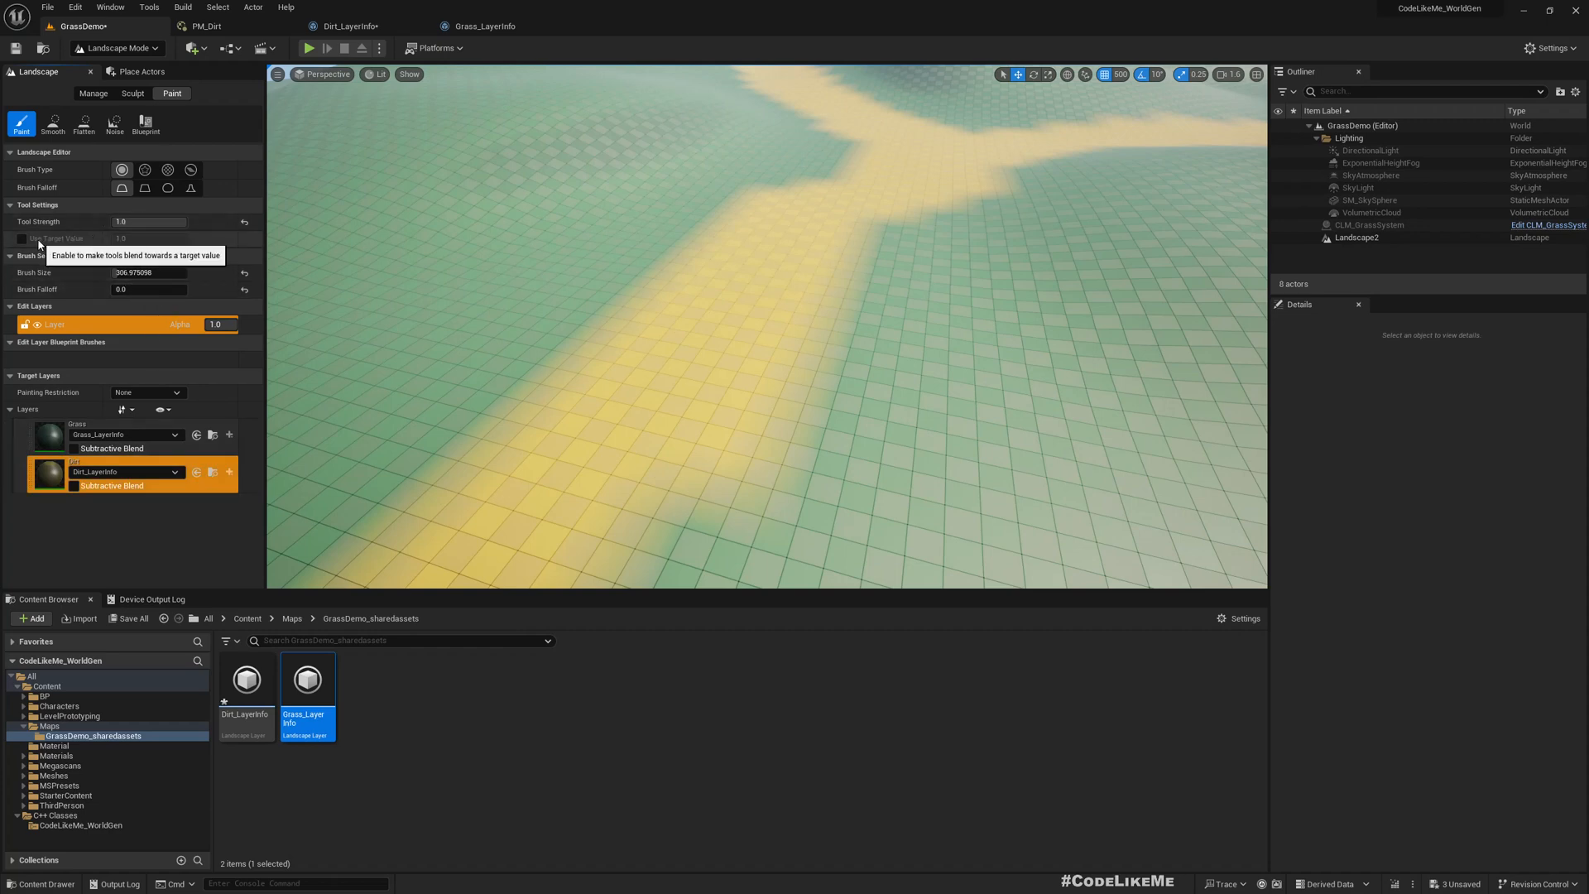
click(21, 238)
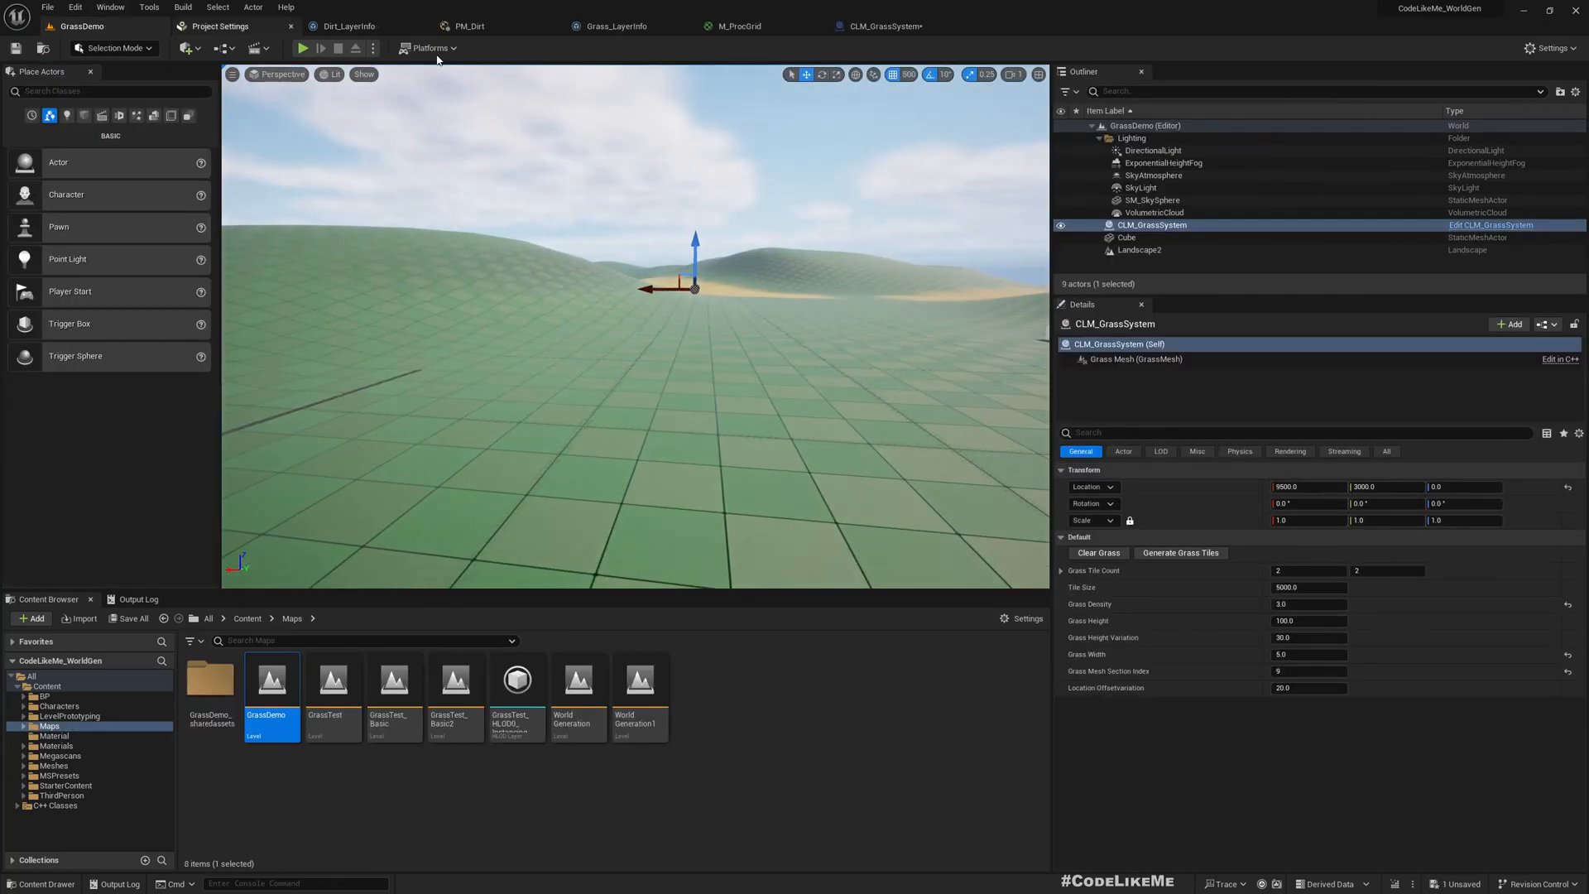
Step: Show the Output Log, generate the grass tiles and check the M_ProcGrid material graph
click(139, 599)
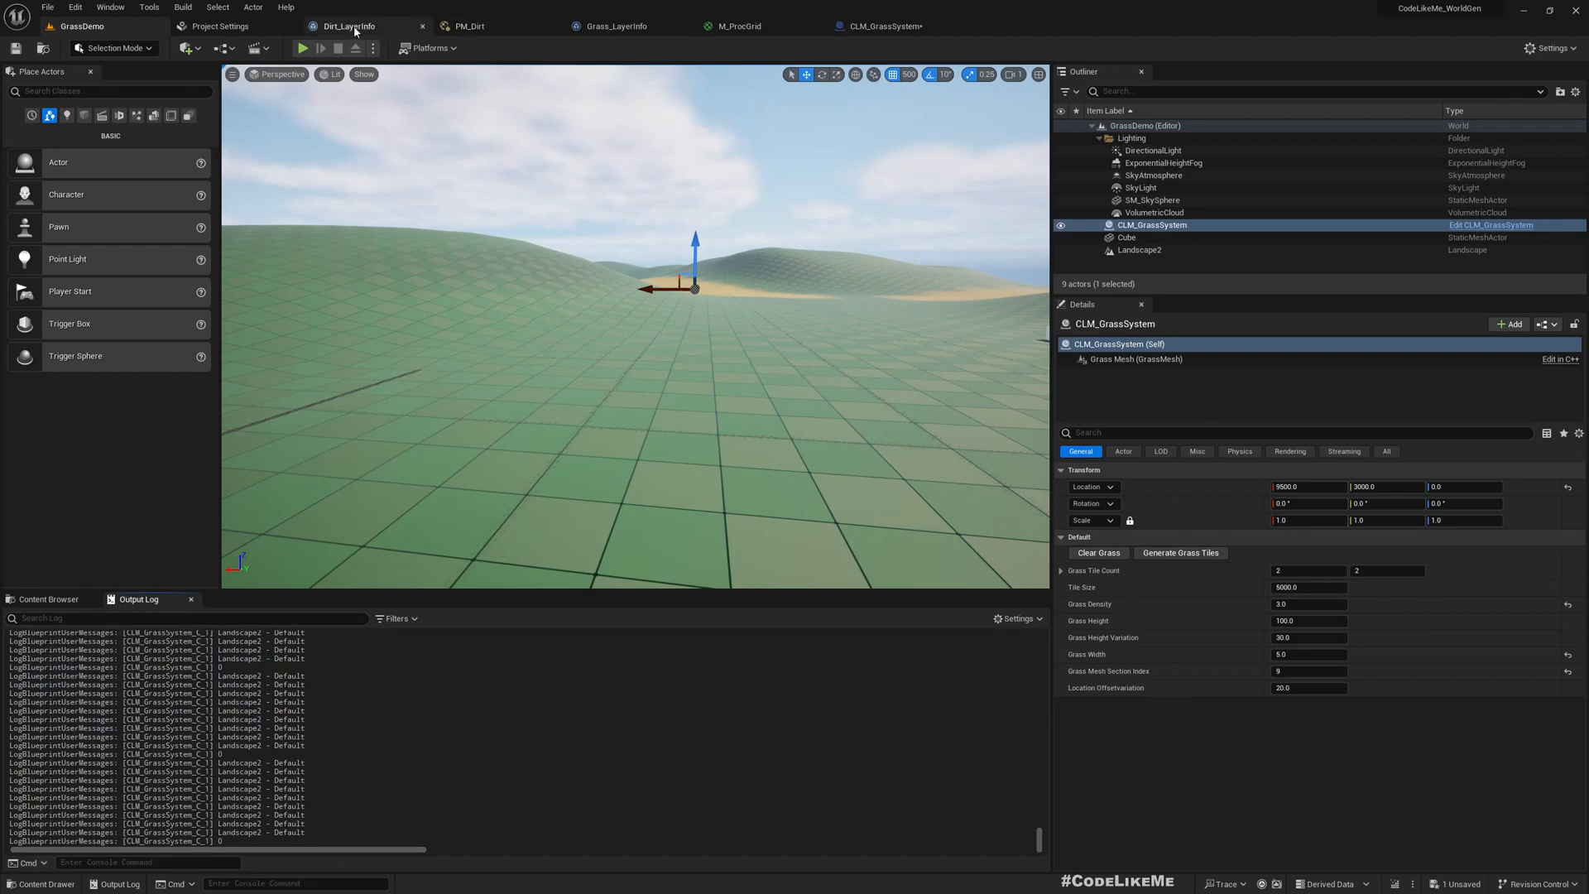
click(879, 25)
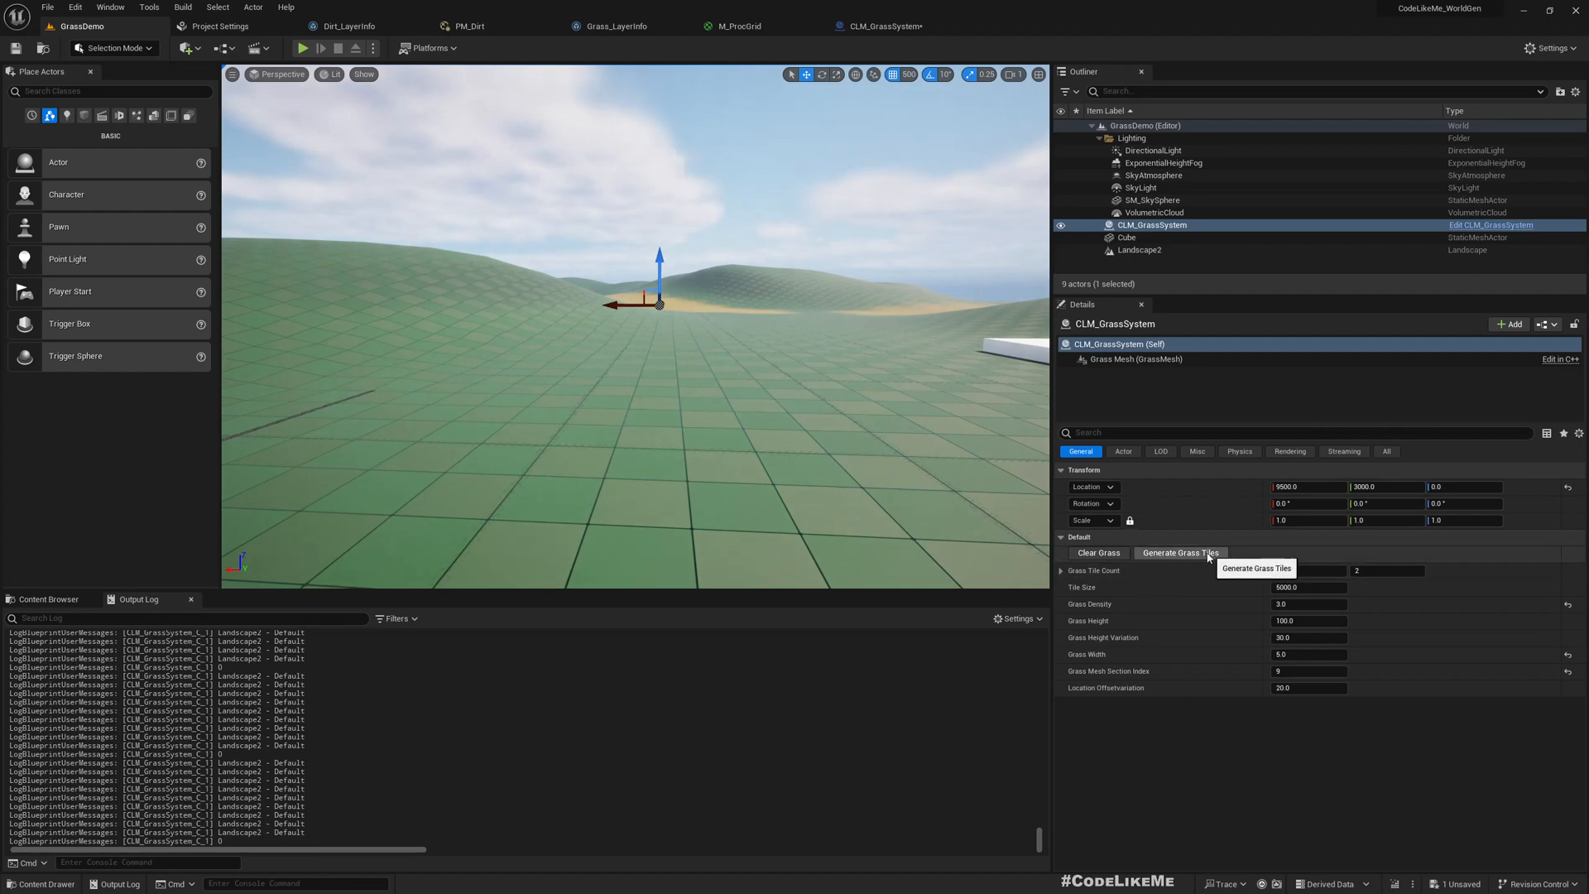
click(1178, 553)
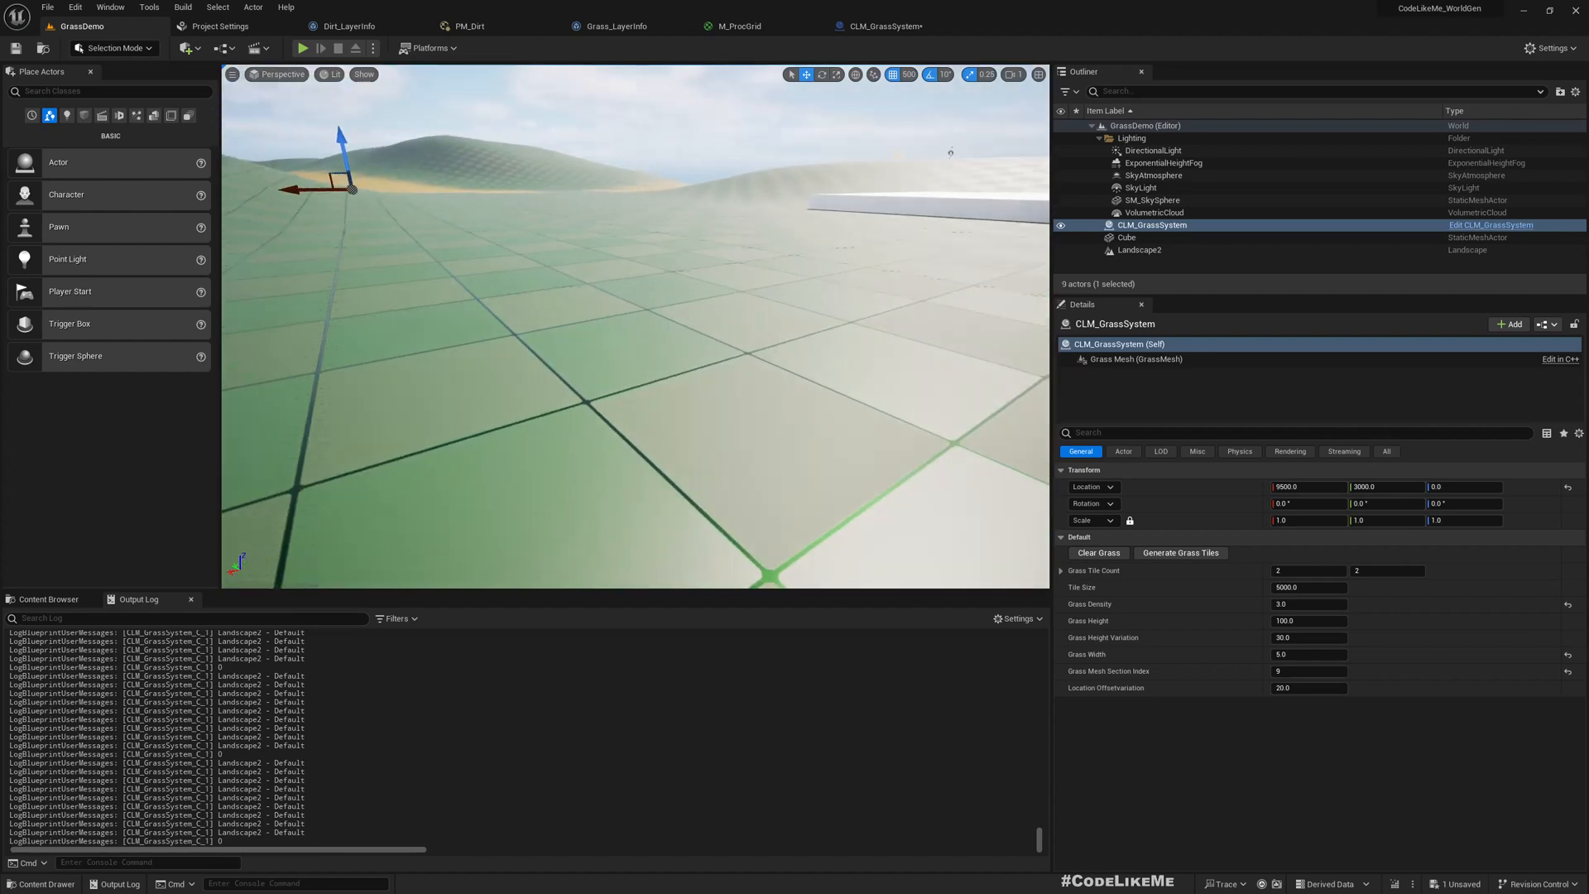
click(758, 26)
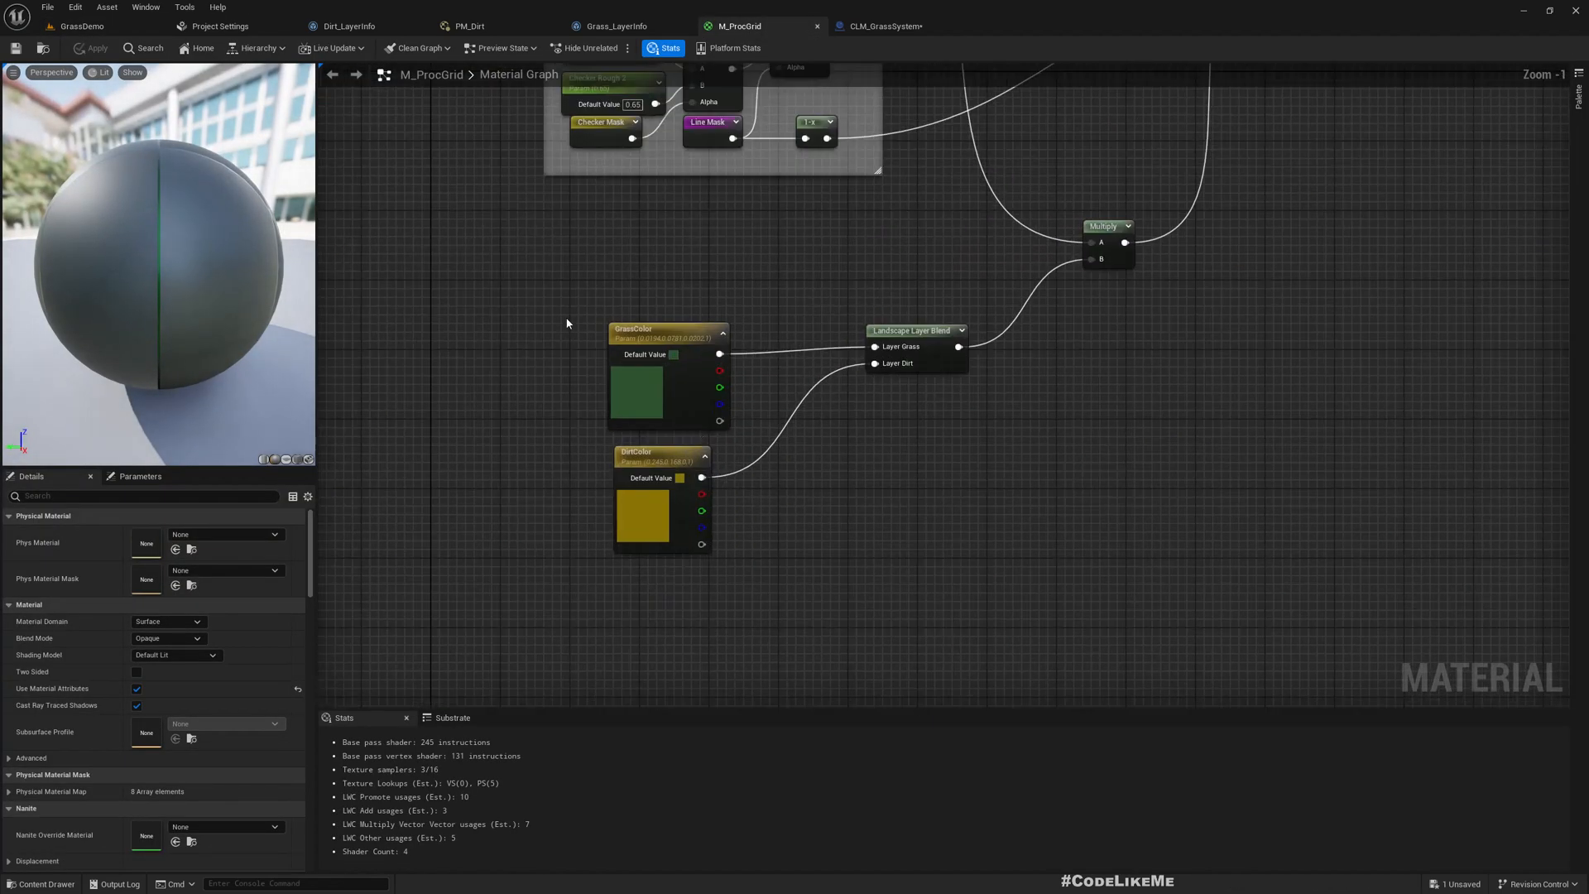
click(82, 25)
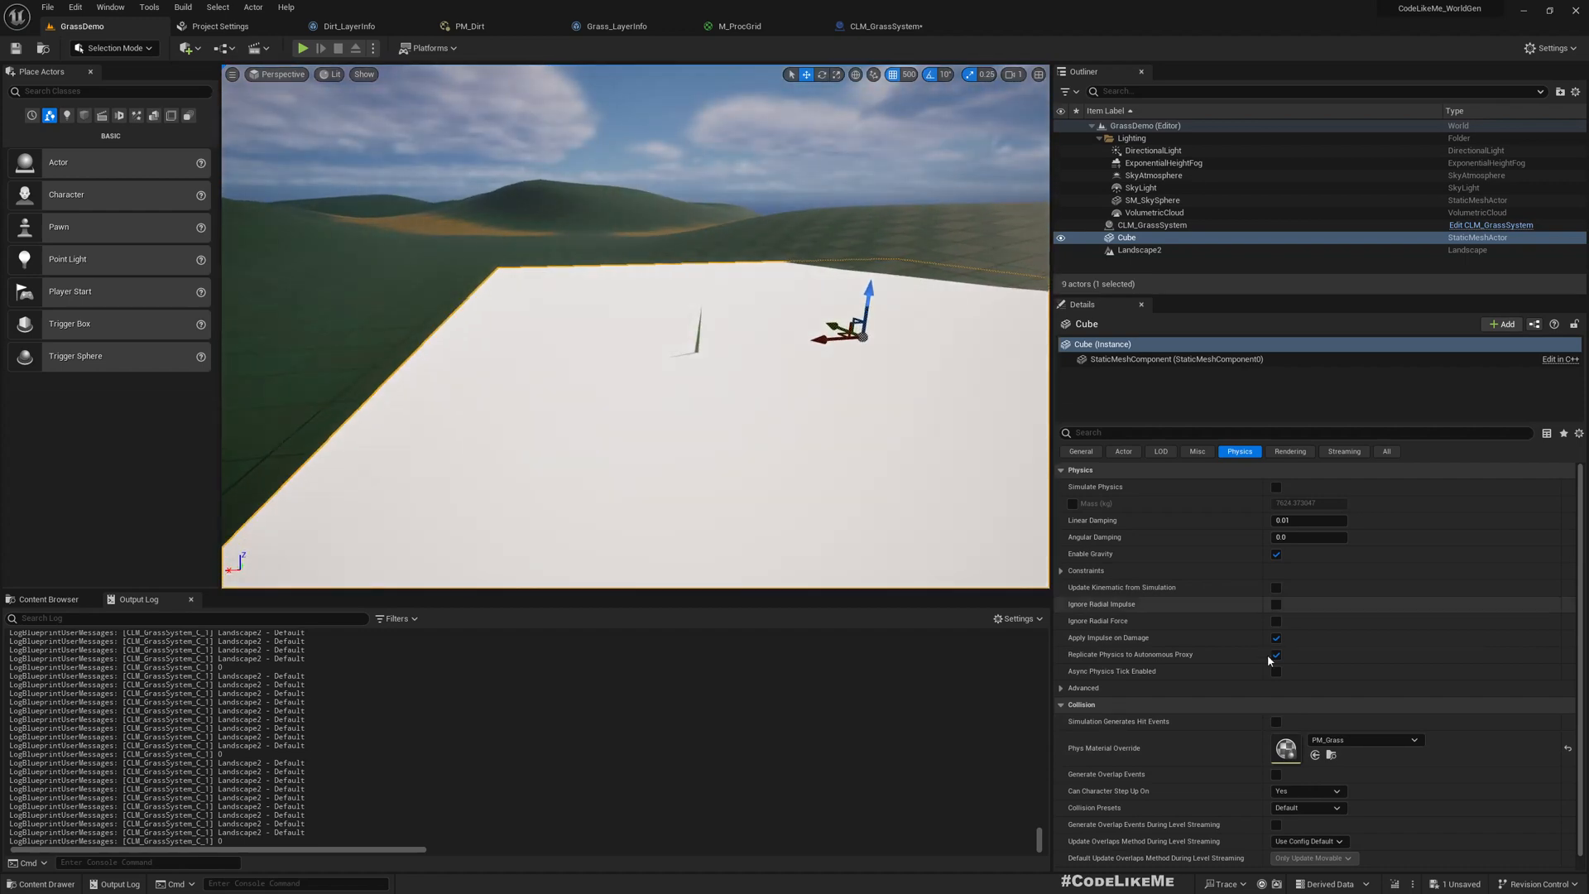
Step: Give the Cube a PM_Grass Phys Material Override and regenerate the grass tiles
click(1152, 225)
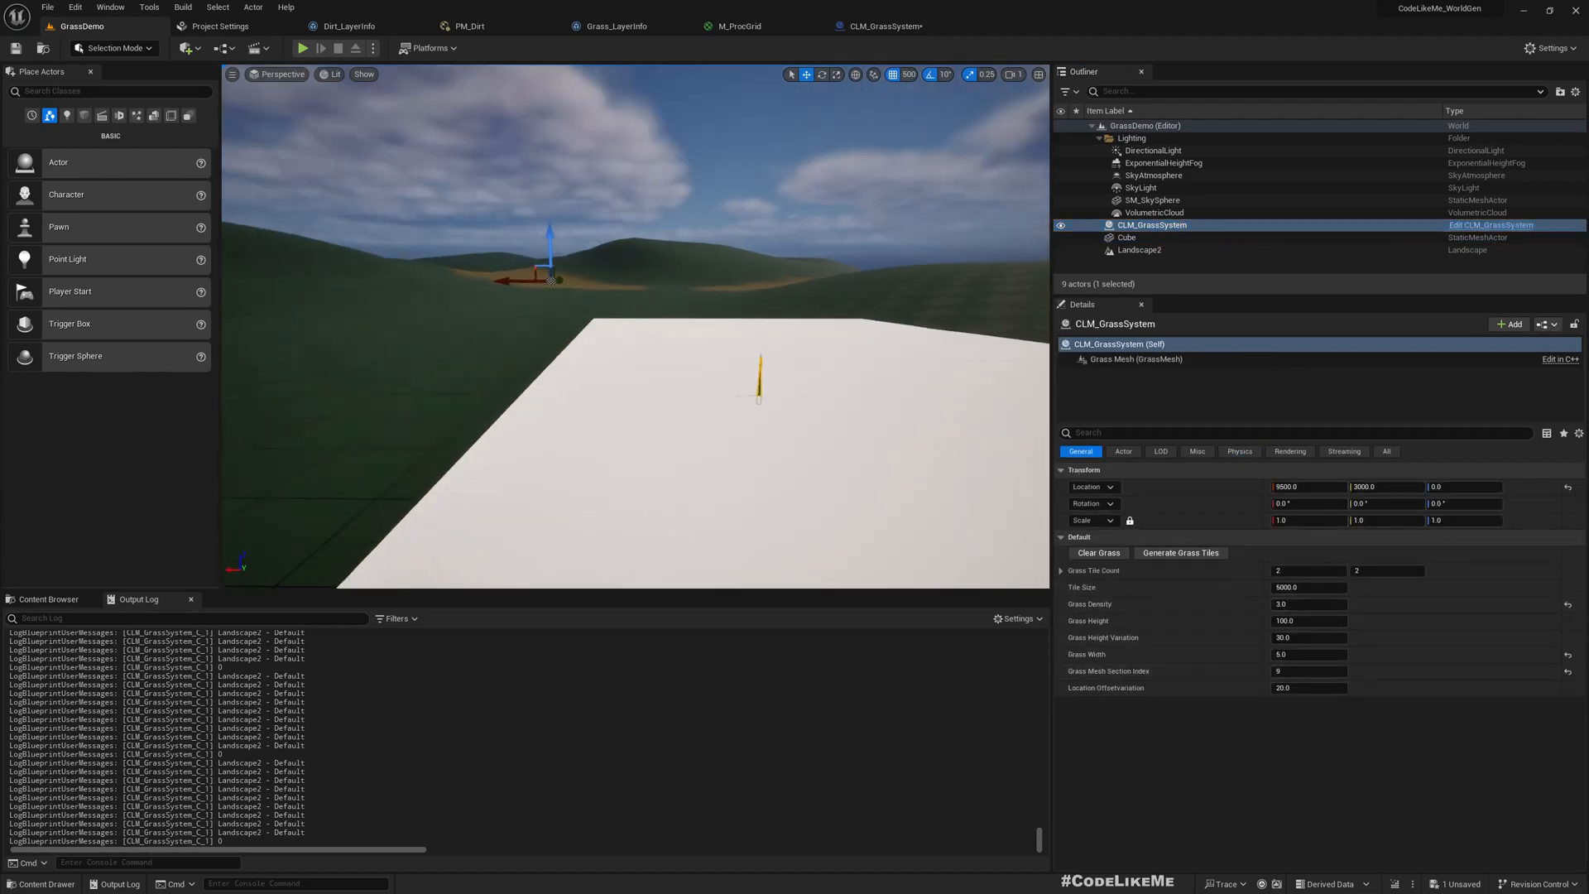
click(1180, 553)
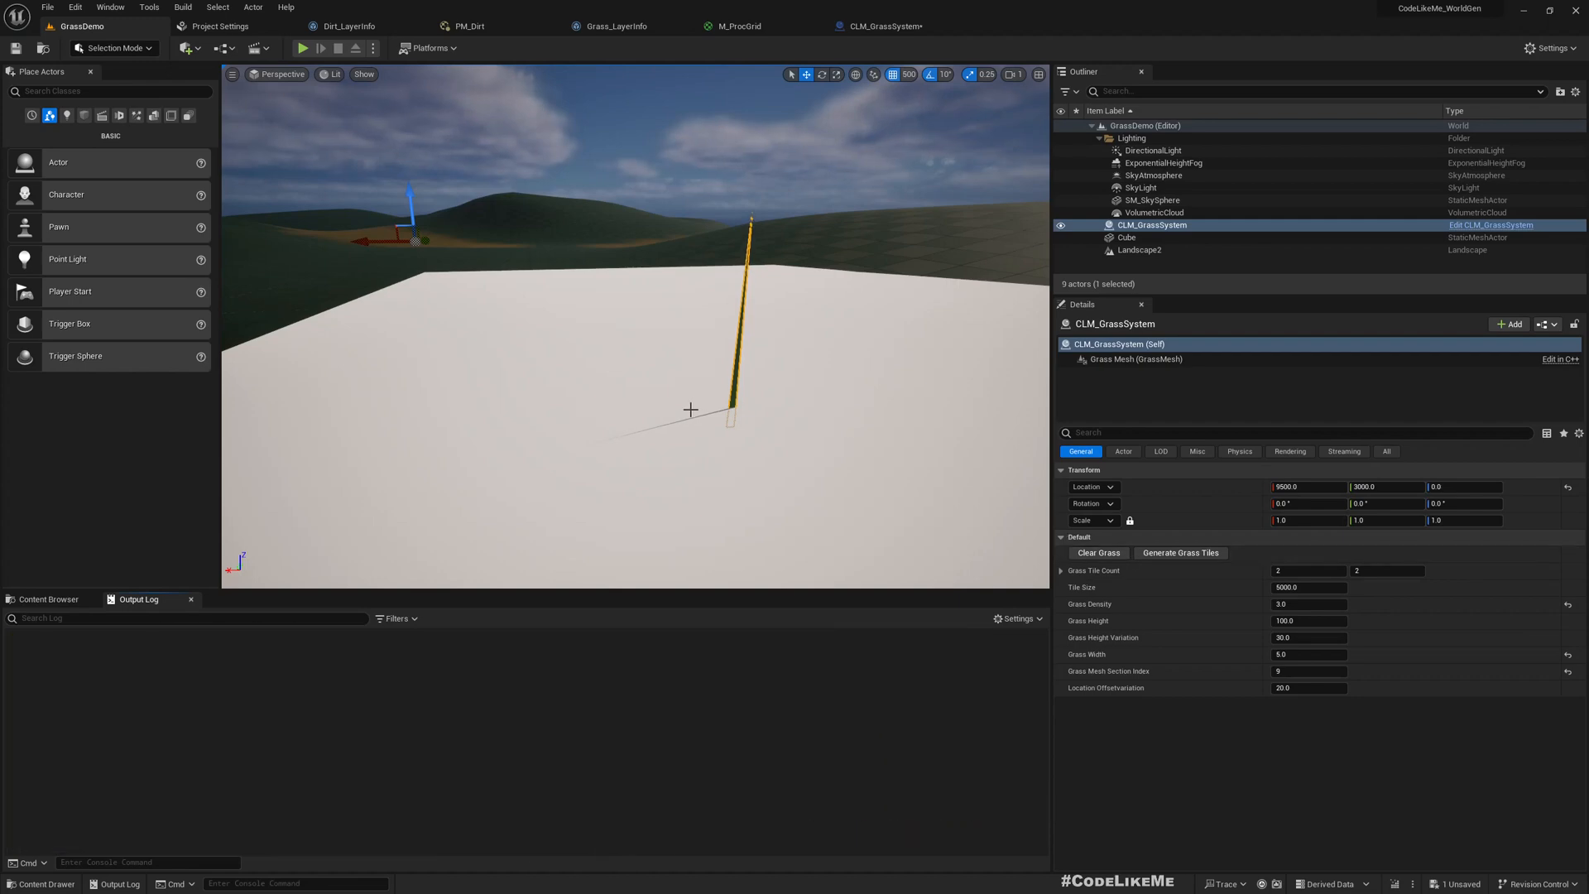
click(1180, 553)
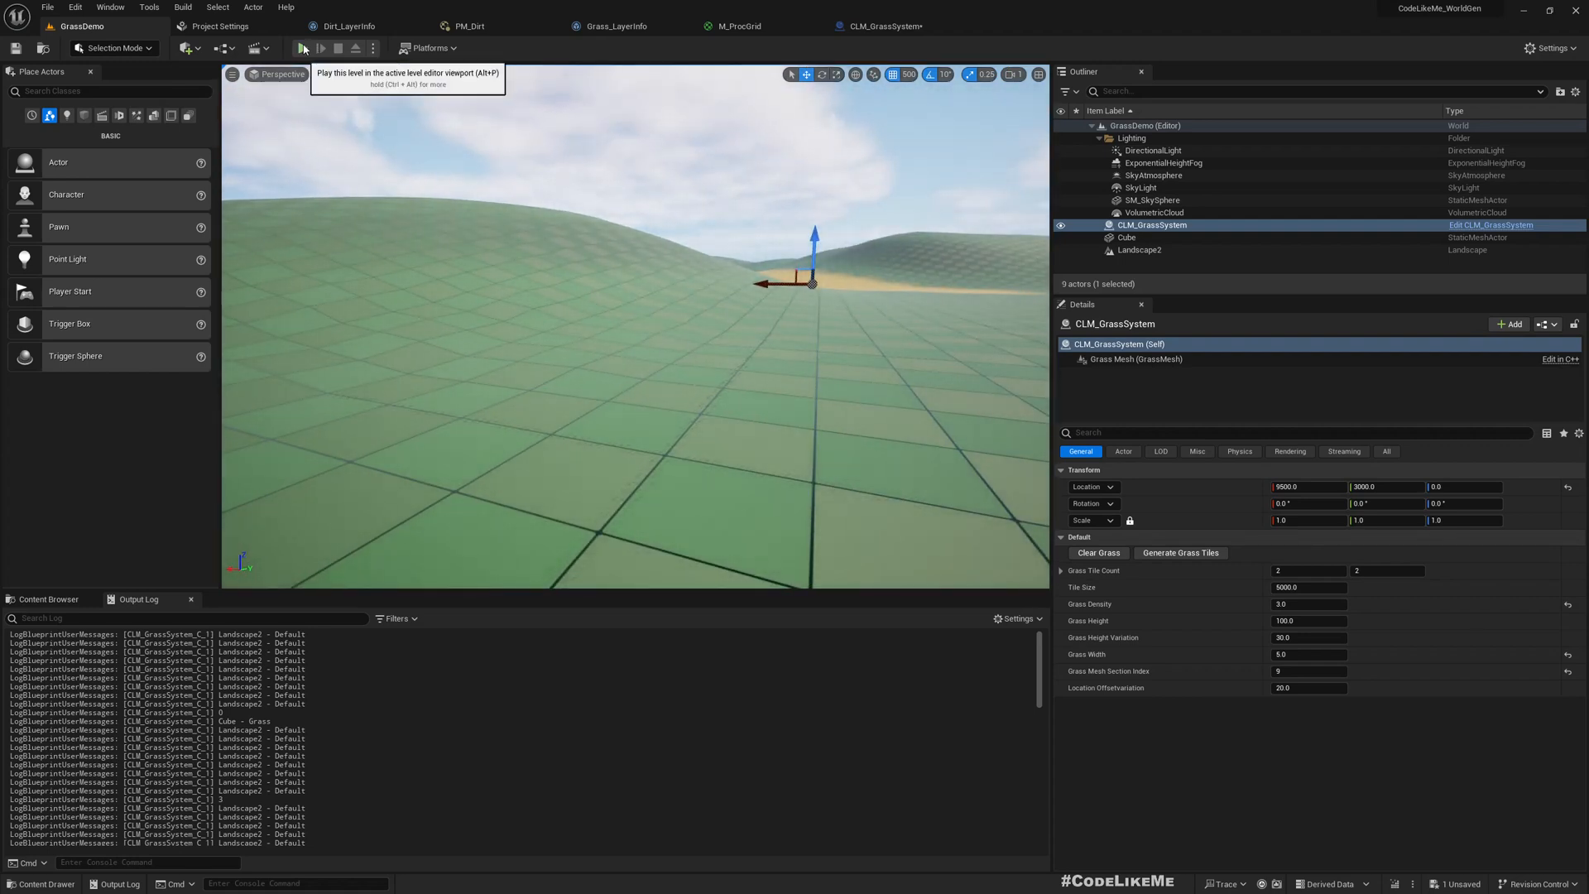
Step: Play the level, select CLM_GrassSystem and generate grass tiles during play, then stop
click(303, 48)
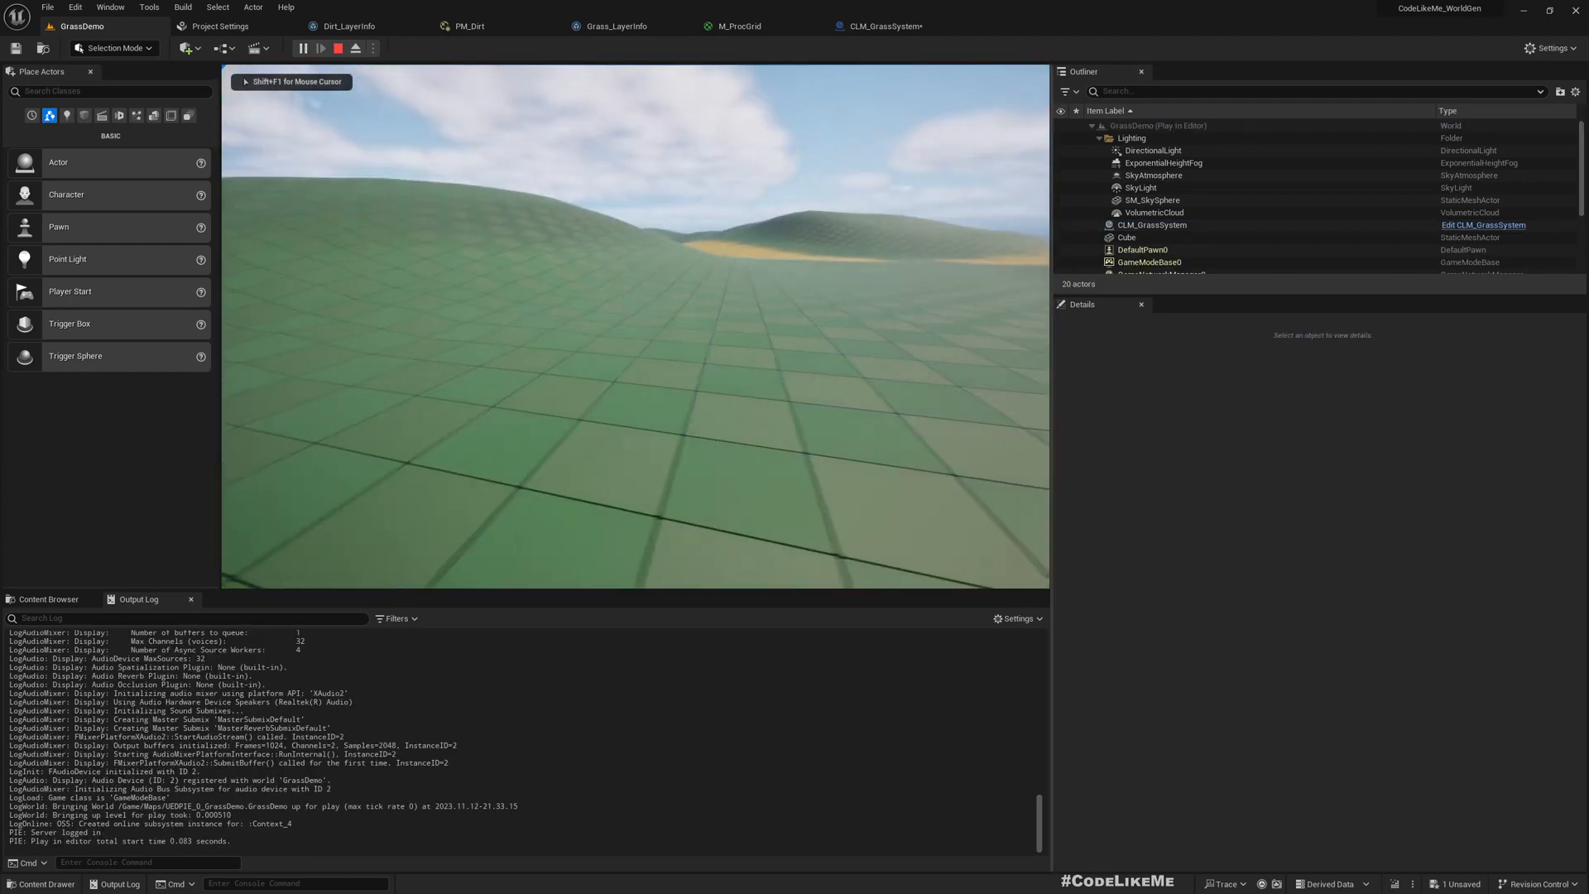
click(1152, 225)
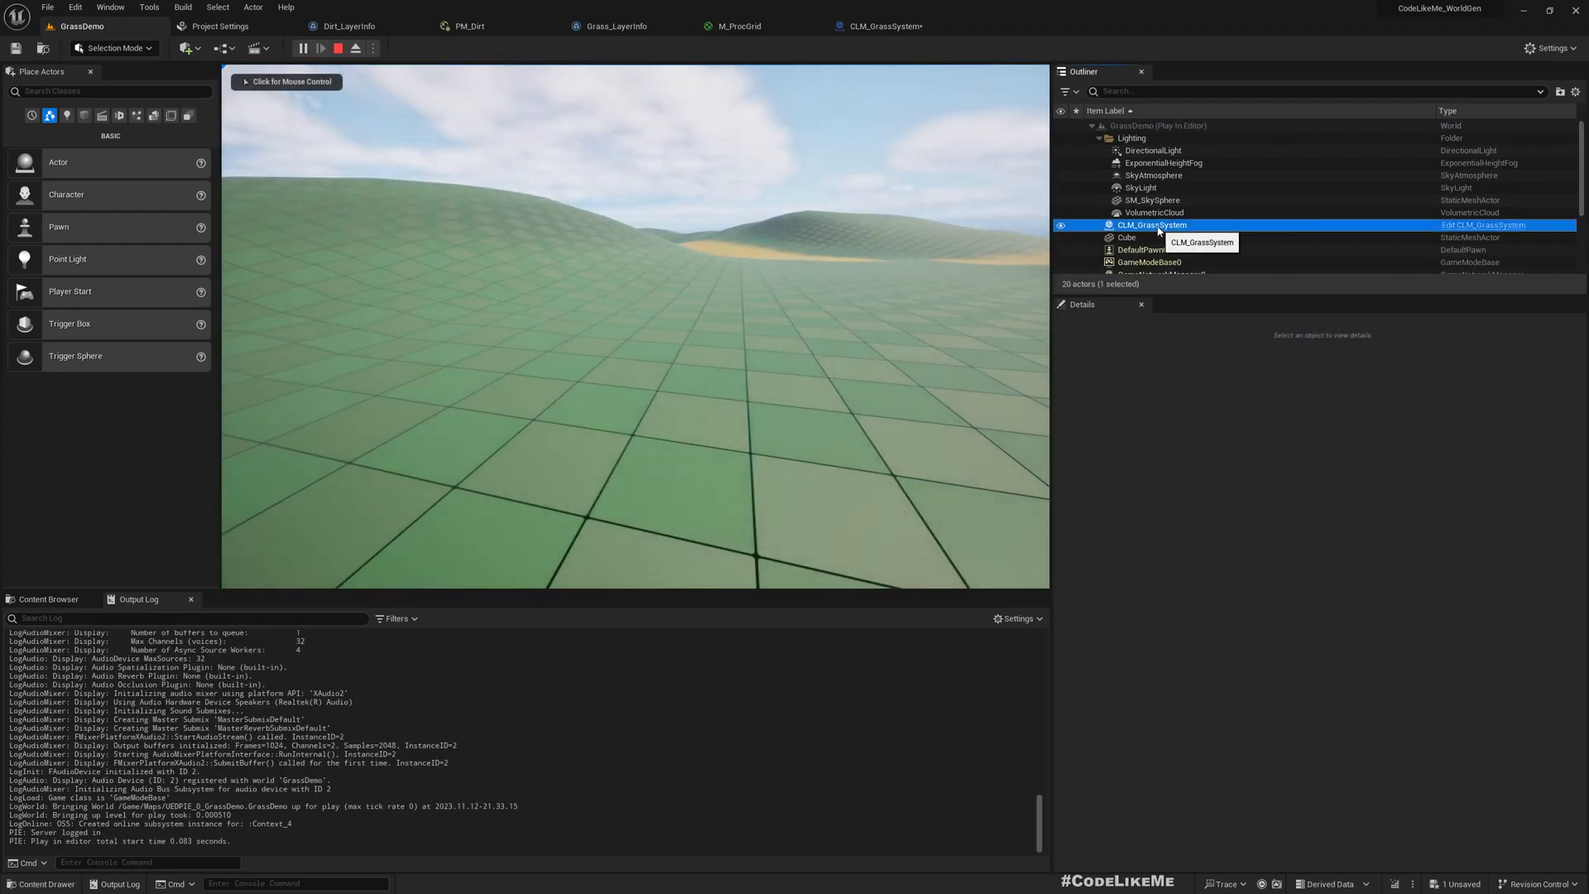
click(1151, 225)
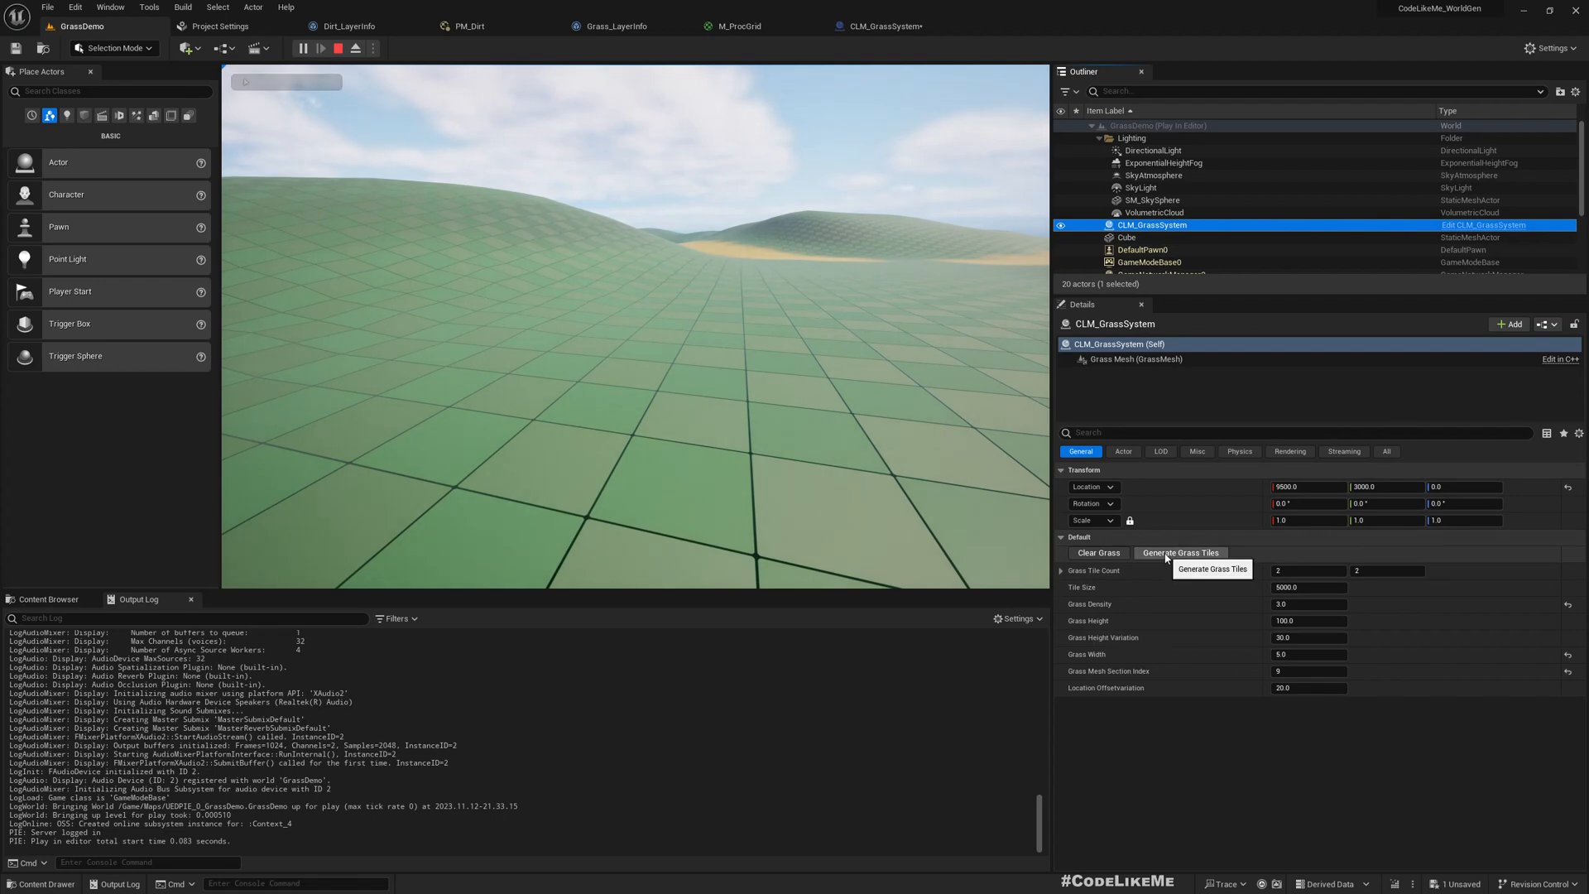
click(1178, 553)
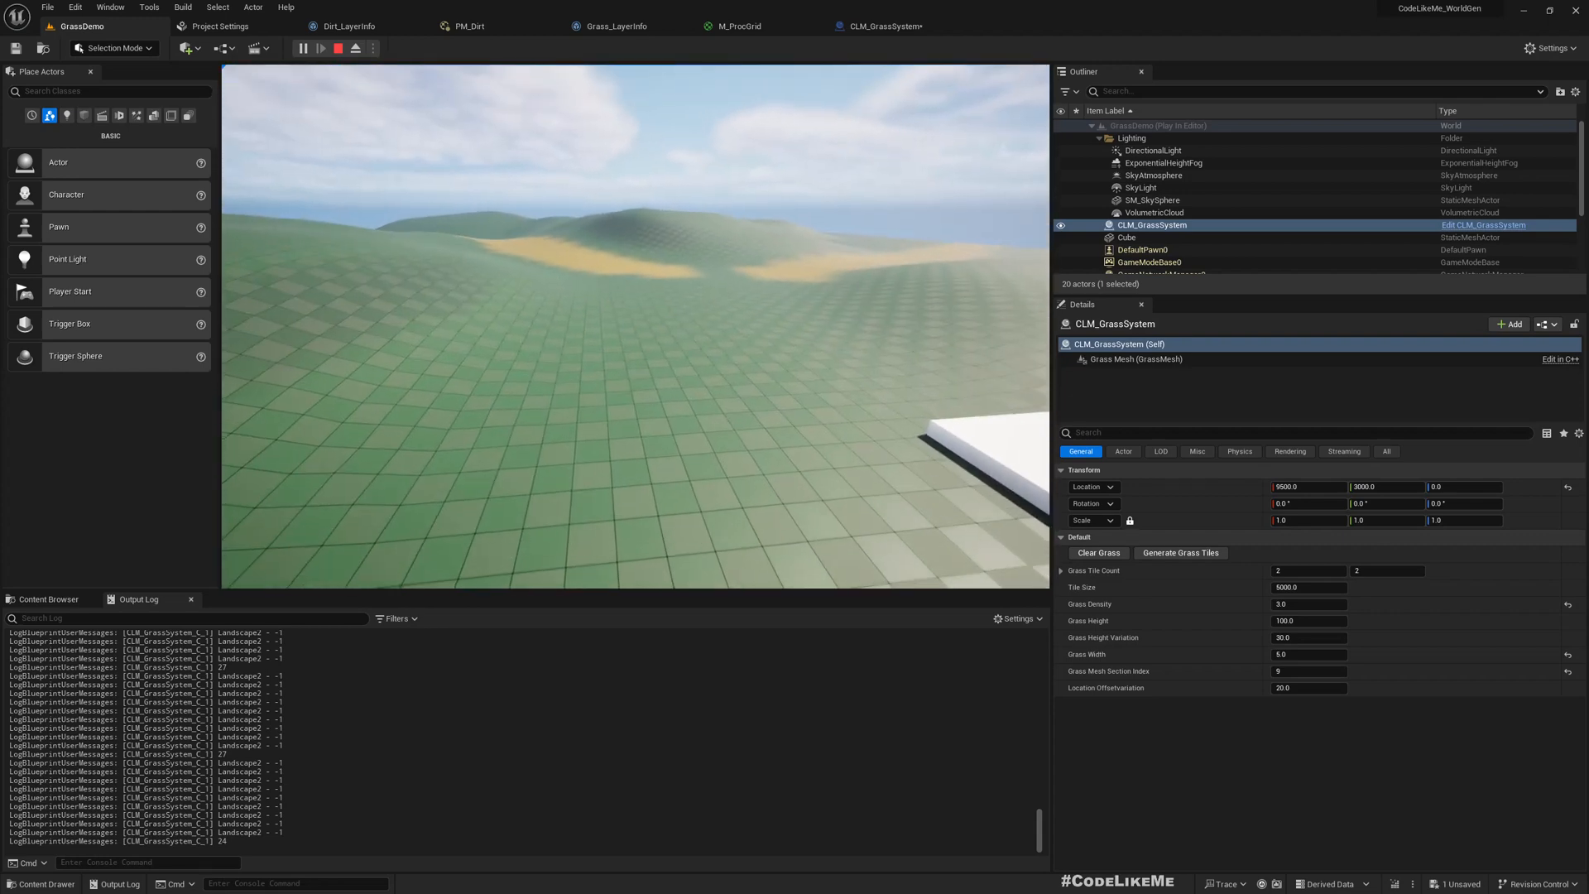
click(336, 48)
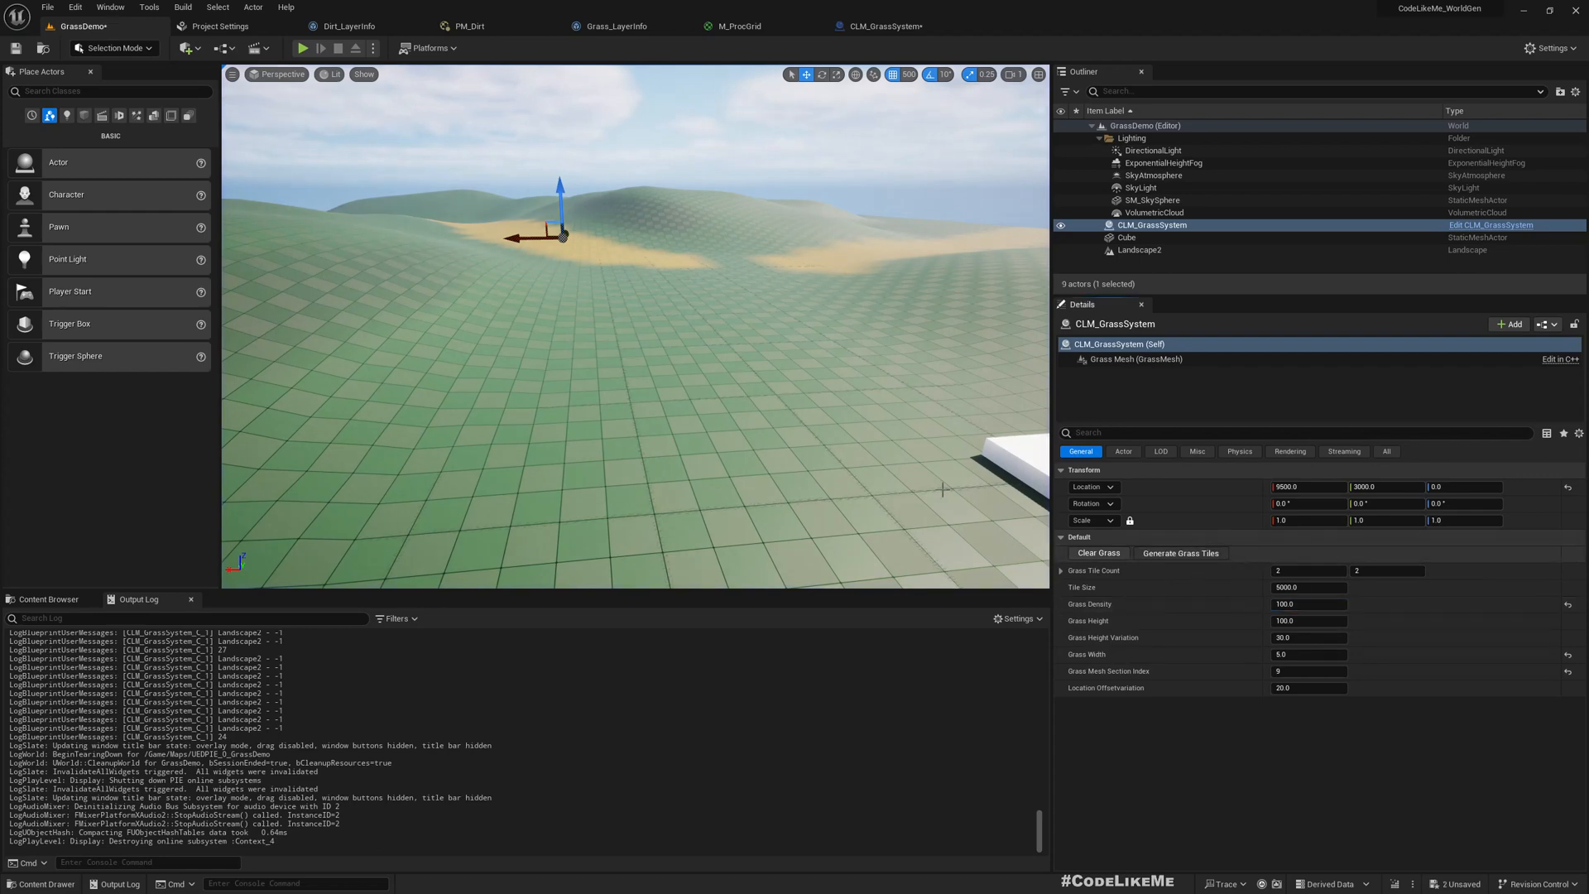
Step: Regenerate tiles, play in editor again and try generating grass on the running grass system
click(1180, 552)
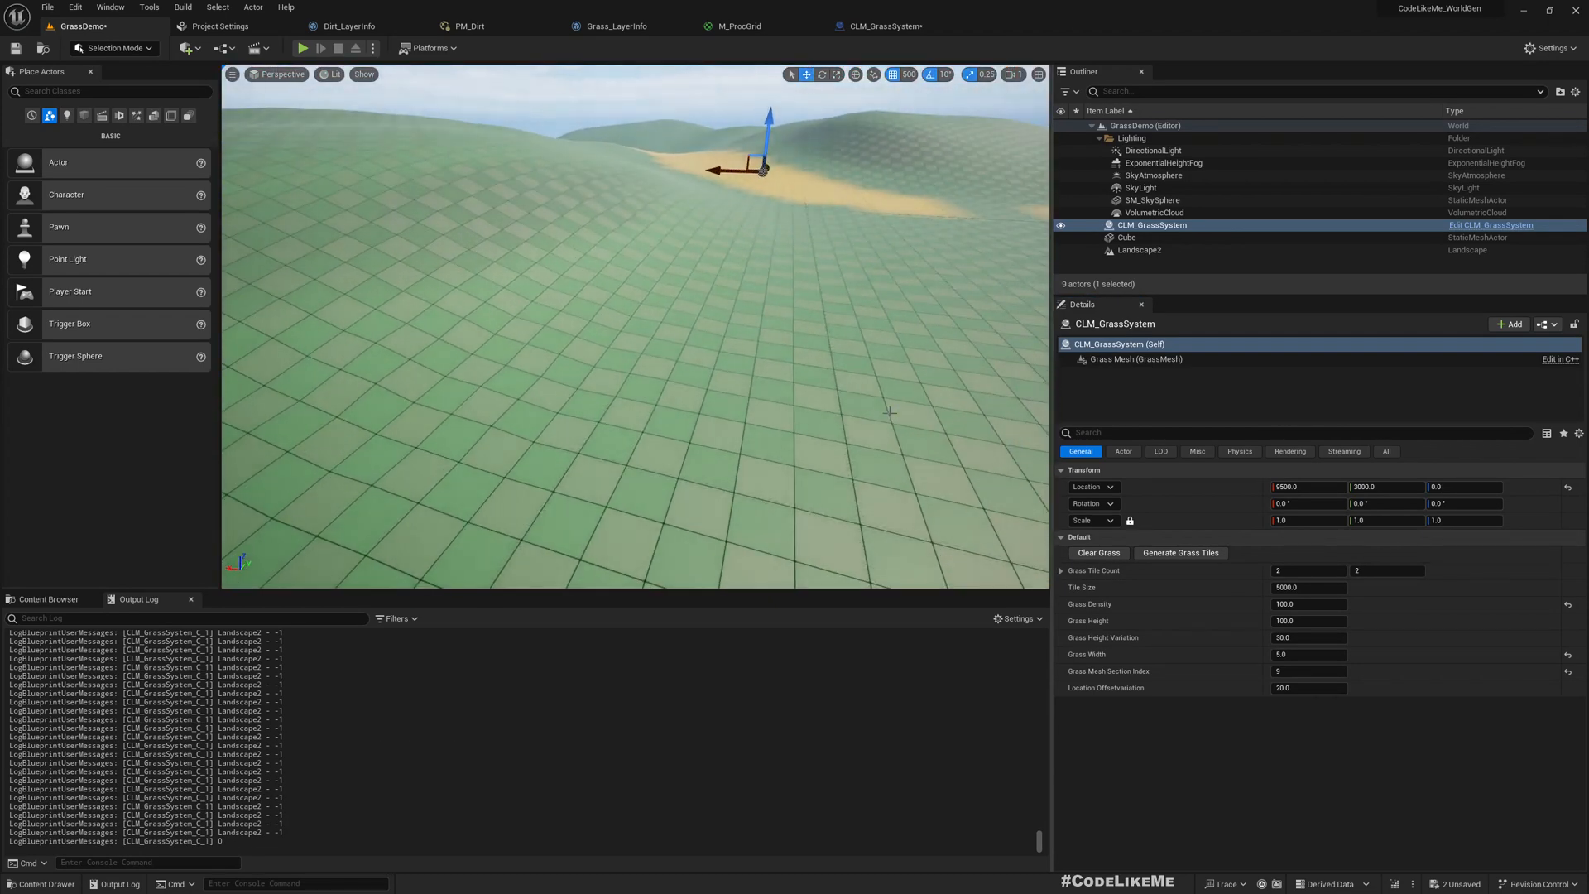
click(302, 48)
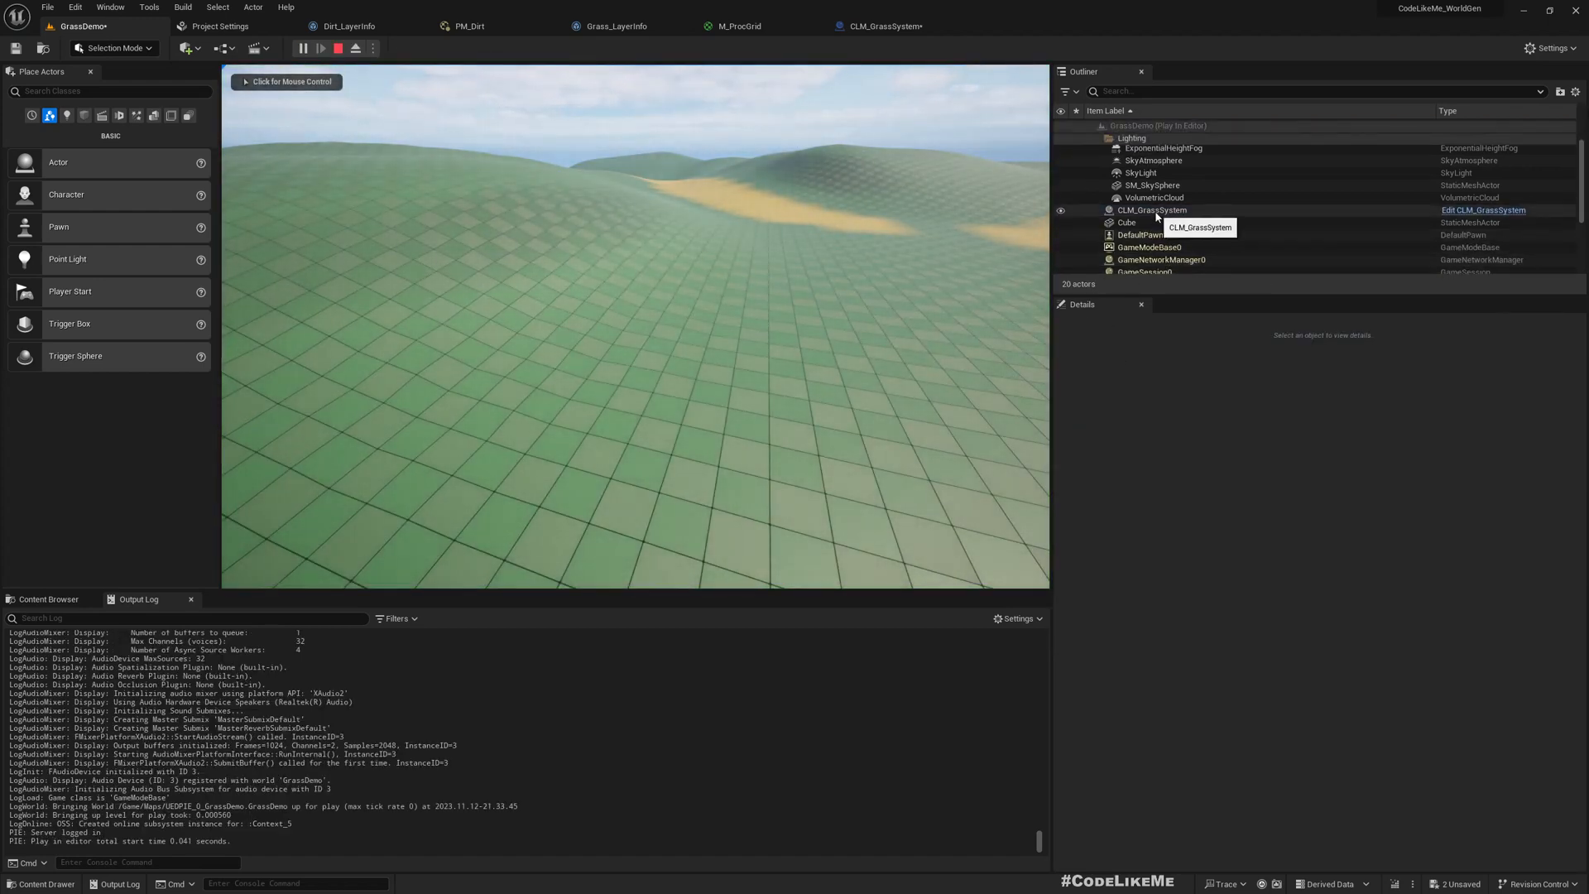
click(1152, 211)
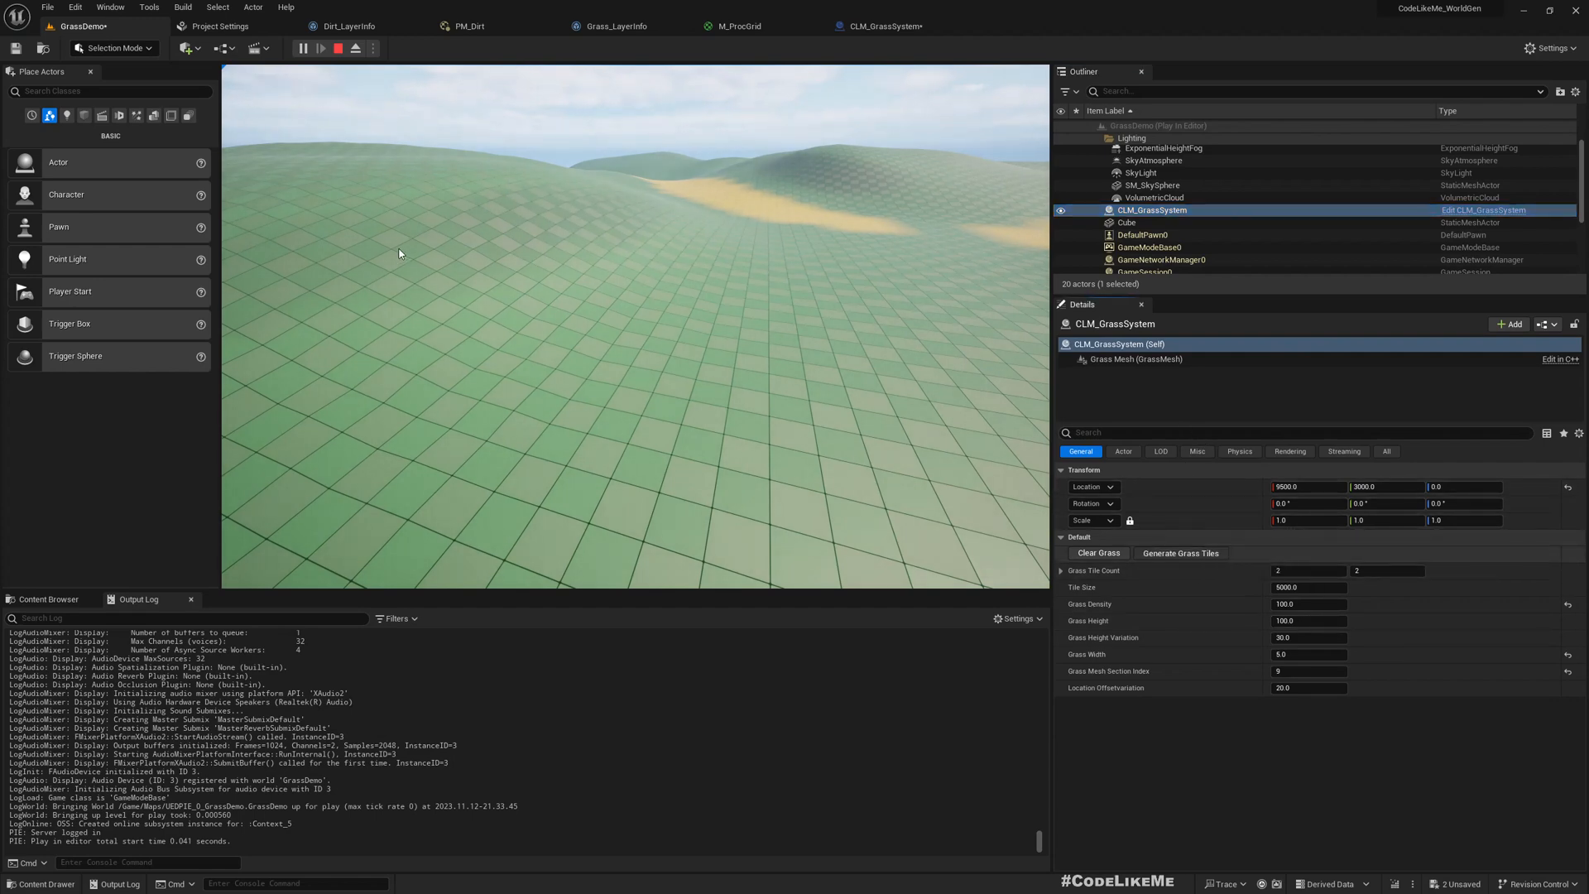
click(1180, 553)
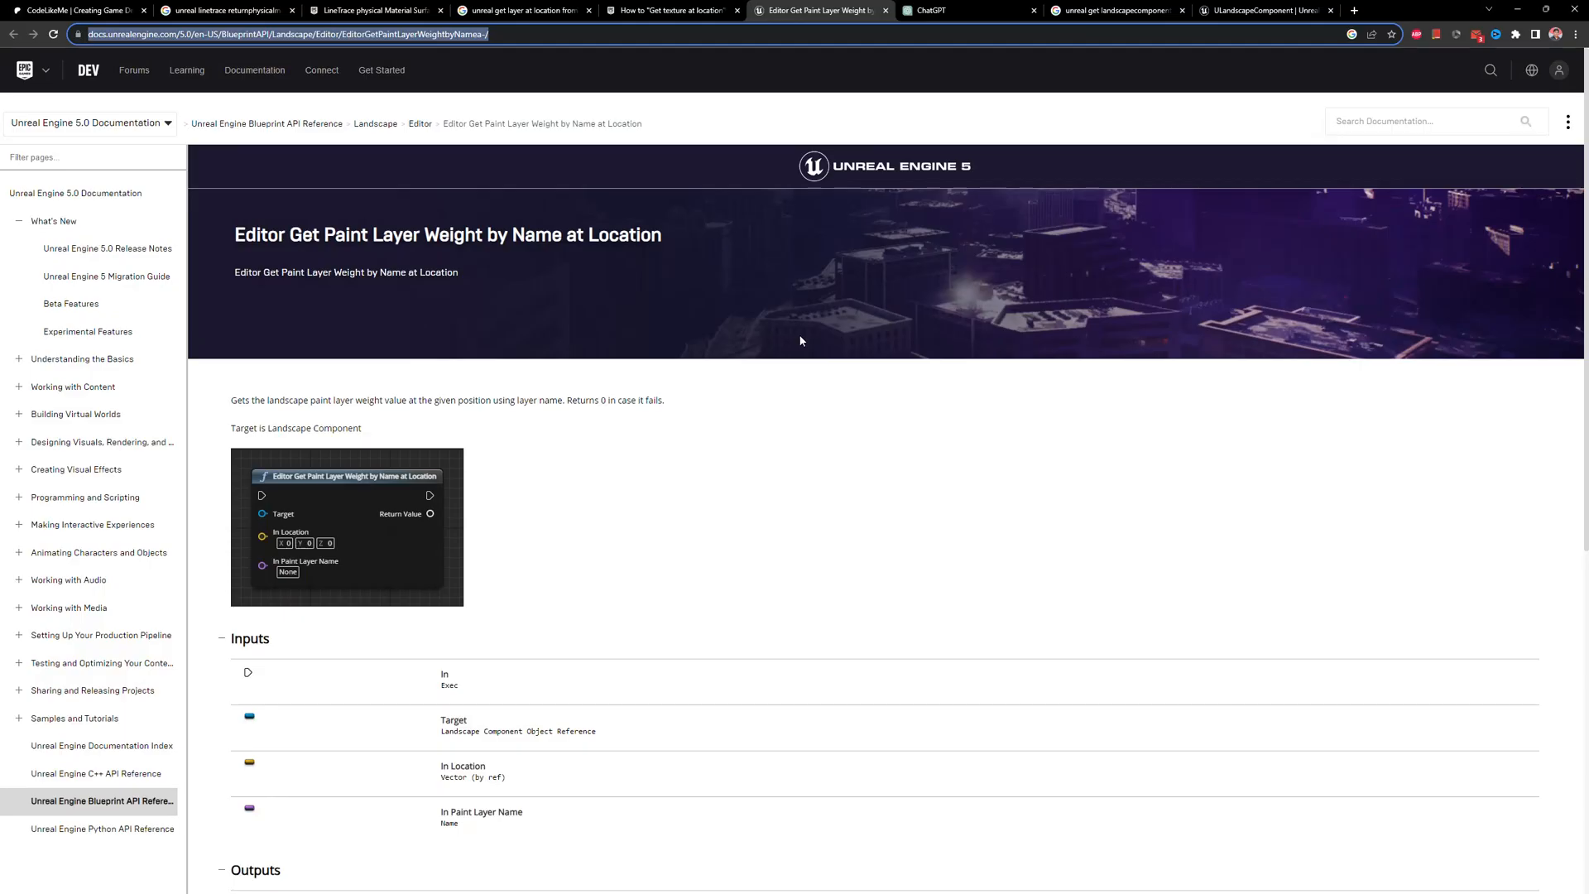
Step: Scroll through the Editor Get Paint Layer Weight by Name at Location documentation page
scroll(down, 3)
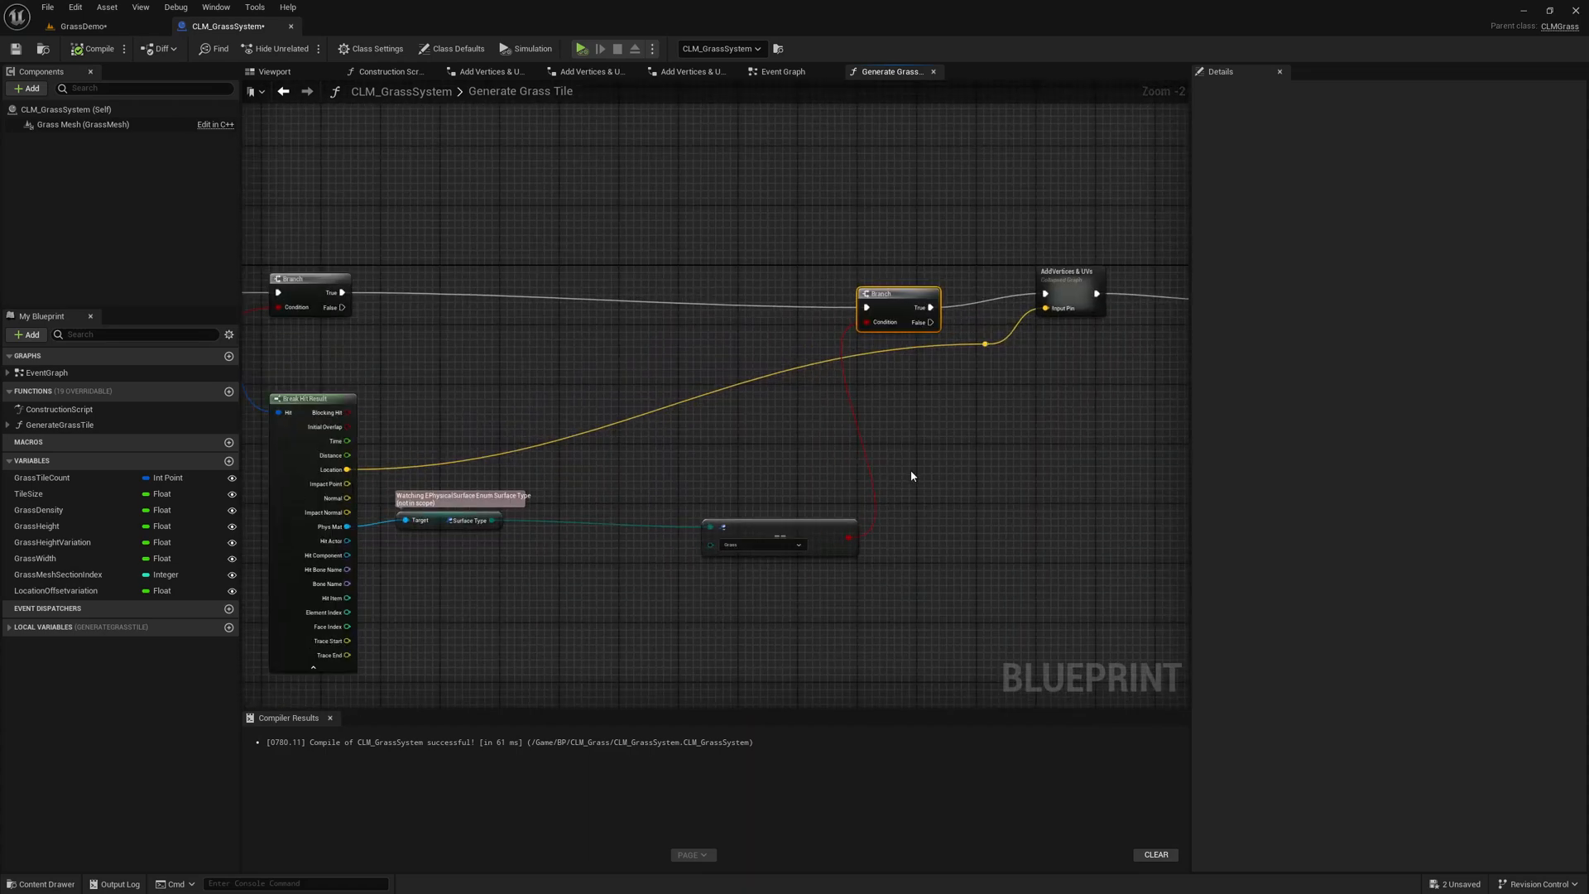
mouse_move(520, 437)
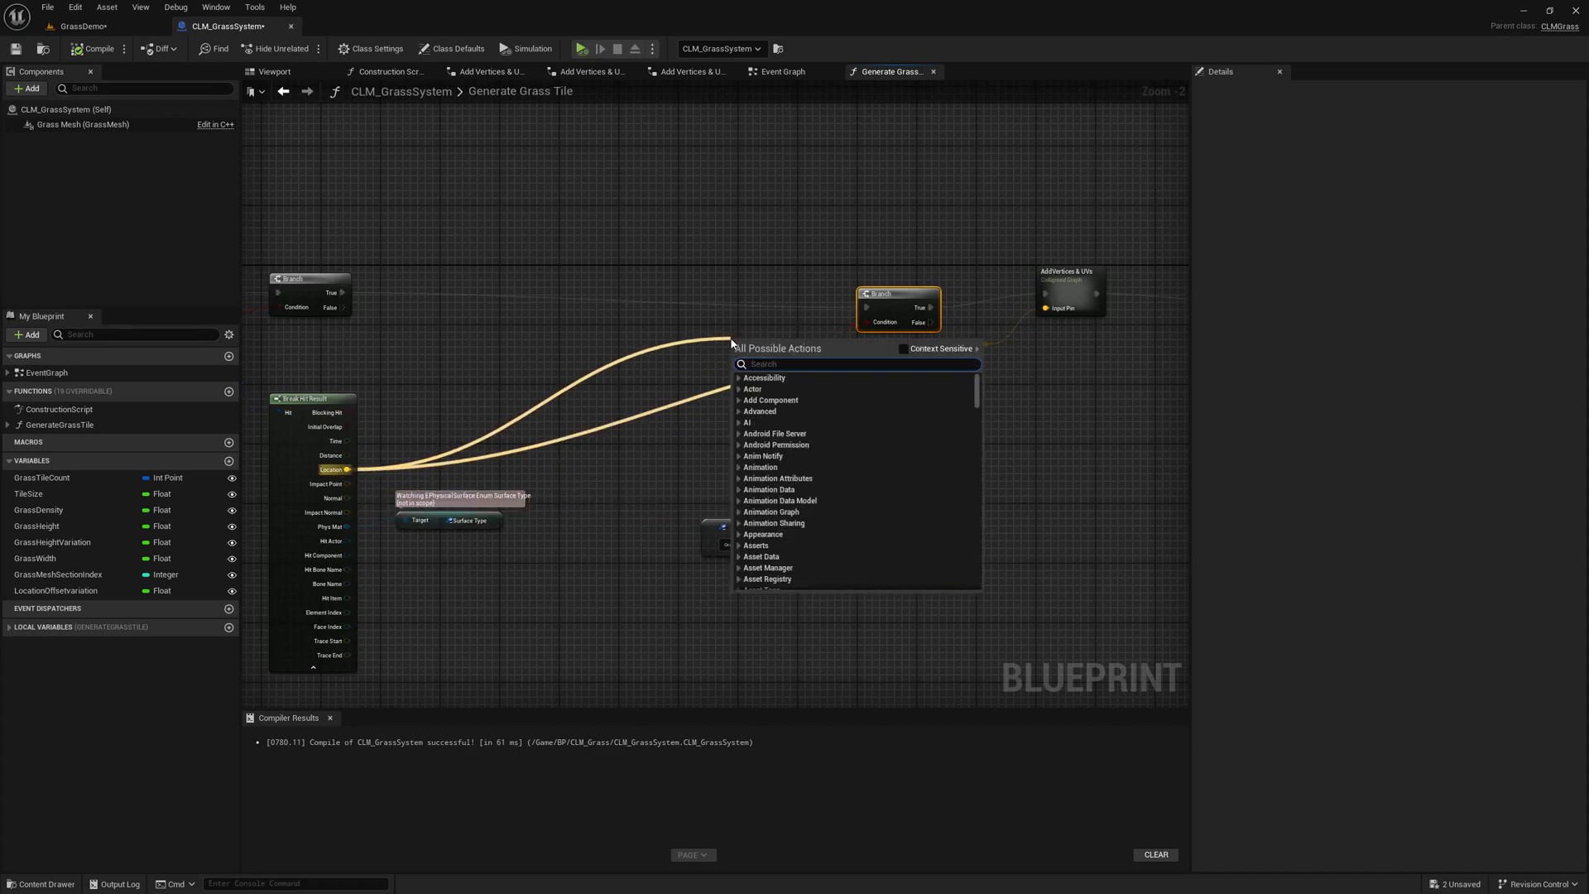
Step: Collapse the Branch and reroute nodes into a CheckLayer function and open its graph
text(x)
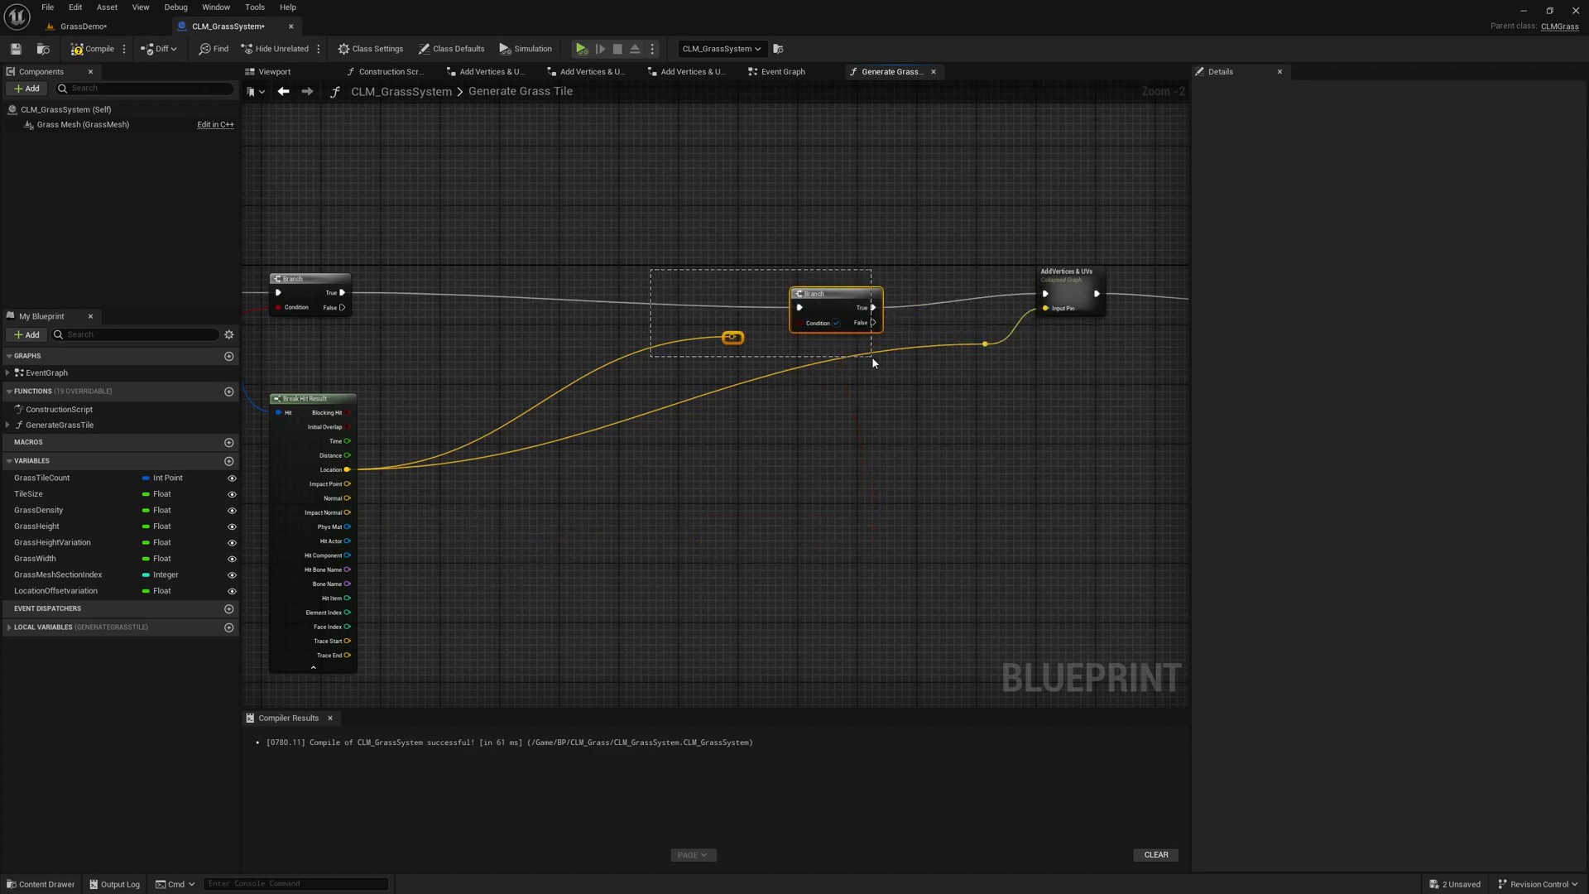
right_click(836, 308)
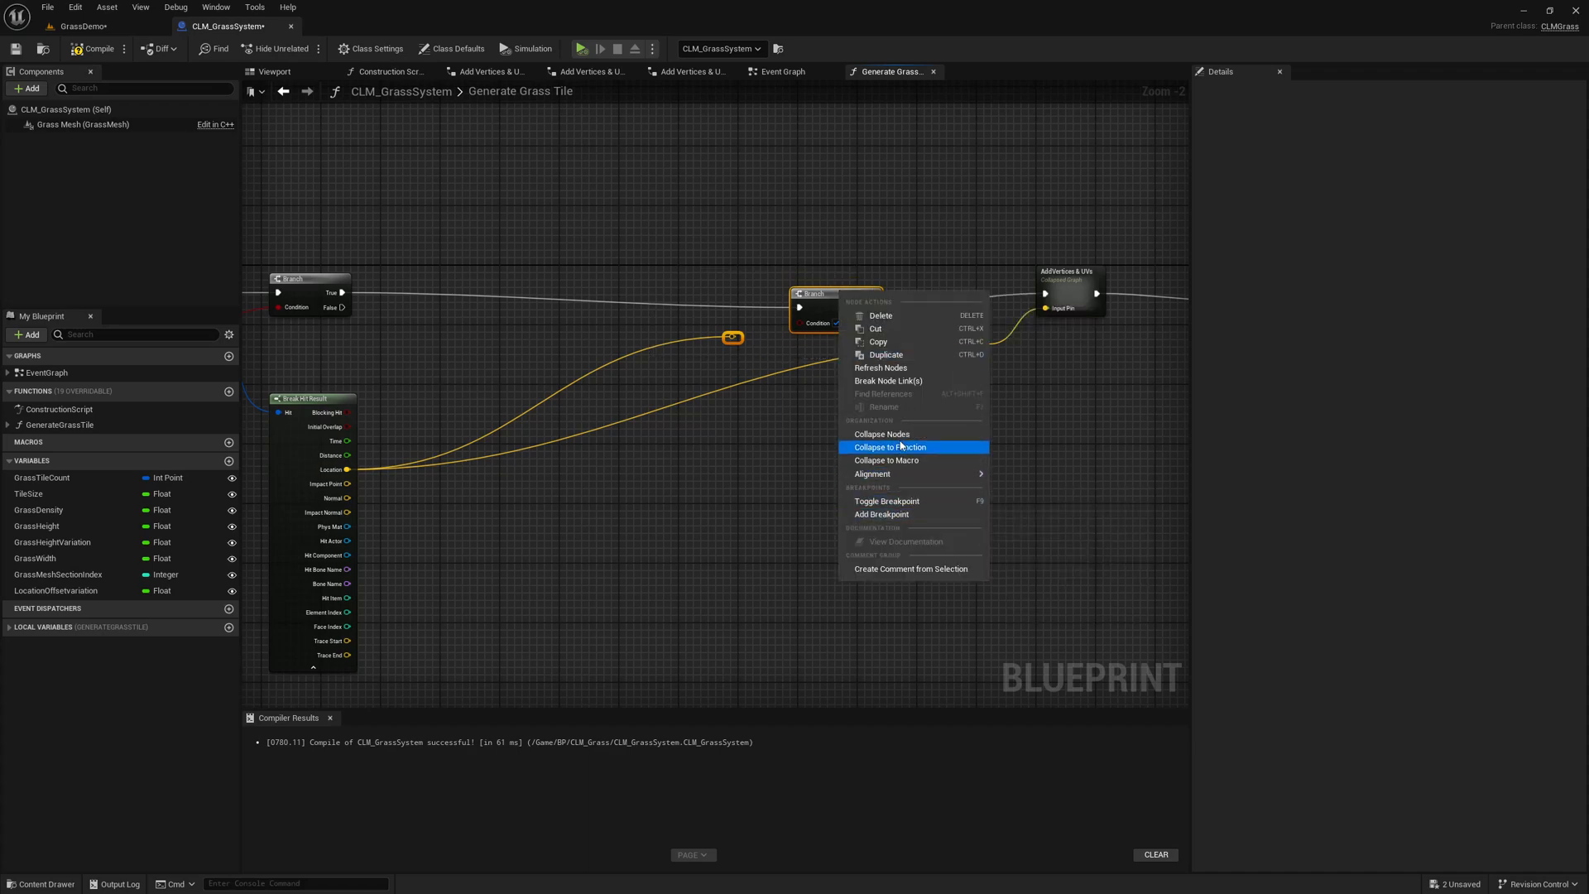
click(889, 447)
text(CheckLayer)
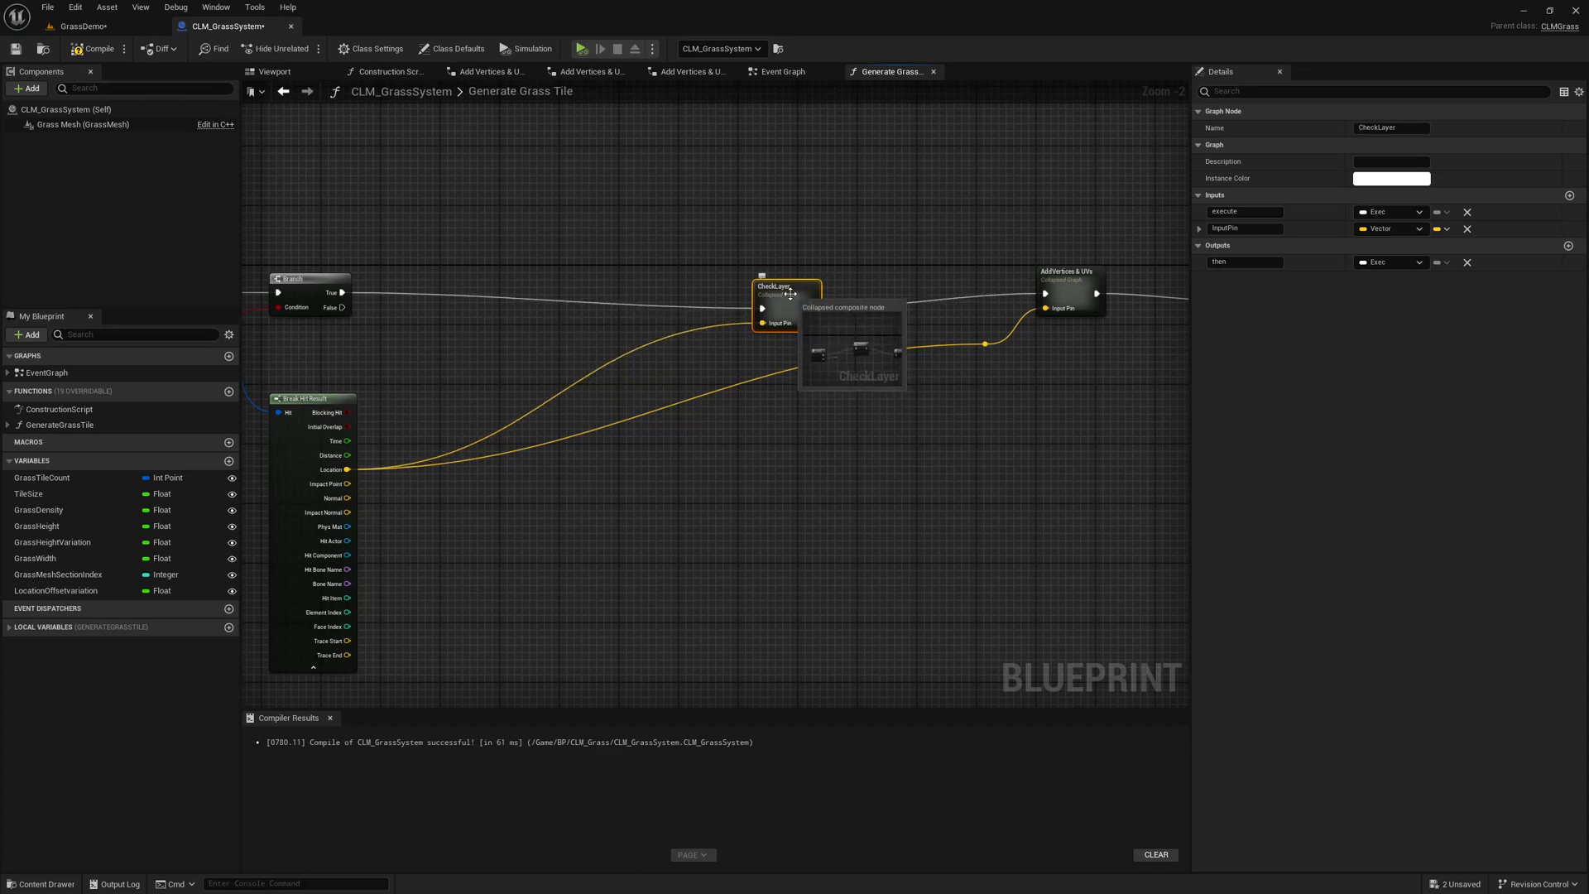
double_click(785, 288)
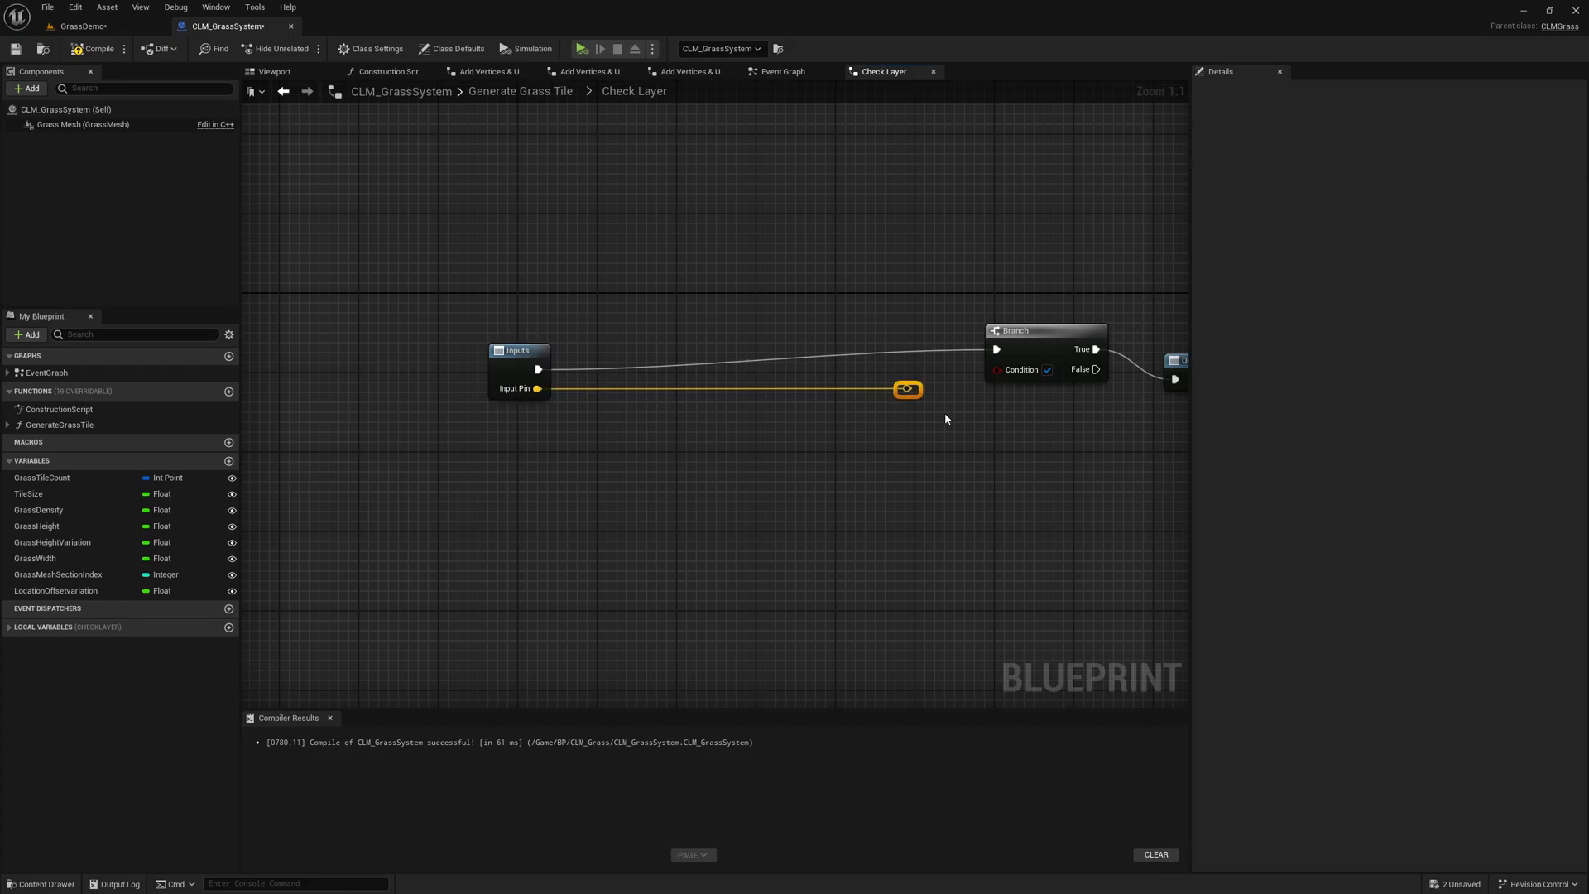
Step: In Check Layer, add an Editor Get Paint Layer Weight at Location node with Context Sensitive off
click(816, 10)
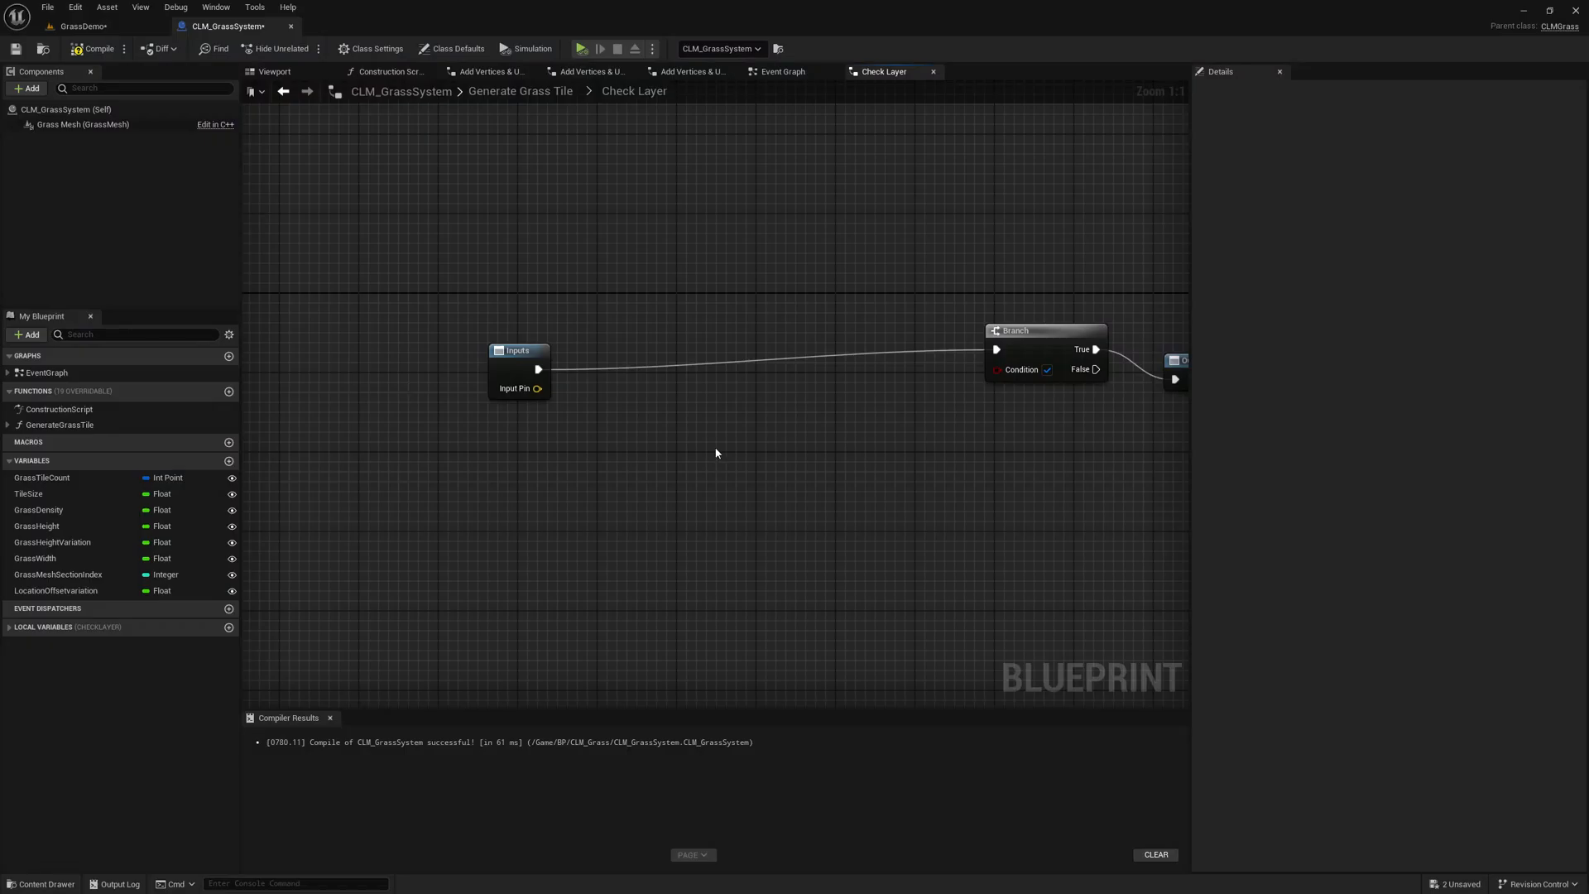
text(editor)
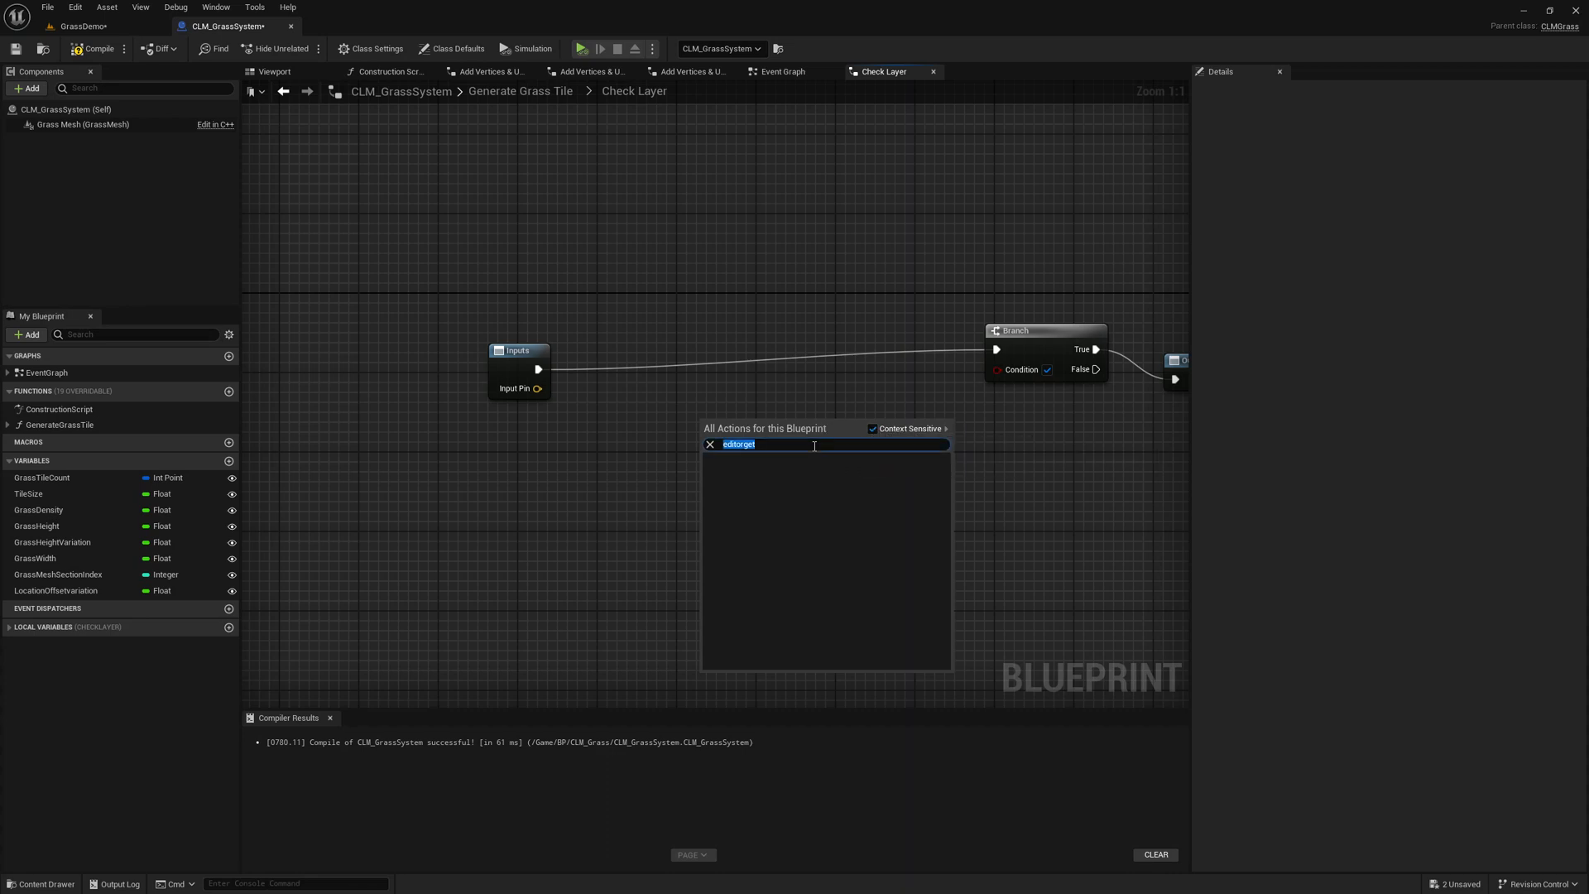
text(getpaint)
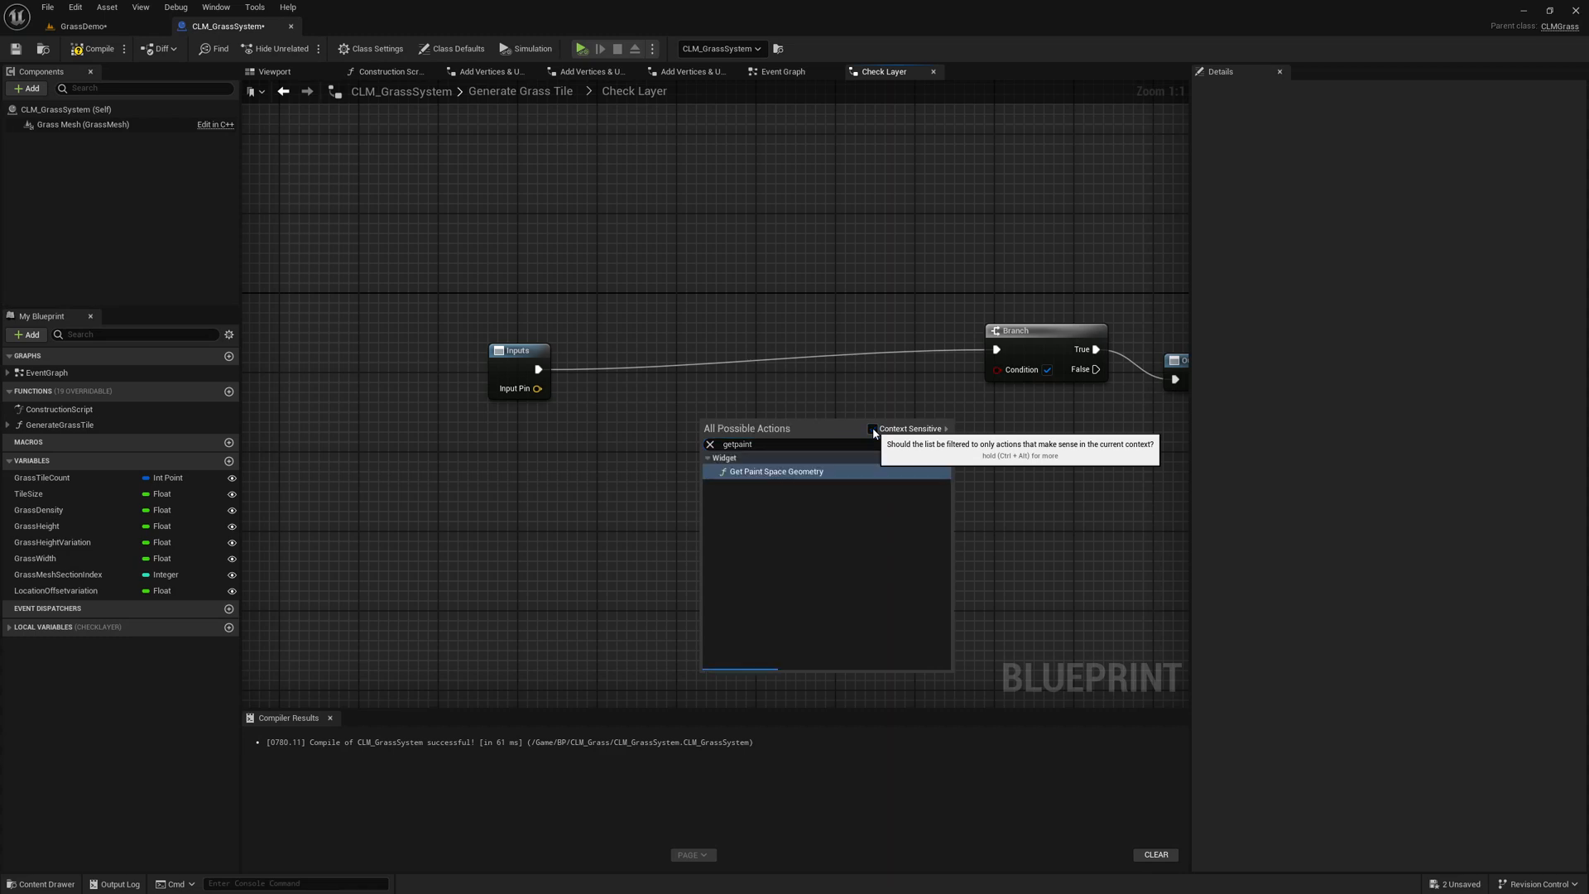
click(869, 427)
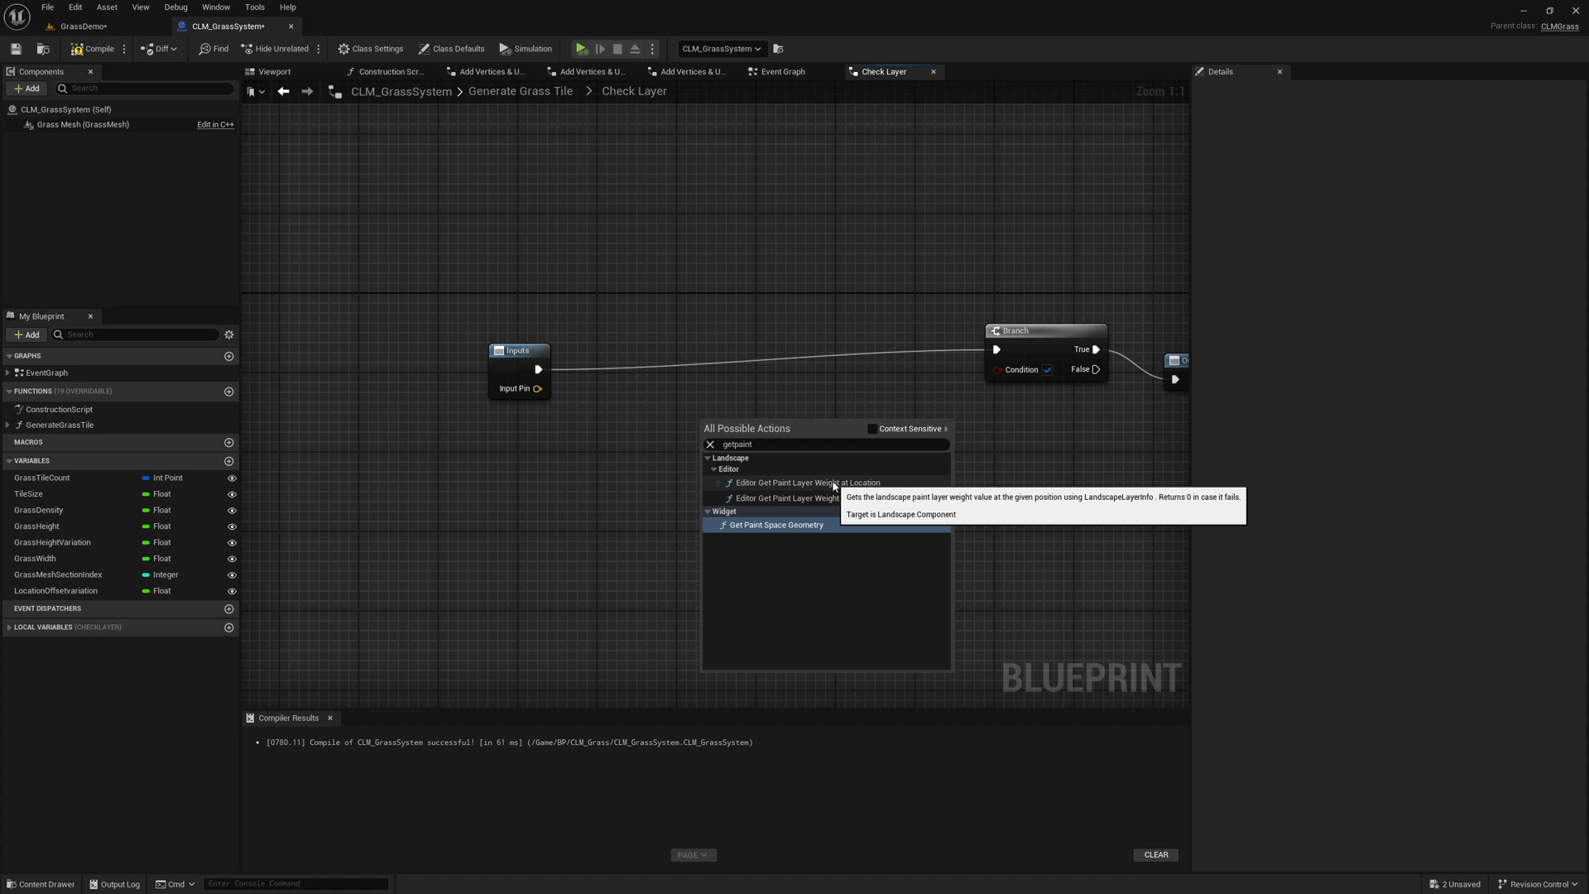
click(808, 482)
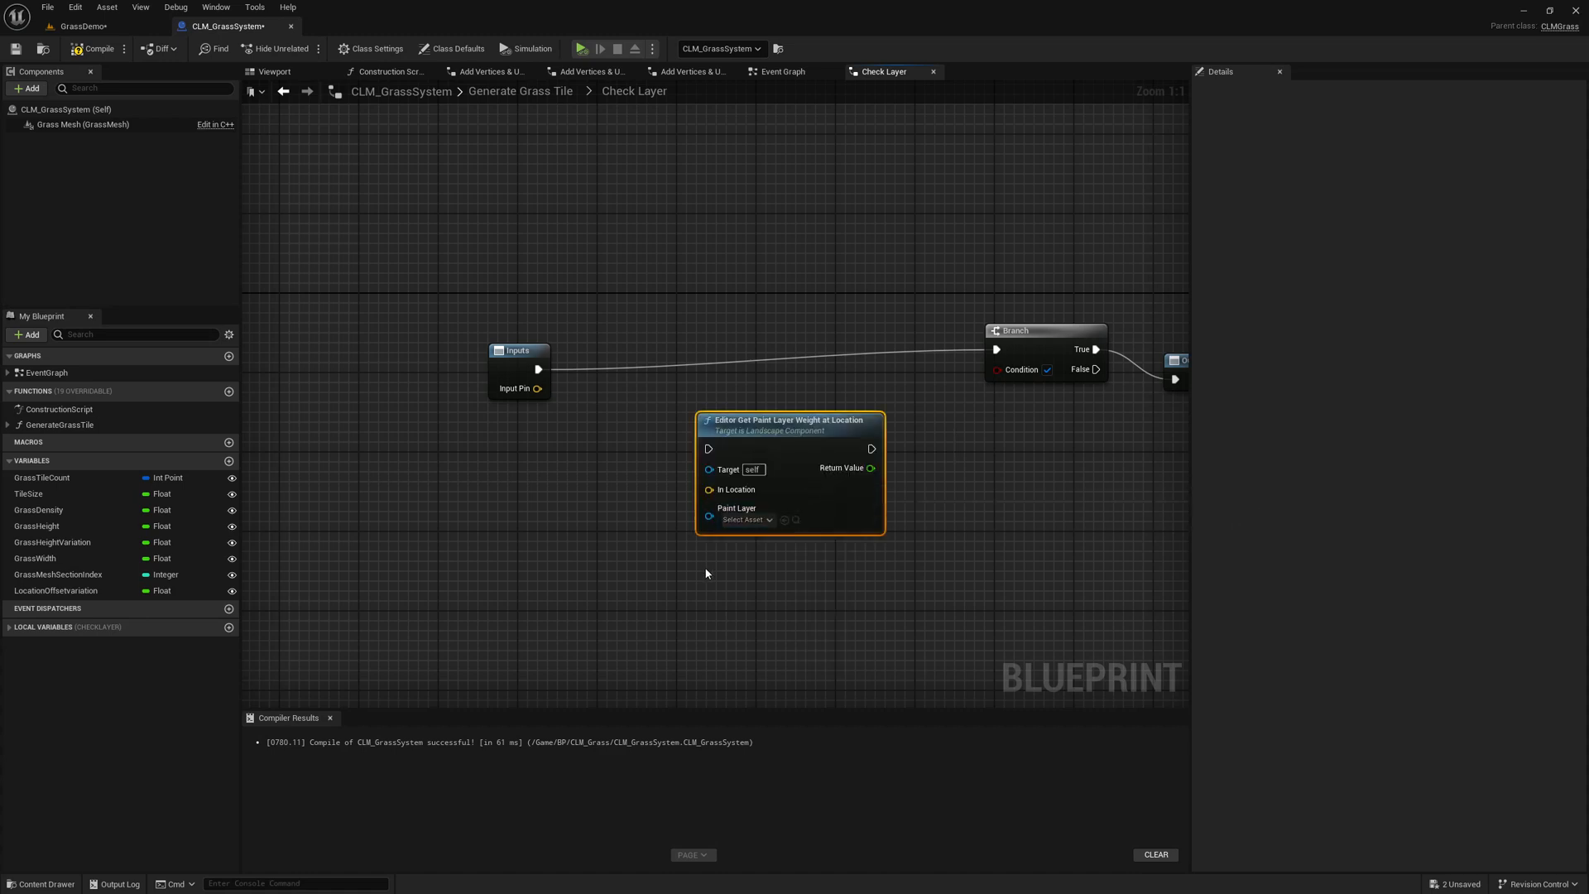
Step: Set the node's Paint Layer to Grass_LayerInfo and reposition it
click(747, 518)
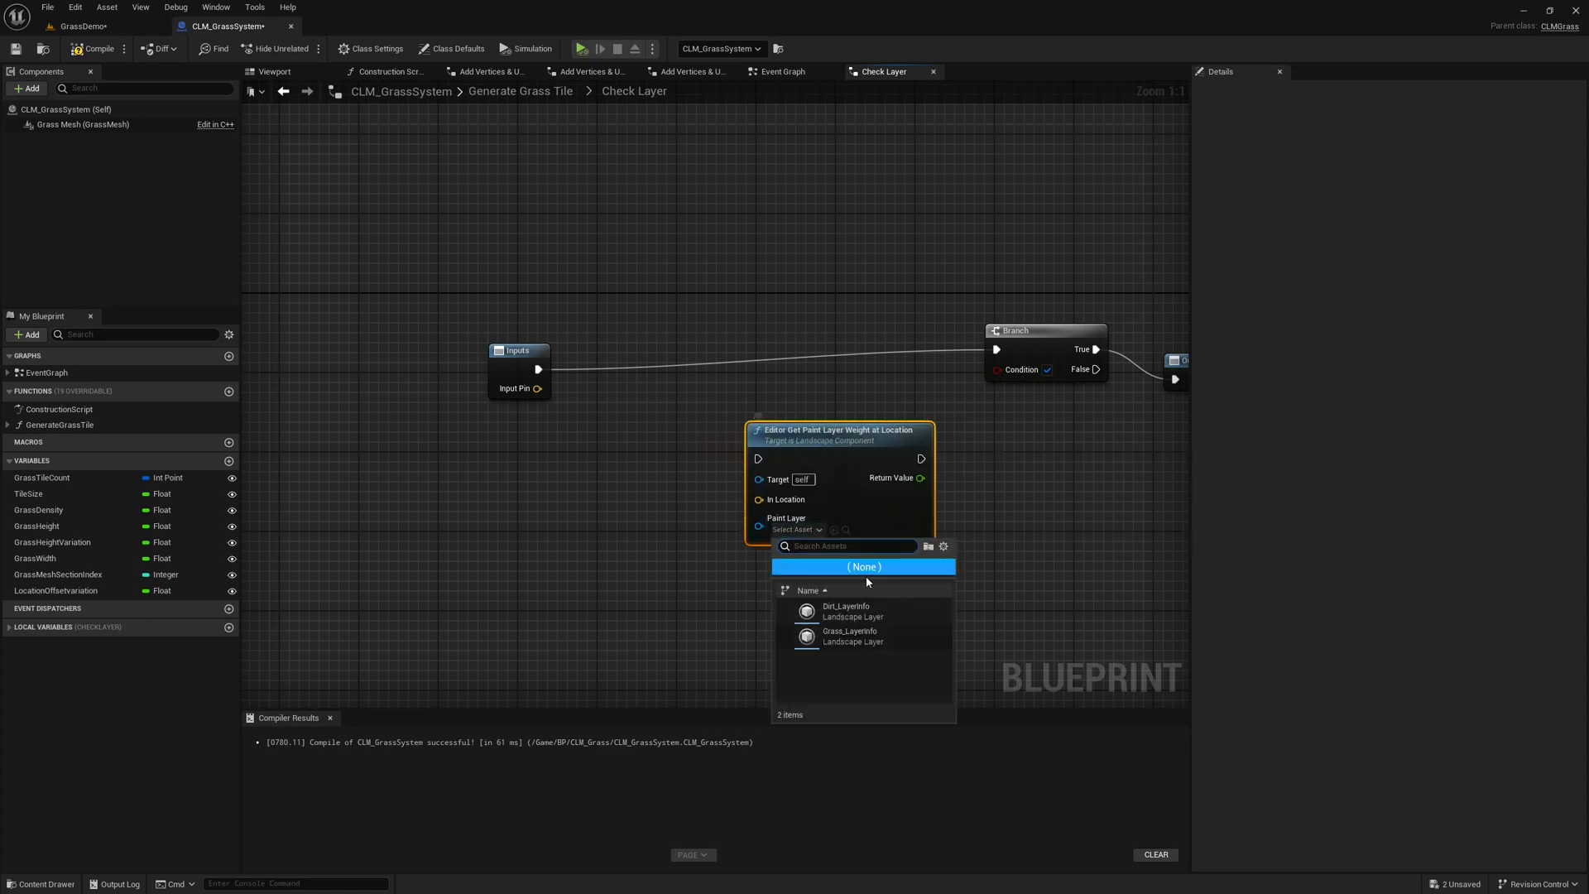
mouse_move(841, 640)
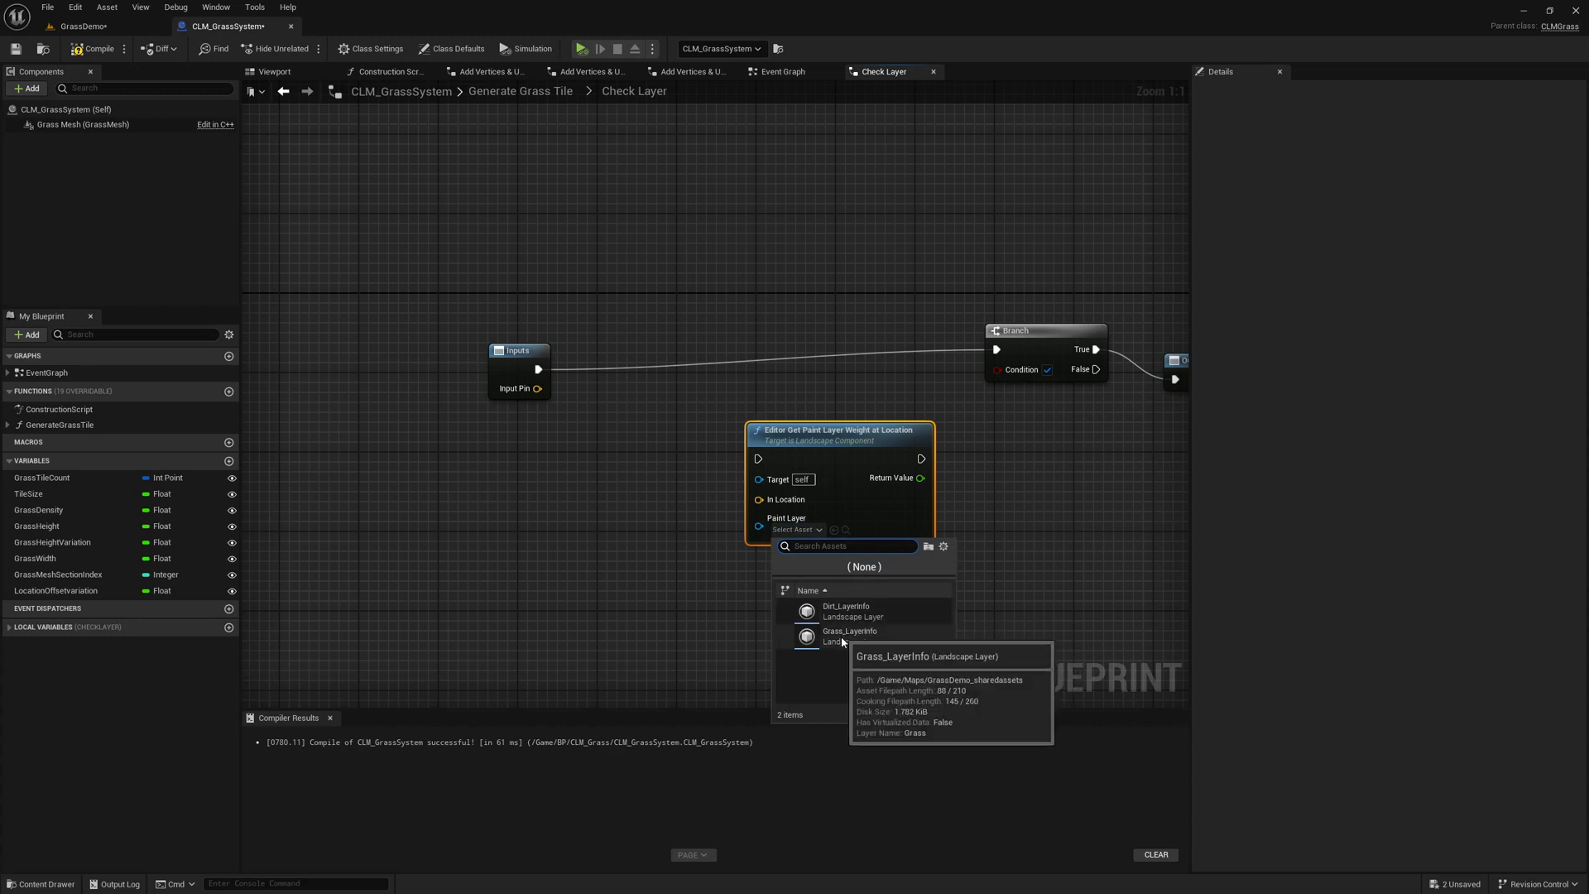
click(849, 634)
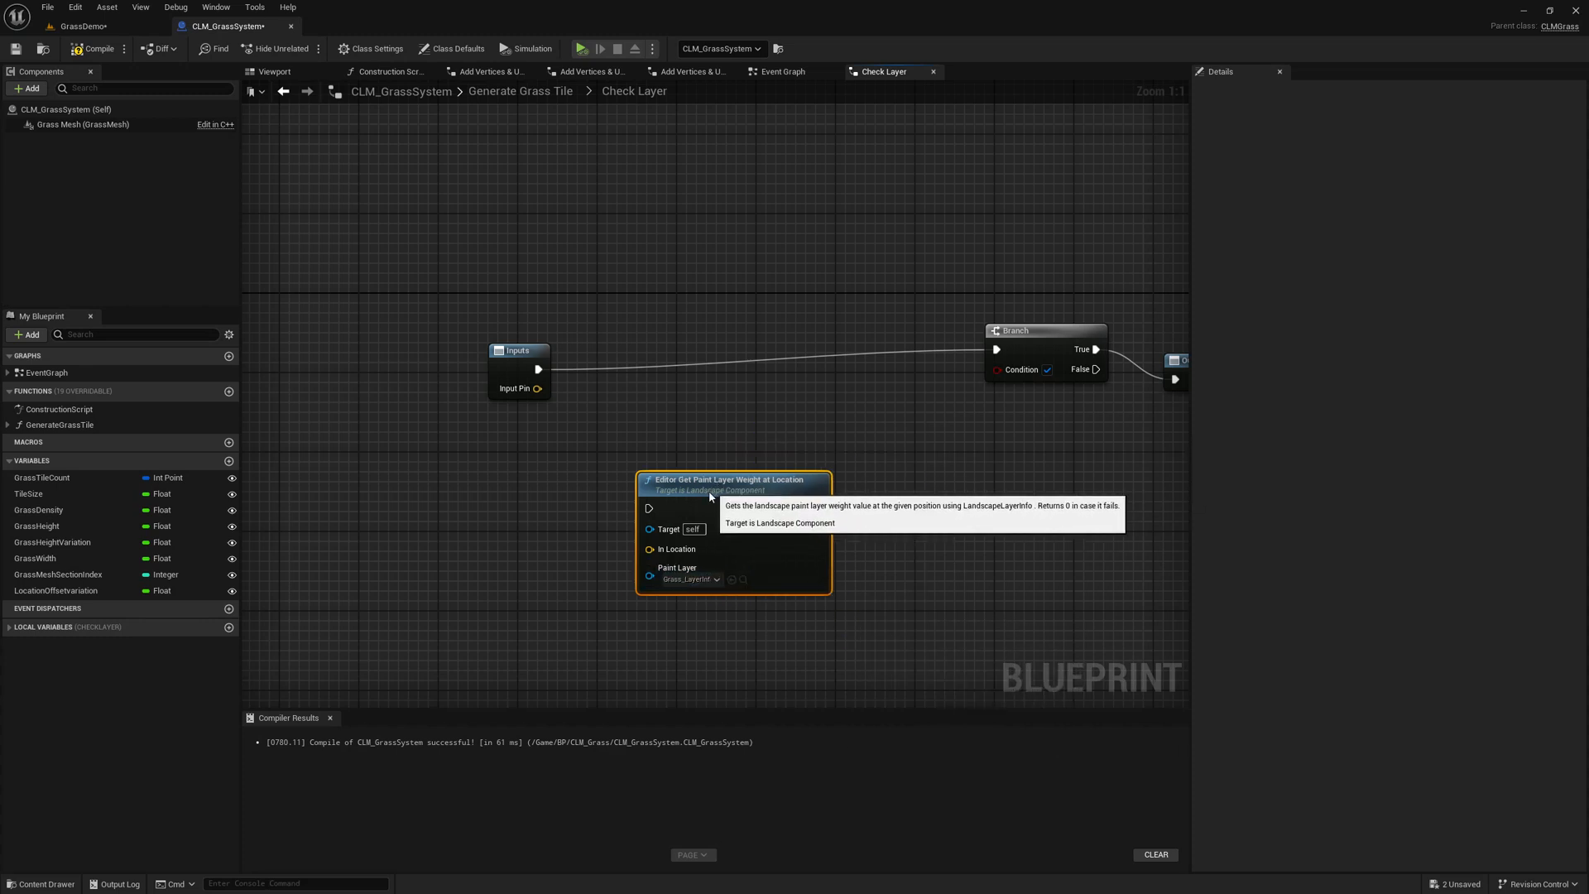
drag(804, 527, 891, 548)
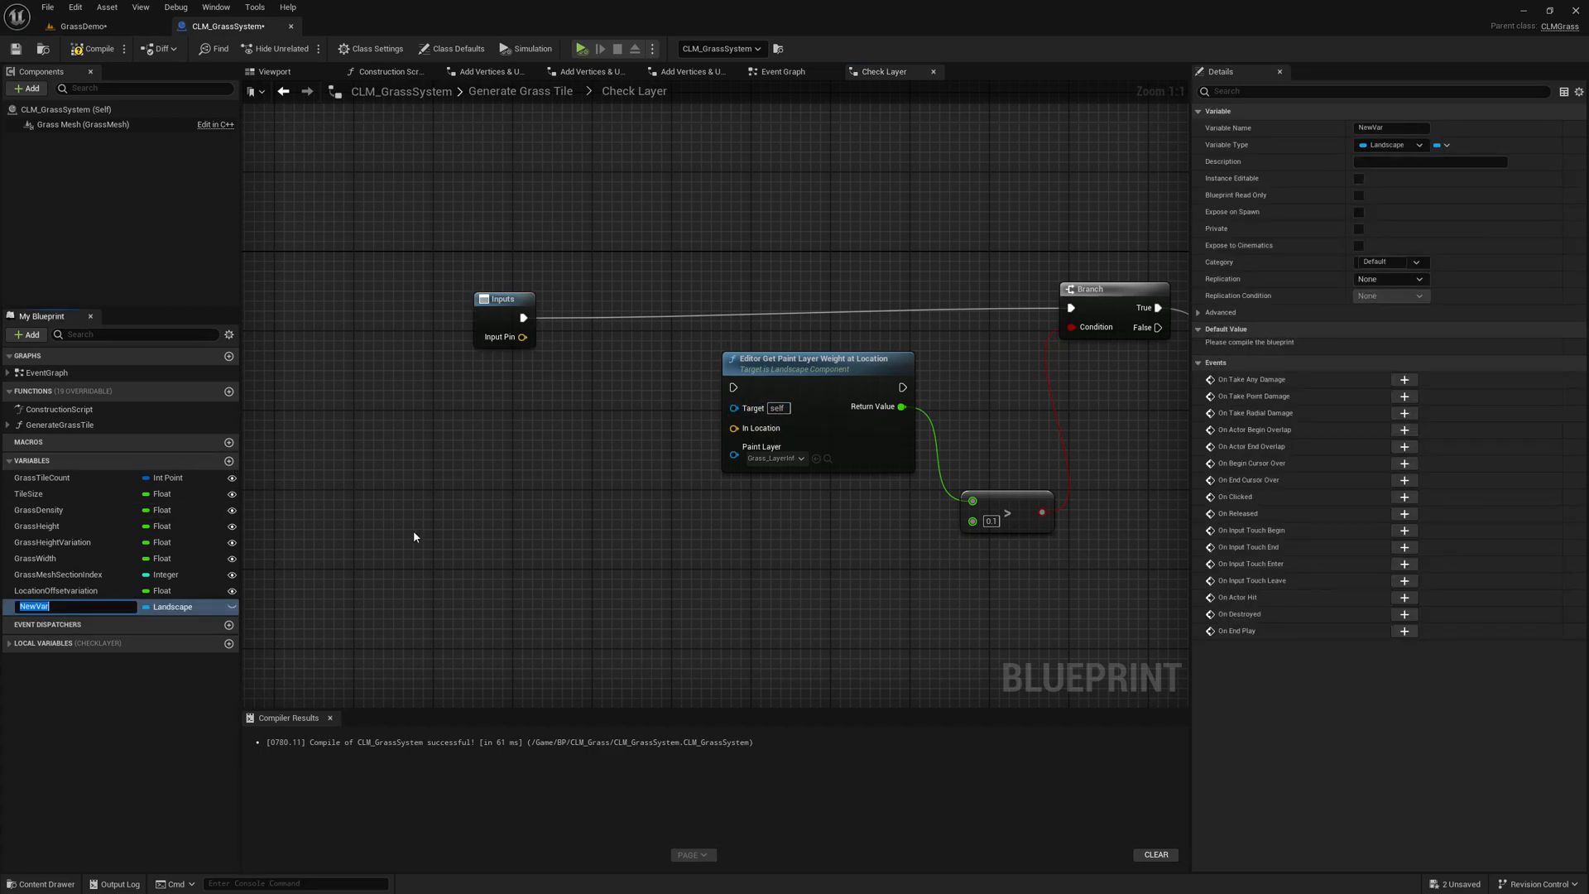
Step: Make the new variable a Landscape type named Landscape and compile the grass system blueprint
click(177, 607)
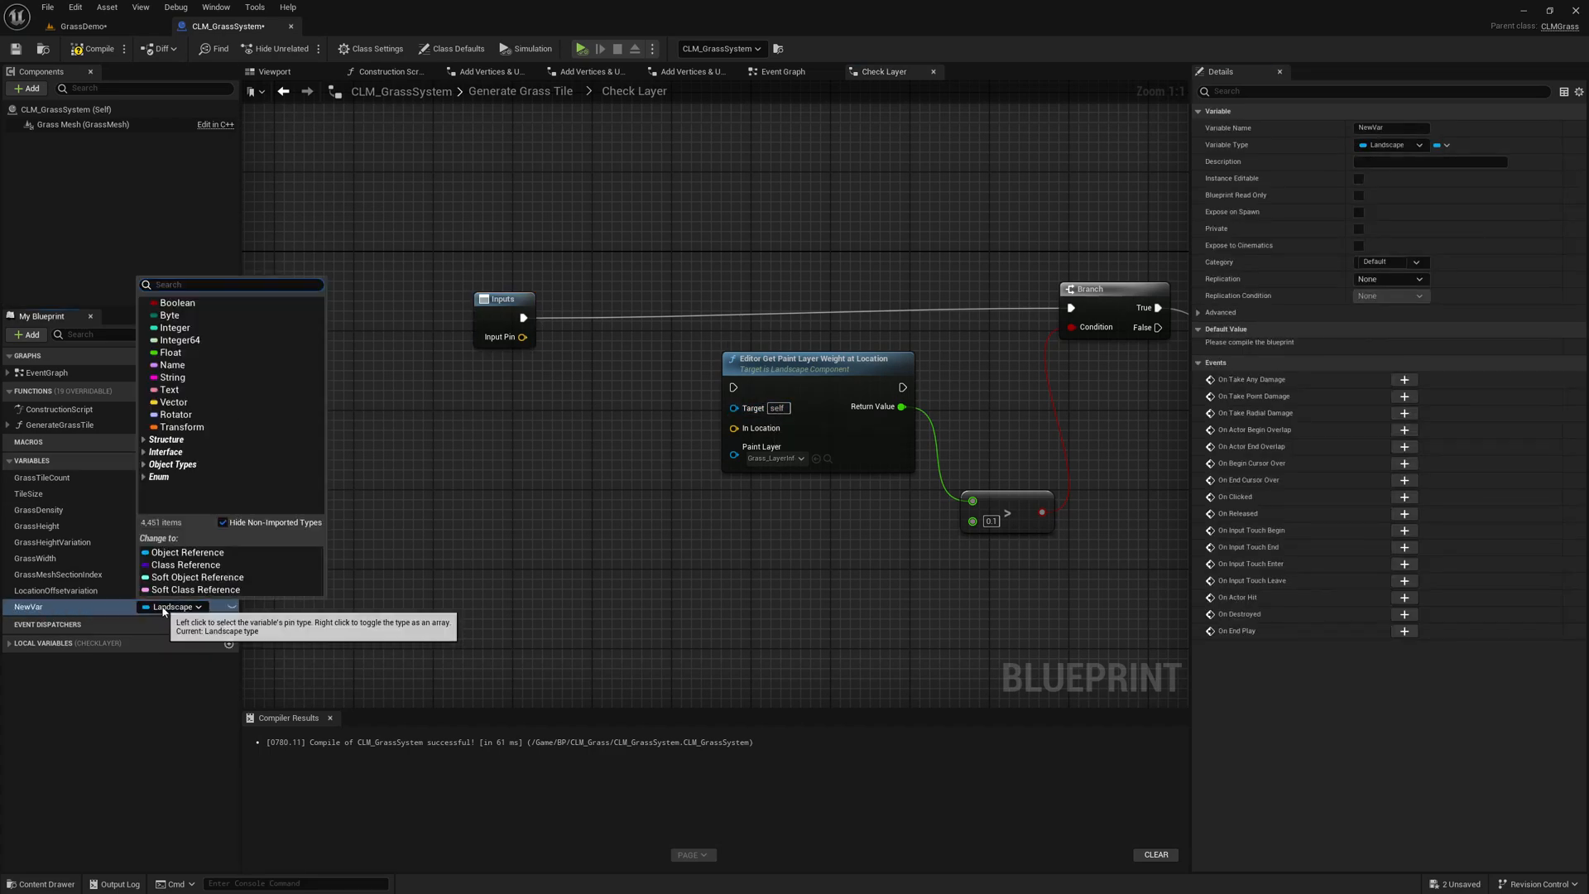
text(Landscape)
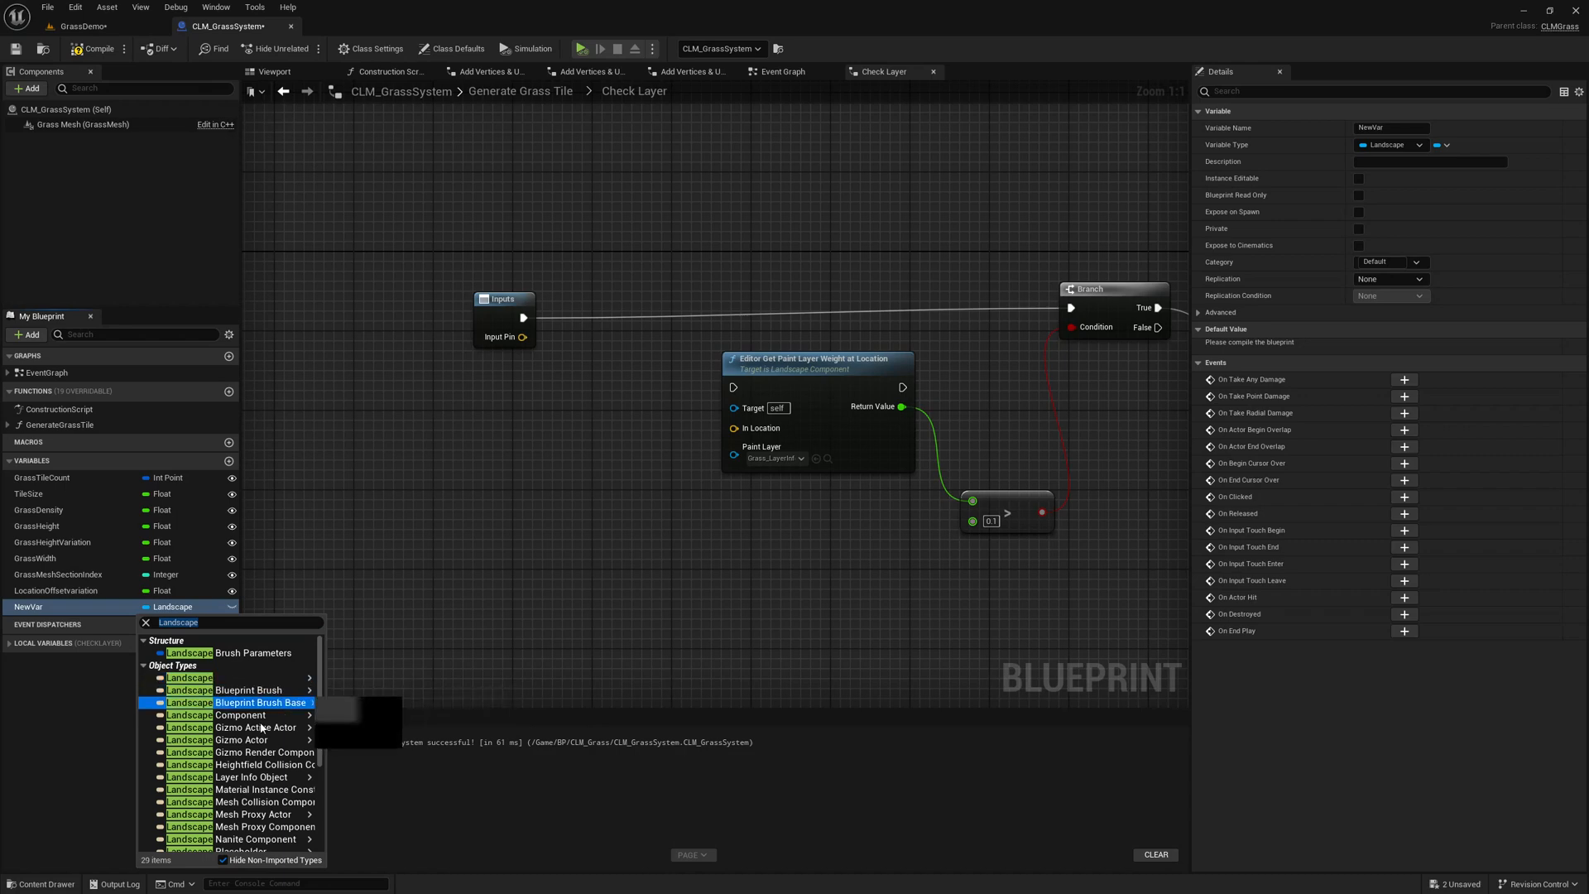
mouse_move(256, 677)
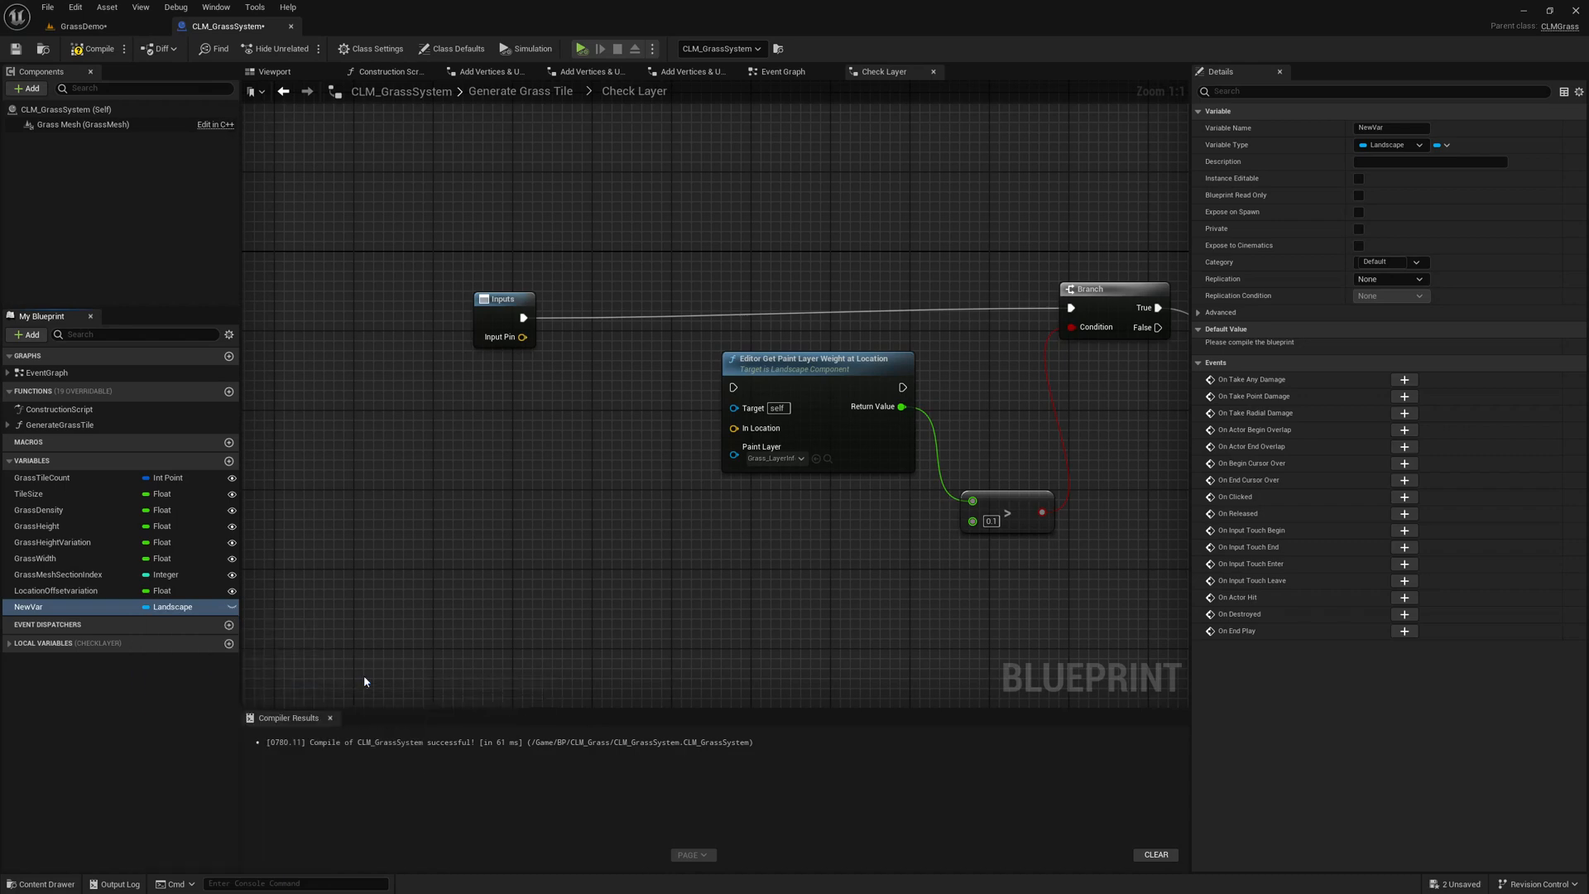
double_click(35, 606)
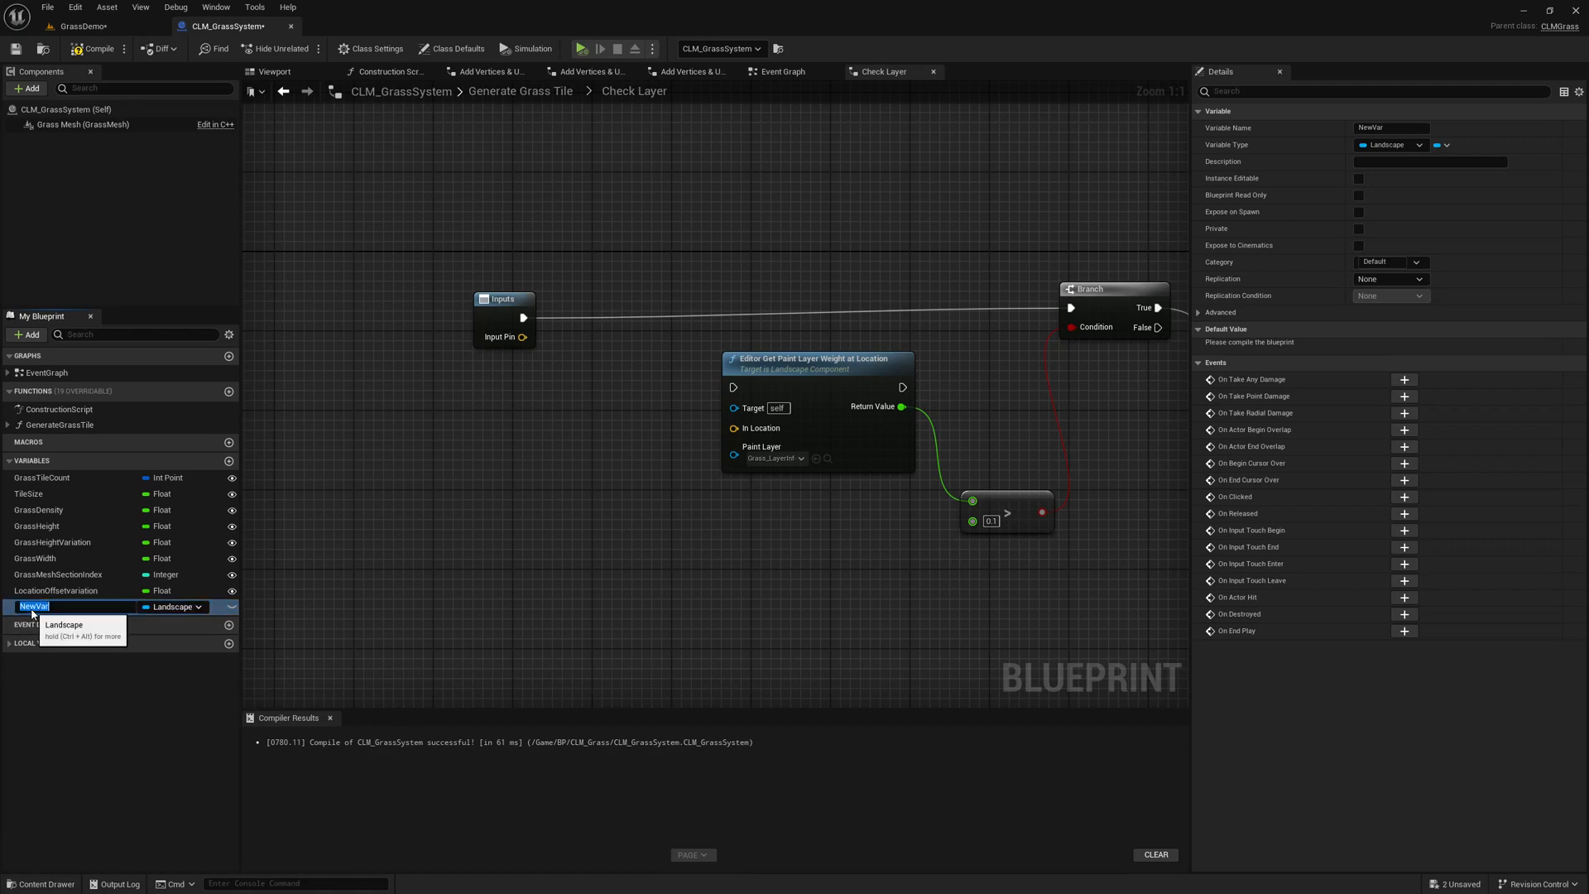
text(Landscape)
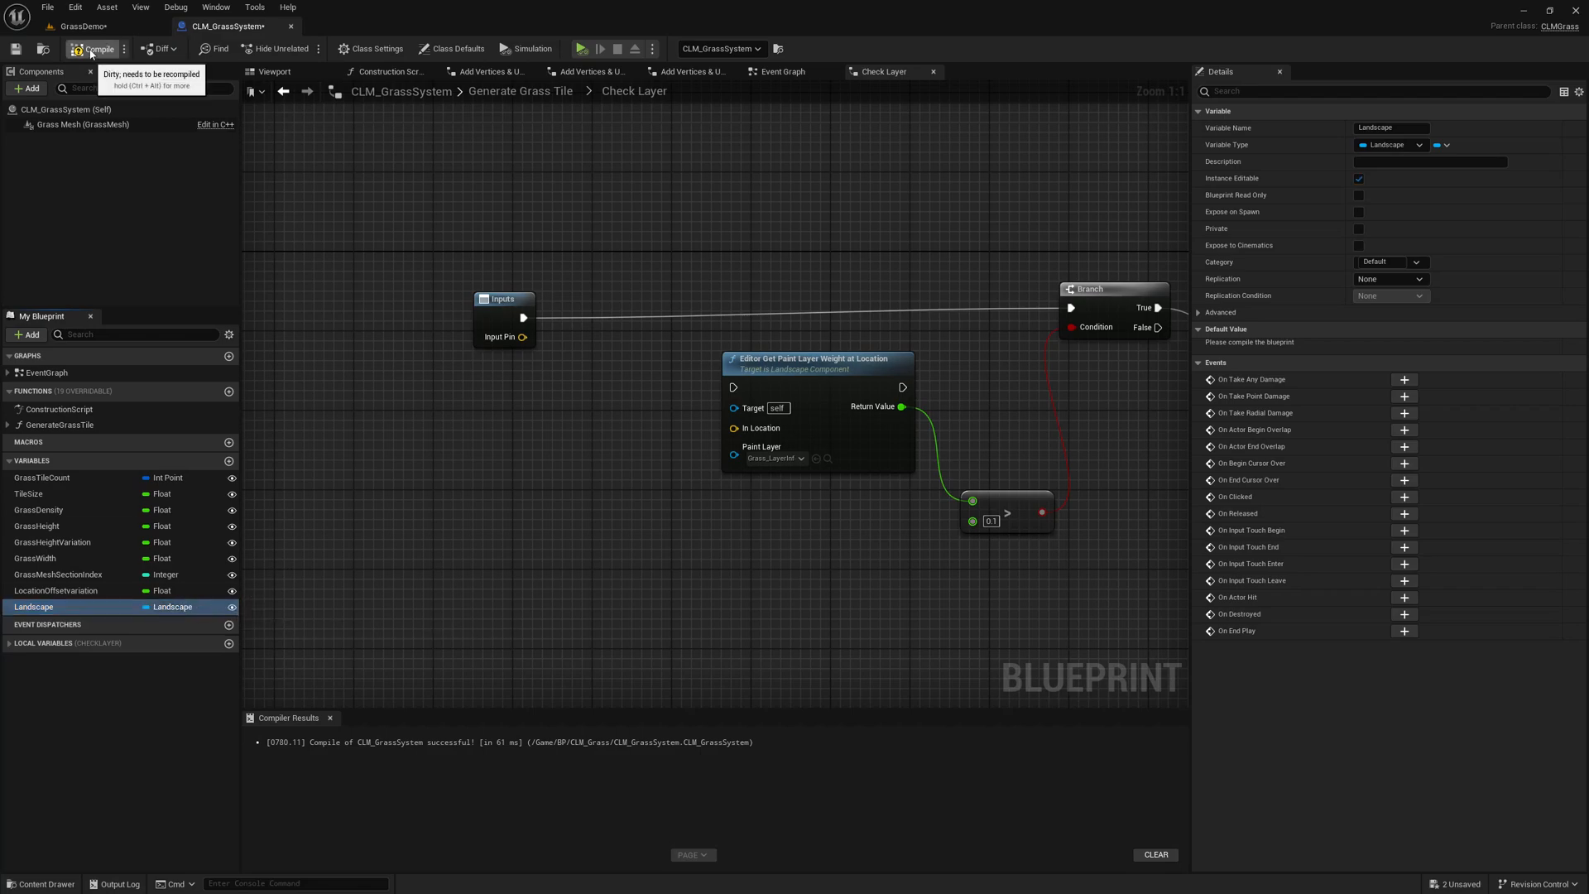
click(91, 48)
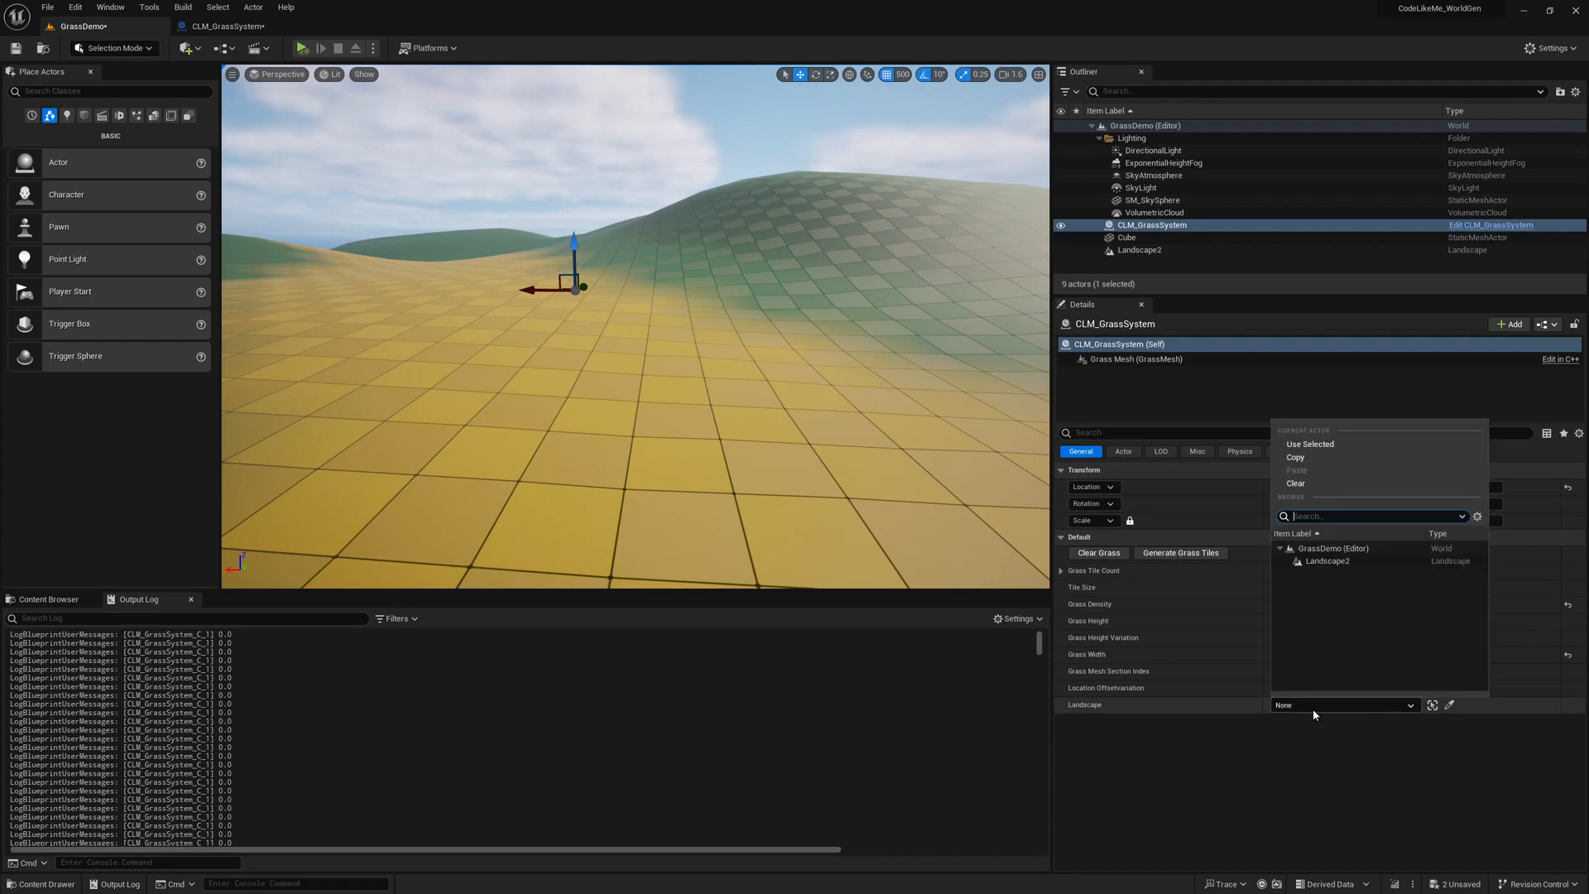
Step: Assign Landscape2 to the grass system actor's Landscape property in the level
click(1330, 561)
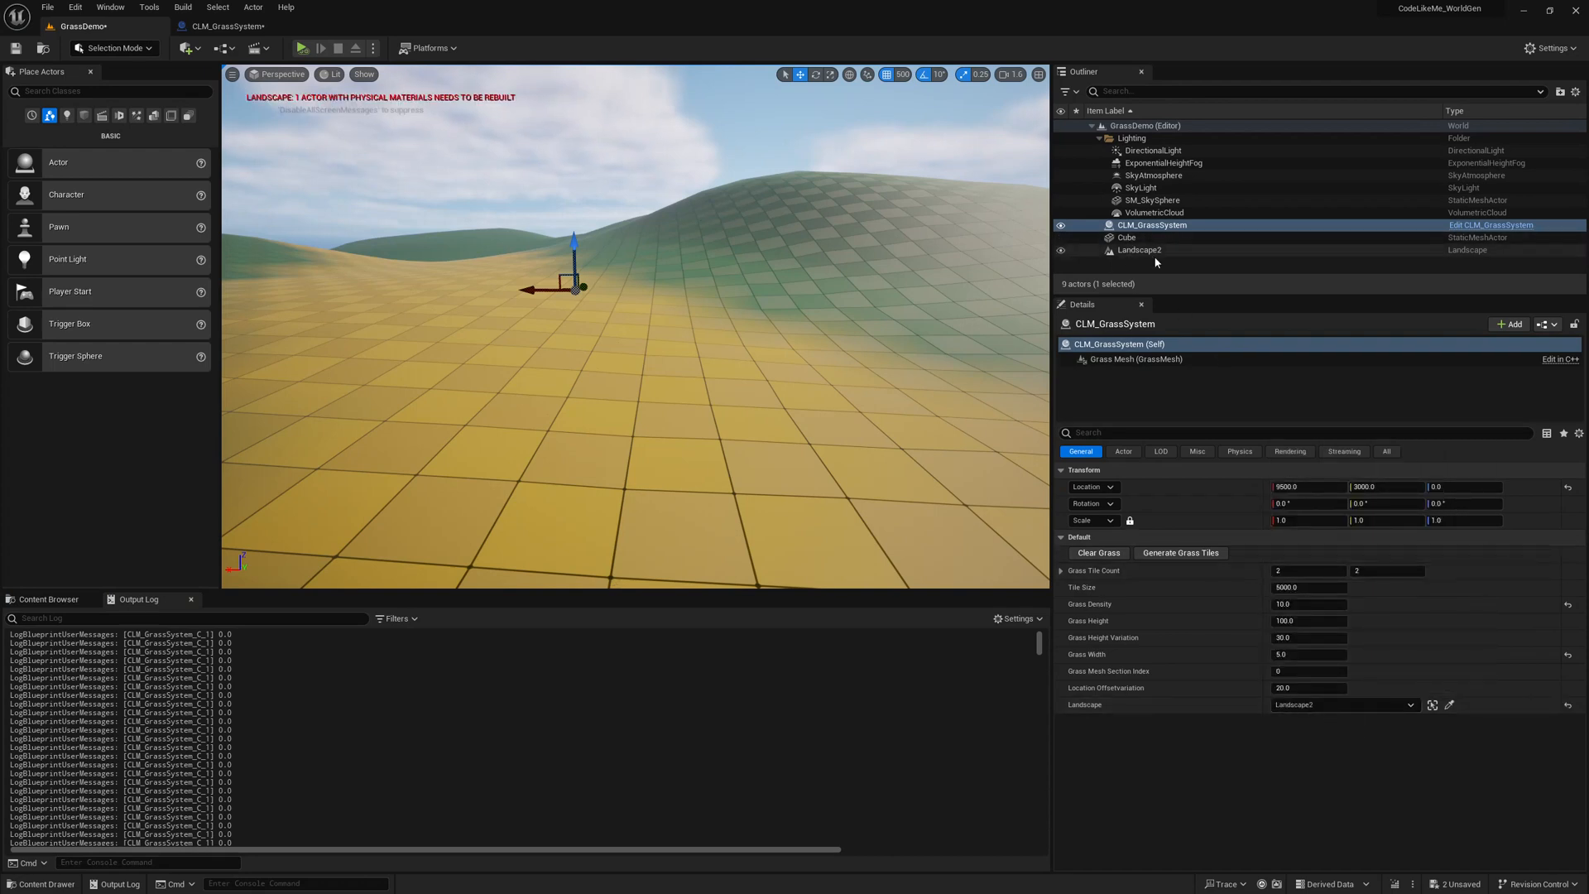
mouse_move(1120, 255)
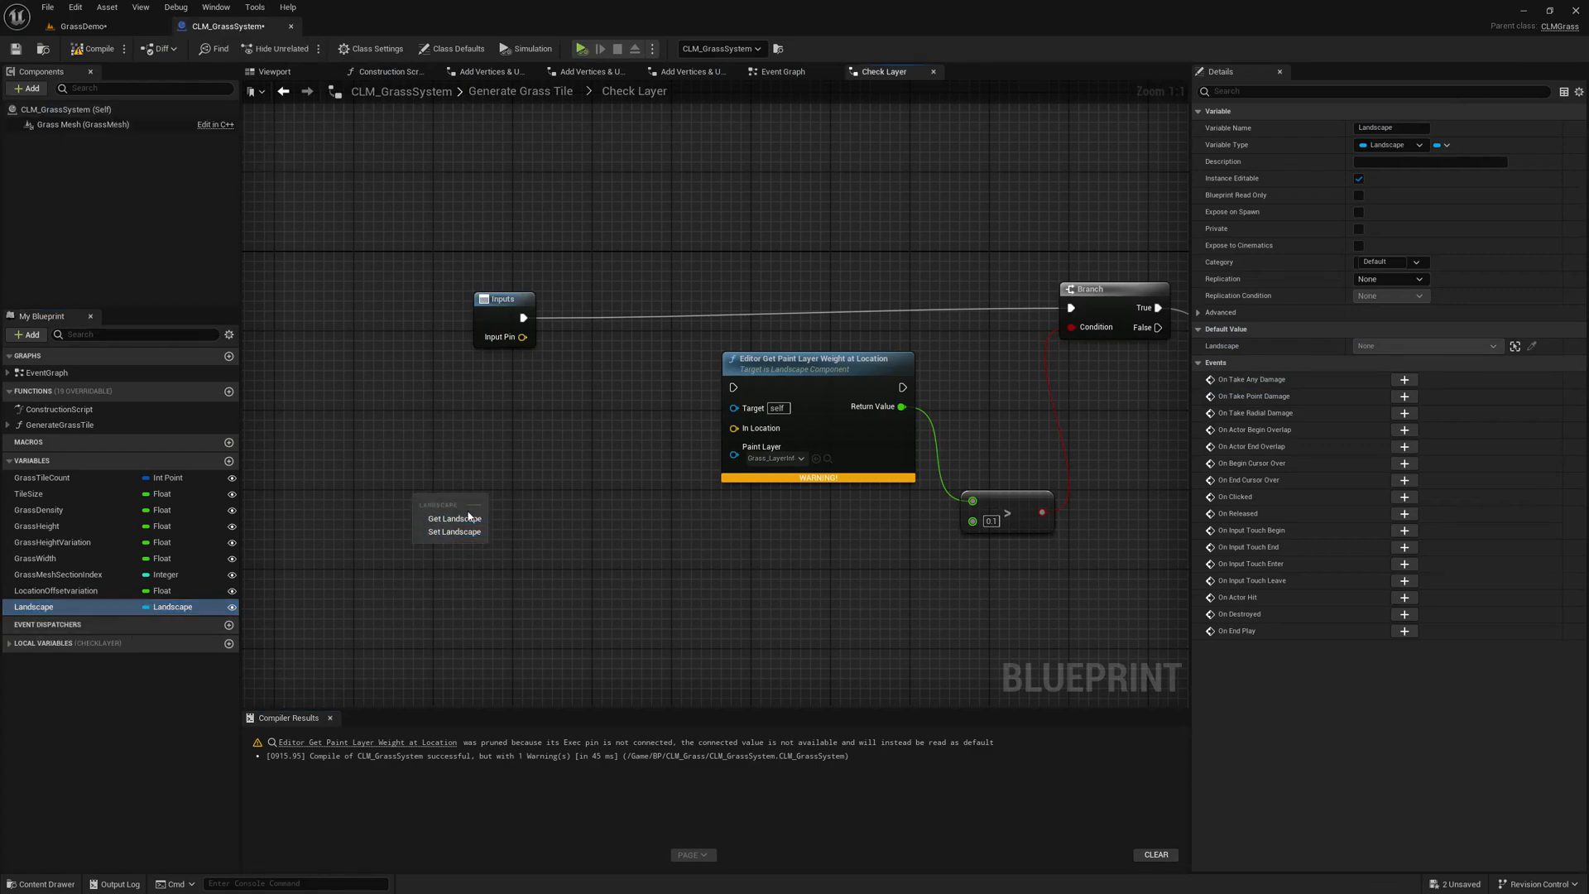
Step: Add a Landscape getter and try a Get Components node, abandoning its class search
right_click(444, 500)
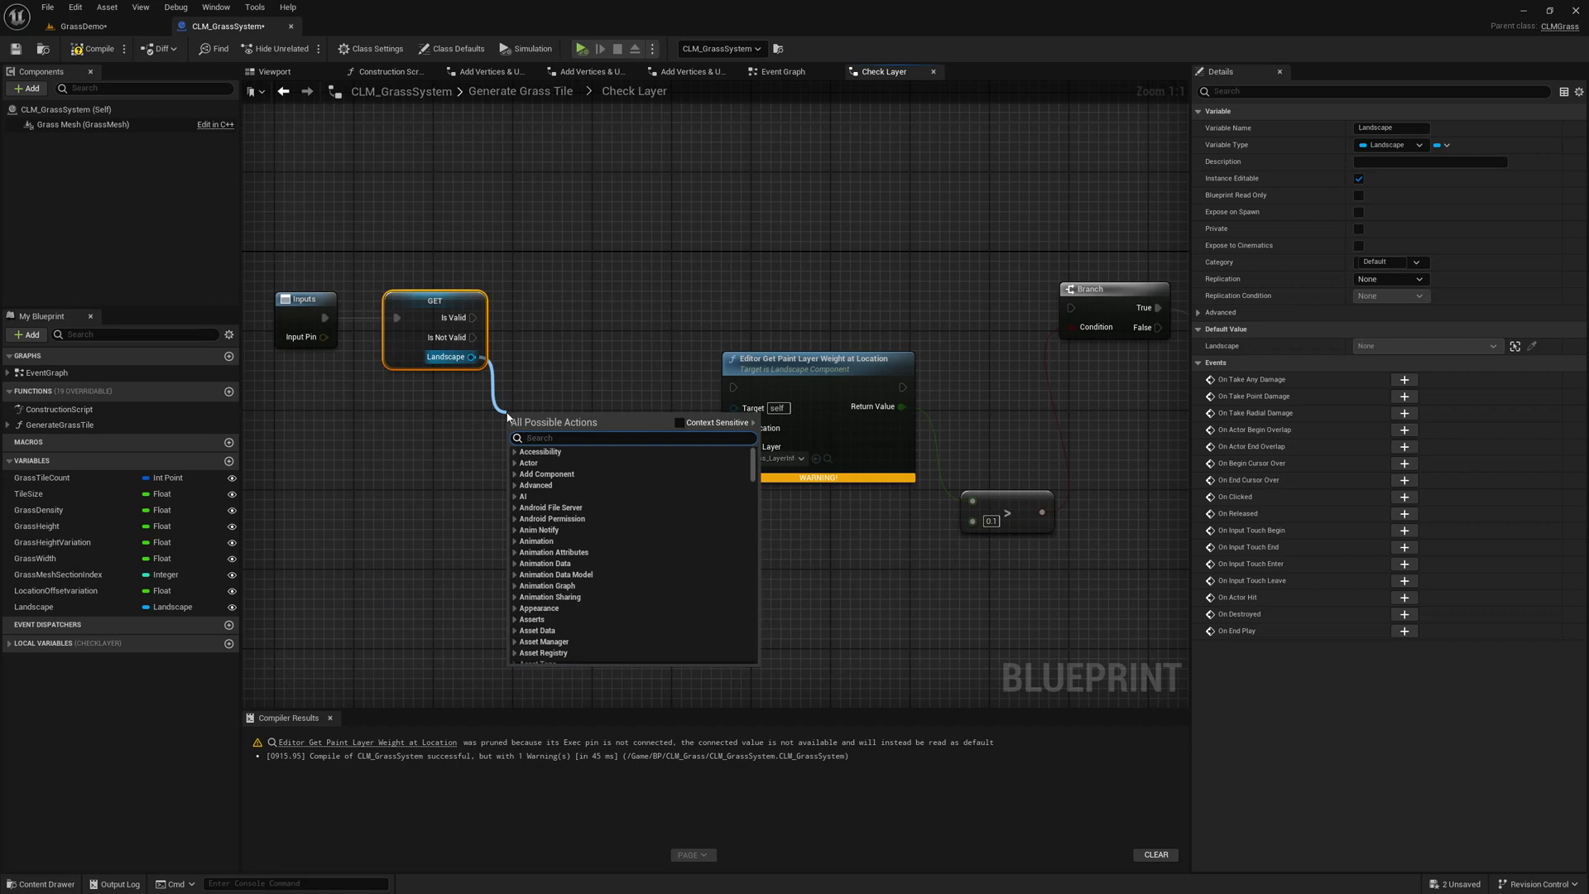
text(getc)
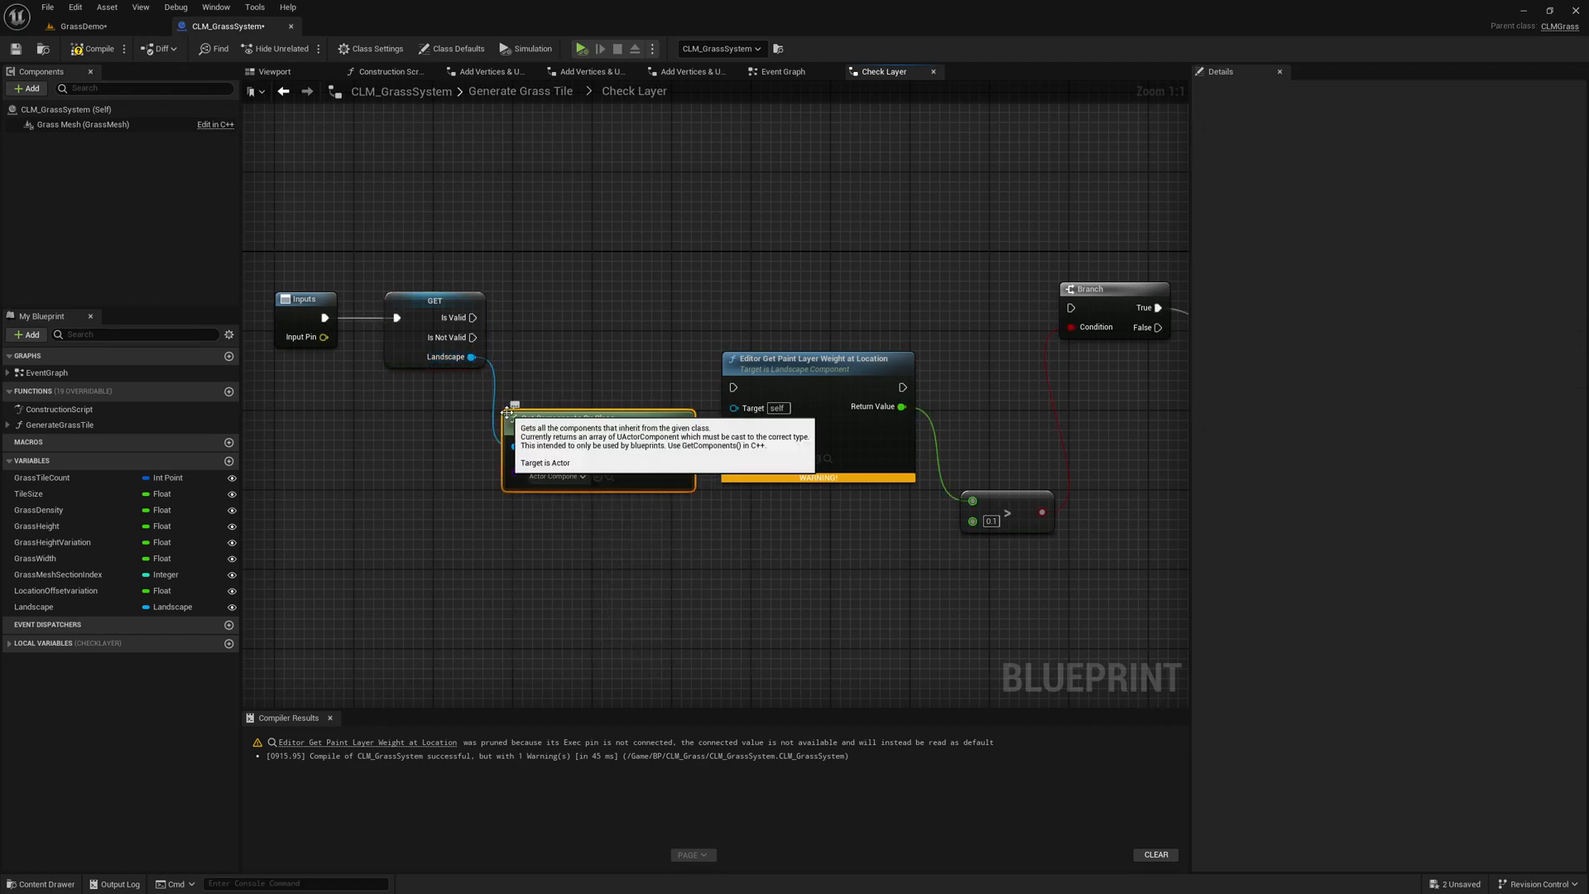
click(557, 477)
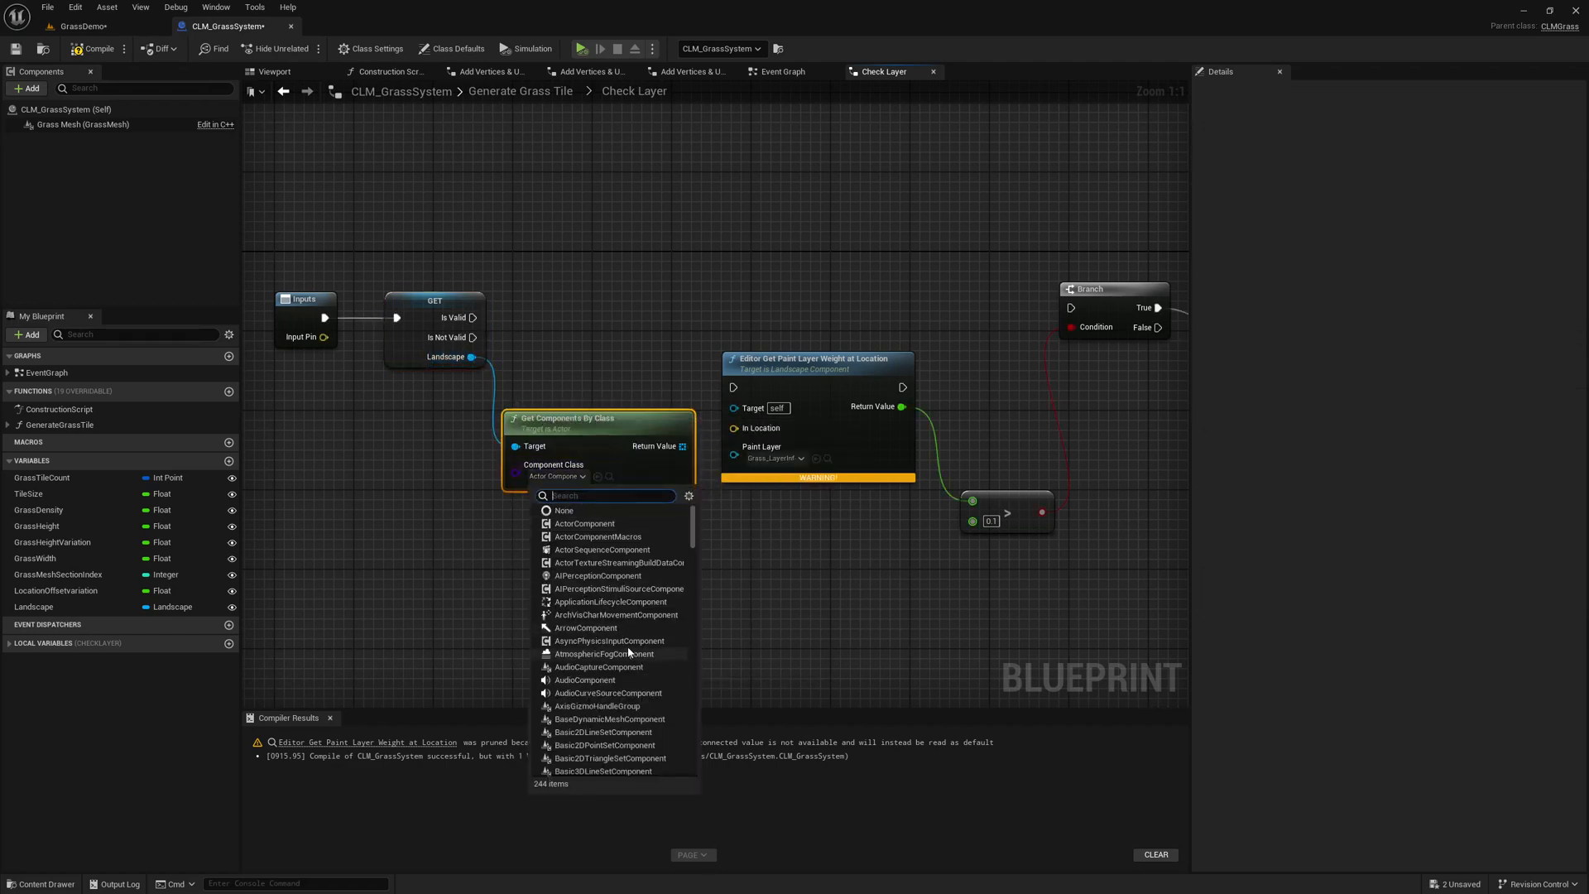
text(lan)
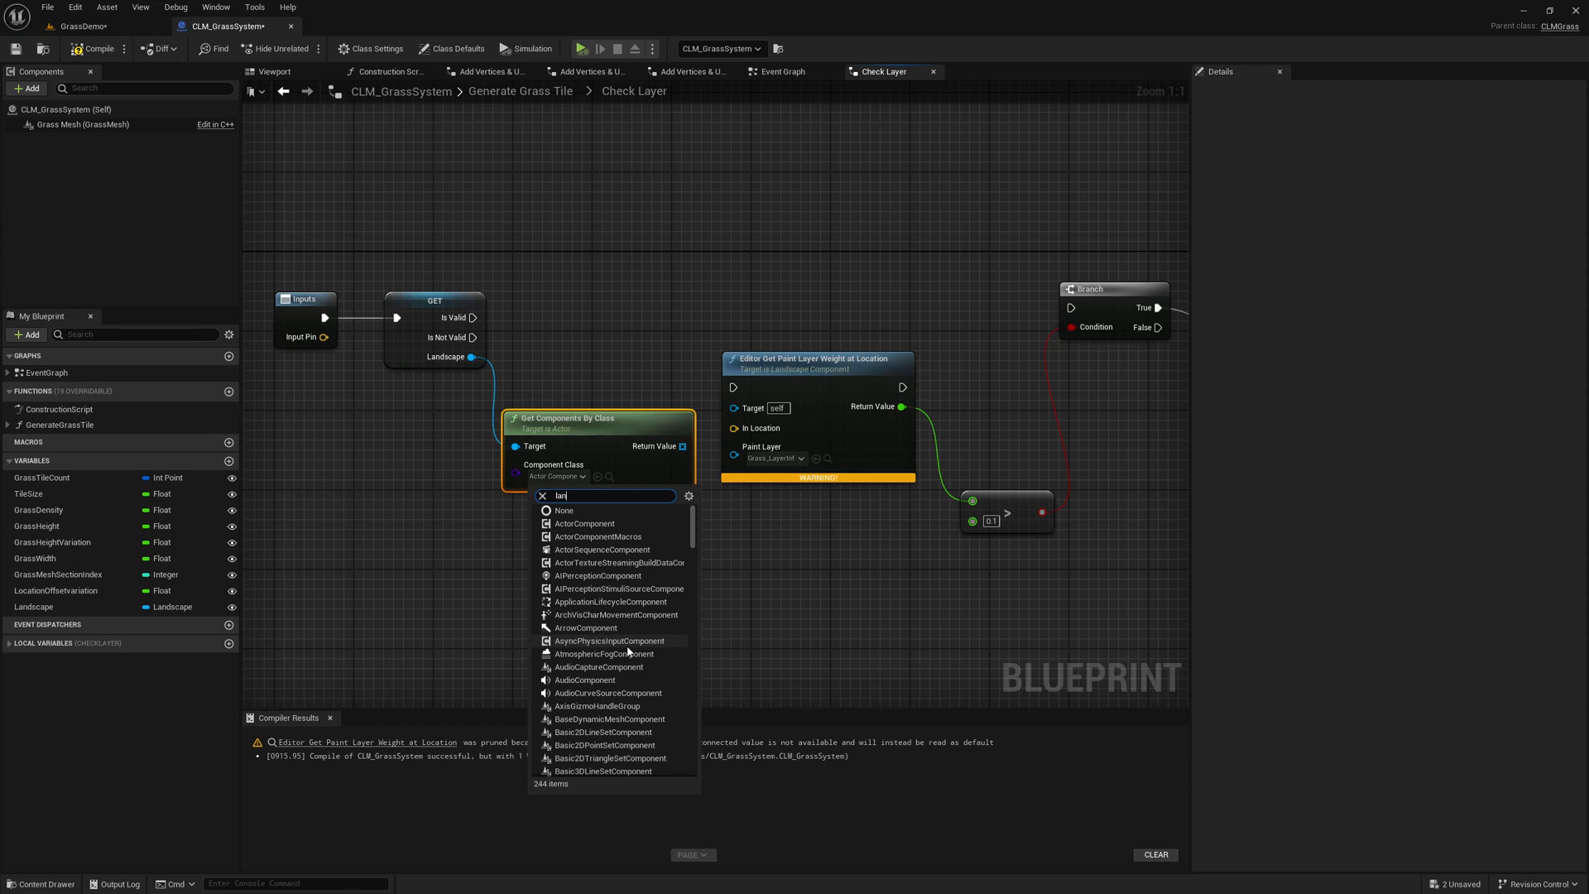
text(landscapeco)
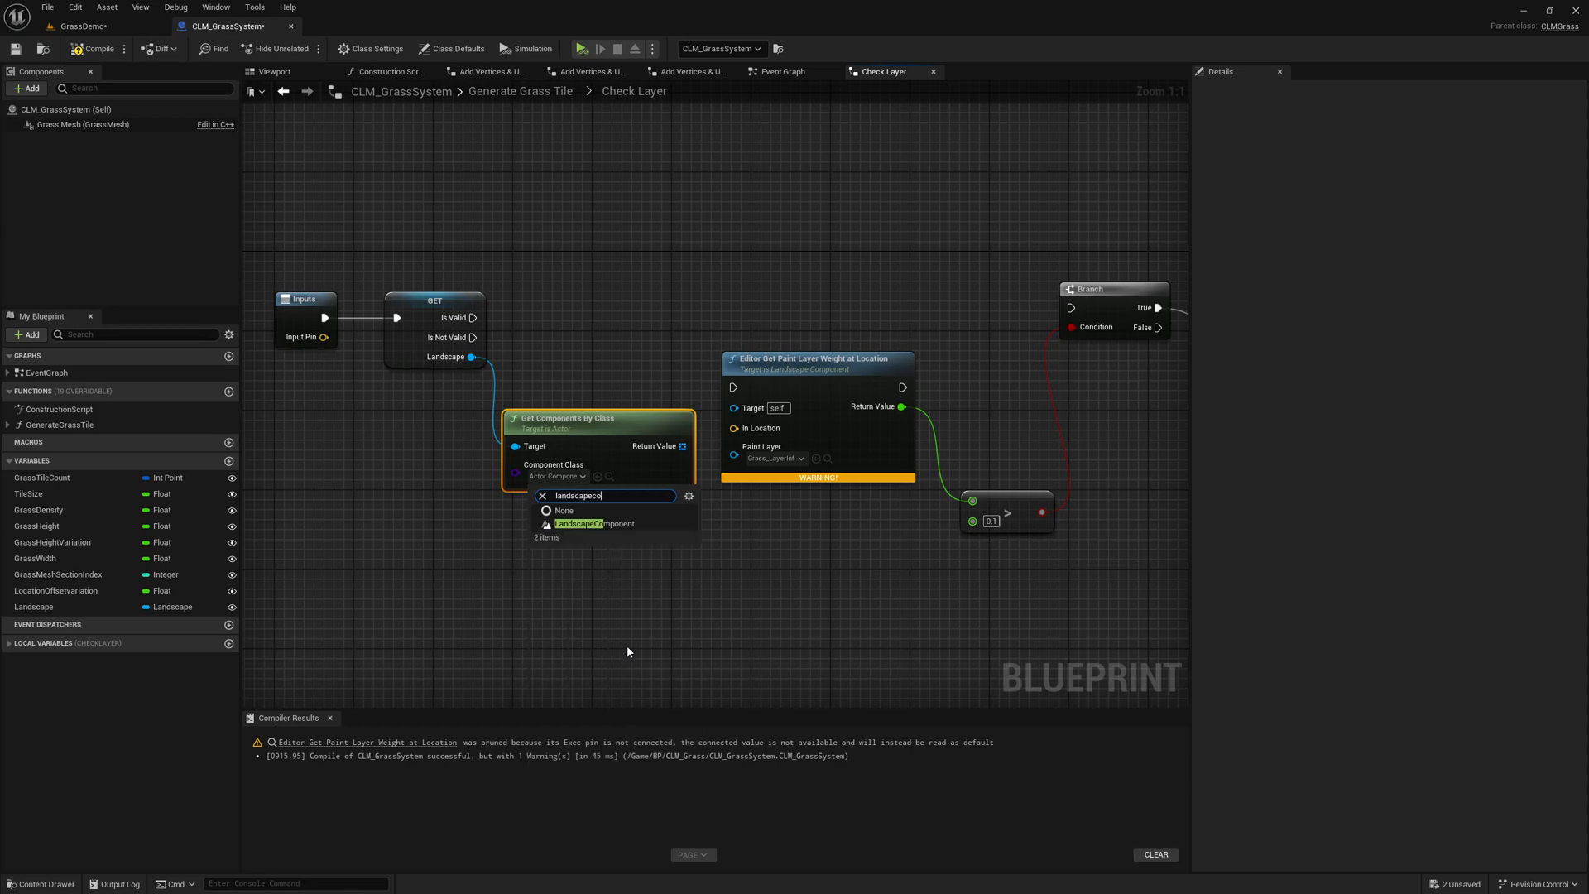
click(595, 525)
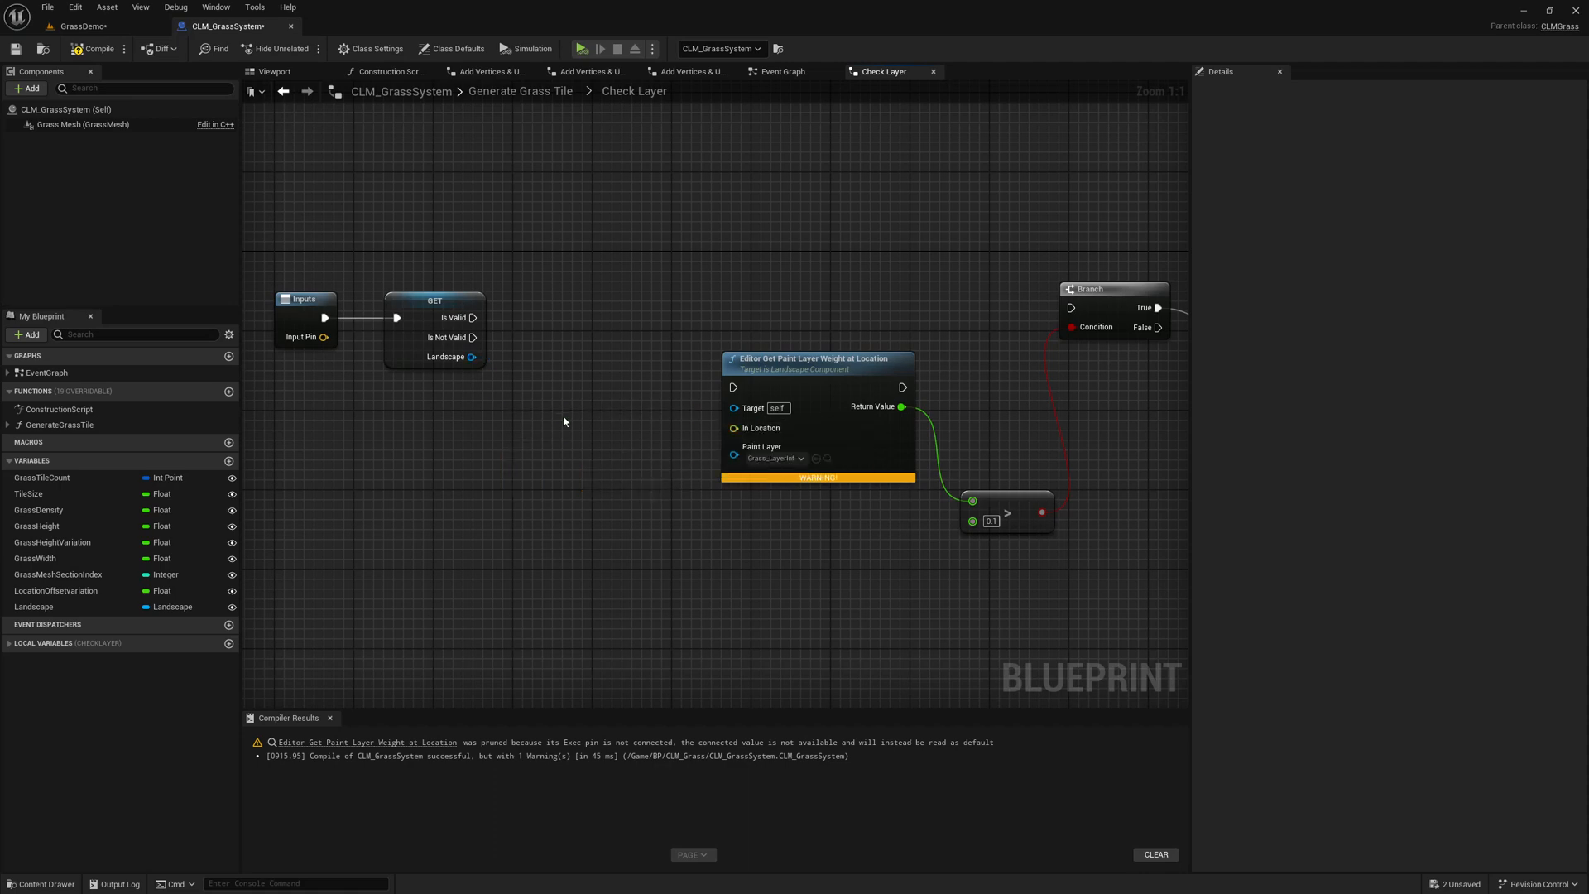
Step: Feed the Landscape pin into a Get Component by Class node set to Landscape Component
drag(471, 356, 539, 457)
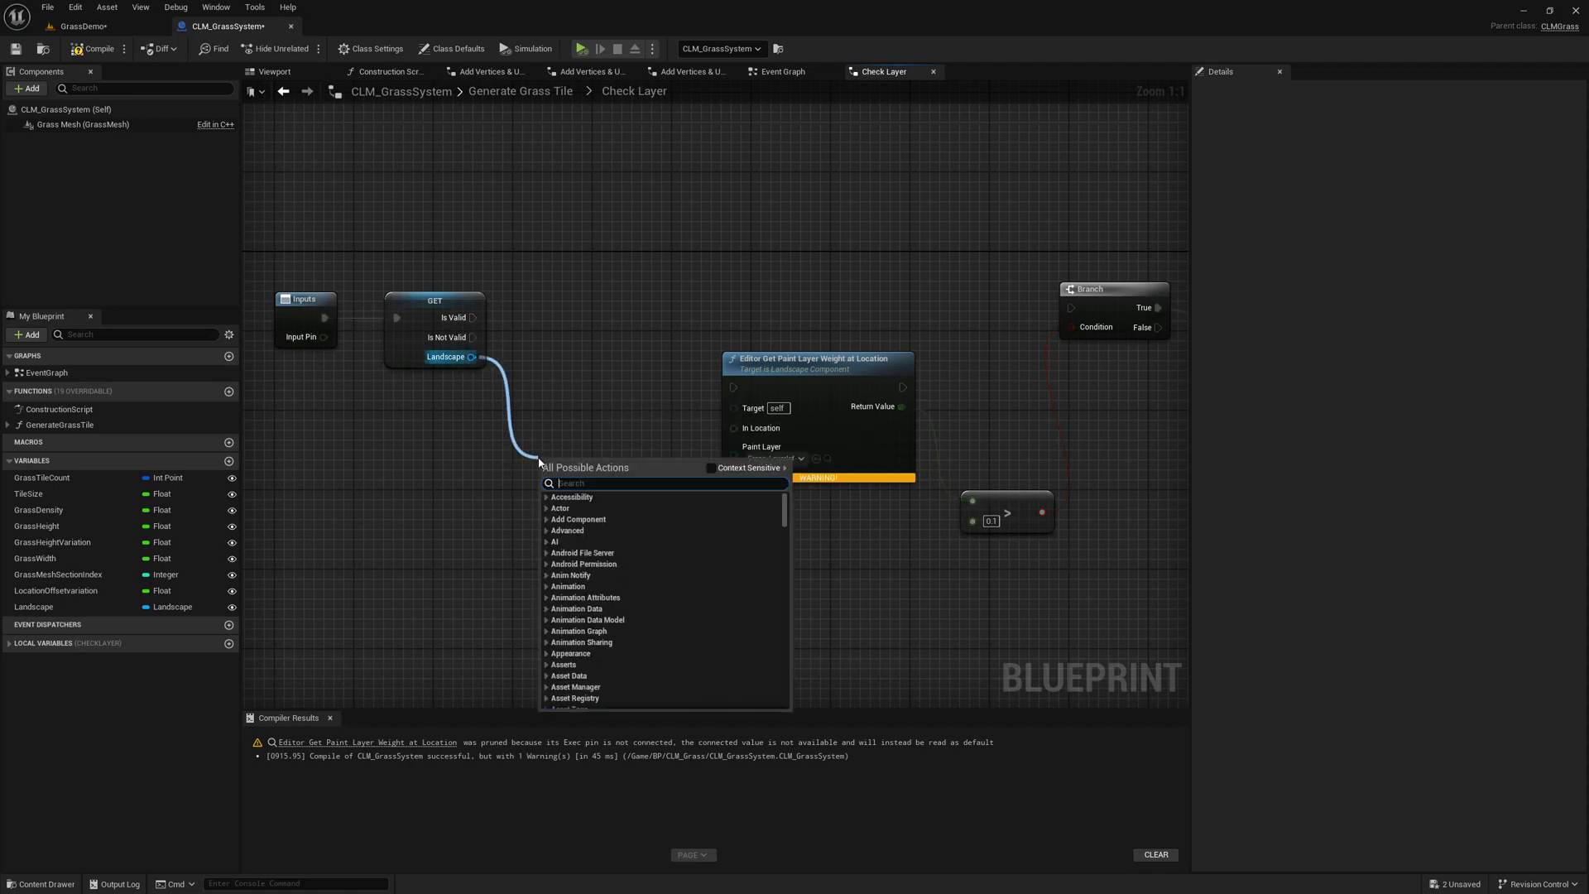
text(componentby)
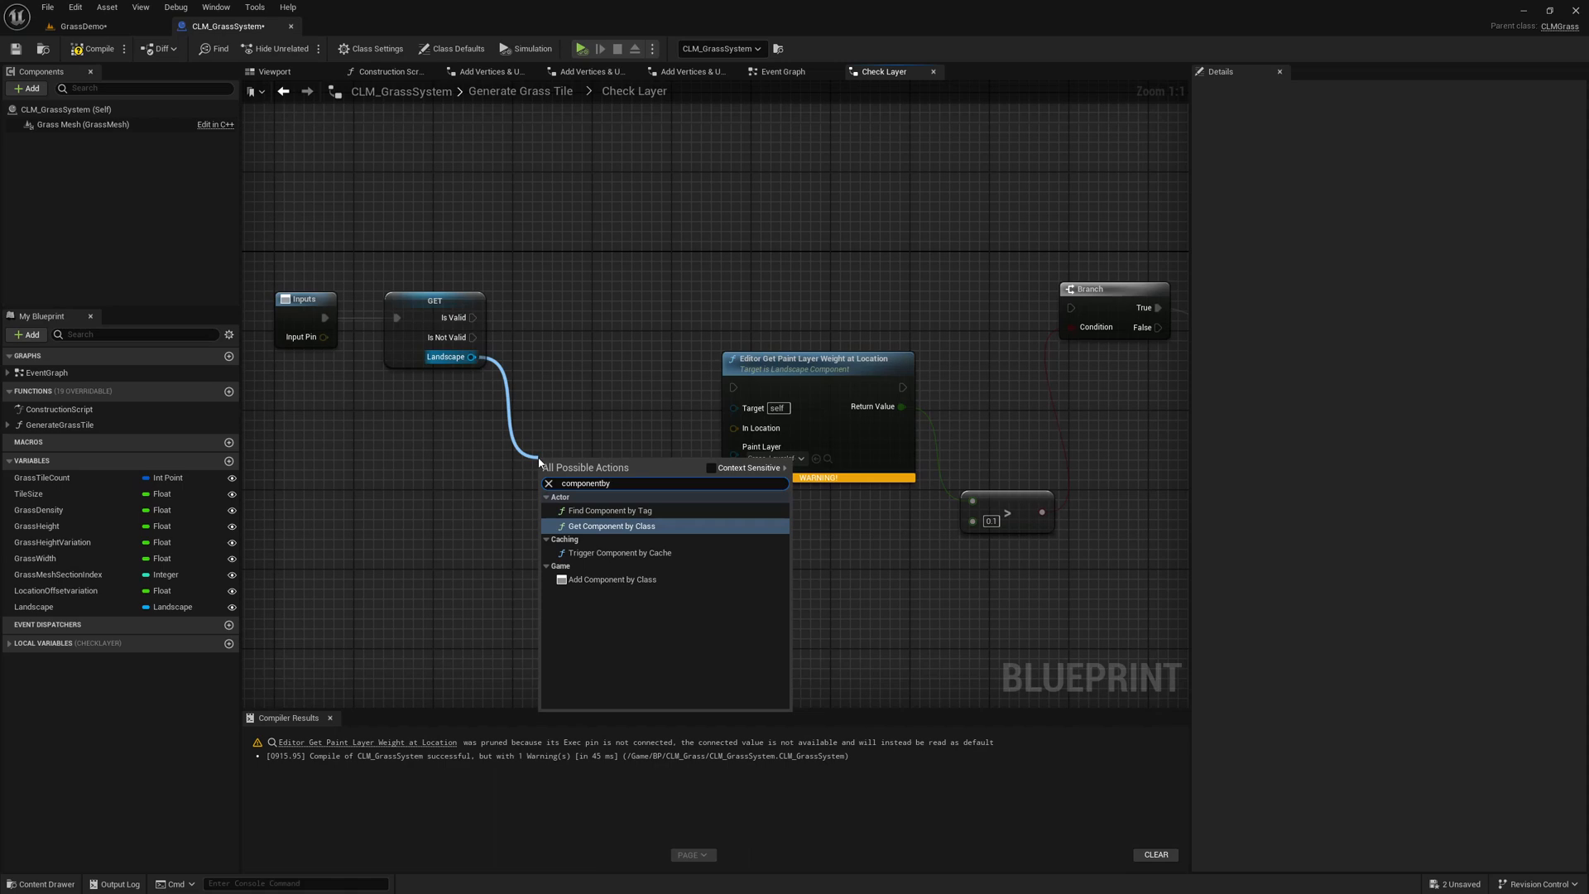
click(611, 524)
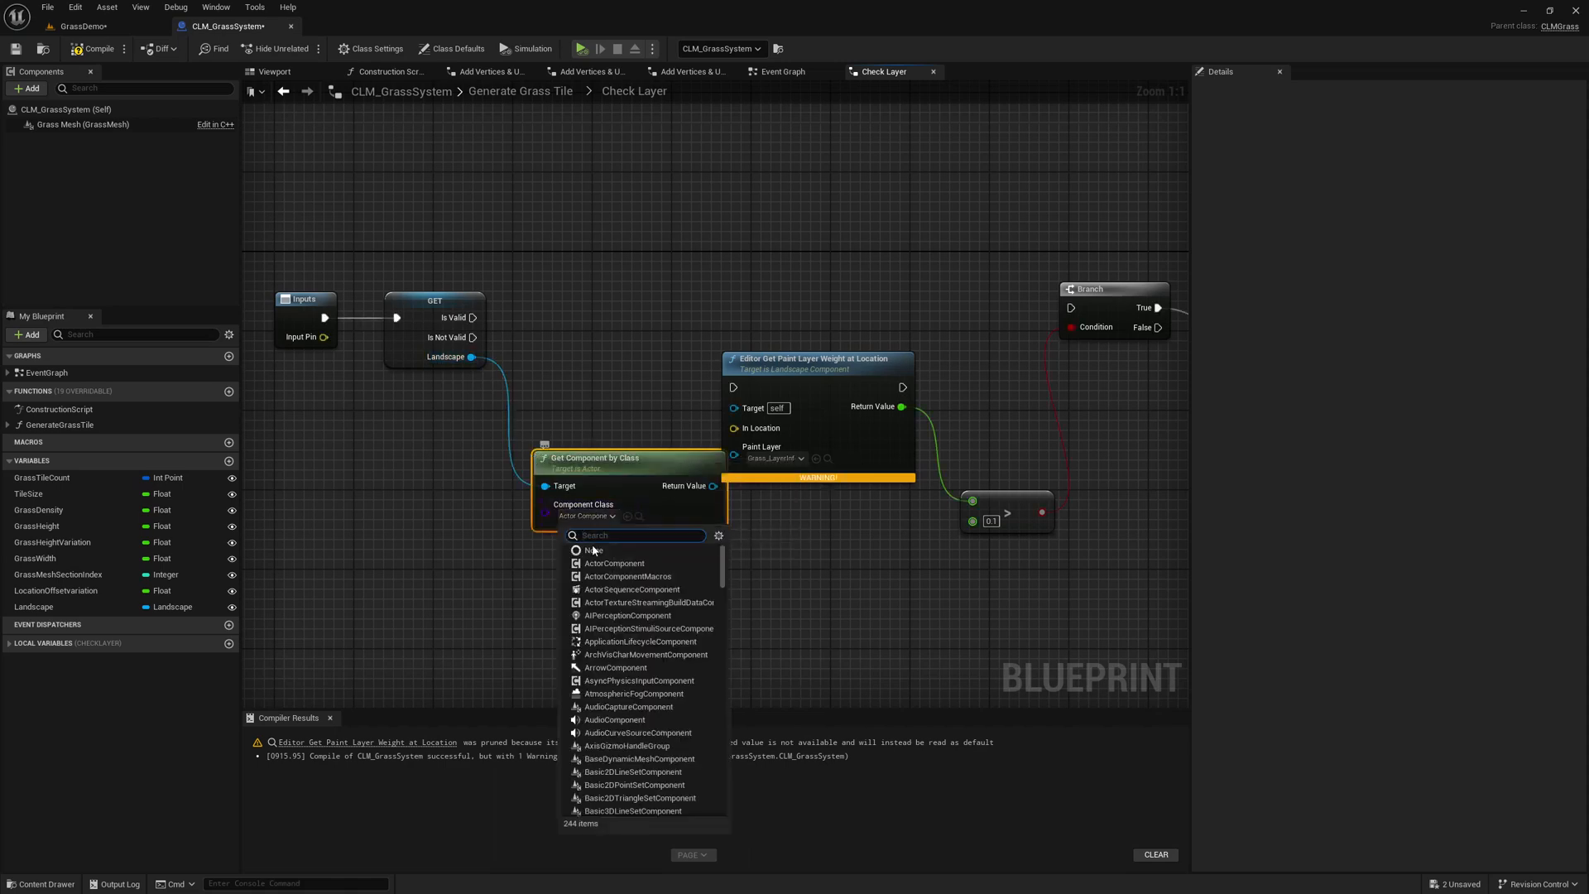
text(landscape)
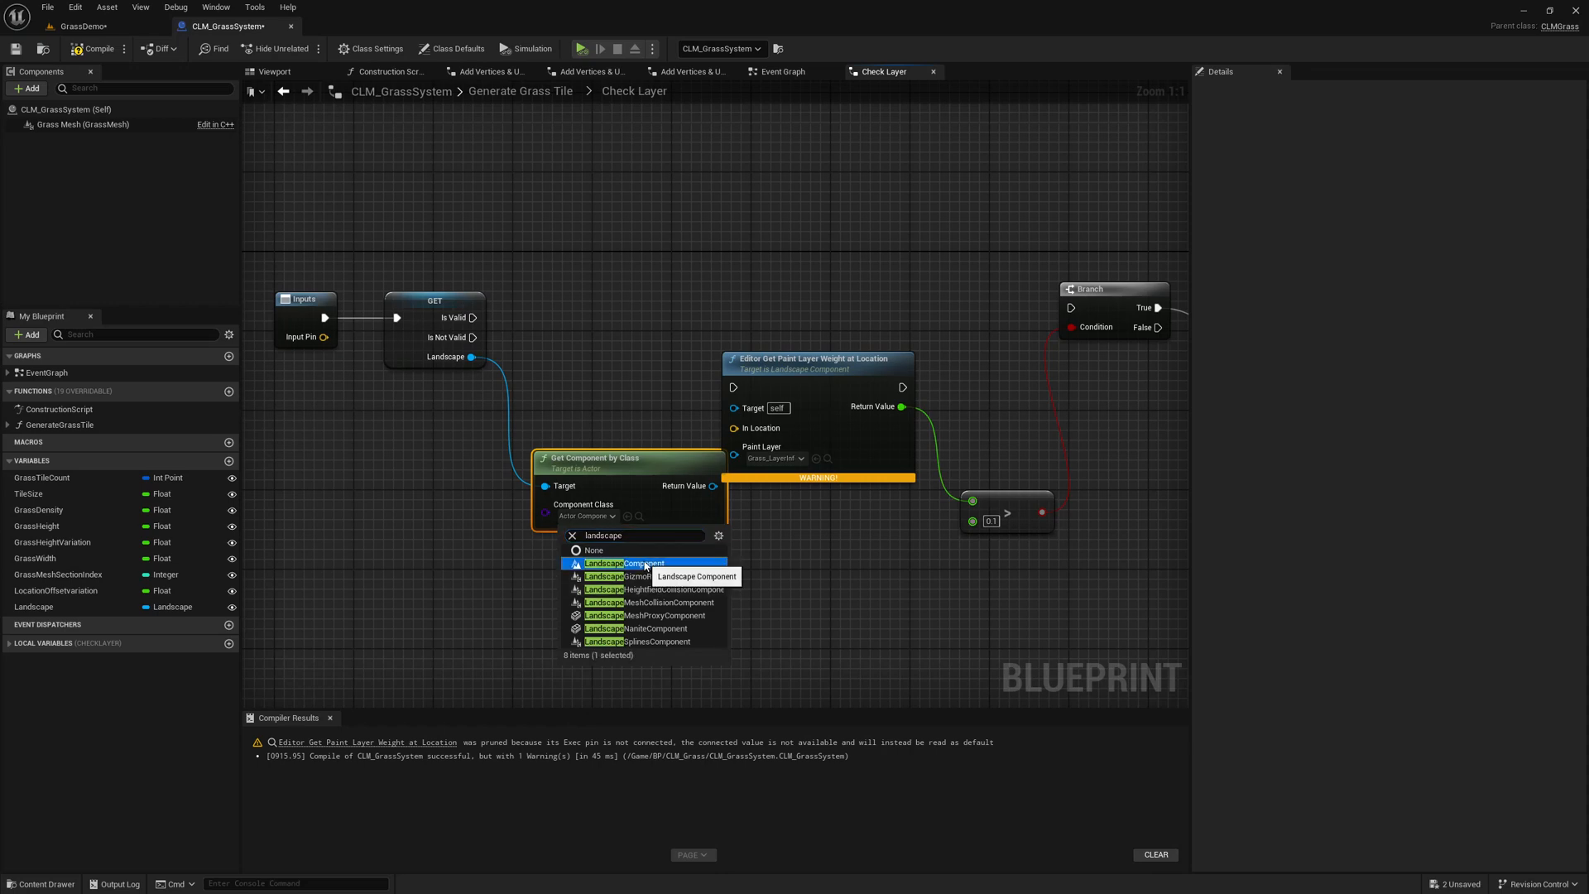
click(629, 563)
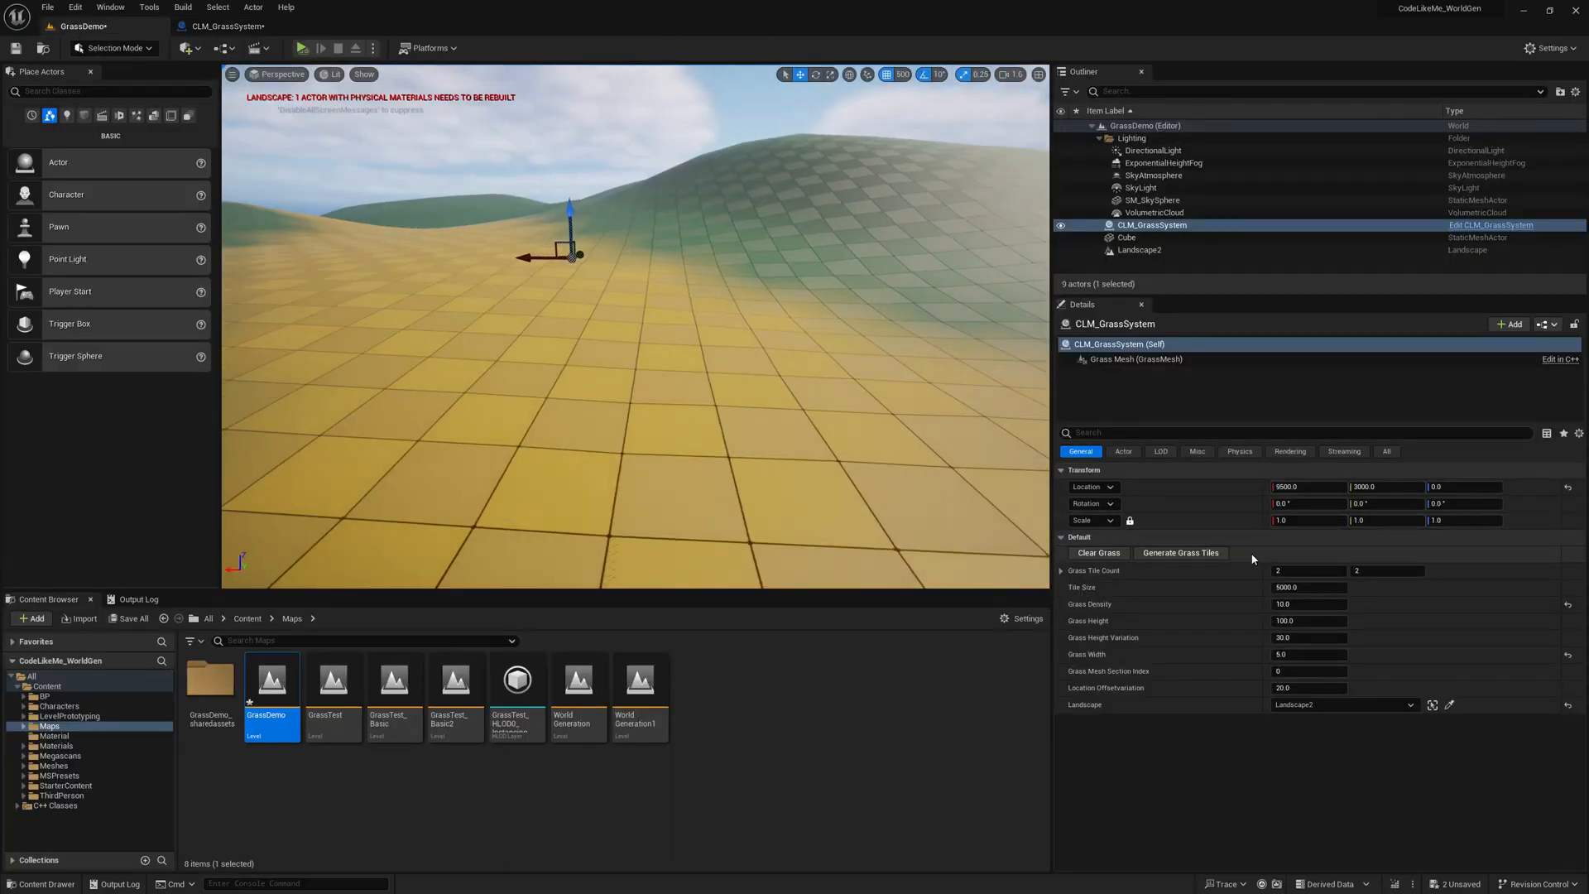
Step: Set the line trace's Draw Debug Type to None, compile, and raise Grass Density to 300.0
click(1180, 553)
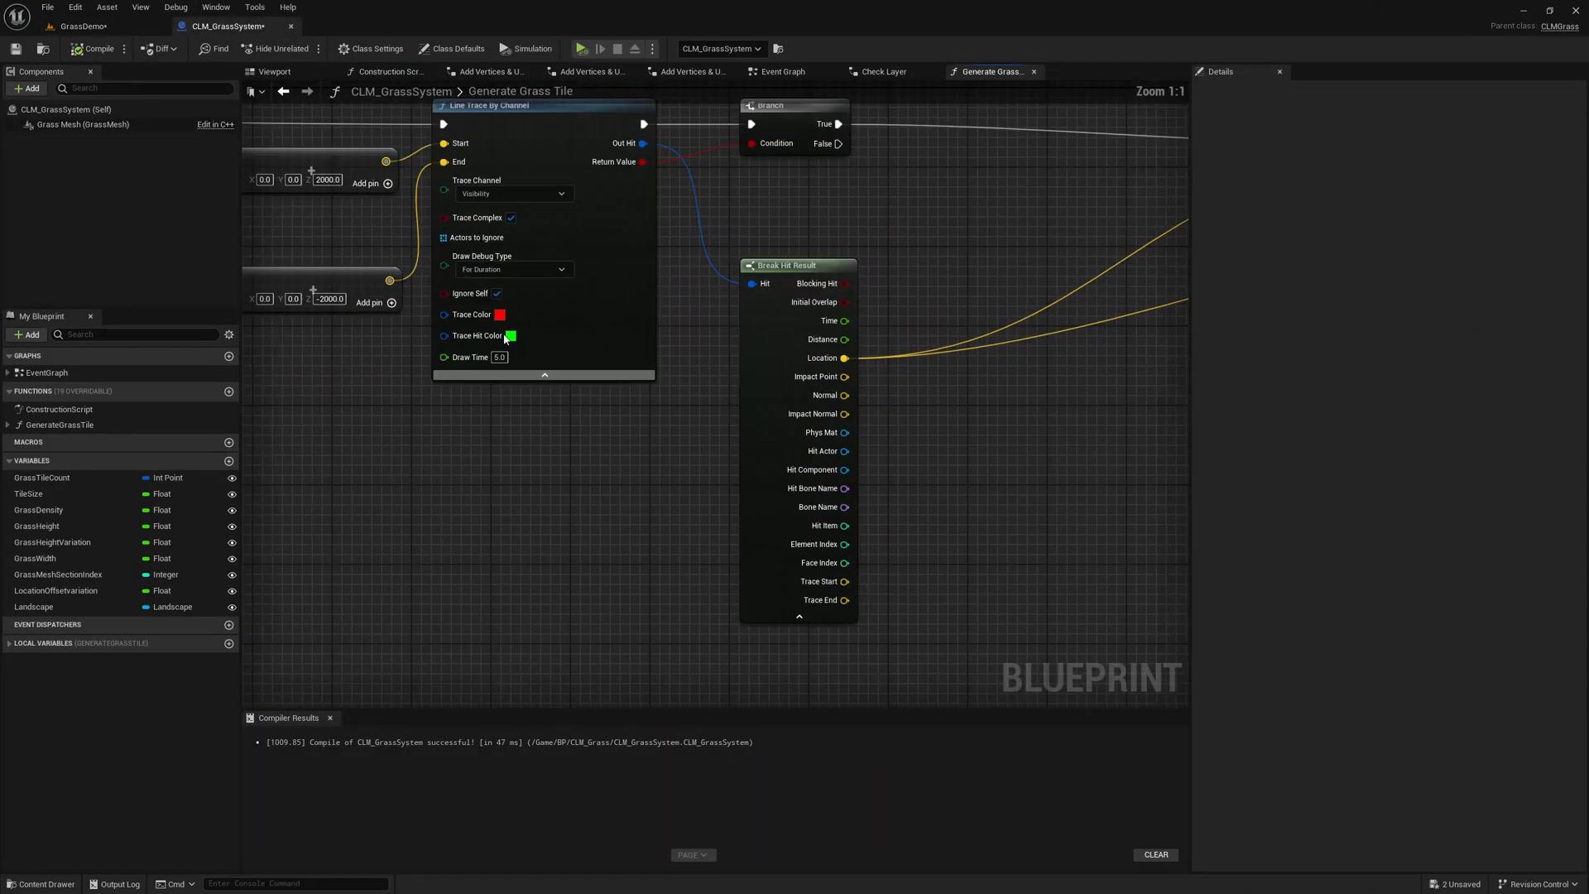
click(510, 268)
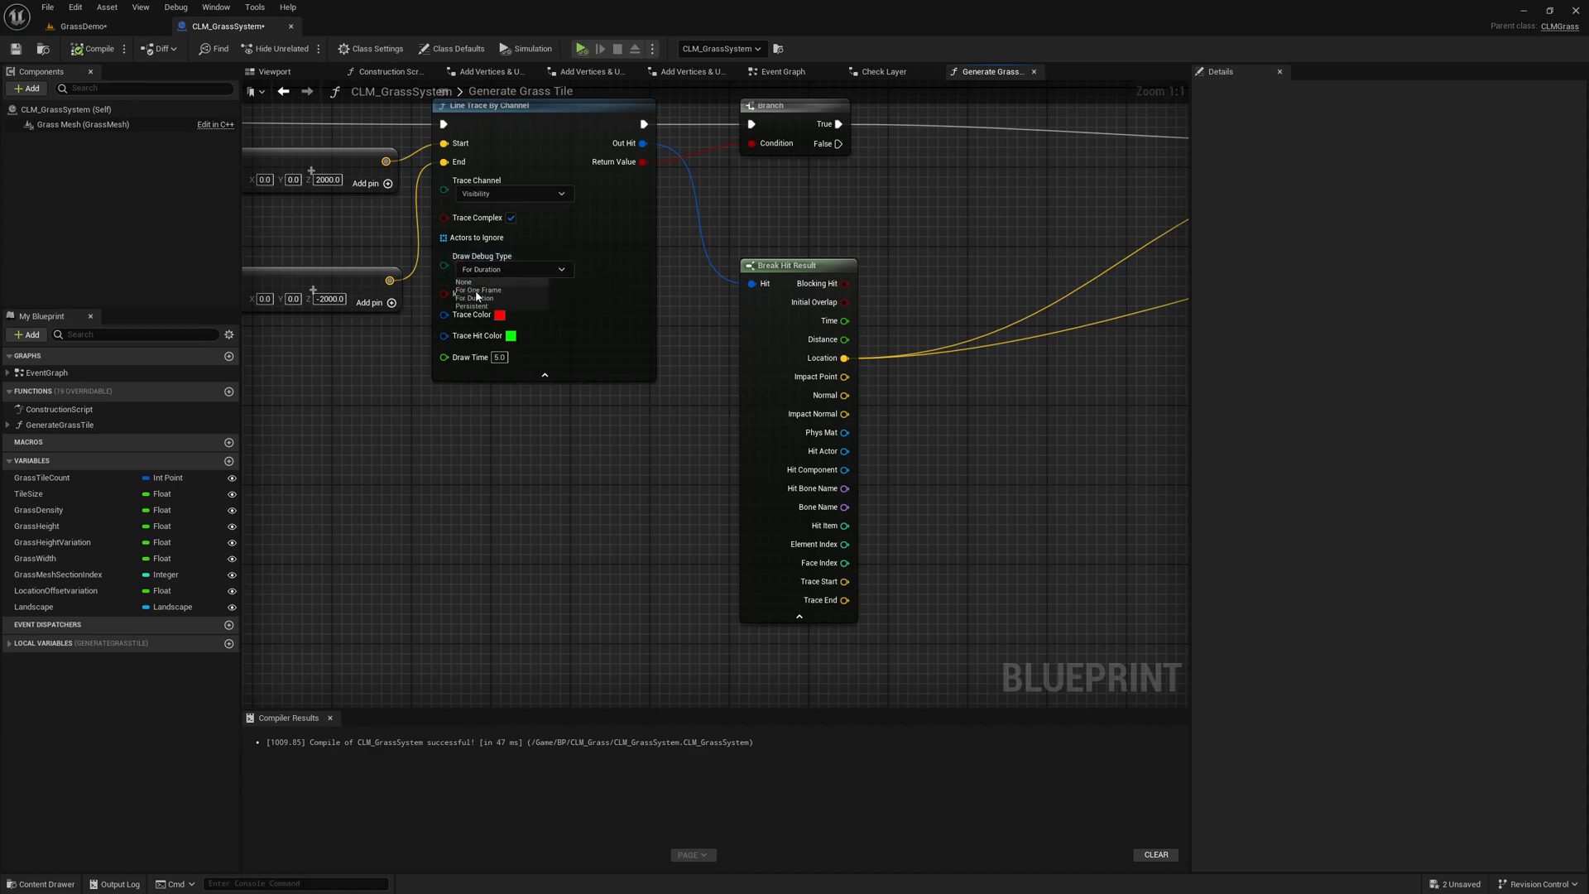
click(464, 282)
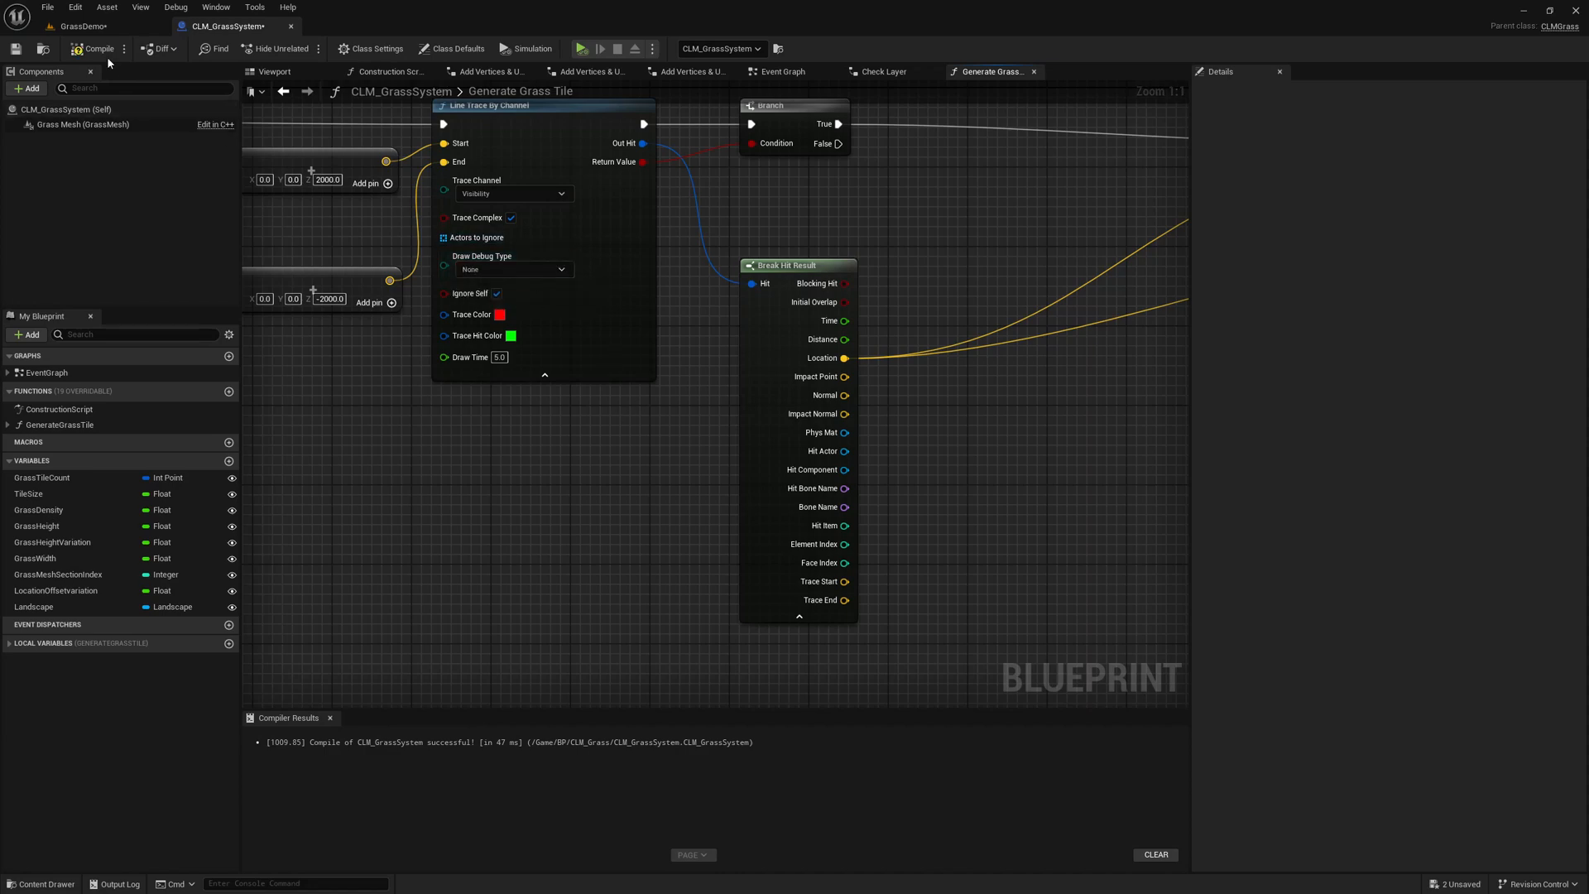
click(75, 25)
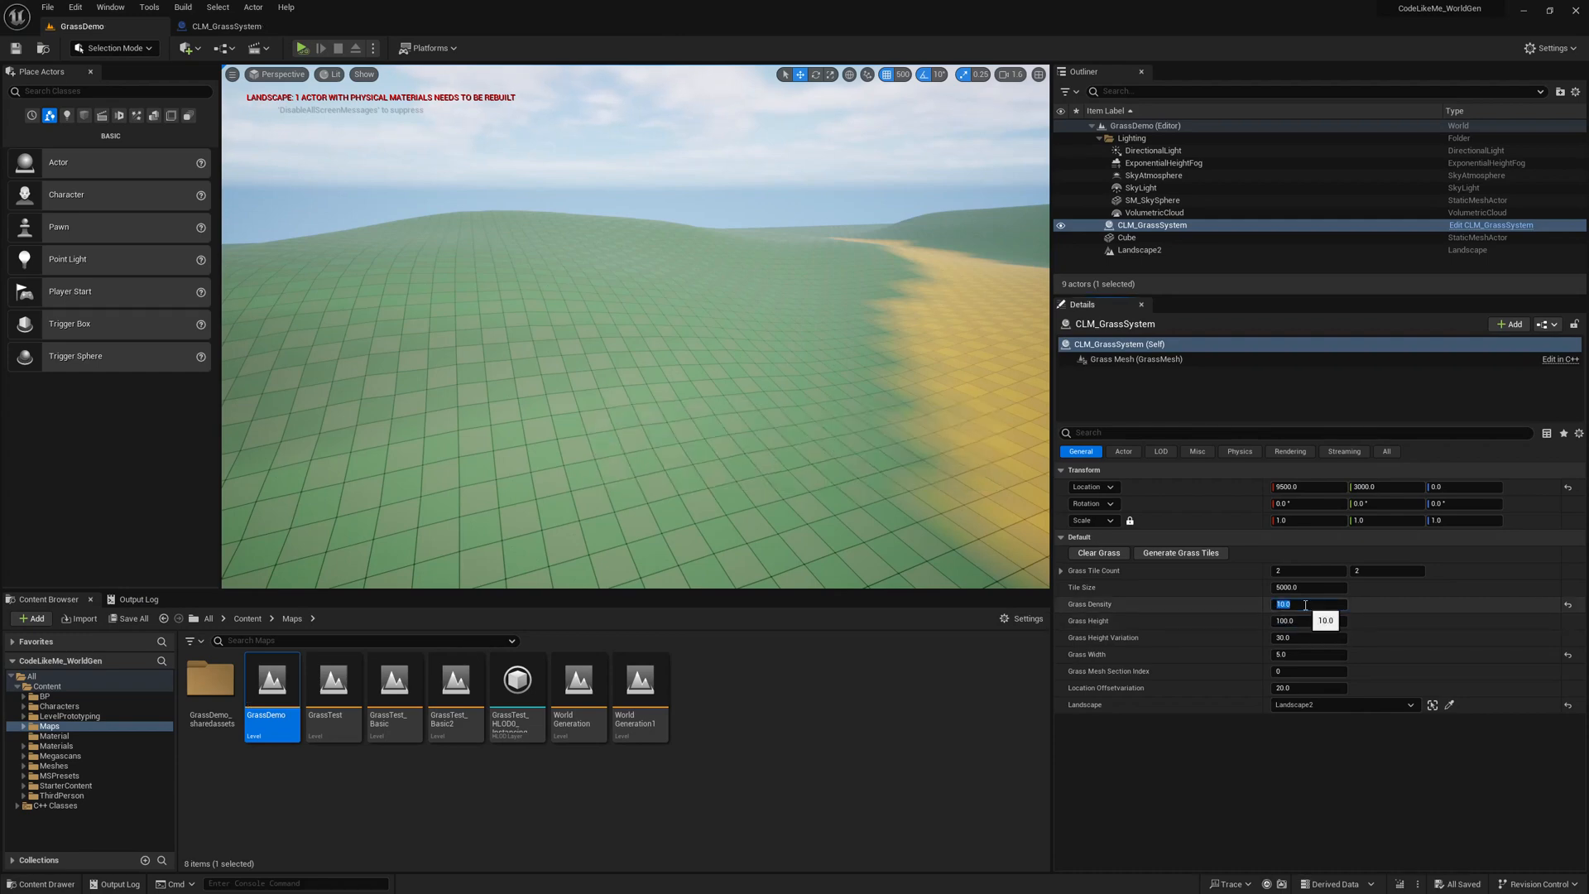
text(300.0)
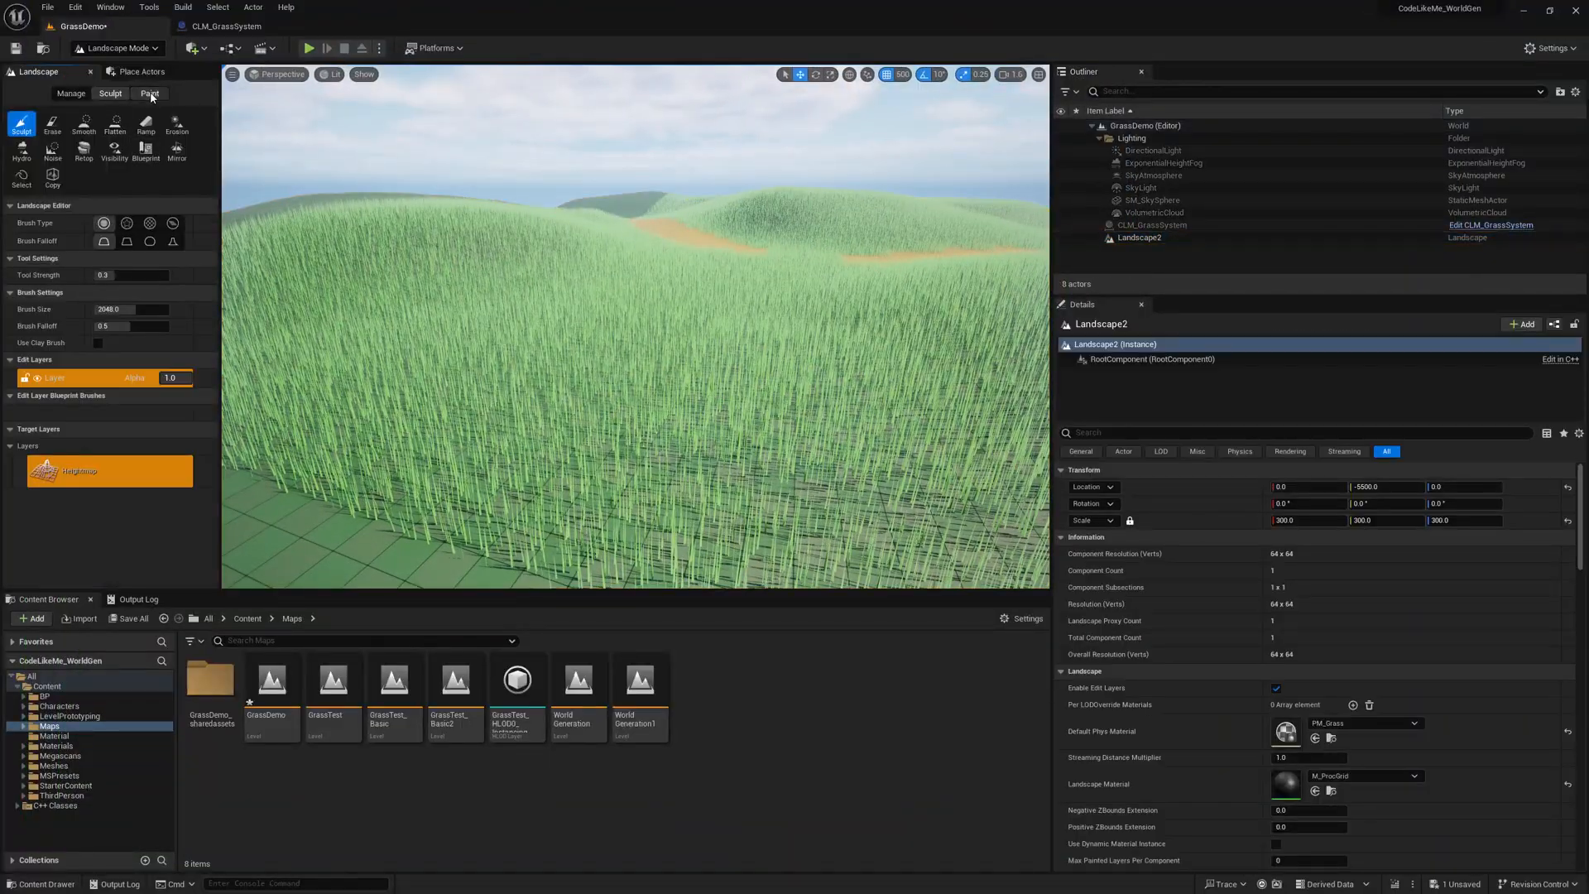
Step: Paint the Dirt layer along the path across the landscape hills
click(149, 93)
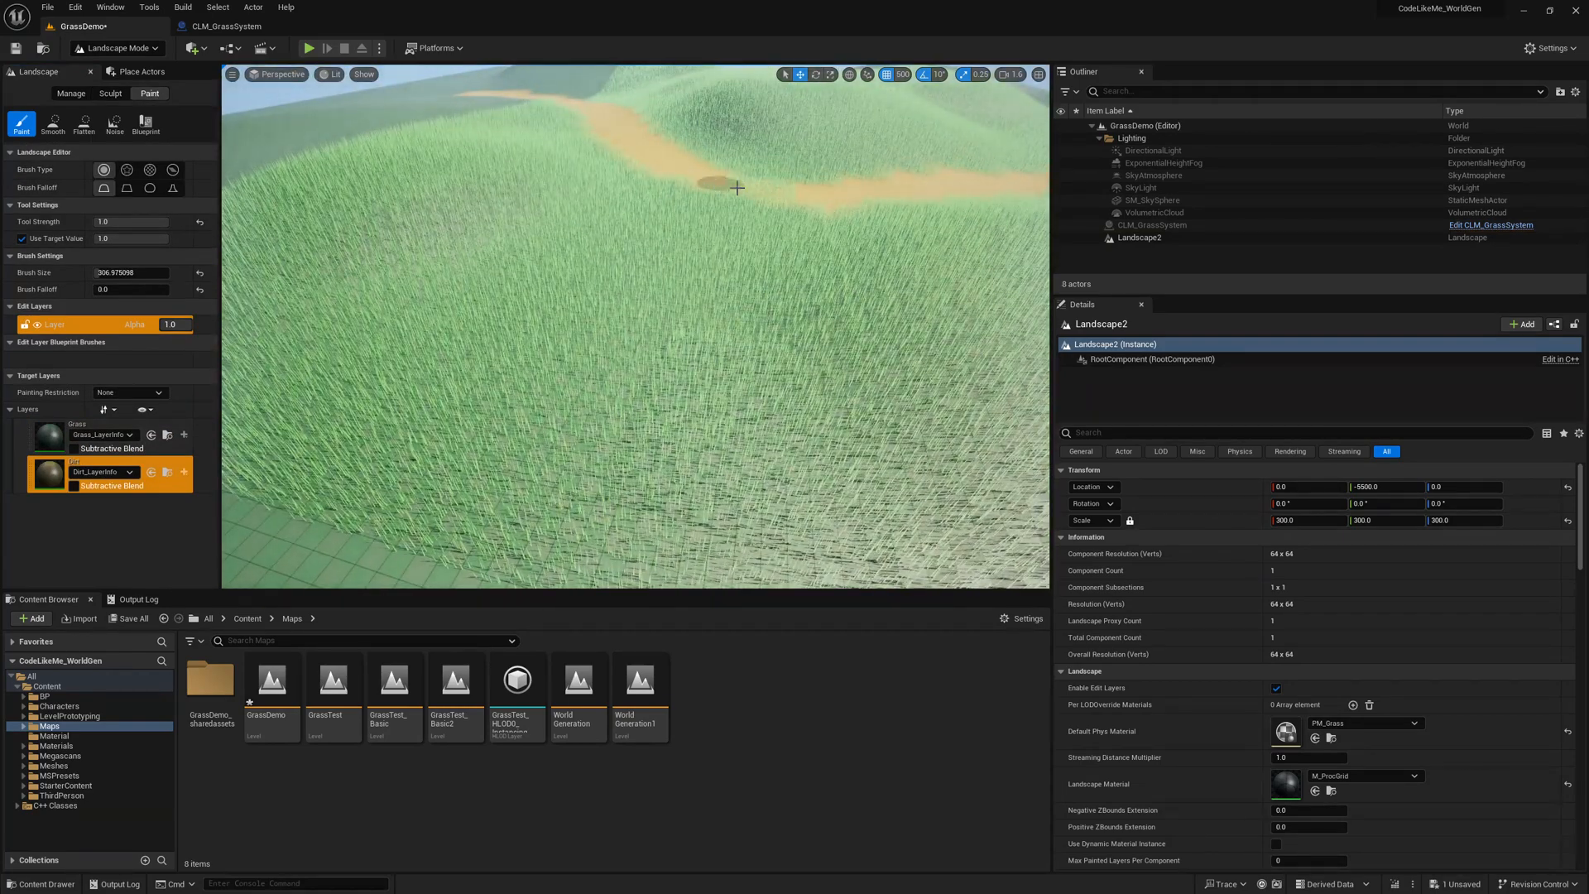
drag(739, 187, 548, 543)
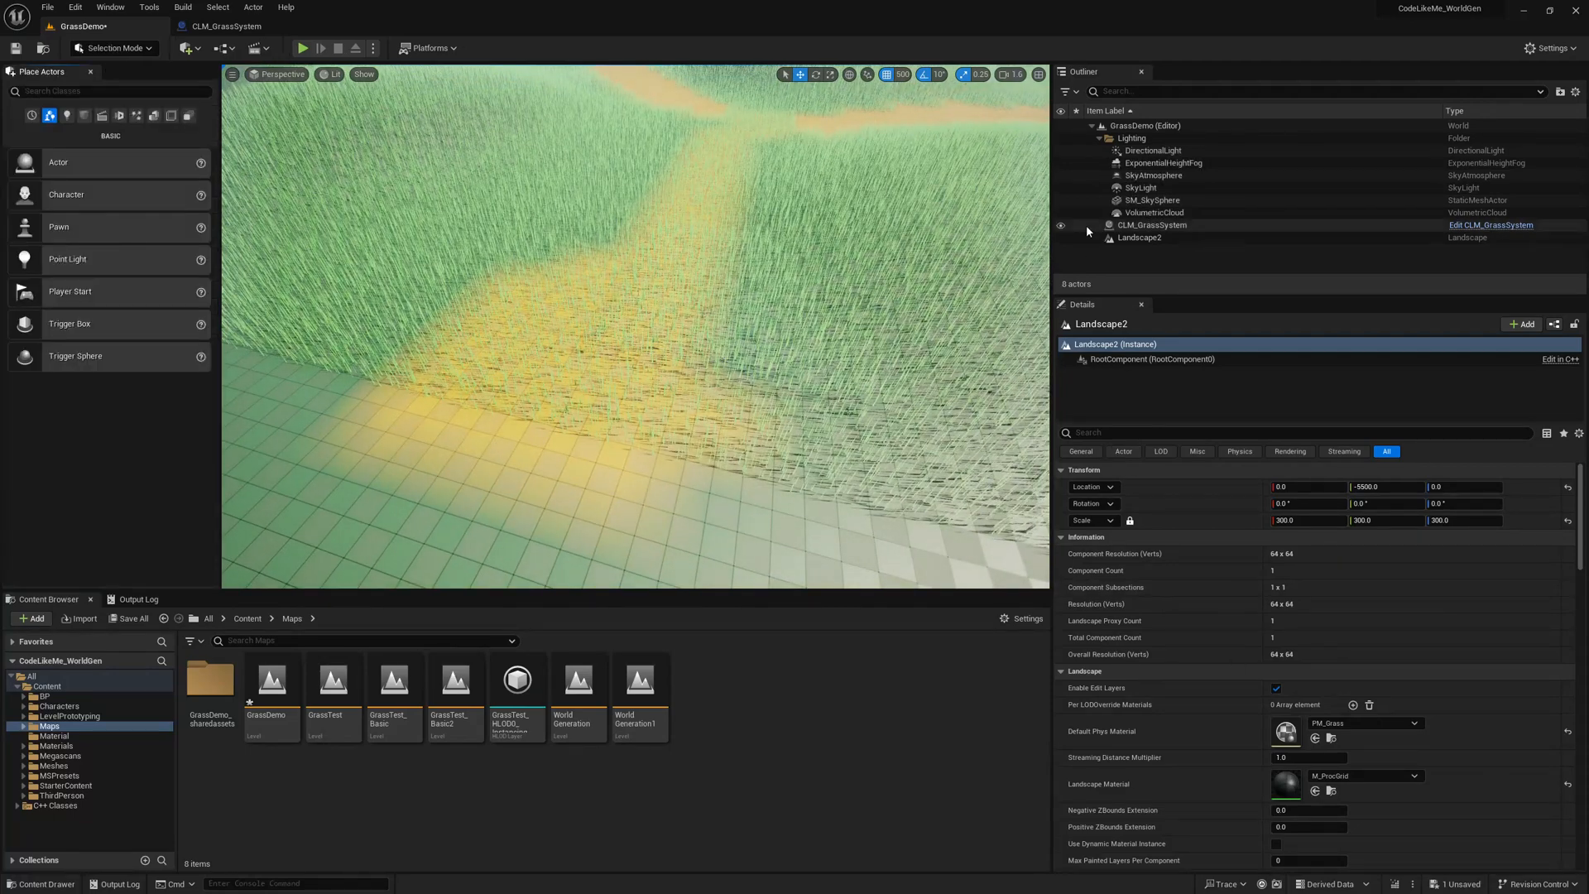
Step: Clear the grass on CLM_GrassSystem and regenerate grass tiles over the repainted landscape
click(1150, 225)
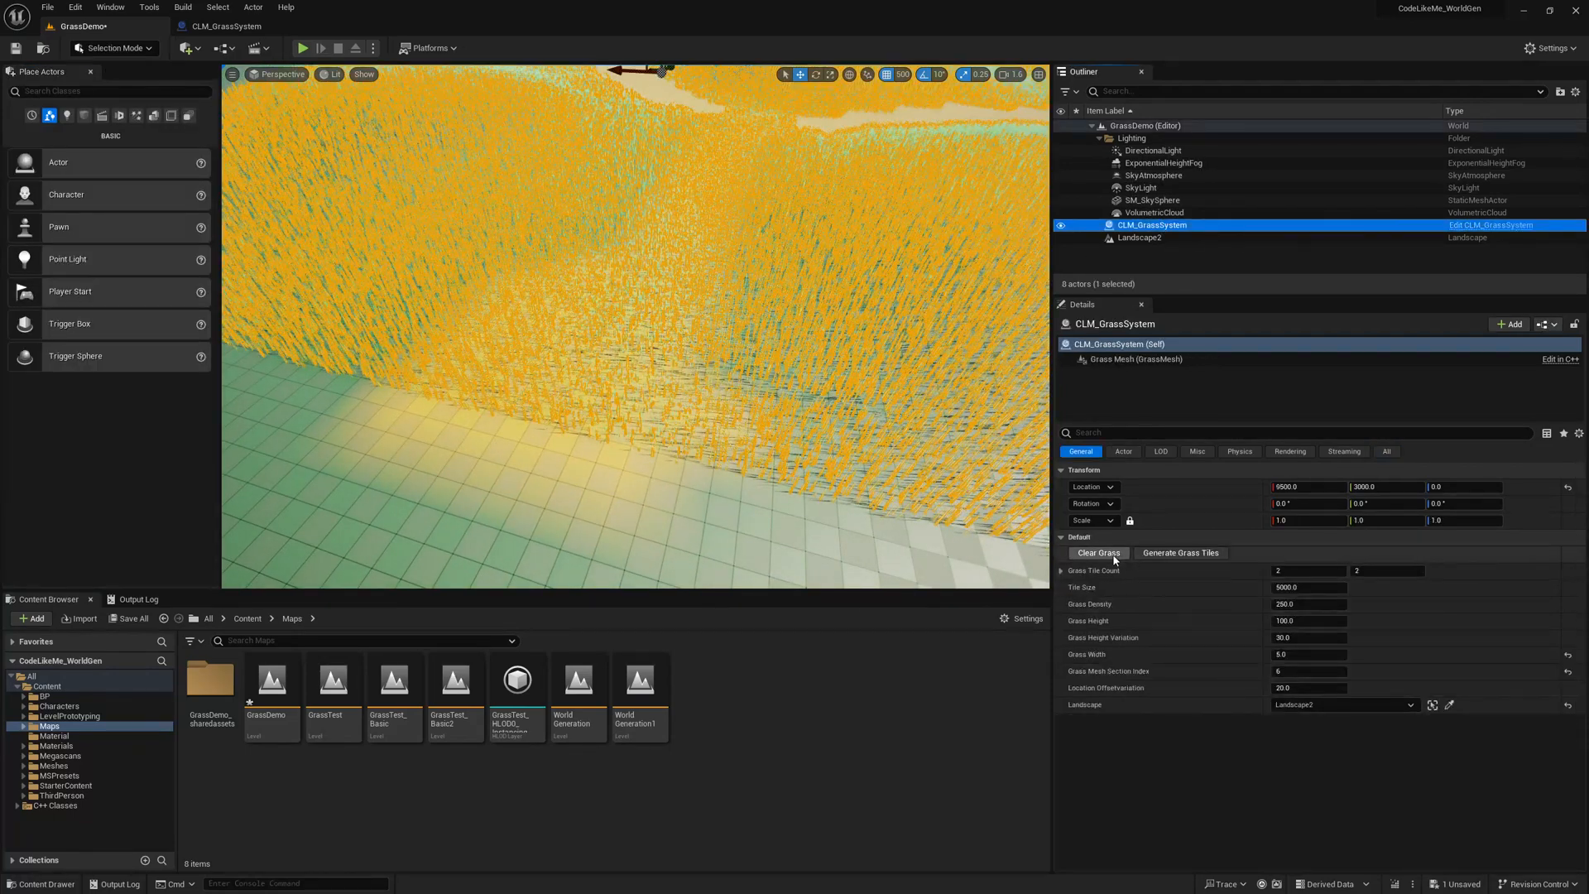
click(1097, 553)
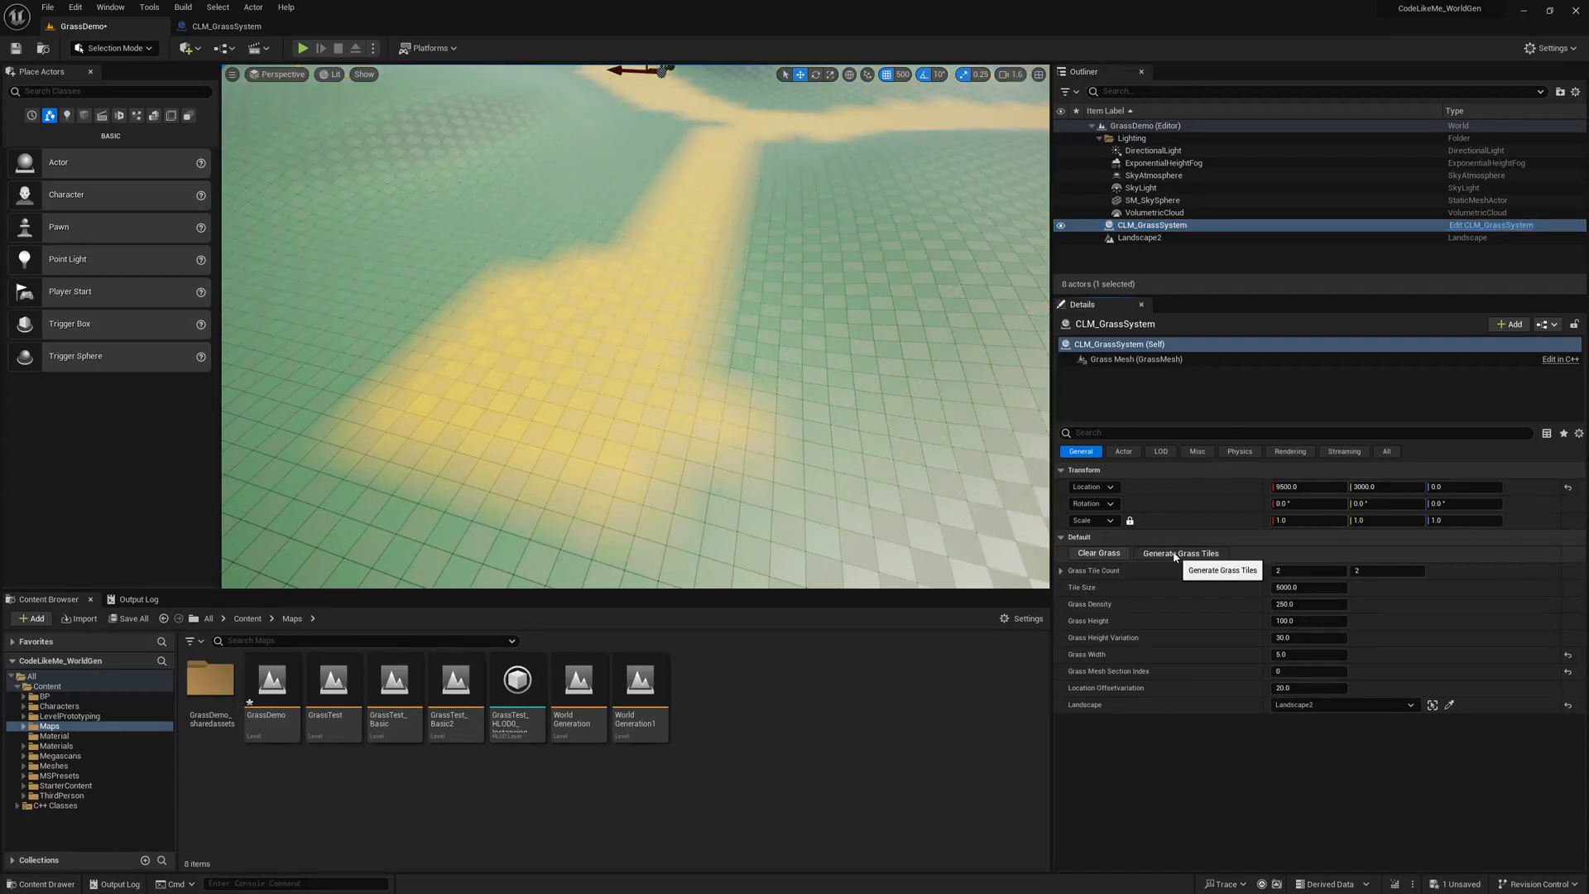
click(1180, 553)
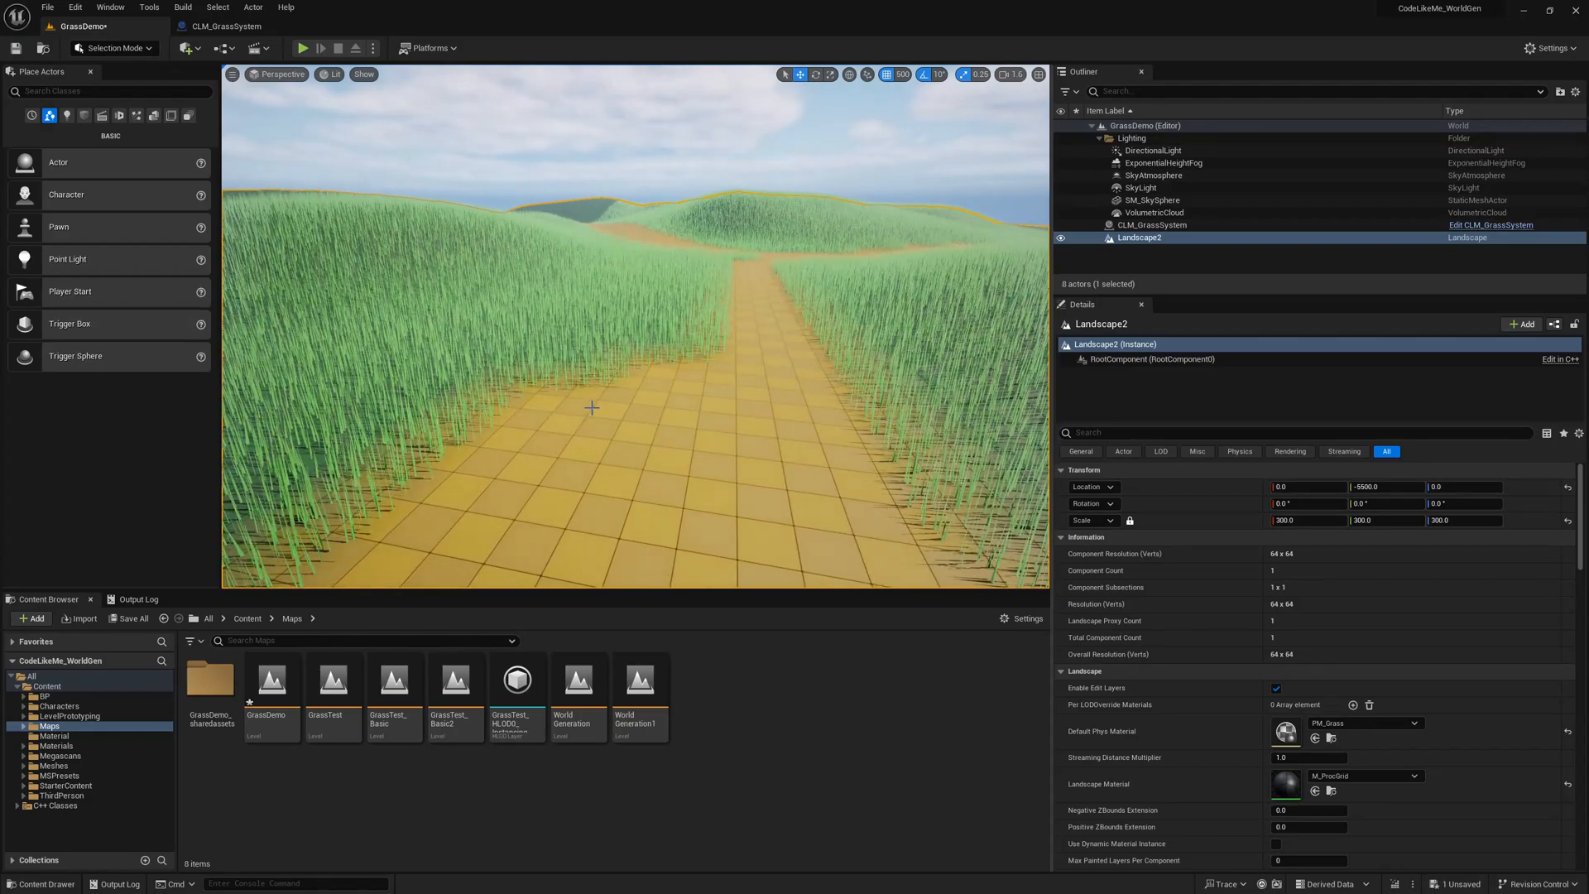
key(F11)
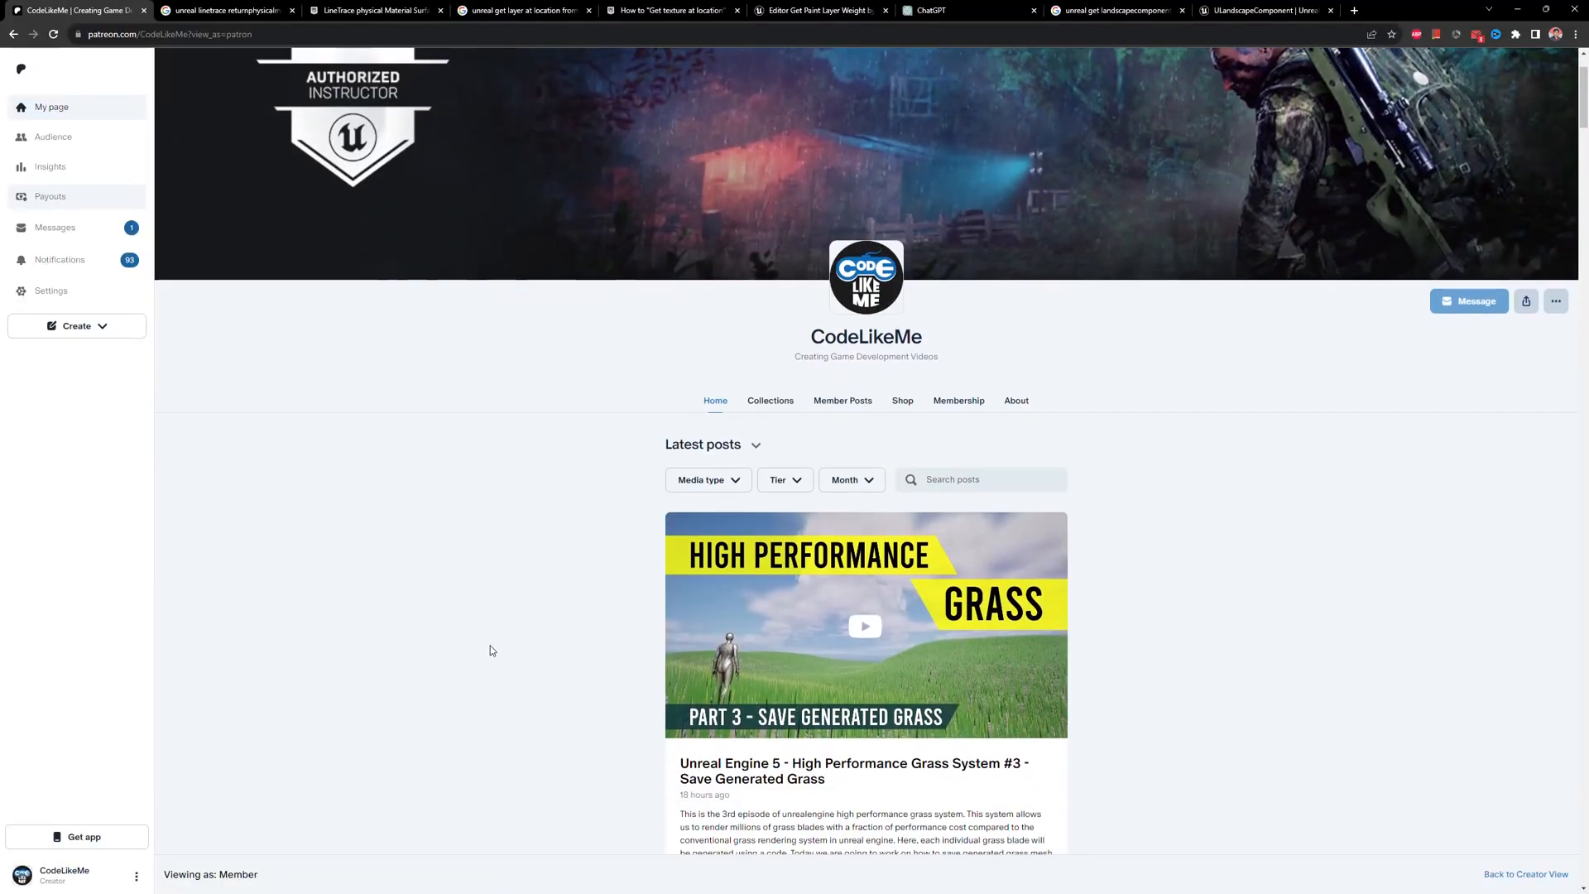
Step: Scroll down the Patreon feed past the High Performance Grass and Runtime Terrain Generation posts
scroll(down, 3)
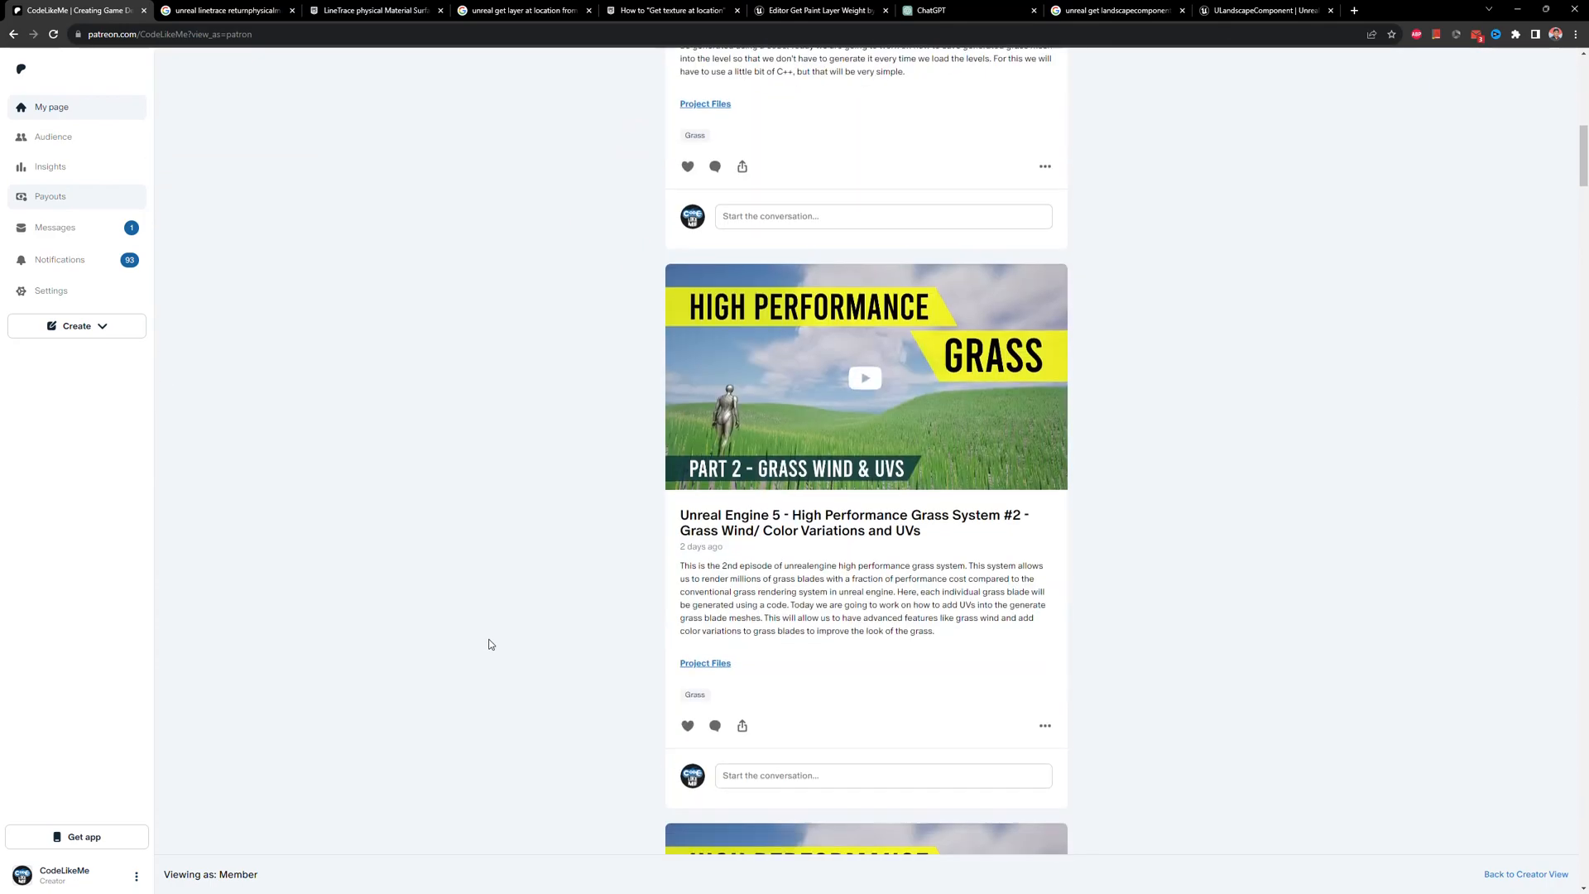
scroll(down, 3)
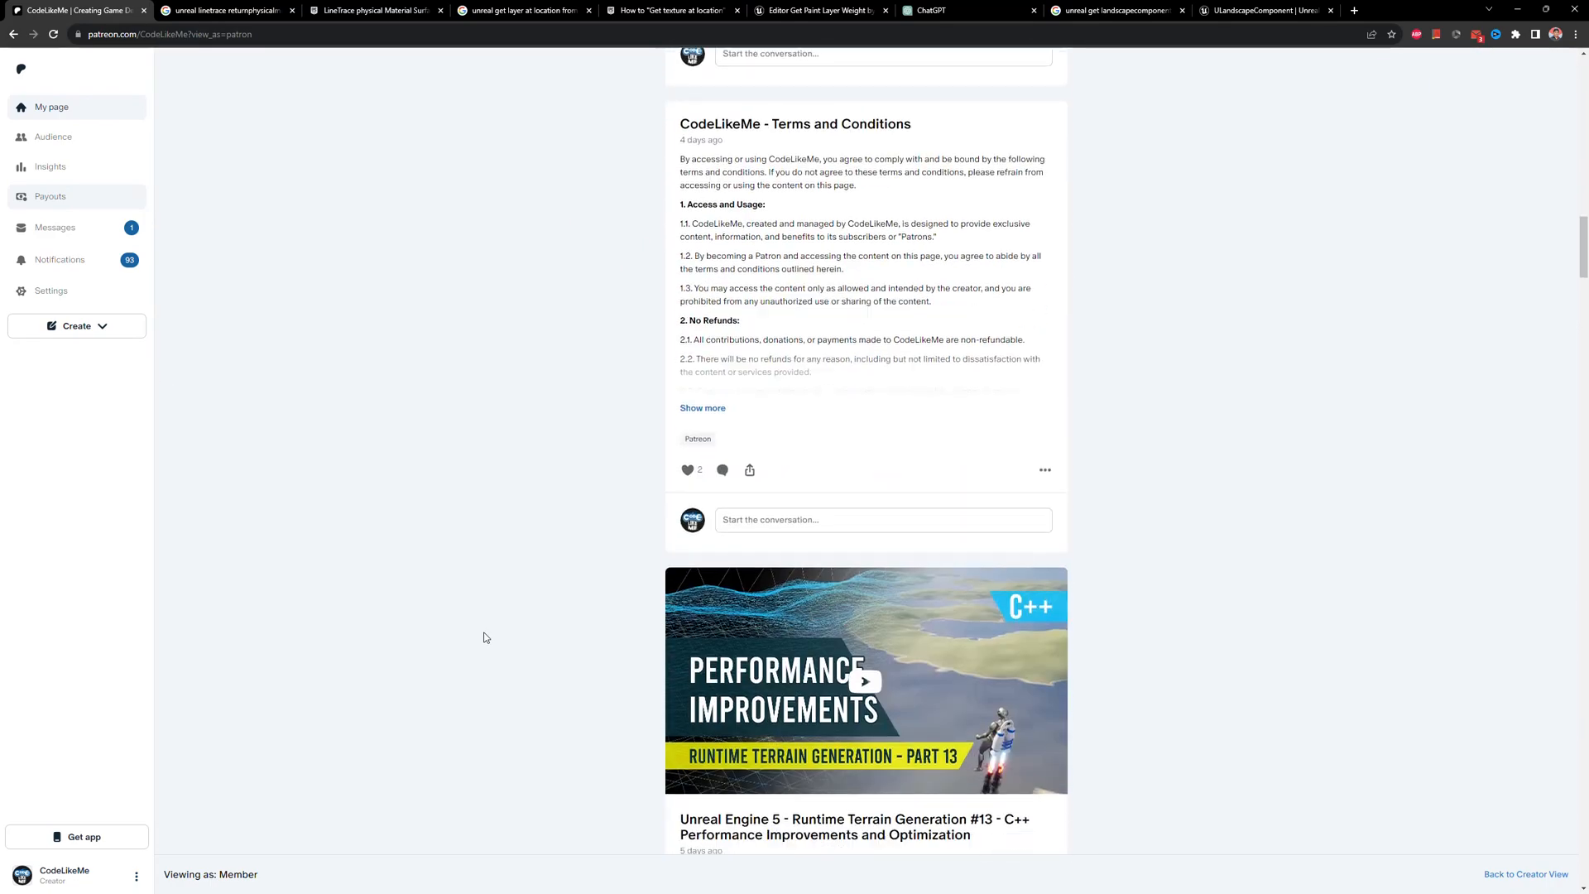
scroll(down, 3)
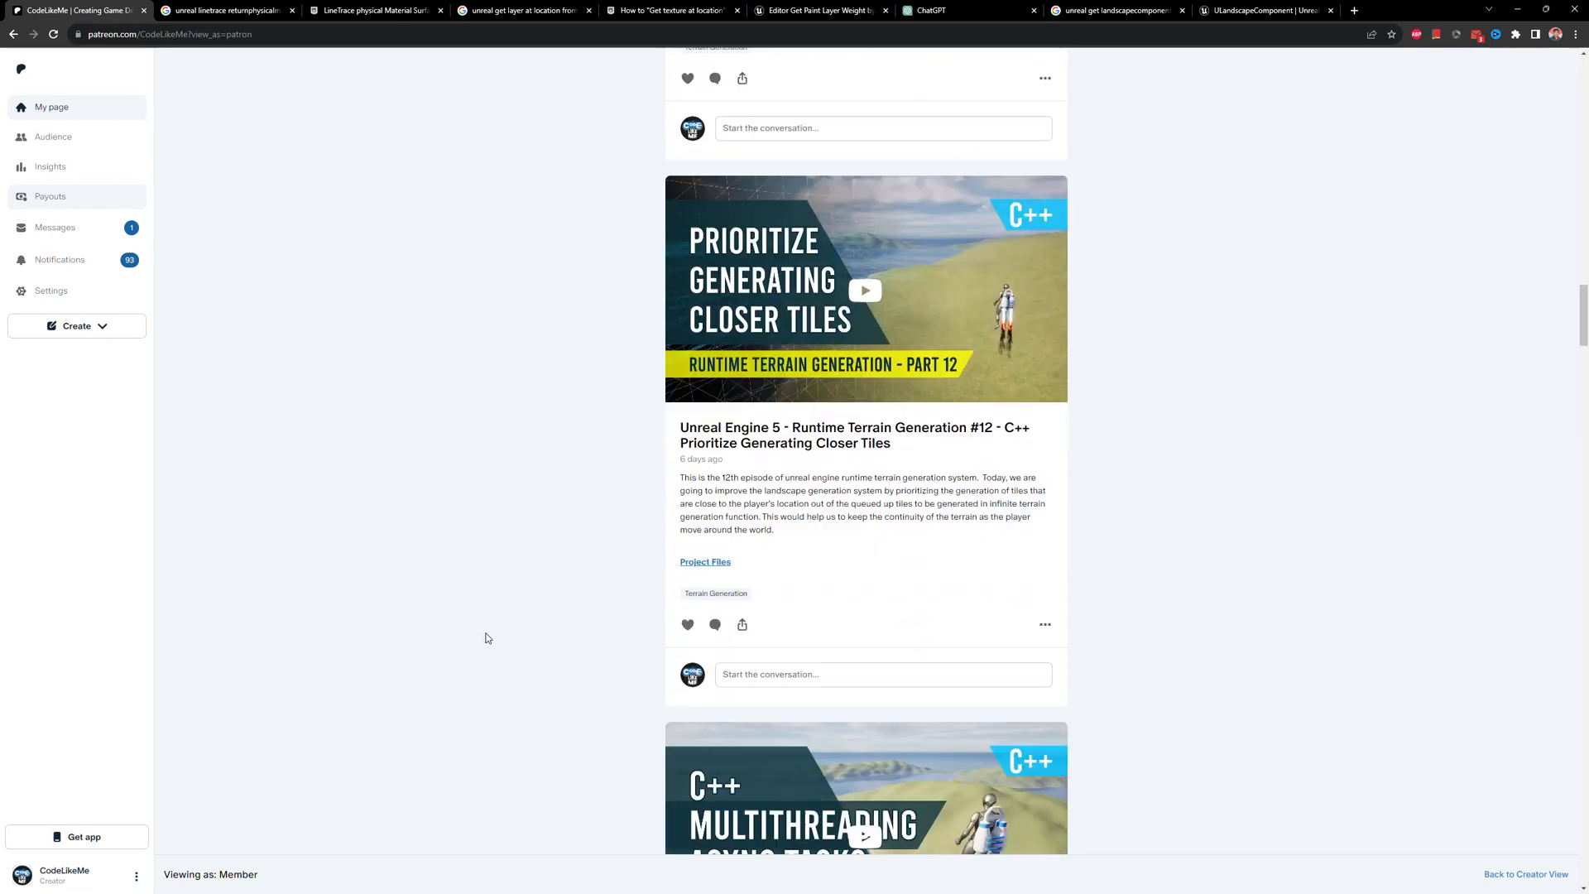
scroll(down, 3)
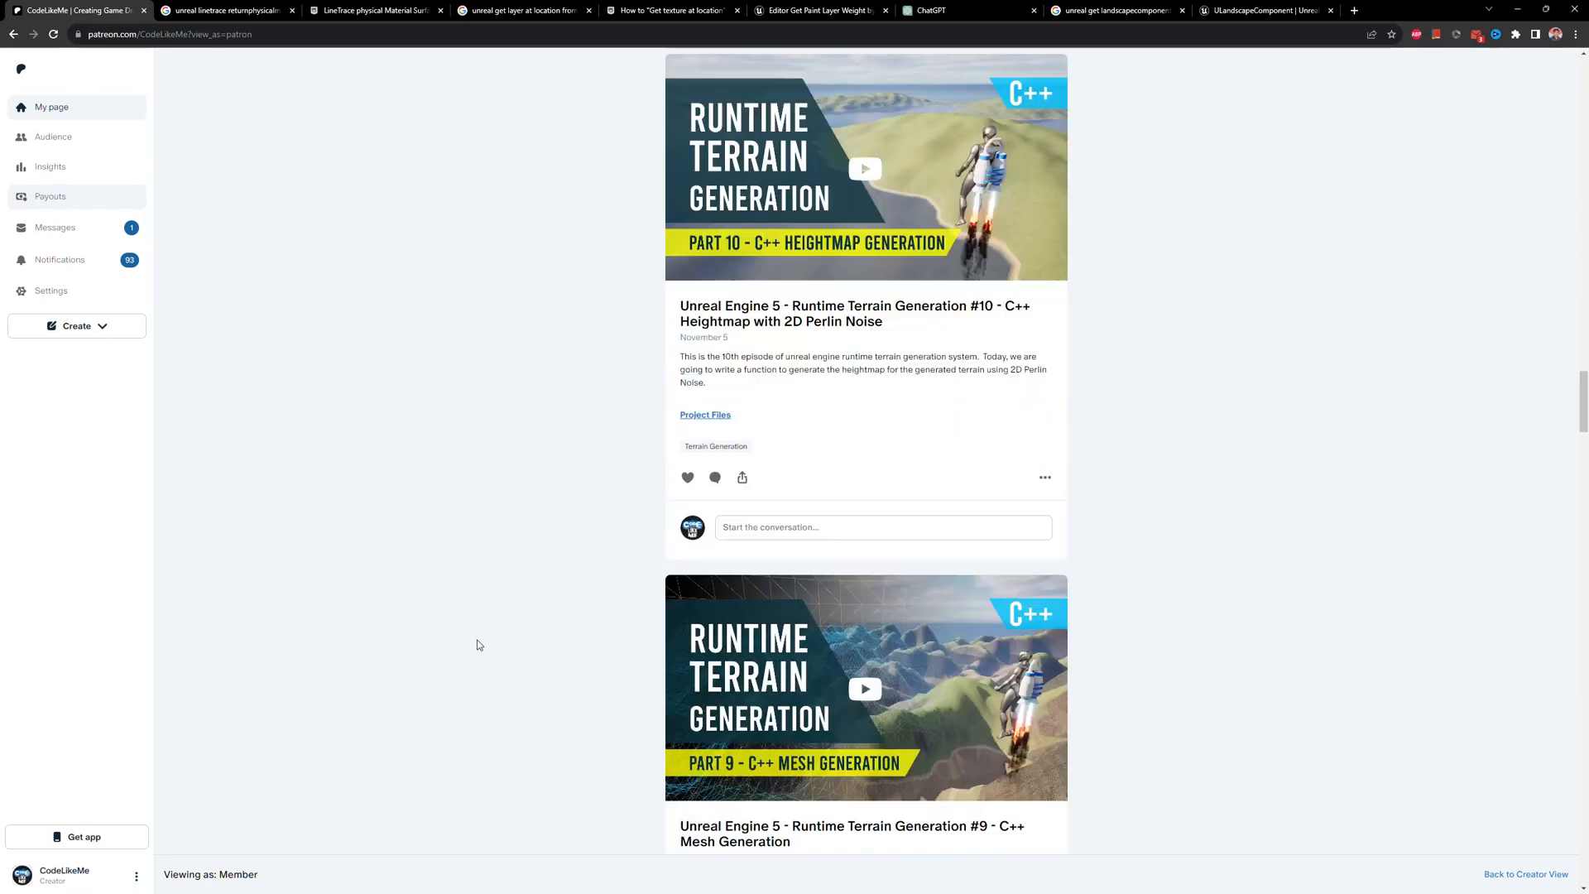
scroll(down, 3)
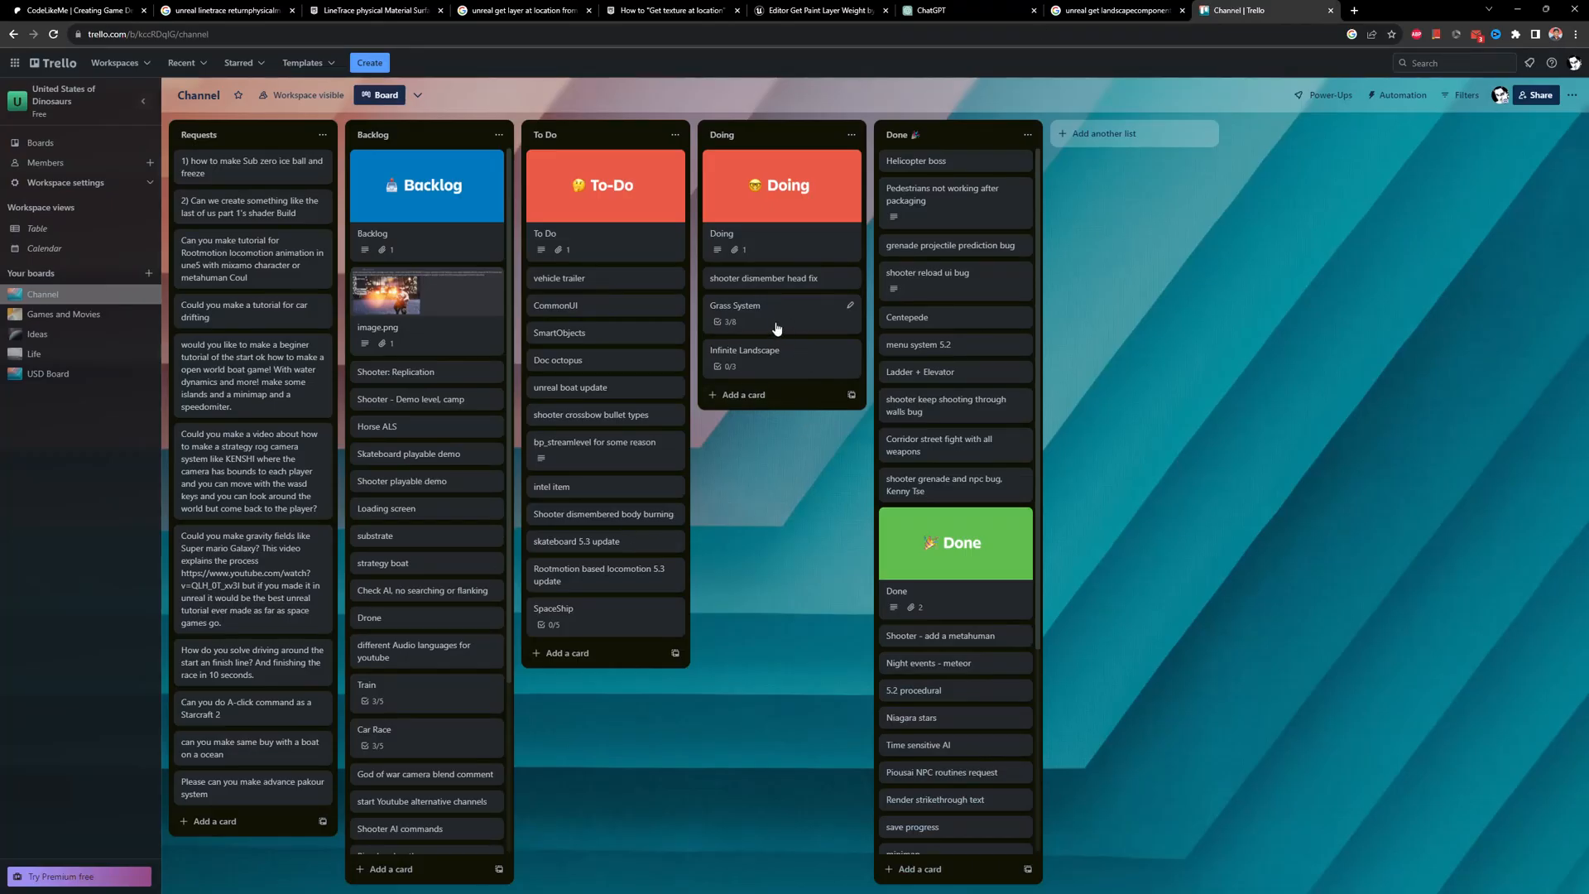
Step: Tick Masking spawn area on the Grass System card's checklist and return to Patreon
click(735, 306)
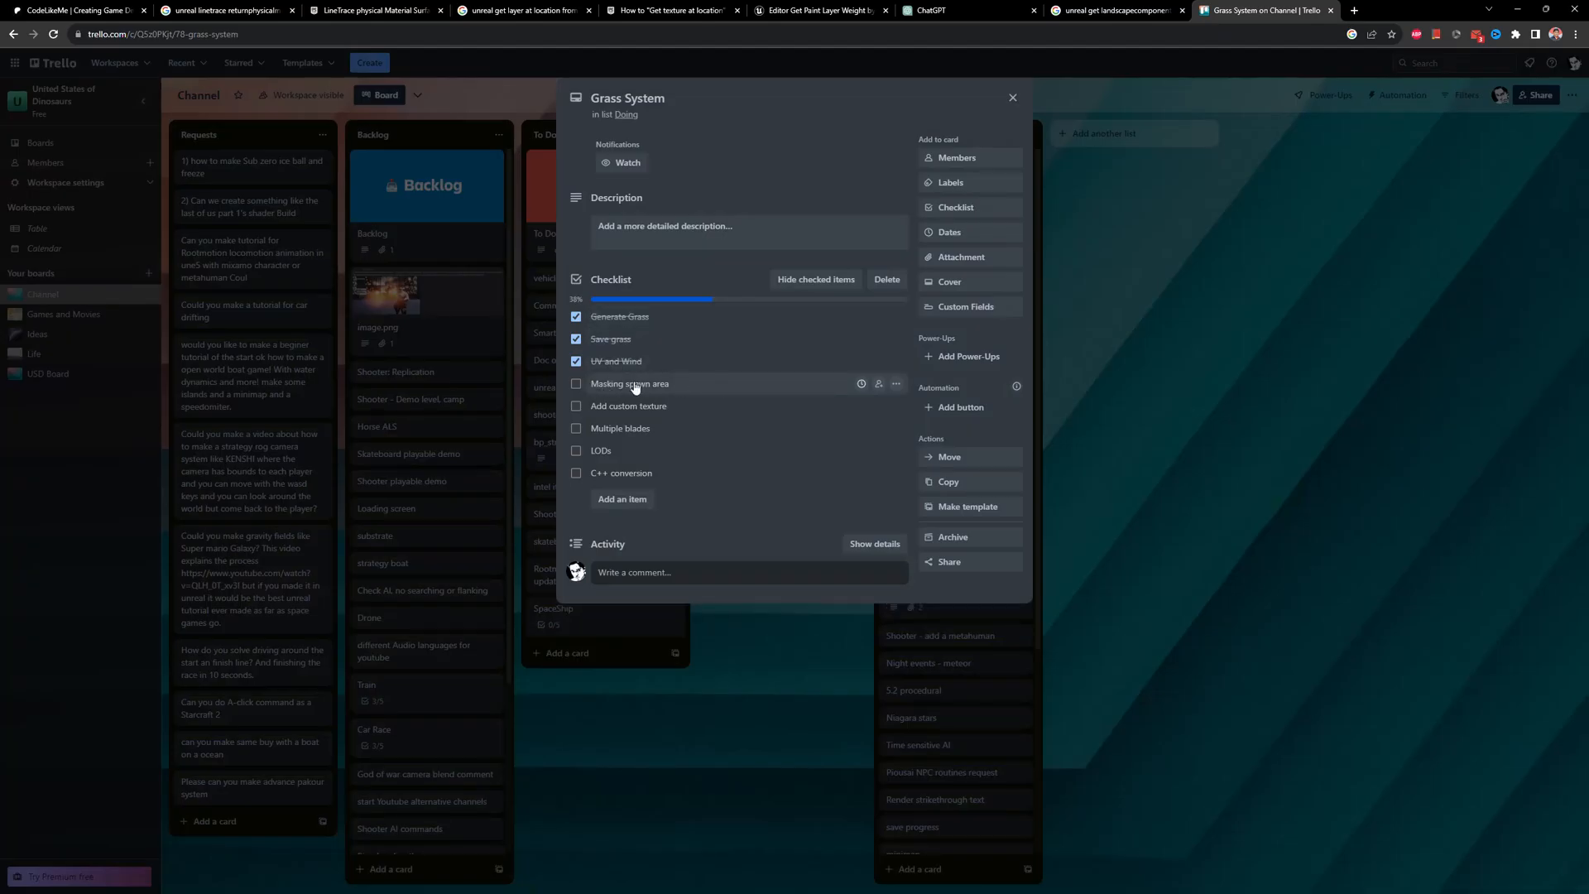
click(629, 382)
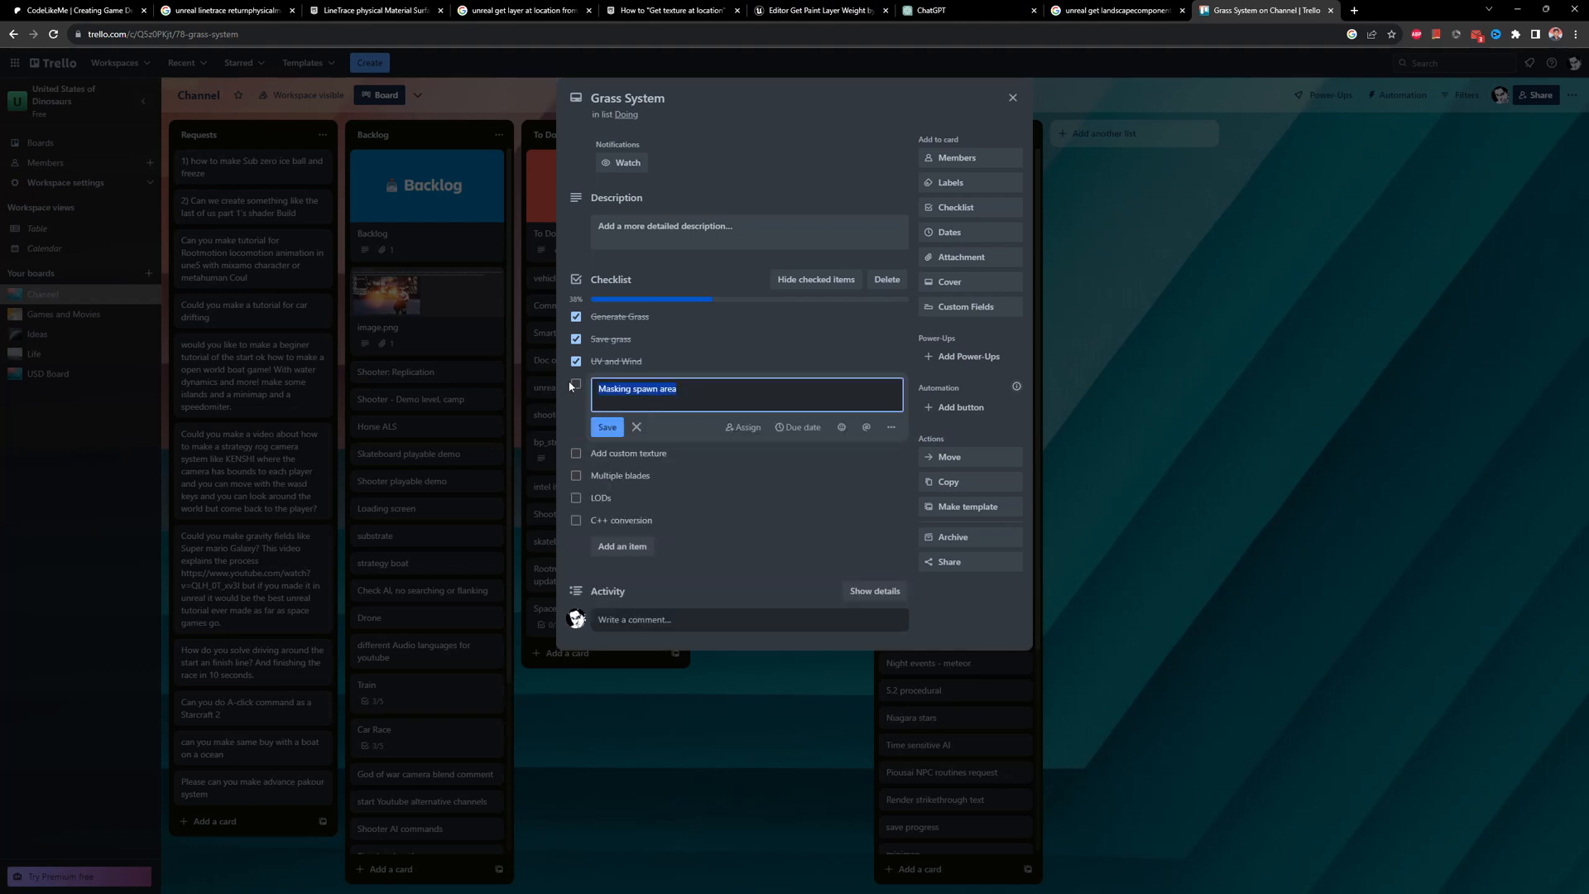
click(608, 427)
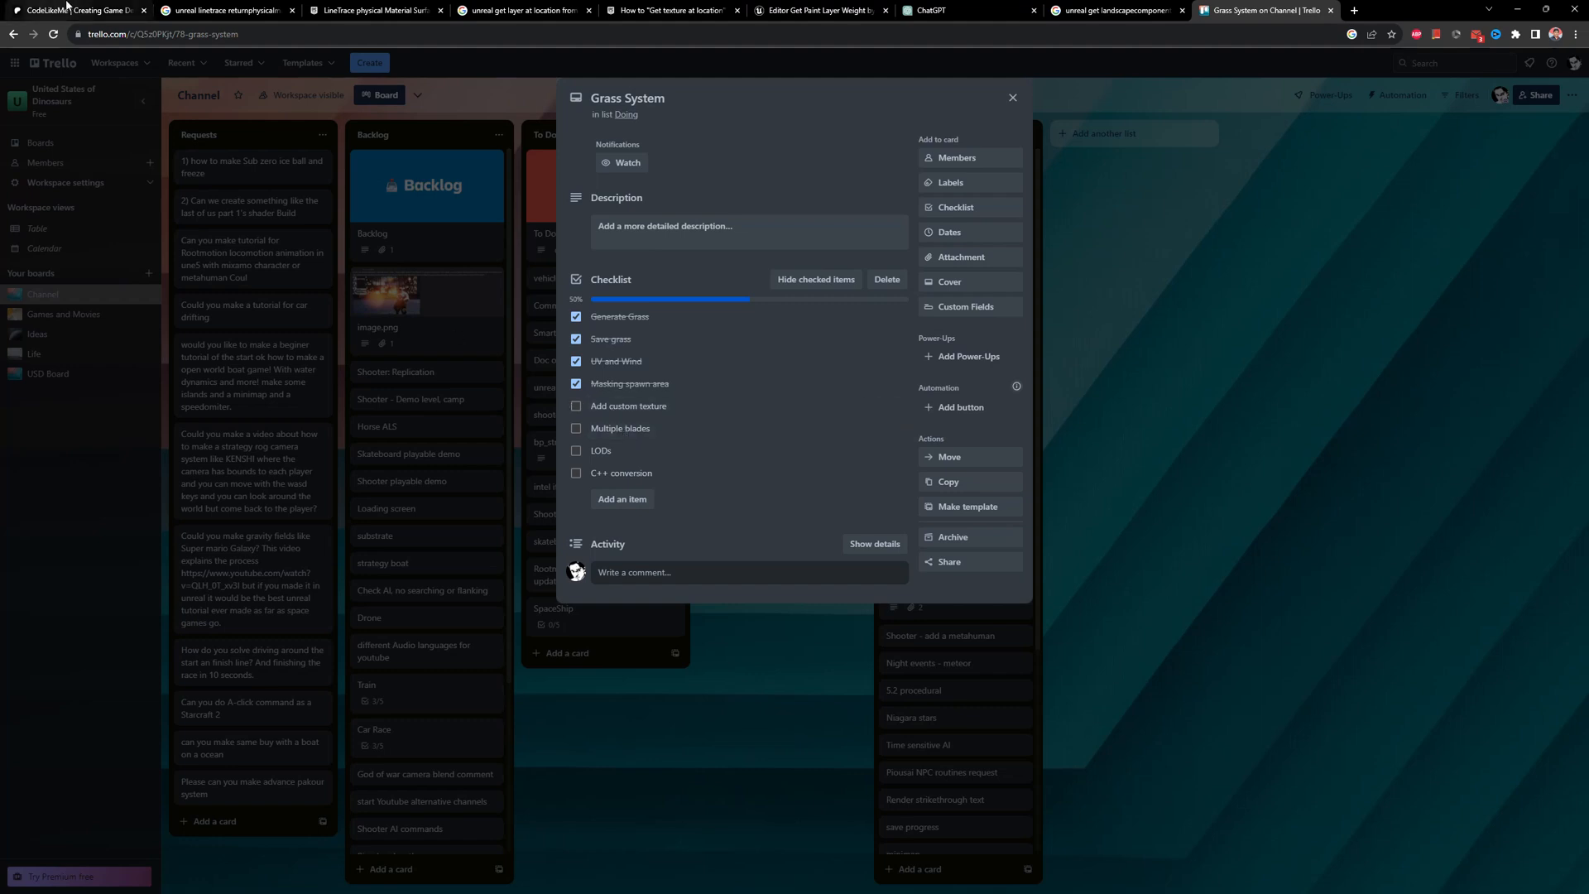
click(76, 10)
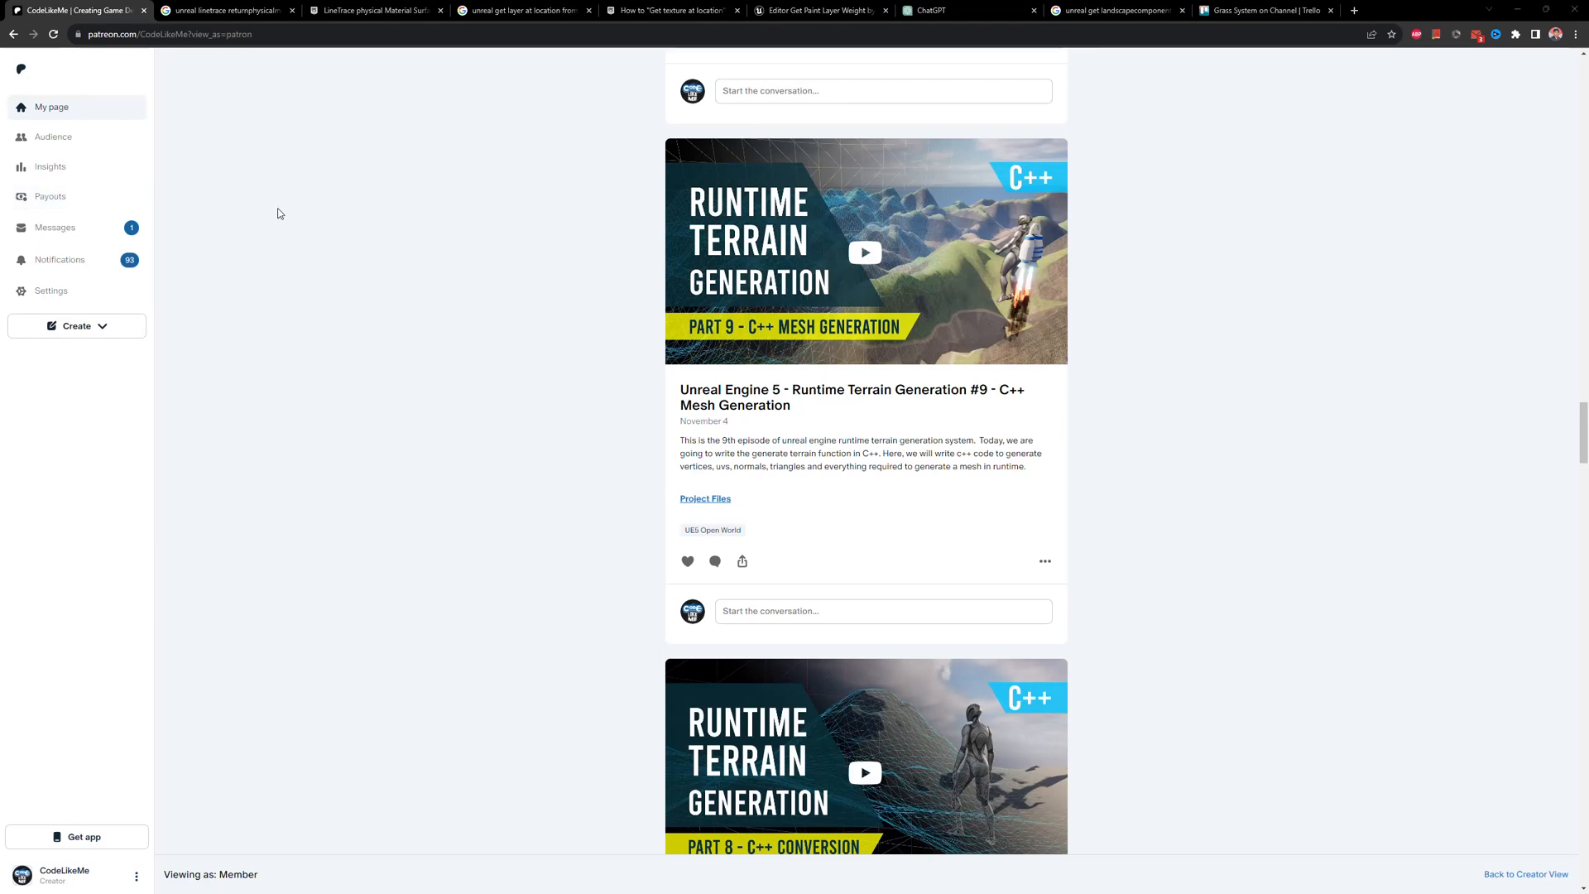